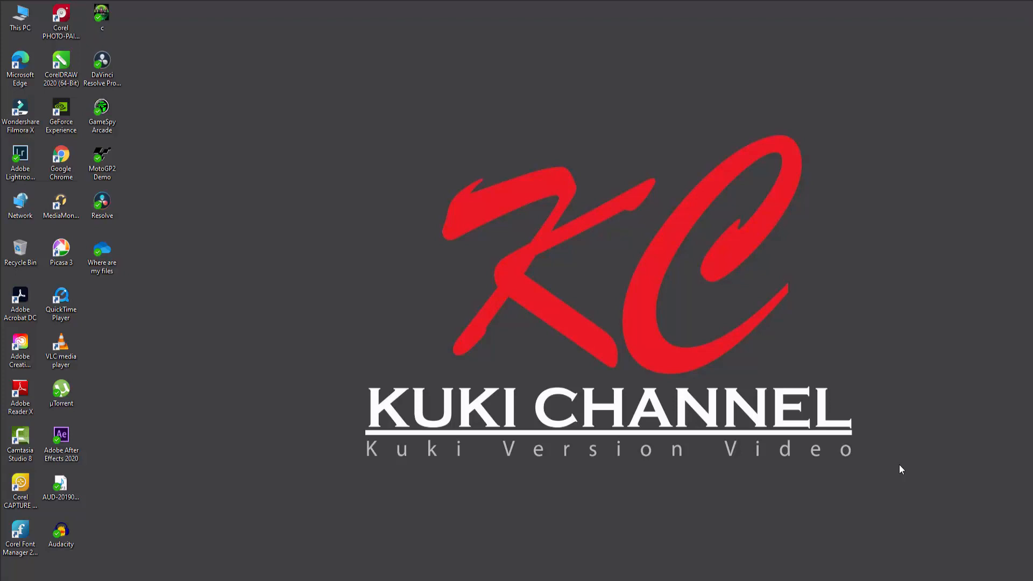
pyautogui.moveTo(560, 561)
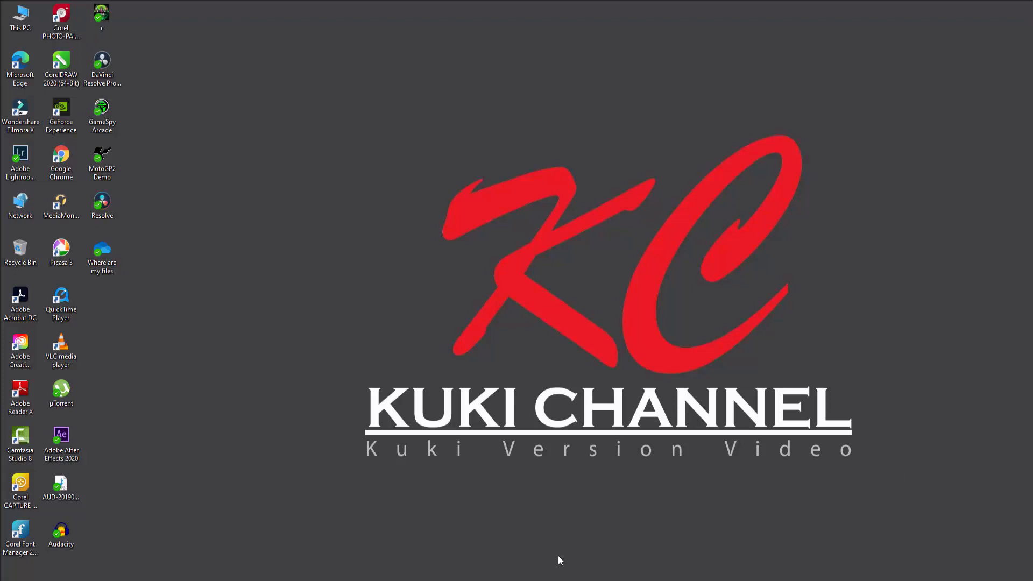
pyautogui.moveTo(347, 512)
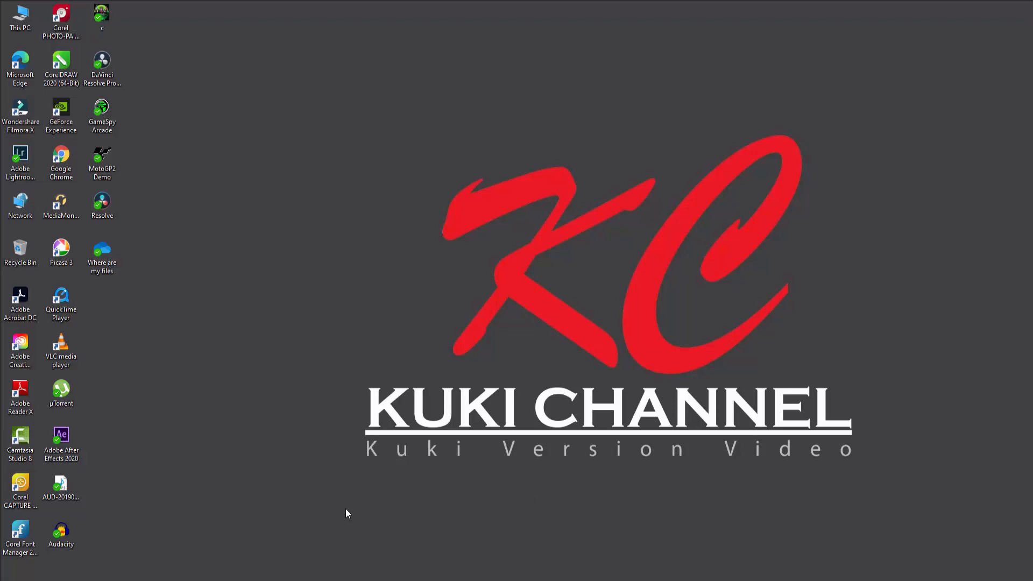
pyautogui.moveTo(201, 570)
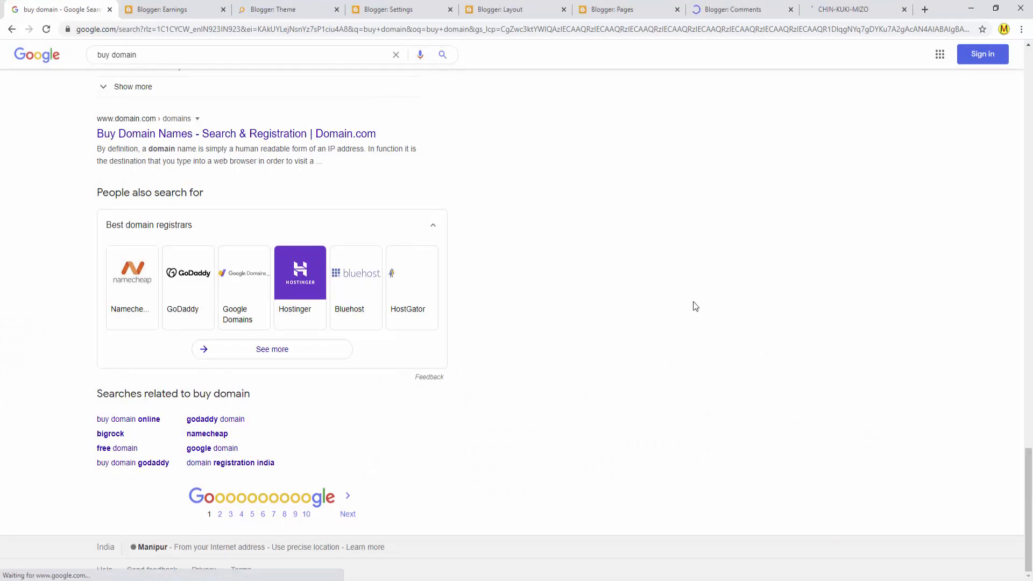
pyautogui.moveTo(564, 411)
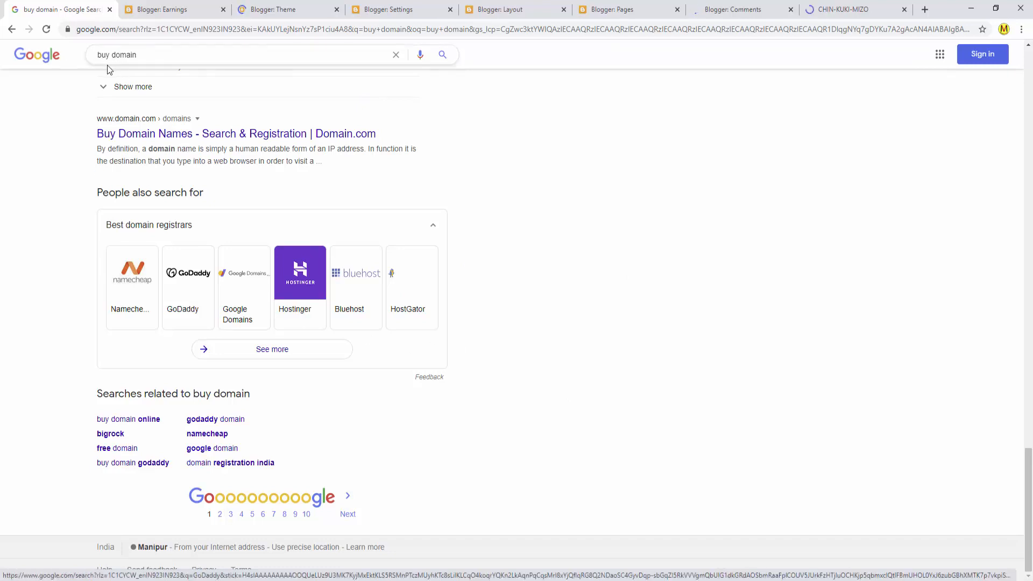
pyautogui.moveTo(149, 127)
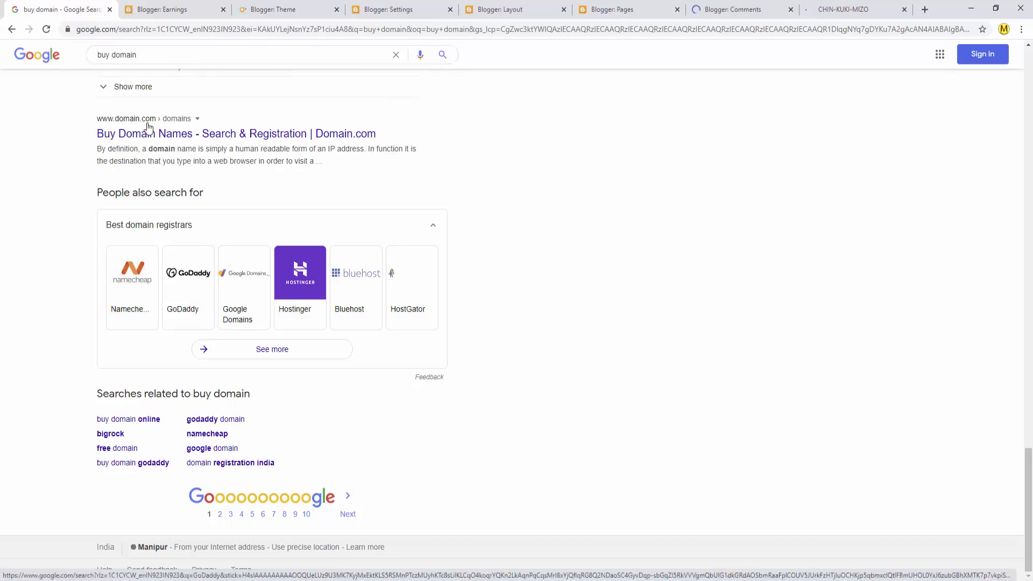
pyautogui.moveTo(564, 408)
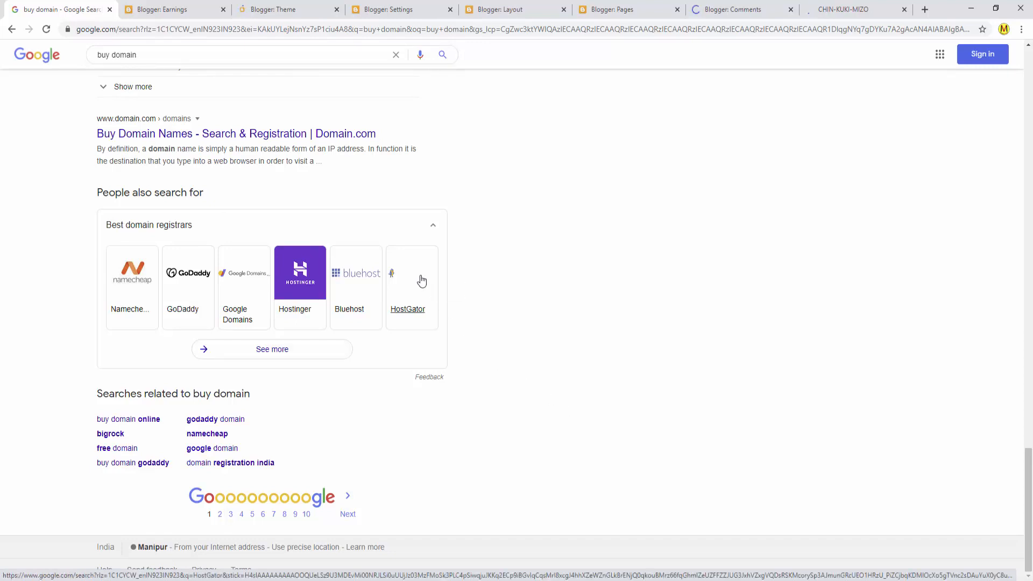
# - Search Google for 'GoDaddy' and browse the registrar carousel, official ad and knowledge panel
pyautogui.click(408, 309)
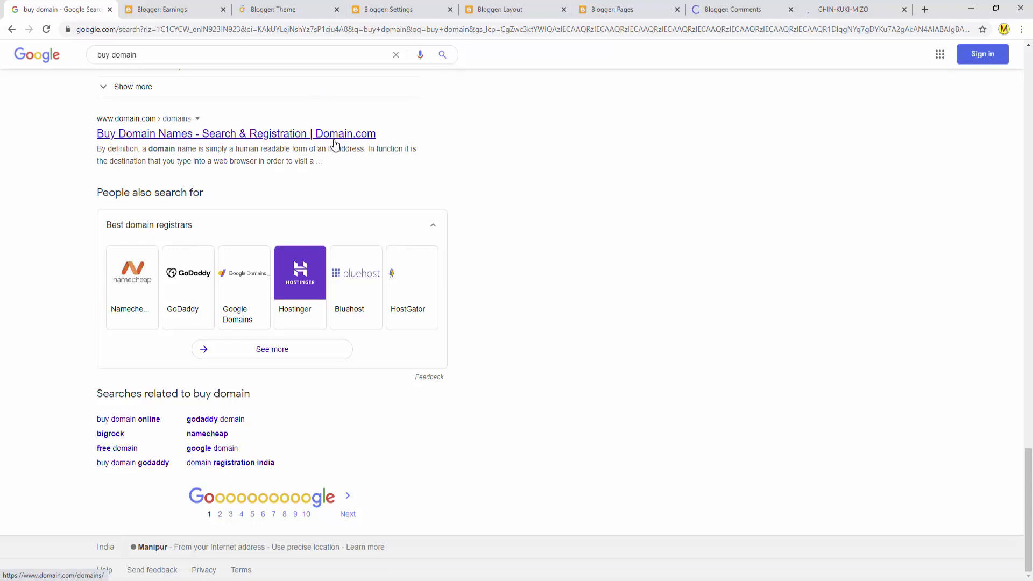
pyautogui.moveTo(369, 183)
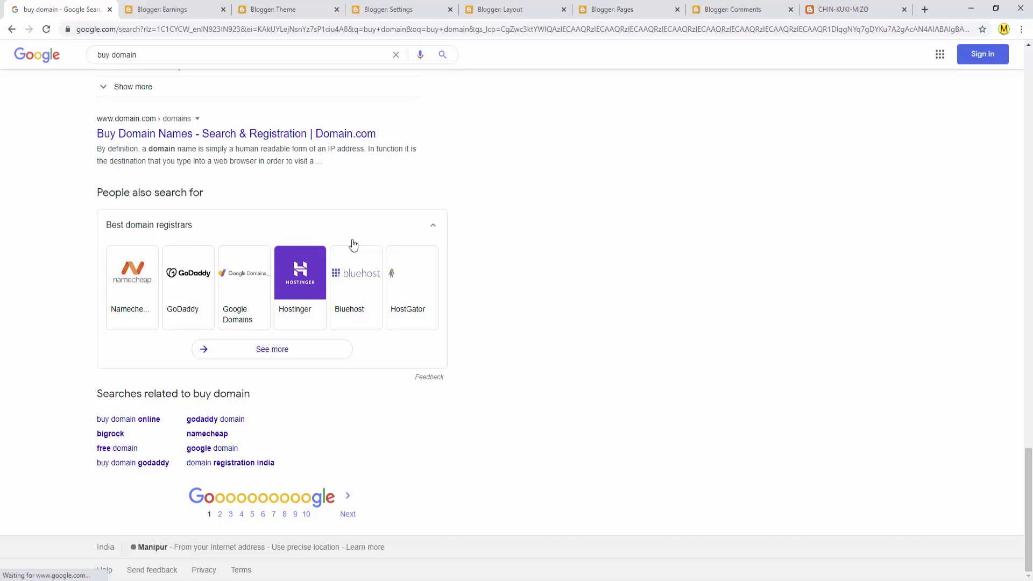
pyautogui.moveTo(457, 223)
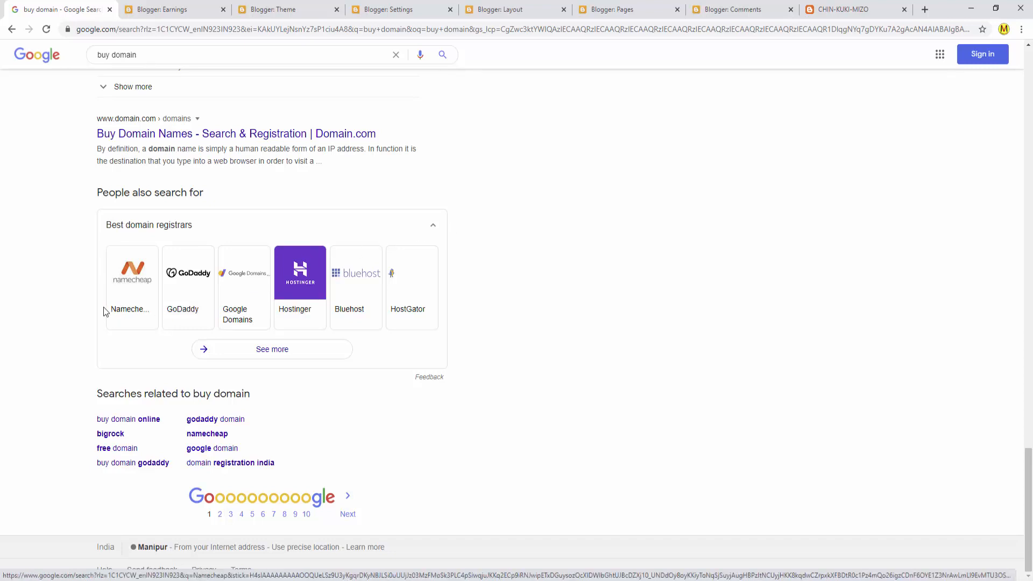
pyautogui.moveTo(126, 320)
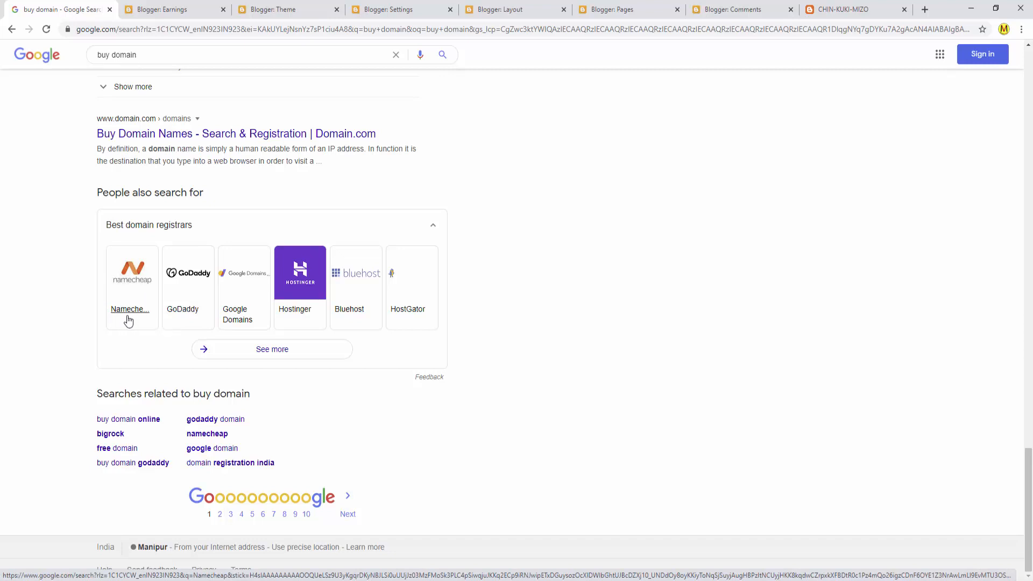
pyautogui.moveTo(130, 310)
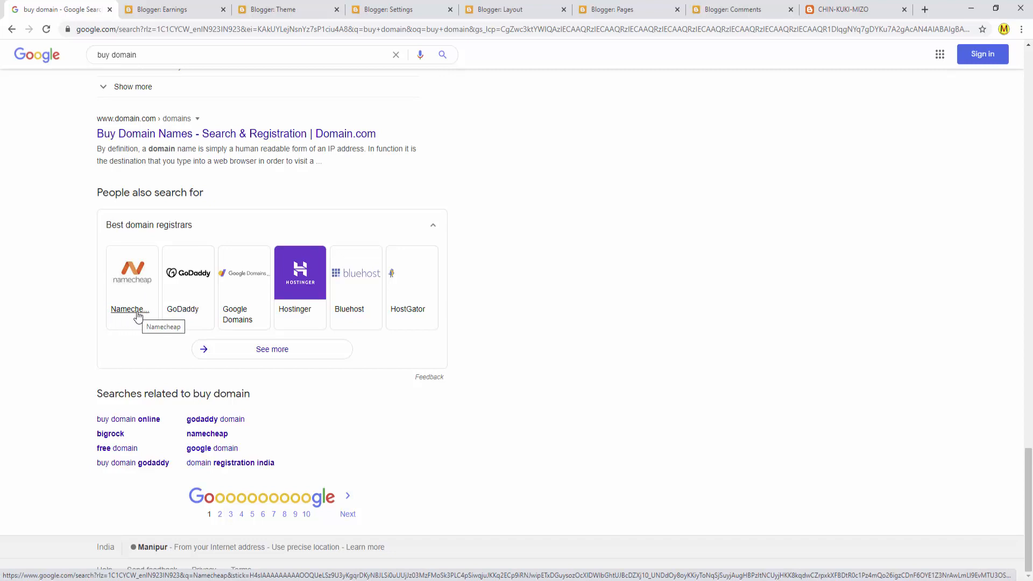
pyautogui.moveTo(122, 306)
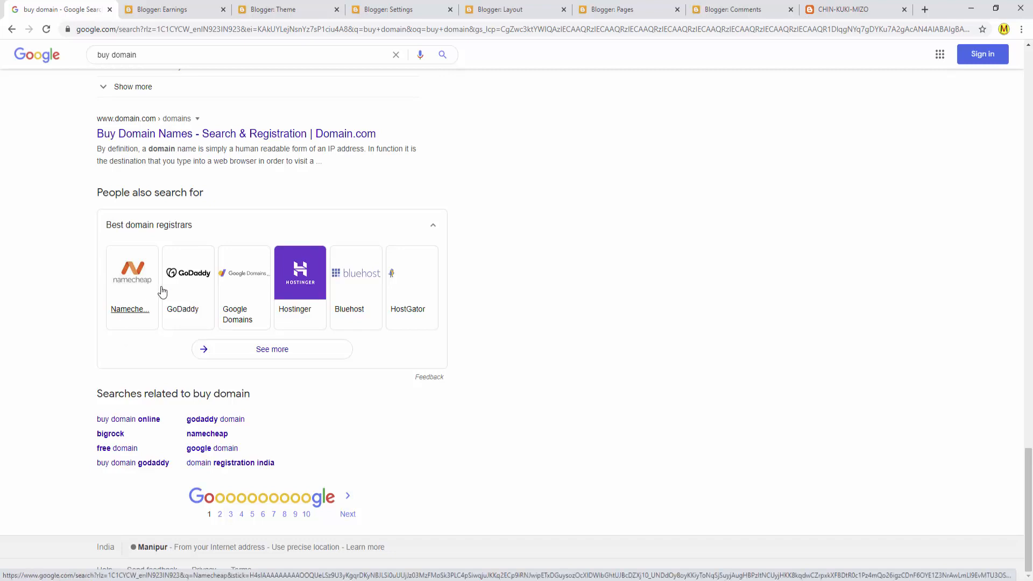
pyautogui.moveTo(175, 324)
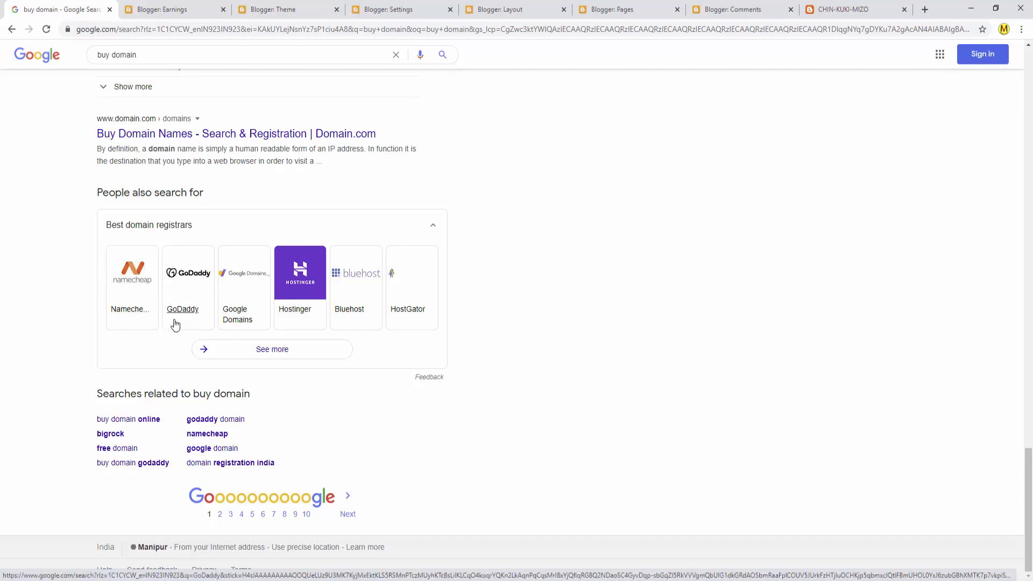
pyautogui.moveTo(189, 311)
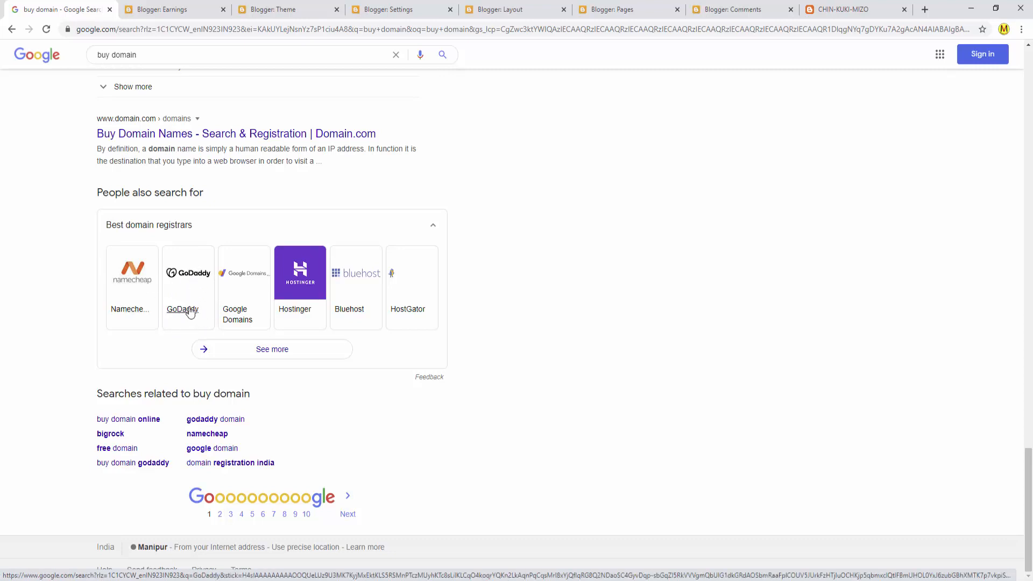
pyautogui.moveTo(190, 296)
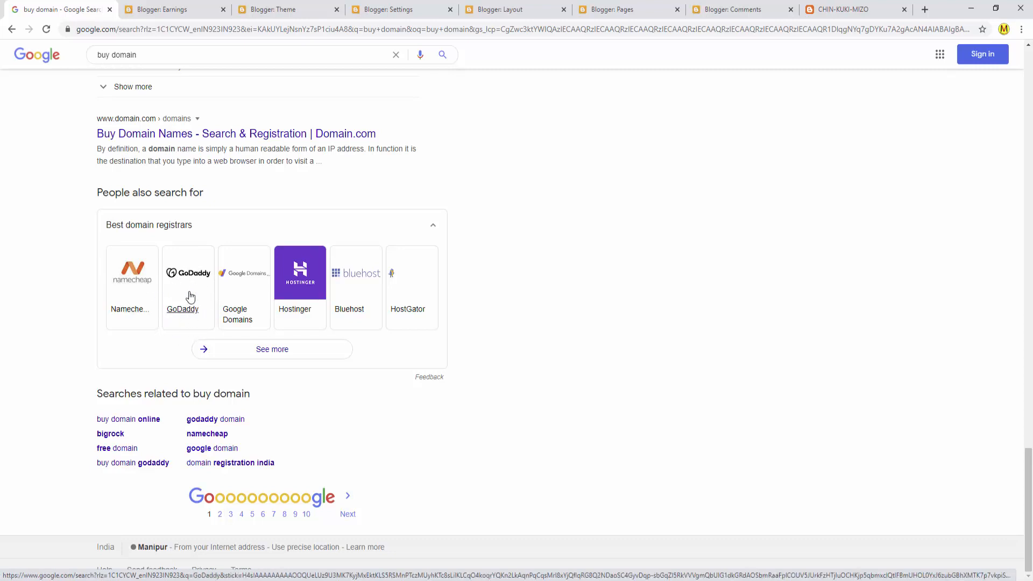
pyautogui.moveTo(203, 310)
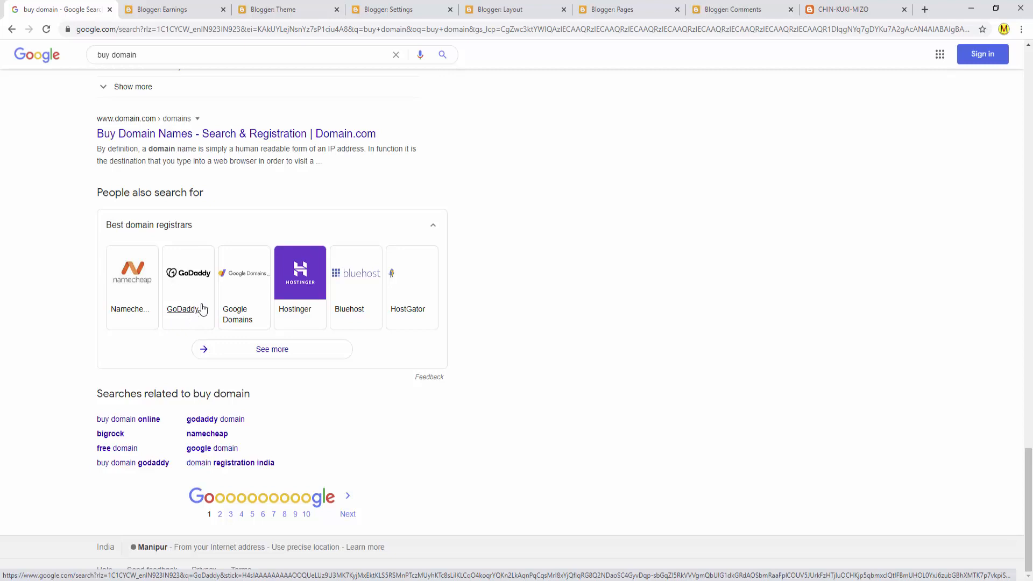
pyautogui.moveTo(192, 326)
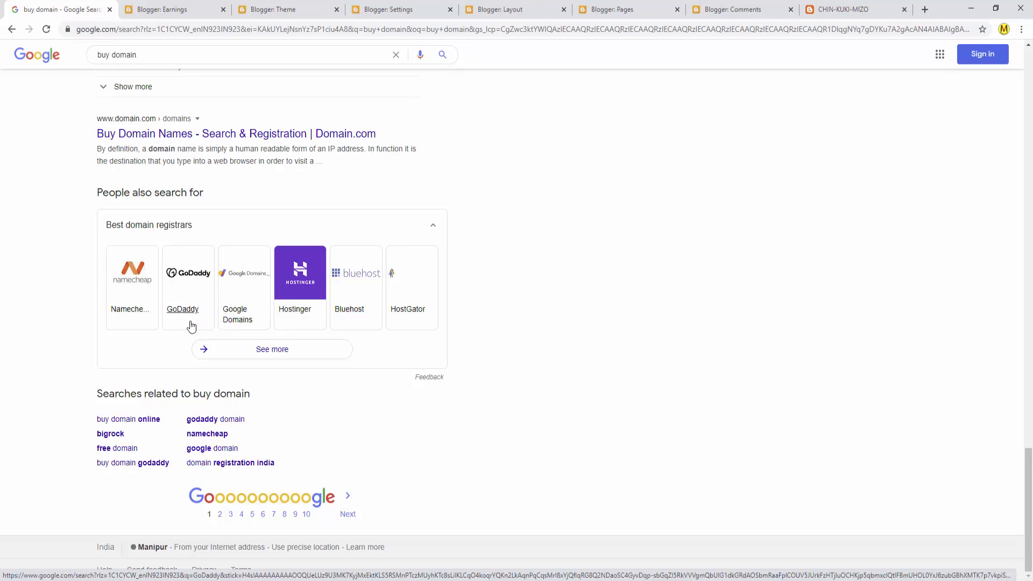
pyautogui.moveTo(190, 319)
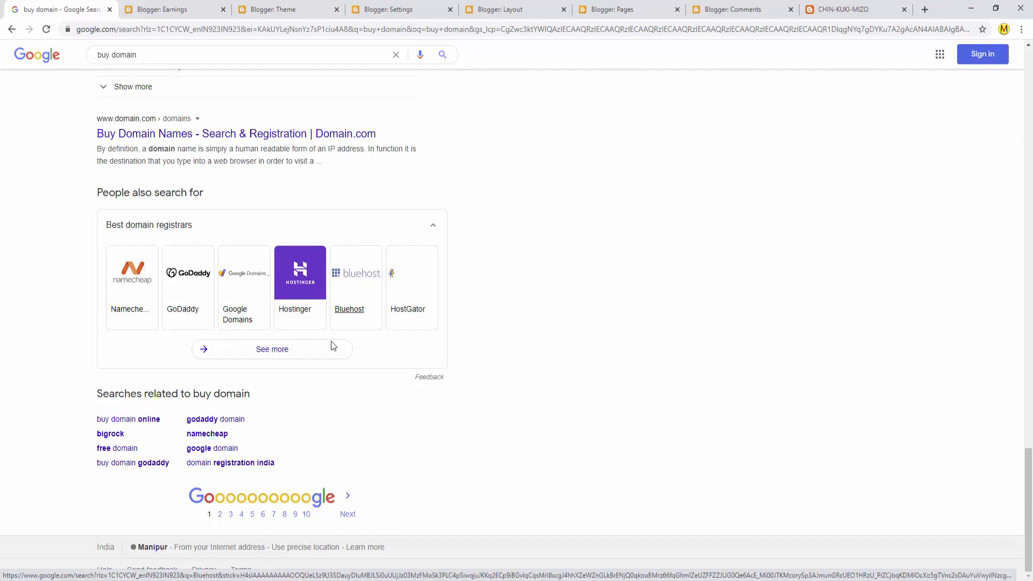
pyautogui.scroll(3)
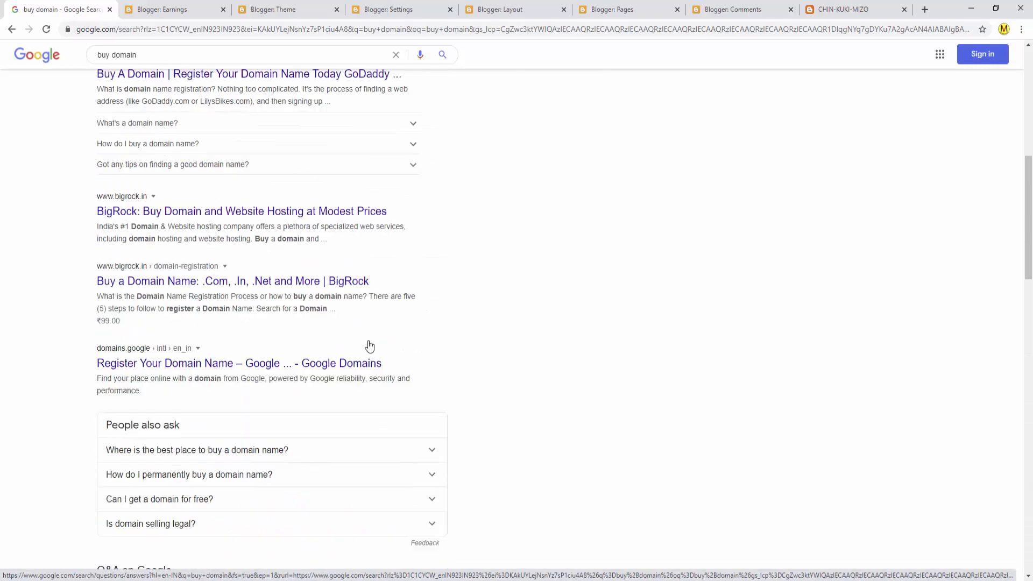
pyautogui.scroll(3)
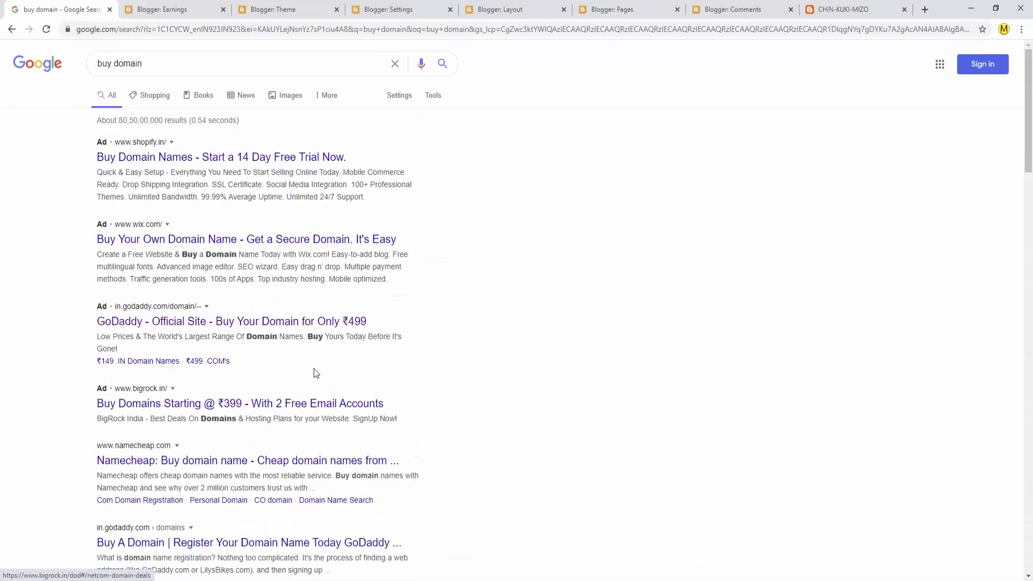
pyautogui.moveTo(235, 412)
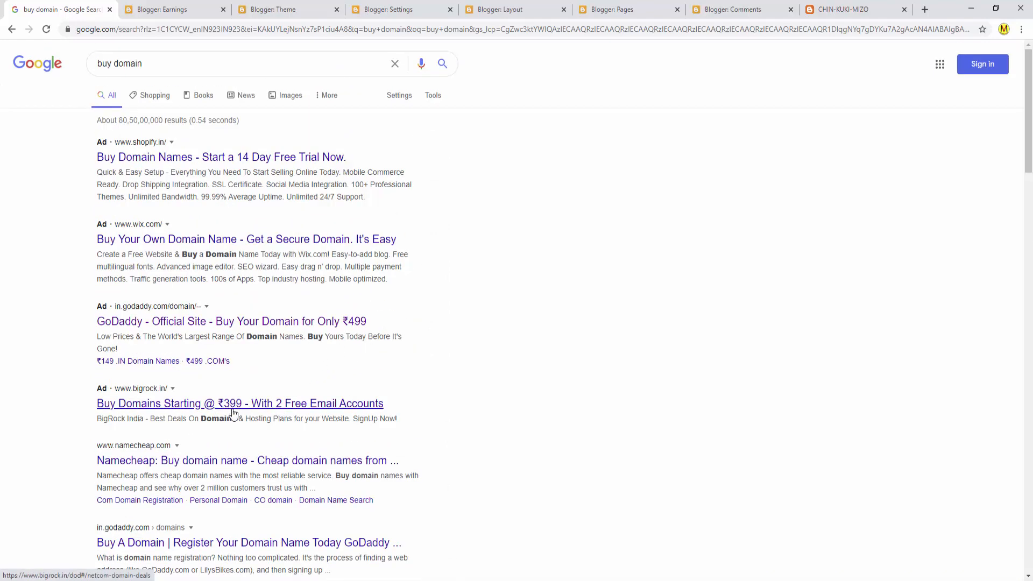
pyautogui.moveTo(229, 413)
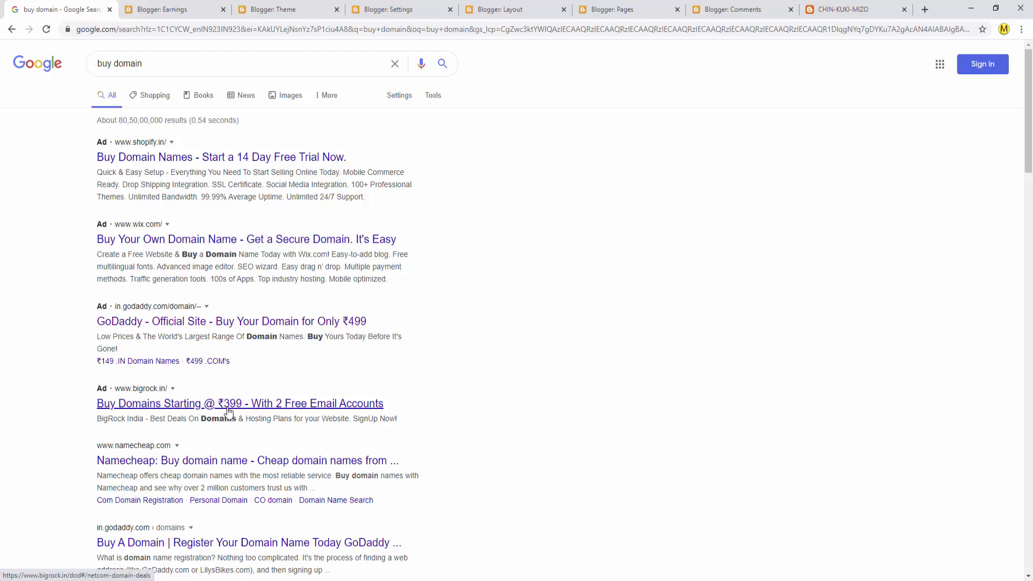
pyautogui.moveTo(259, 415)
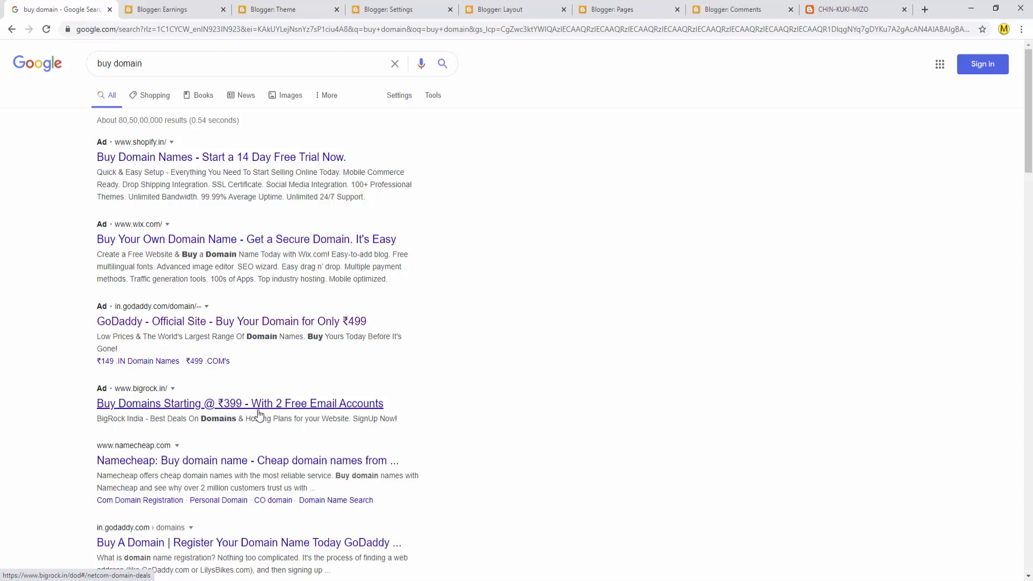
pyautogui.moveTo(354, 330)
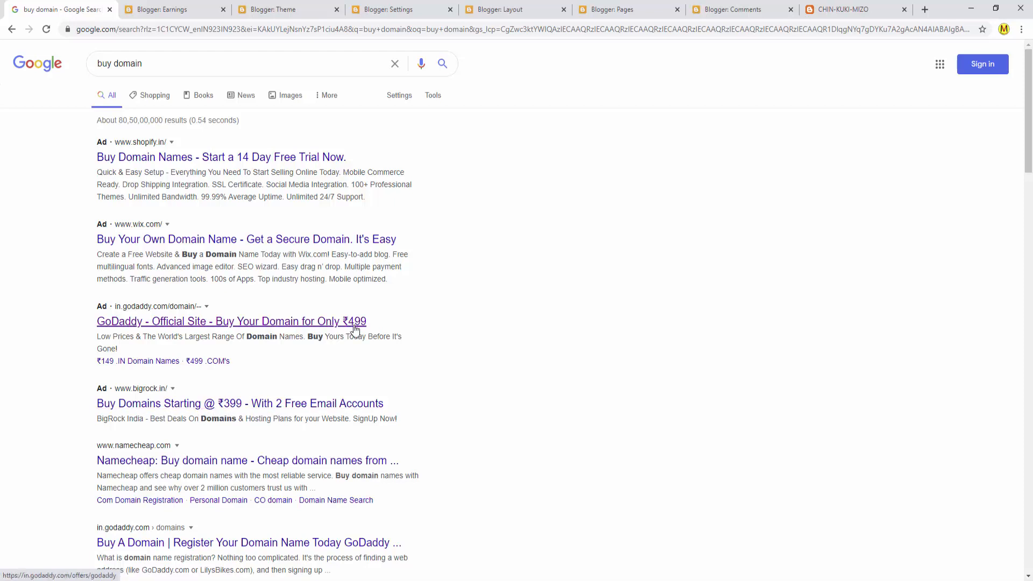
pyautogui.moveTo(145, 333)
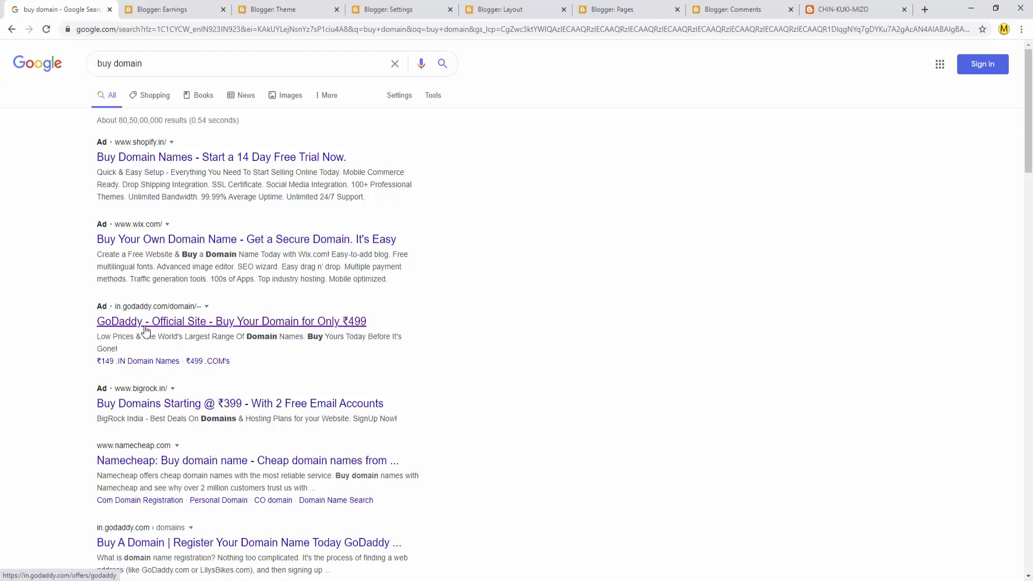
pyautogui.moveTo(162, 333)
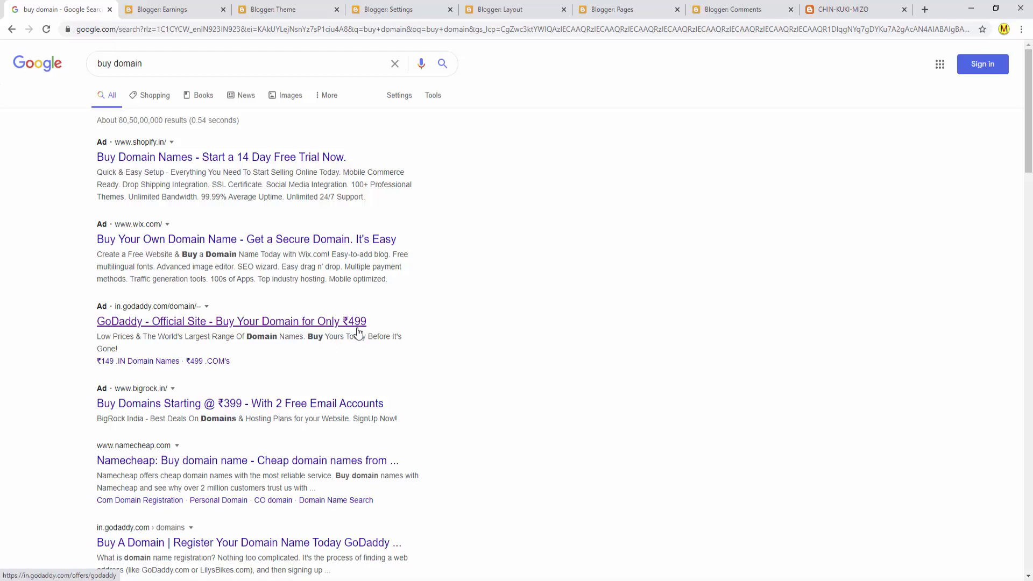
pyautogui.click(231, 321)
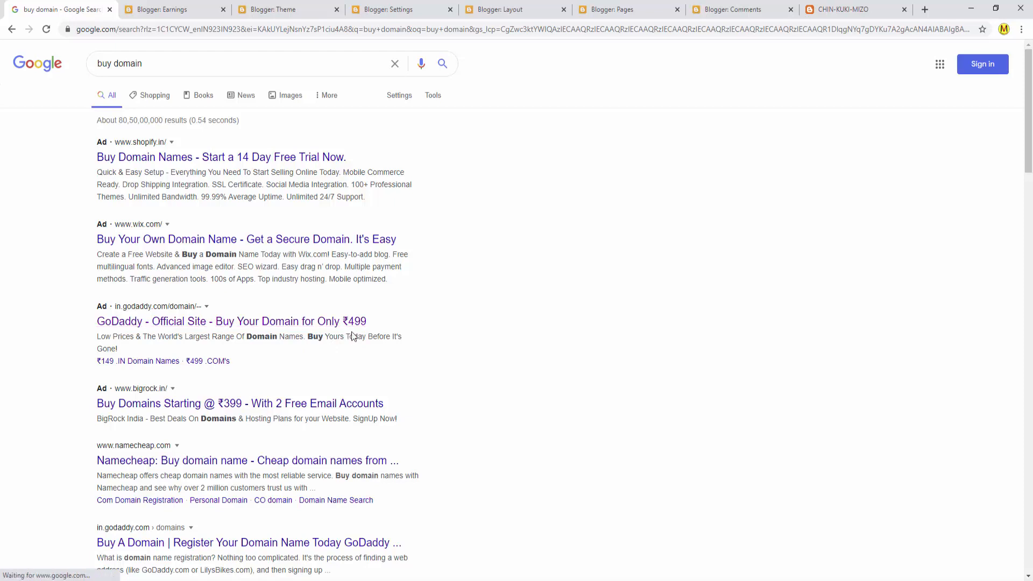
pyautogui.moveTo(377, 352)
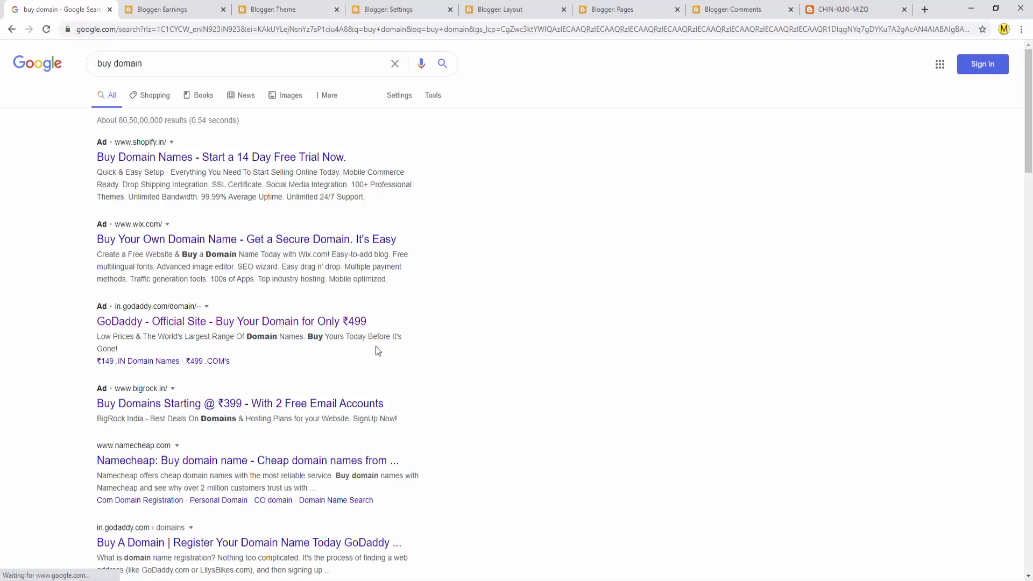
pyautogui.scroll(-3)
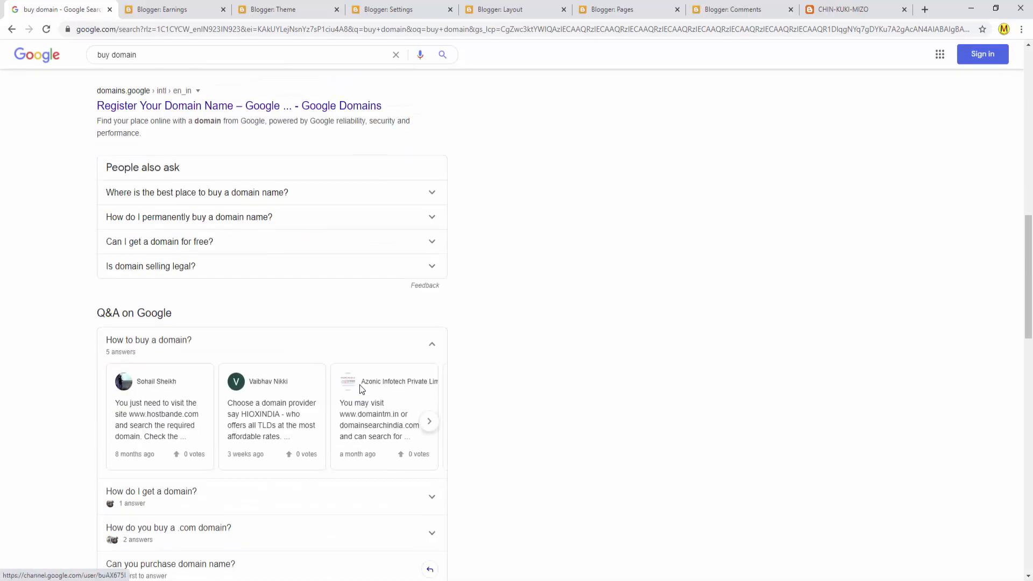
pyautogui.scroll(-3)
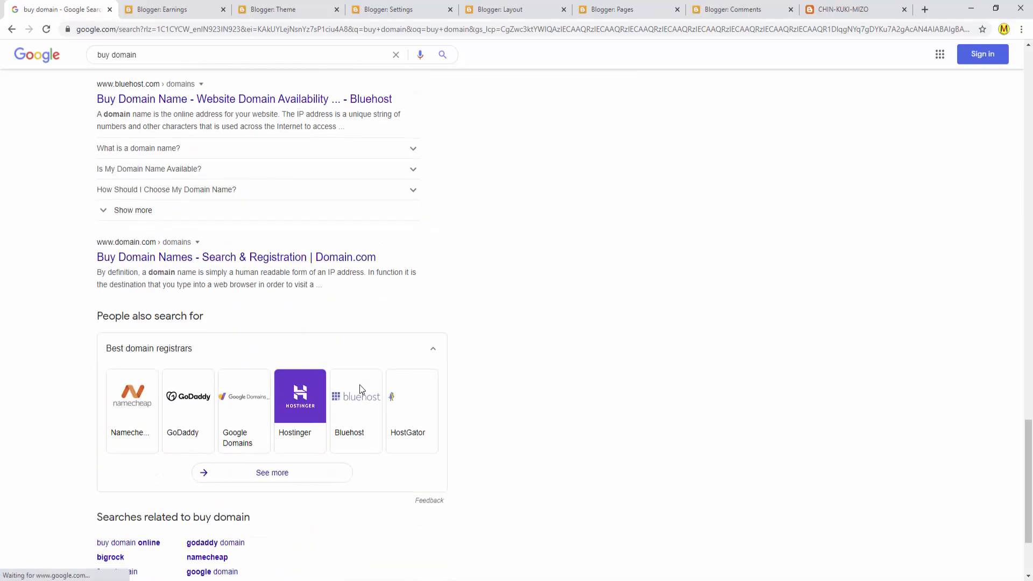
pyautogui.scroll(-3)
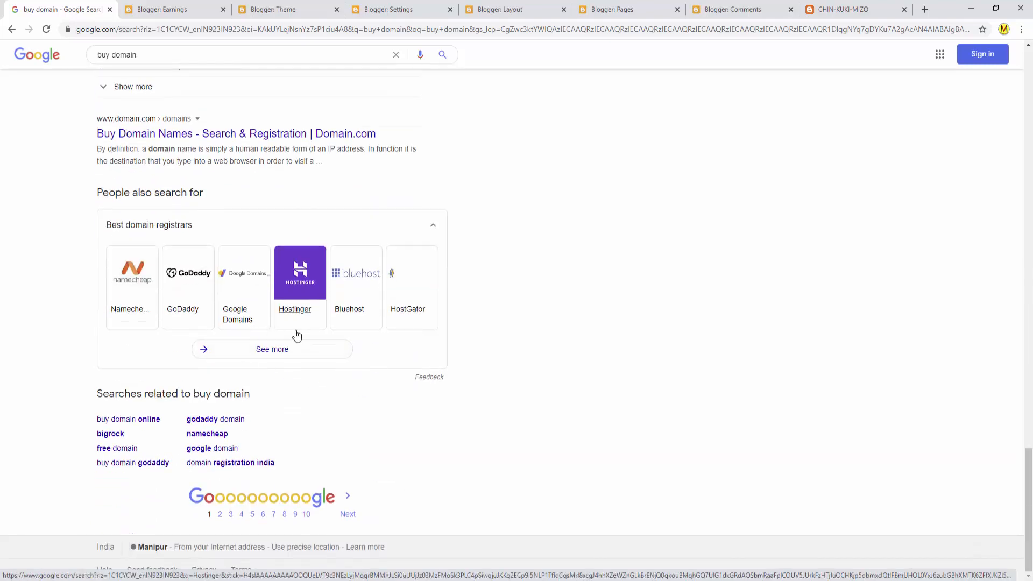
pyautogui.moveTo(289, 323)
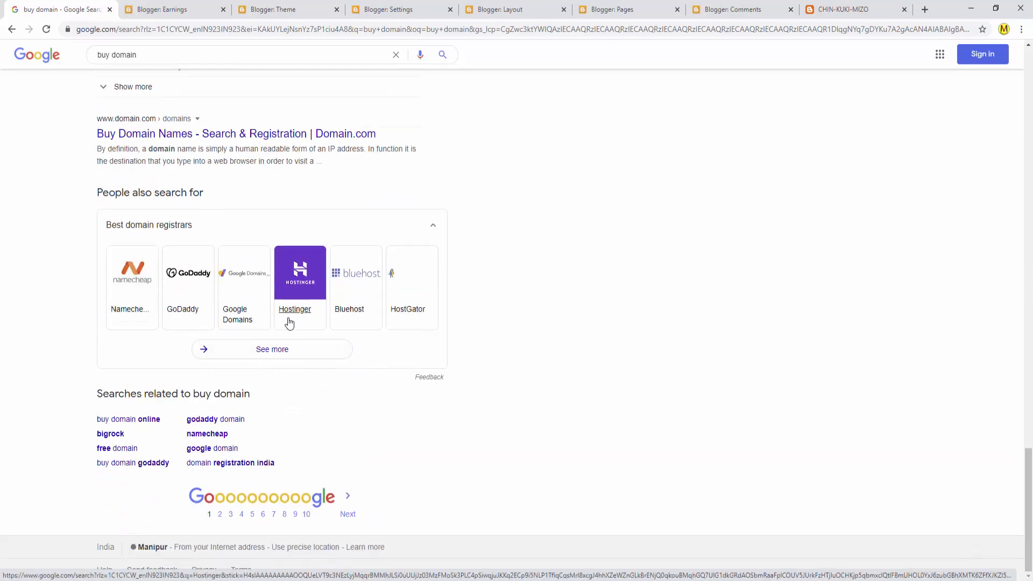
pyautogui.moveTo(294, 313)
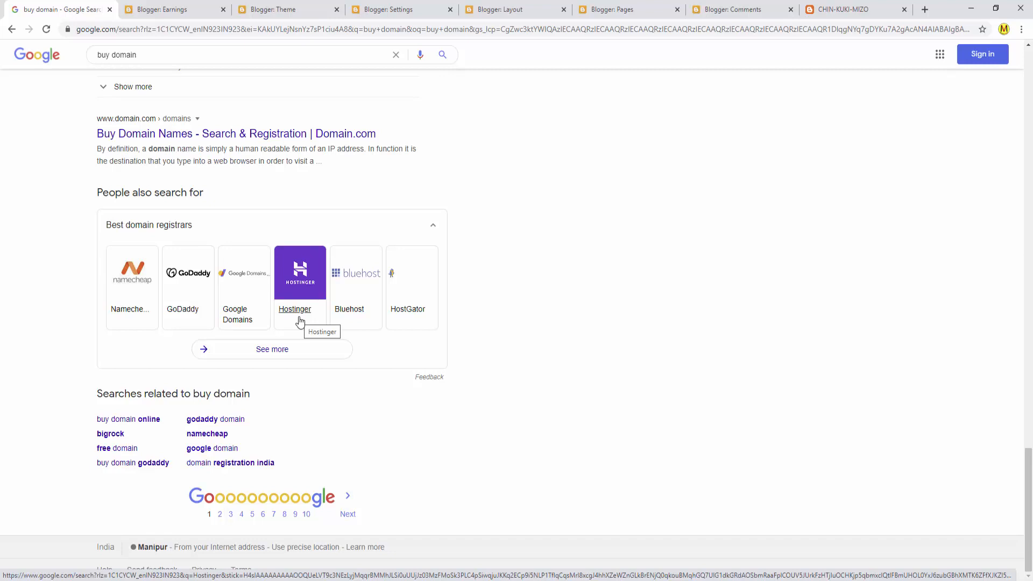
pyautogui.moveTo(310, 318)
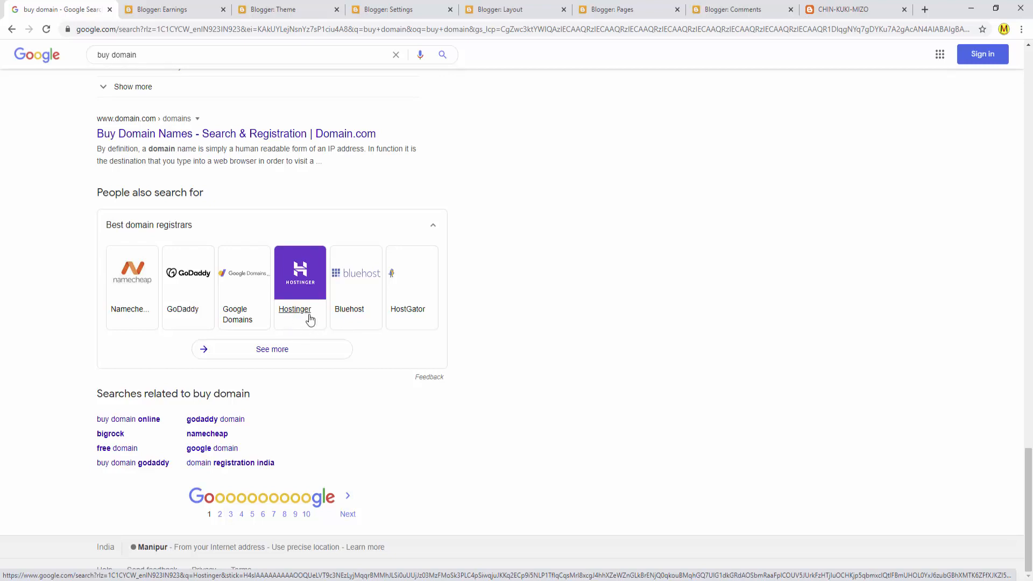
pyautogui.moveTo(302, 320)
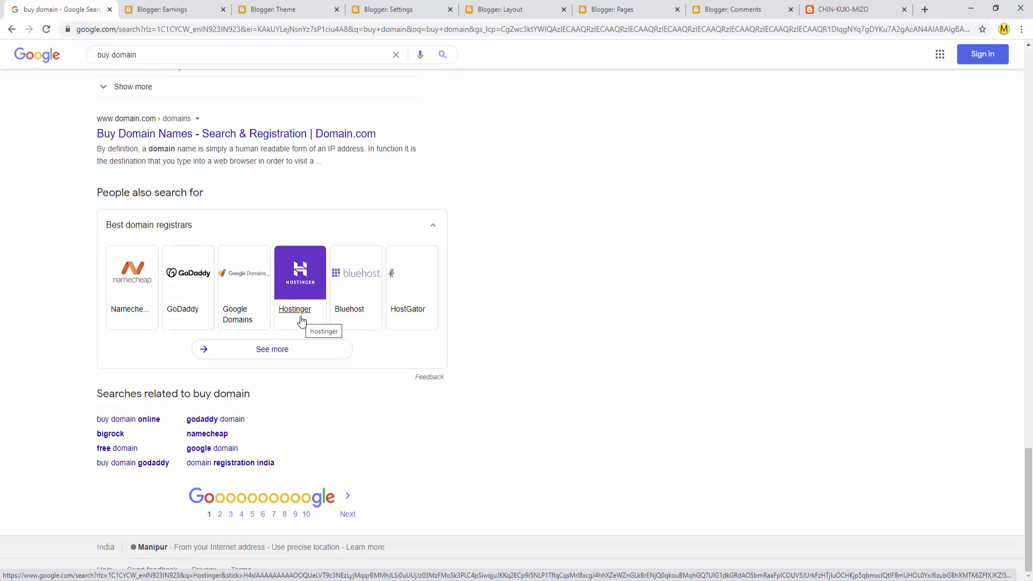
pyautogui.moveTo(358, 317)
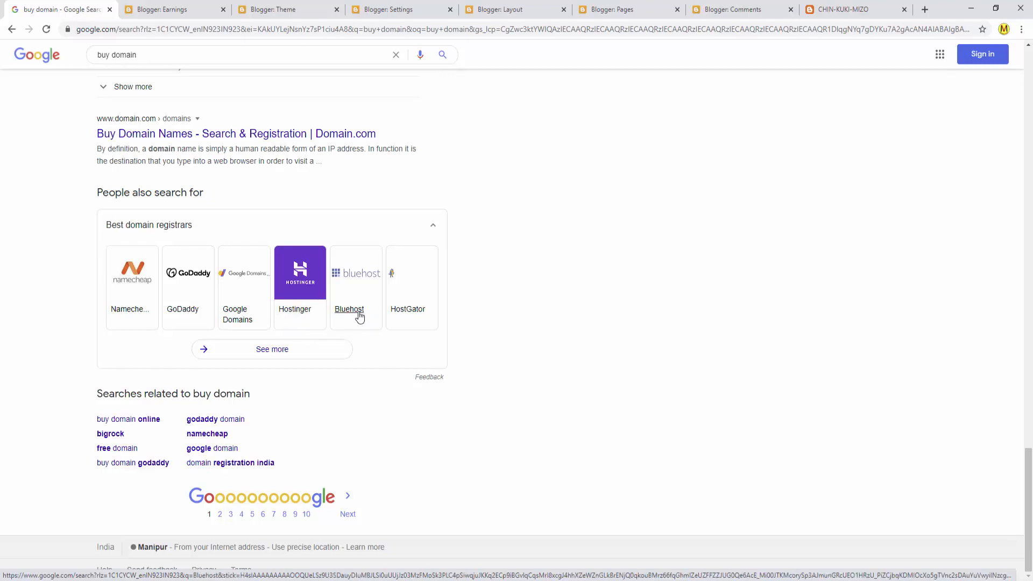
pyautogui.moveTo(348, 321)
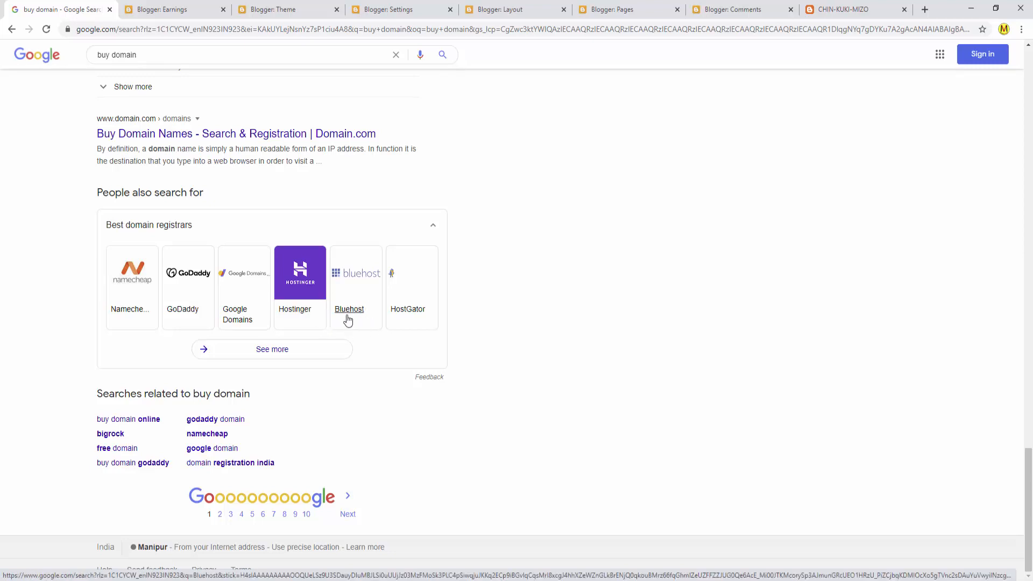
pyautogui.moveTo(344, 315)
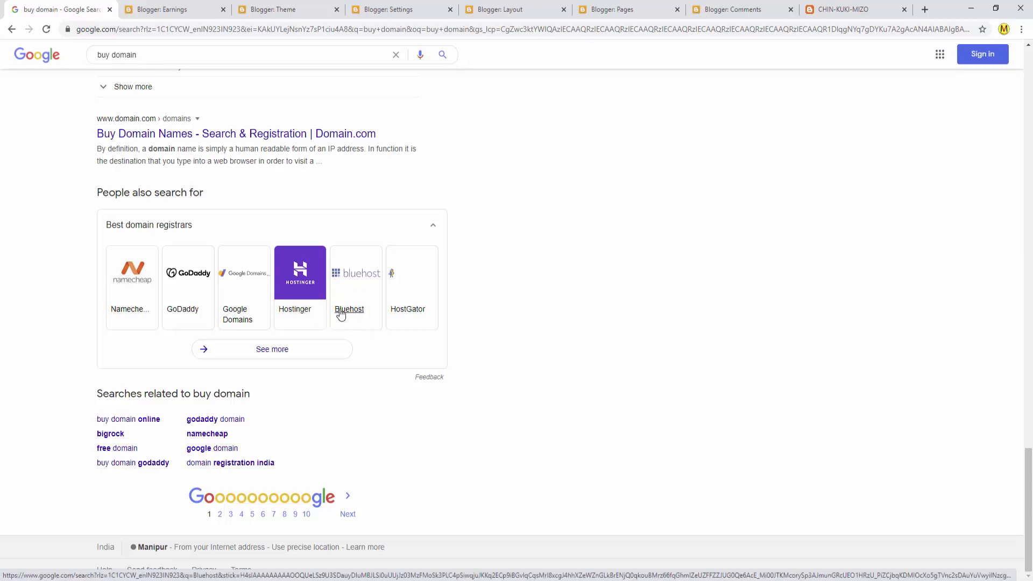
pyautogui.moveTo(349, 302)
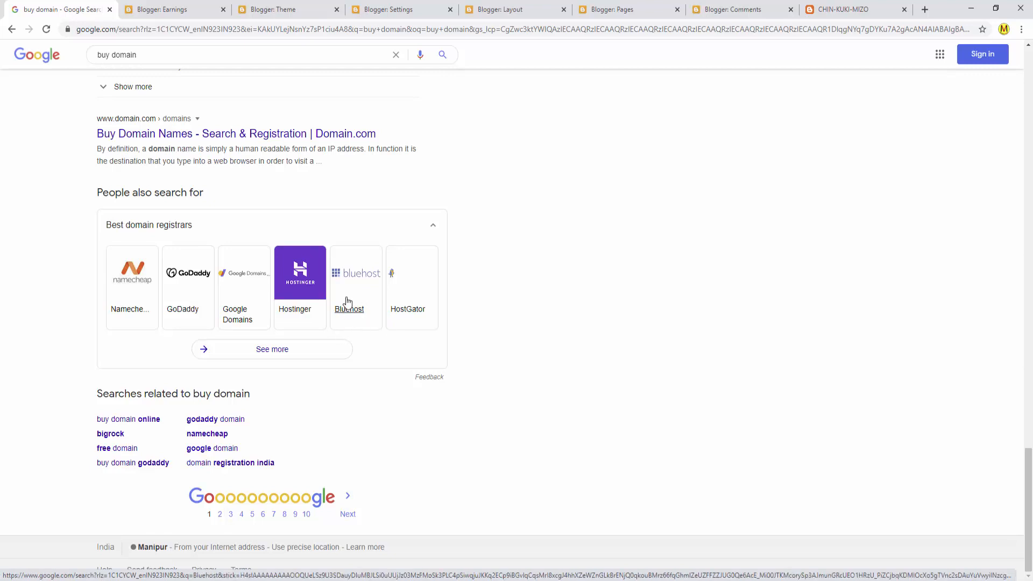
pyautogui.moveTo(352, 320)
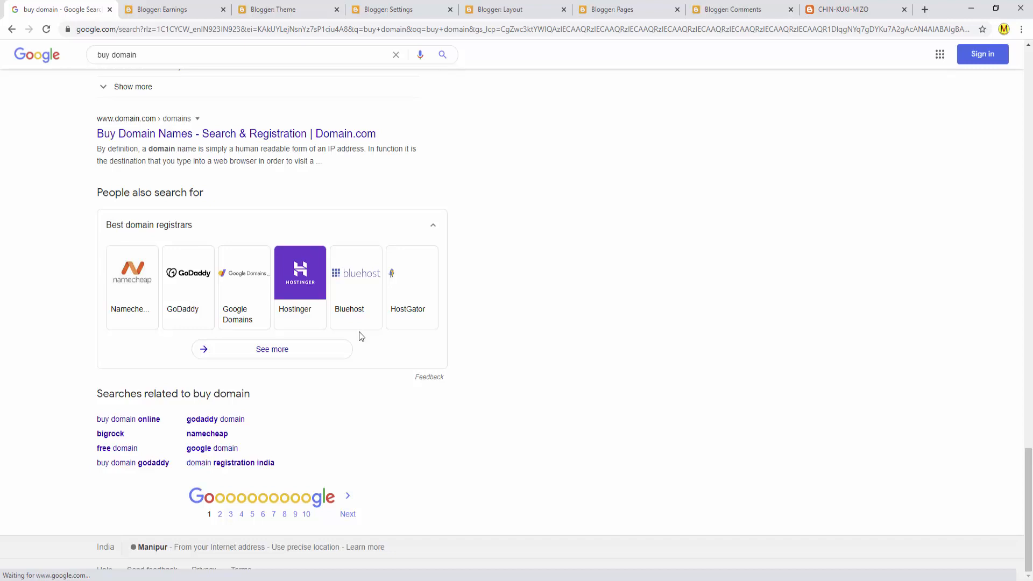
pyautogui.moveTo(349, 326)
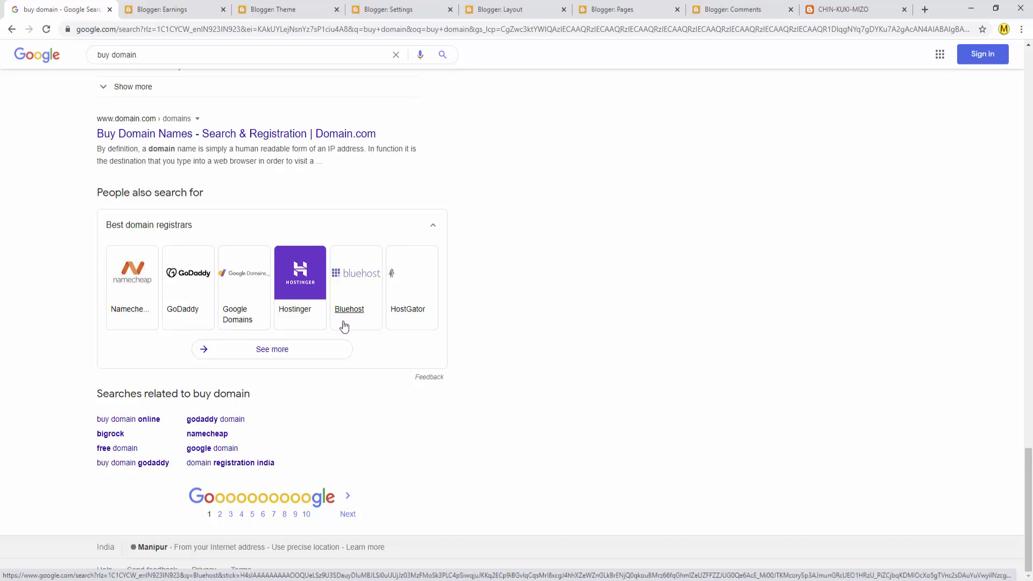
pyautogui.click(350, 308)
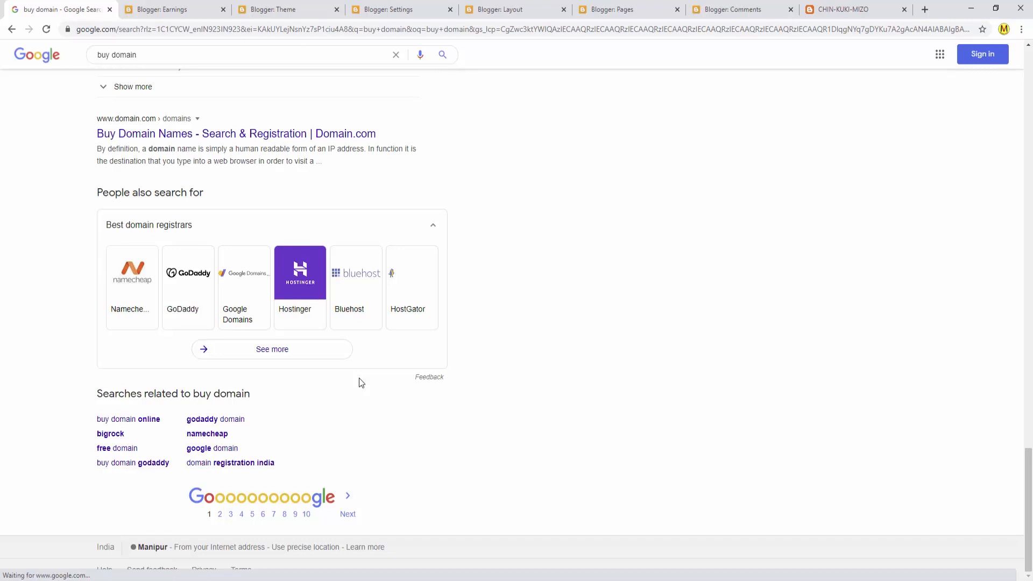
pyautogui.moveTo(408, 309)
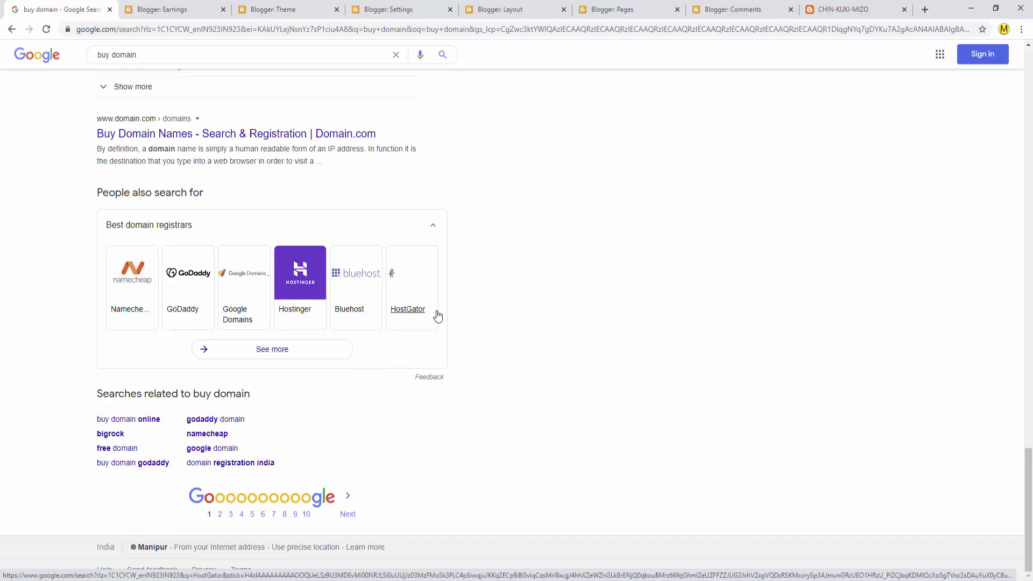
pyautogui.moveTo(385, 314)
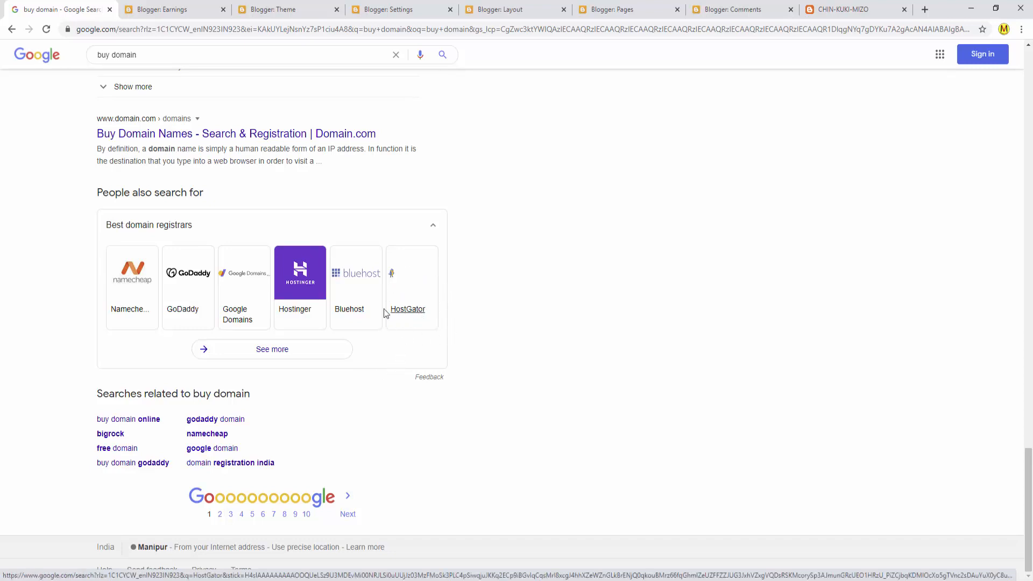
pyautogui.moveTo(431, 341)
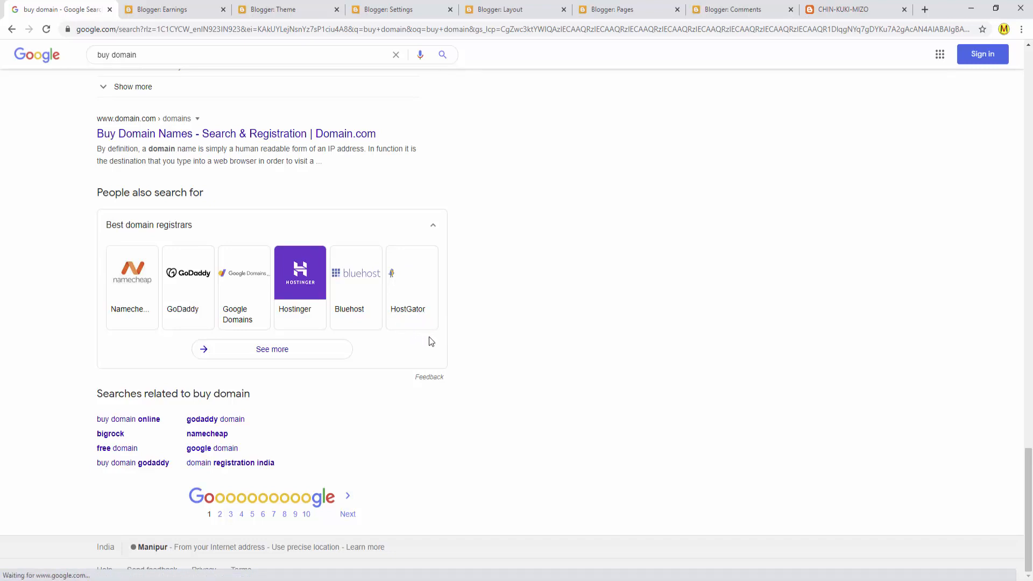
pyautogui.moveTo(402, 346)
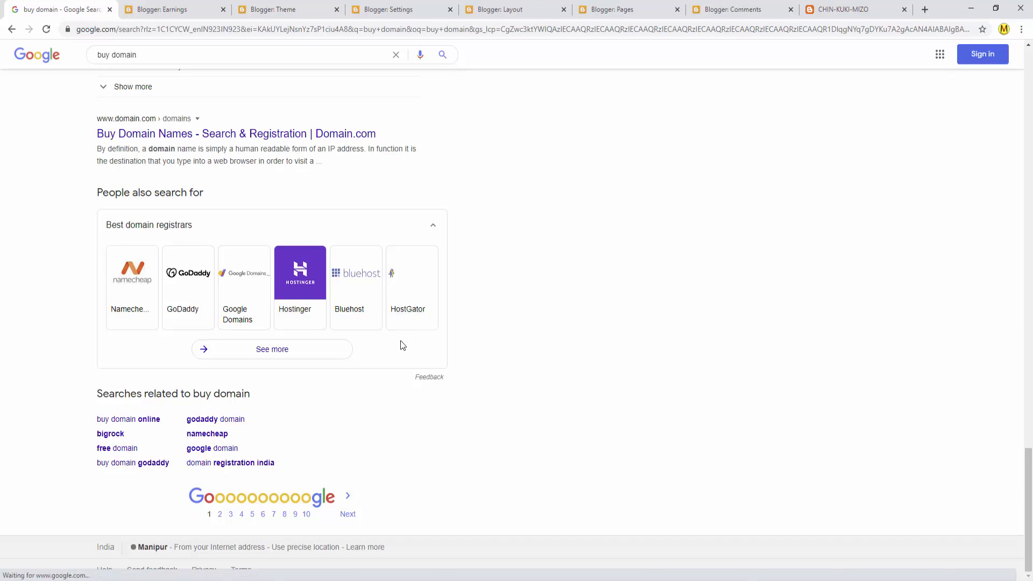
pyautogui.moveTo(435, 308)
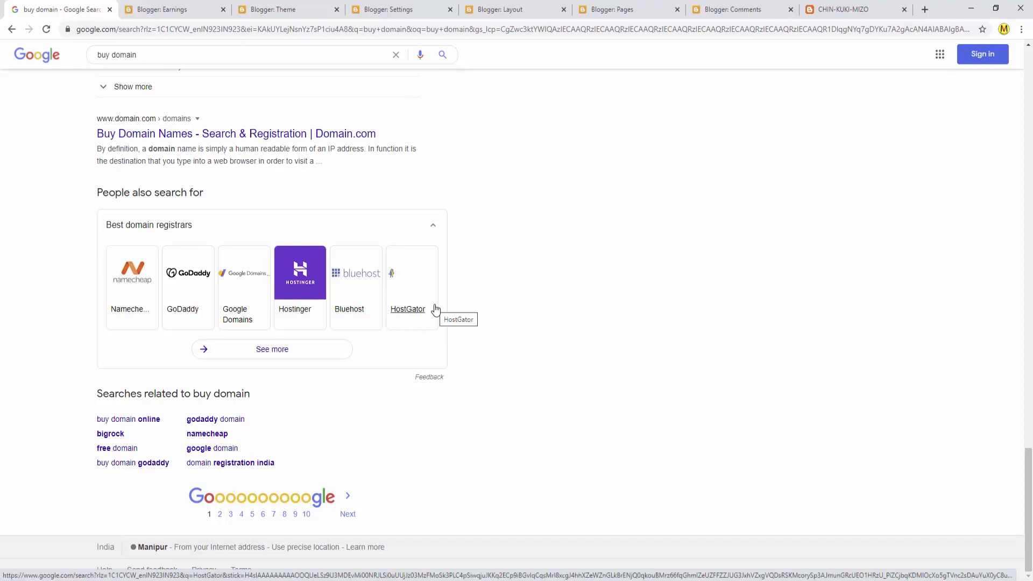
pyautogui.moveTo(398, 315)
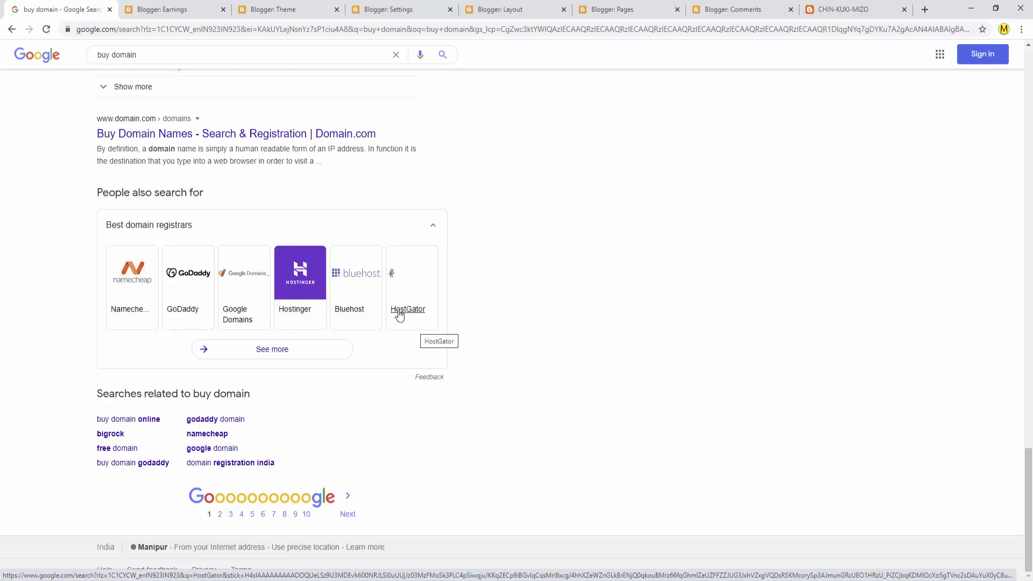
pyautogui.moveTo(395, 311)
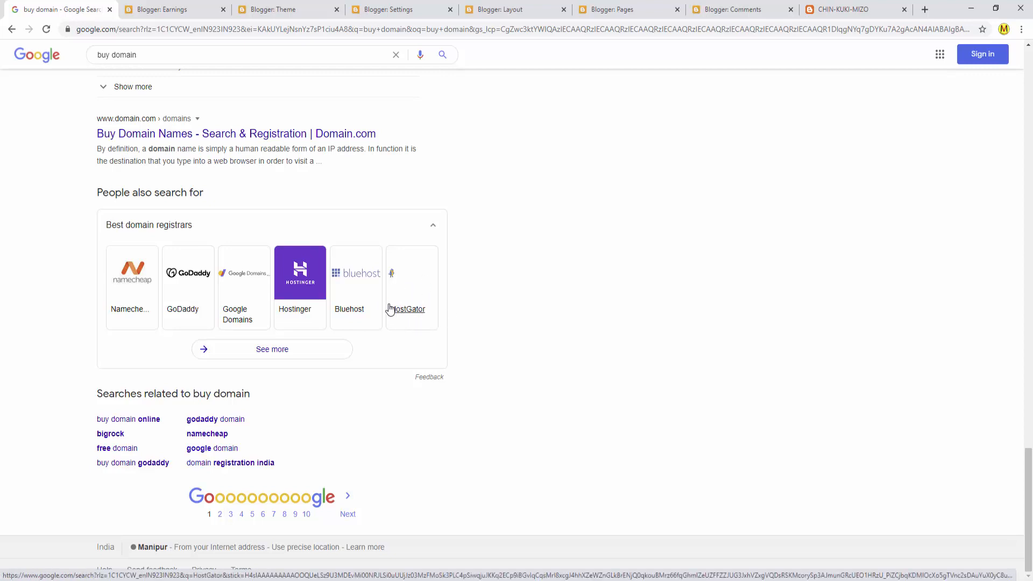
pyautogui.moveTo(409, 321)
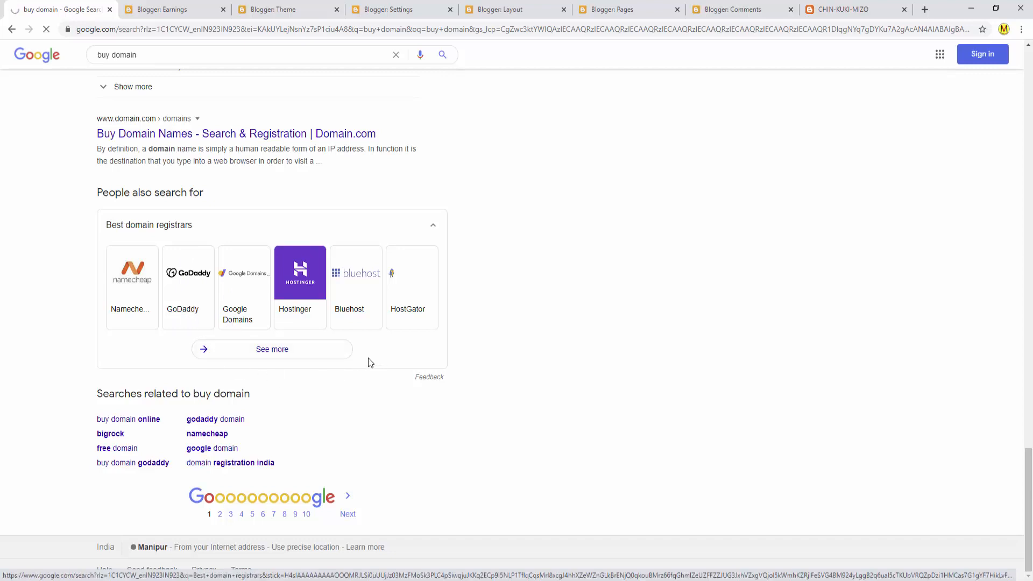
pyautogui.click(188, 273)
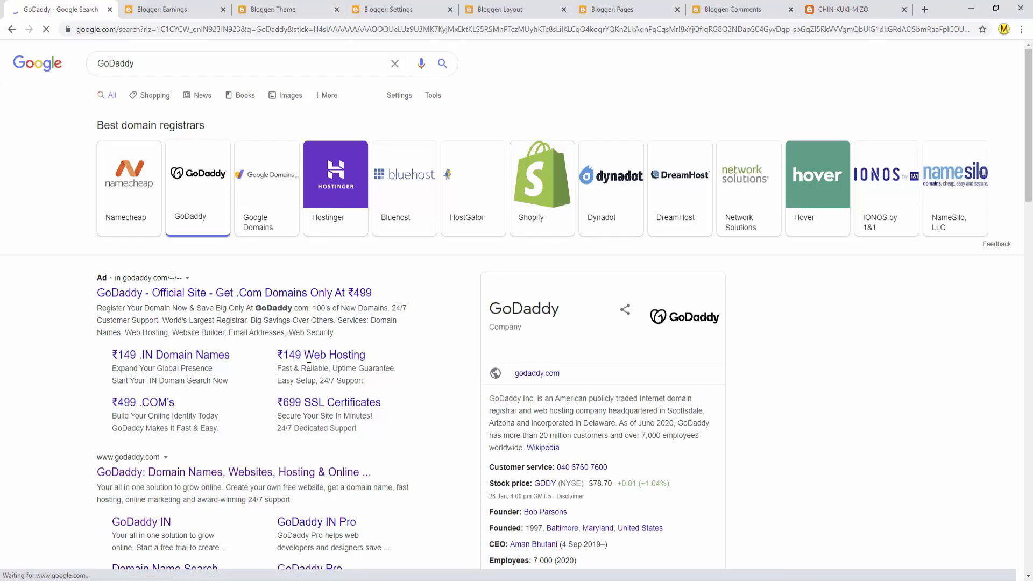
pyautogui.moveTo(276, 381)
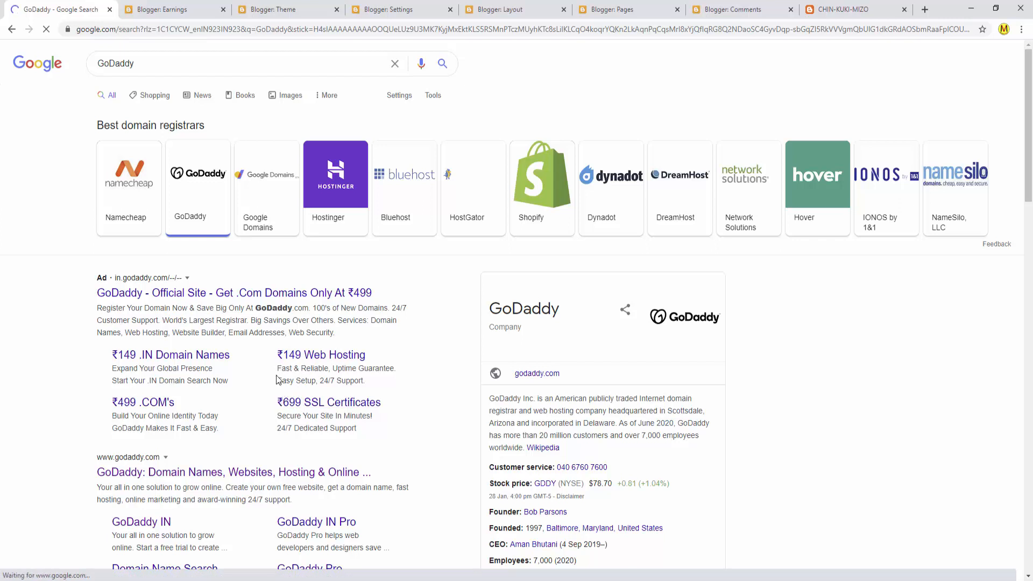
pyautogui.moveTo(297, 394)
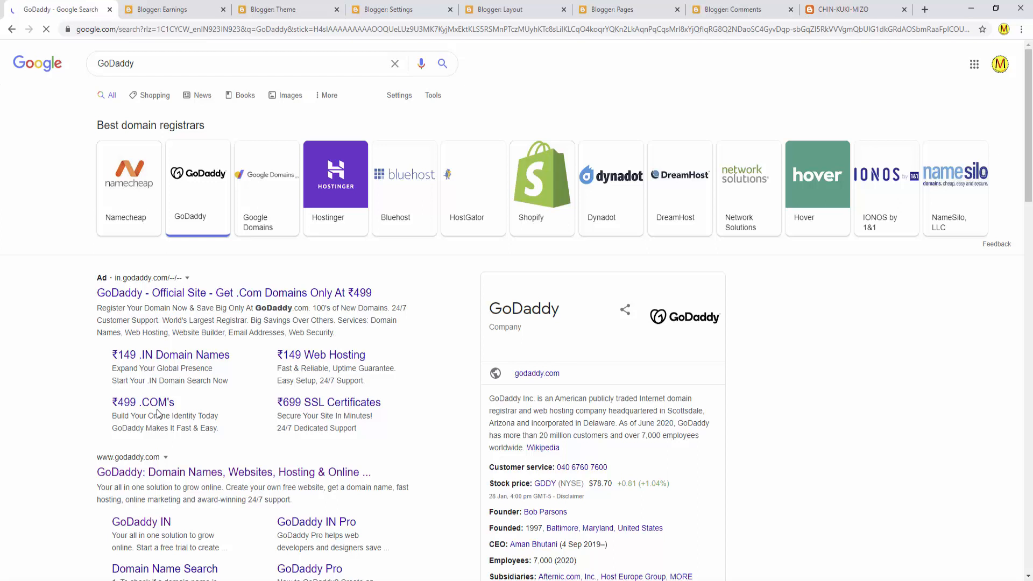
pyautogui.moveTo(119, 415)
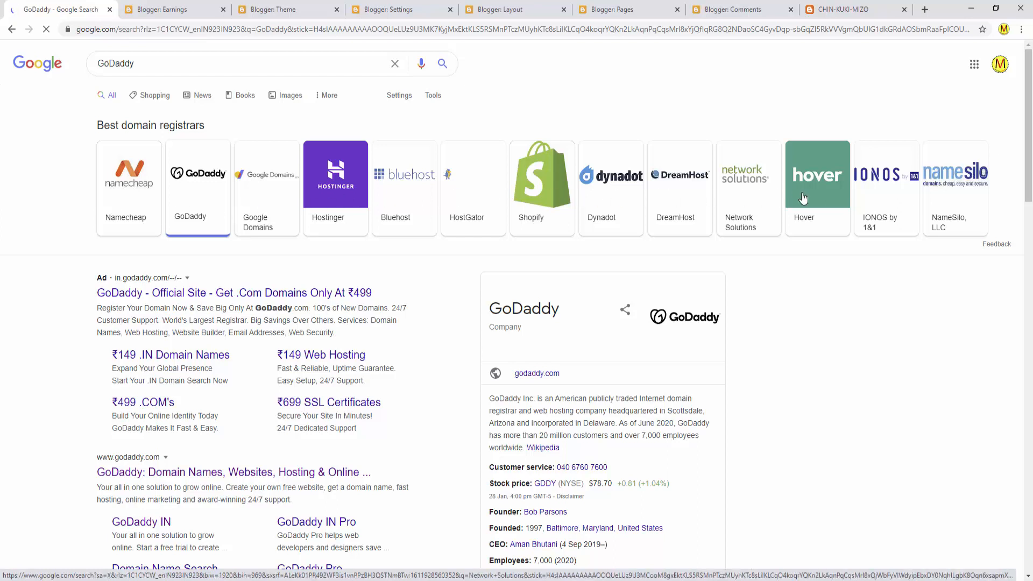
pyautogui.moveTo(519, 258)
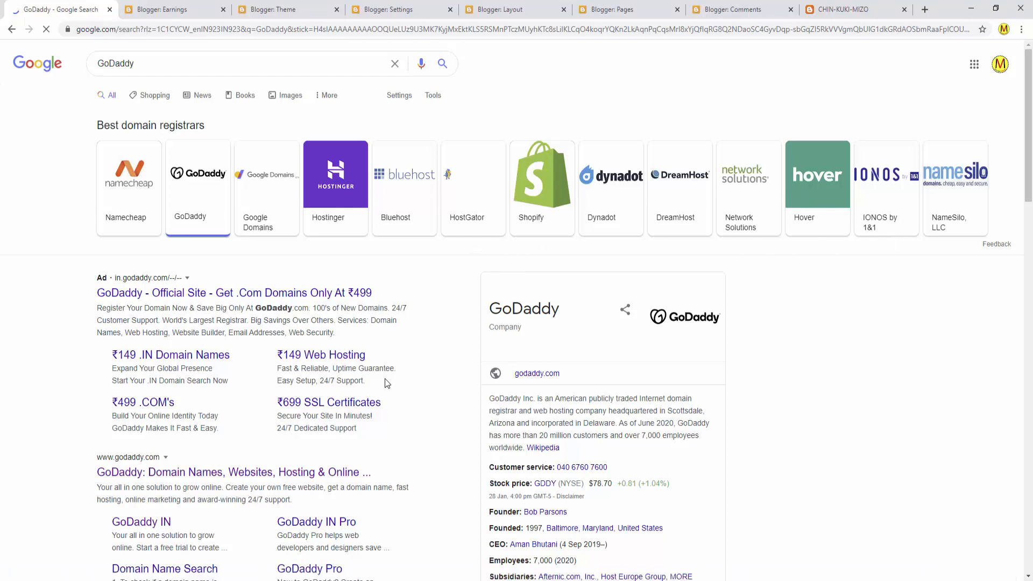
pyautogui.moveTo(262, 434)
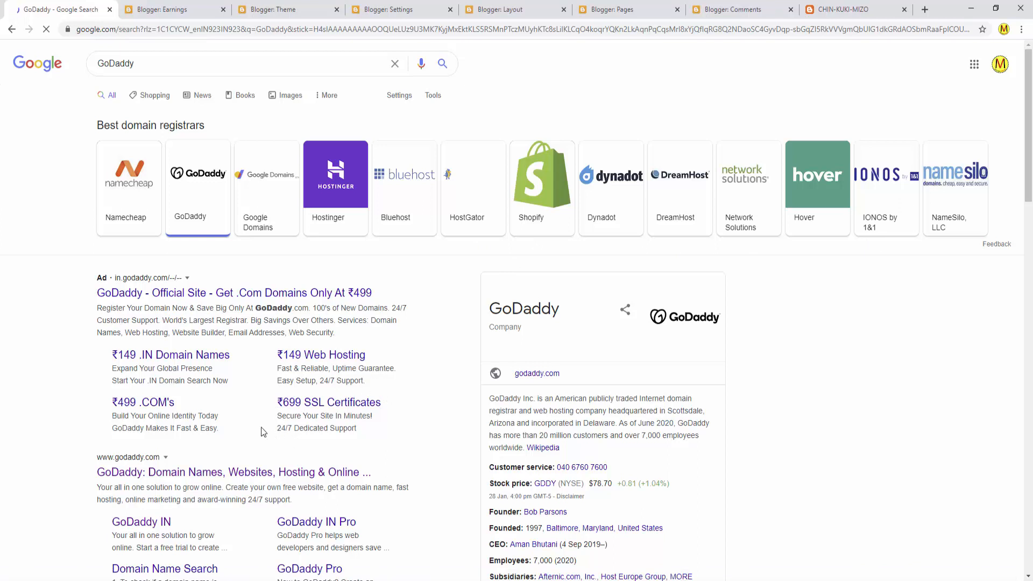
pyautogui.moveTo(278, 386)
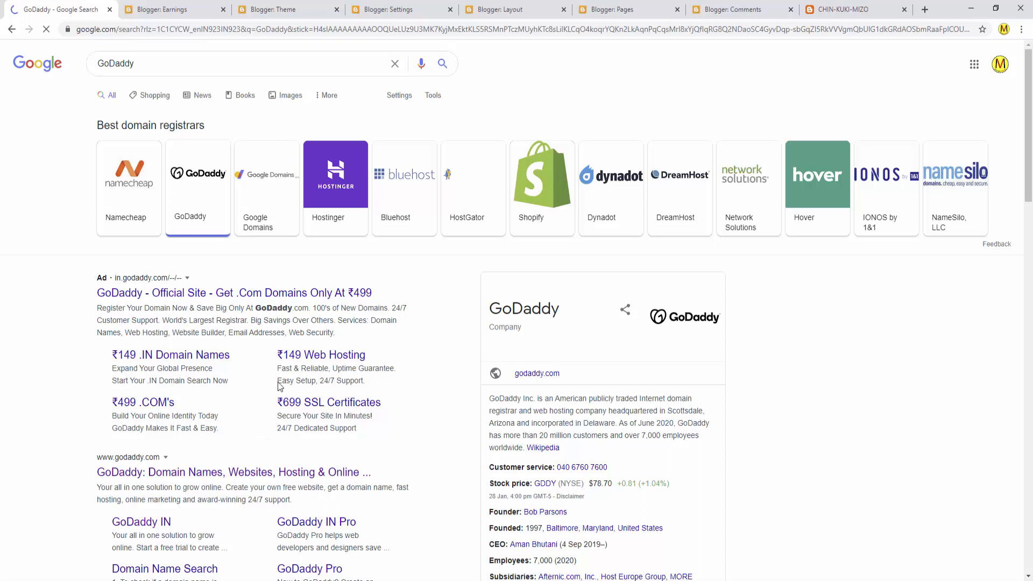
pyautogui.moveTo(402, 230)
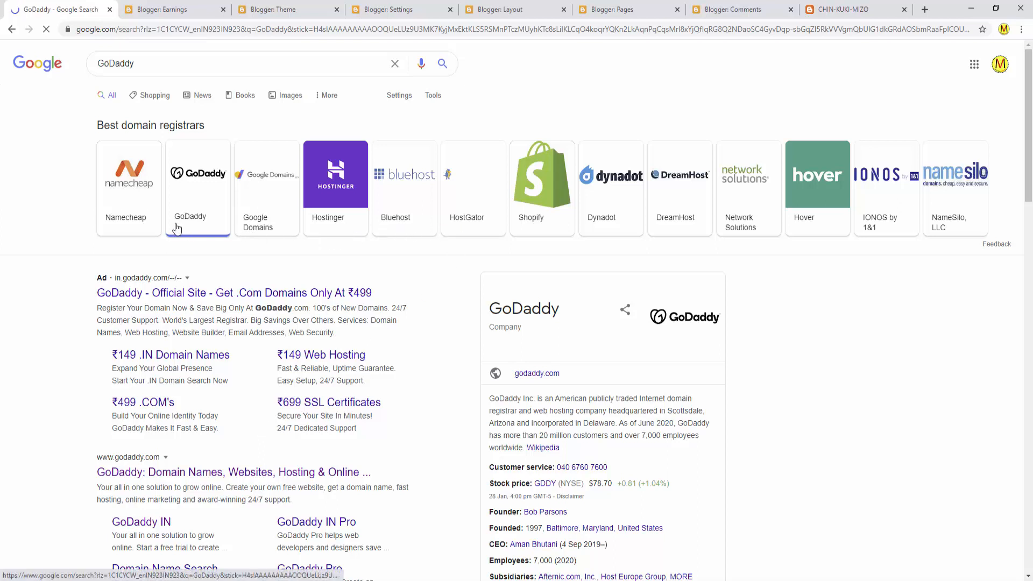
pyautogui.moveTo(442, 239)
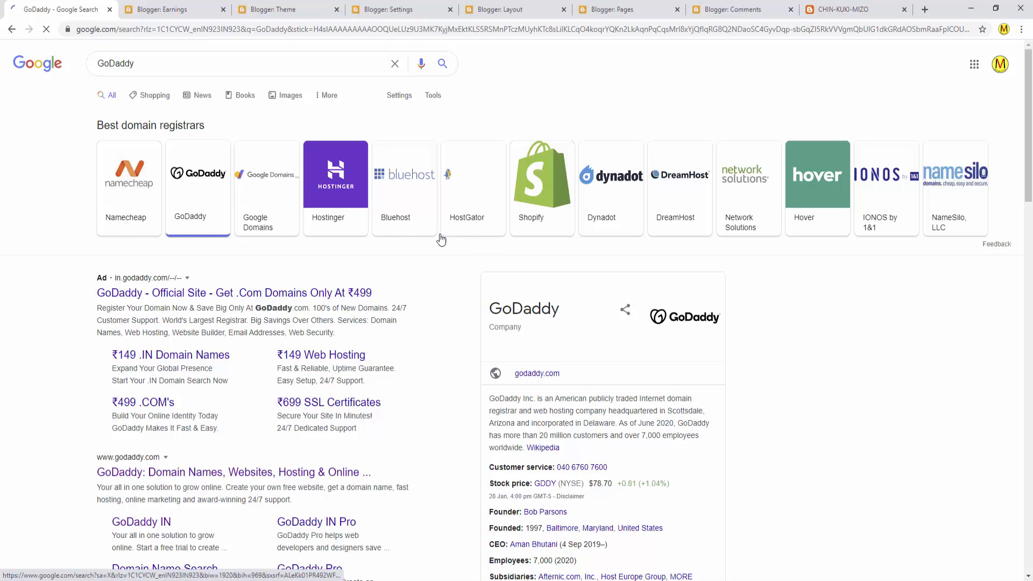
pyautogui.moveTo(454, 249)
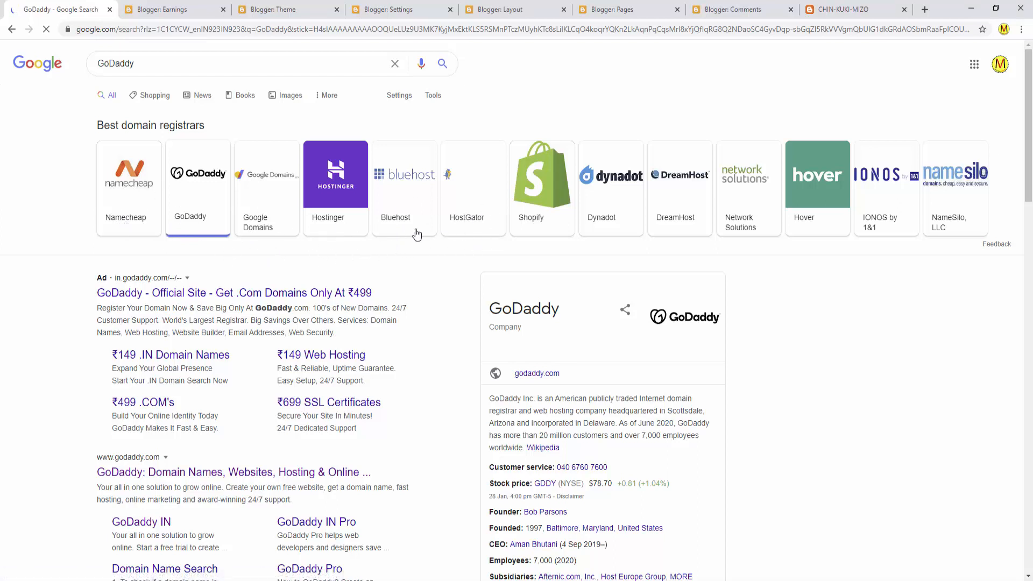
pyautogui.moveTo(218, 229)
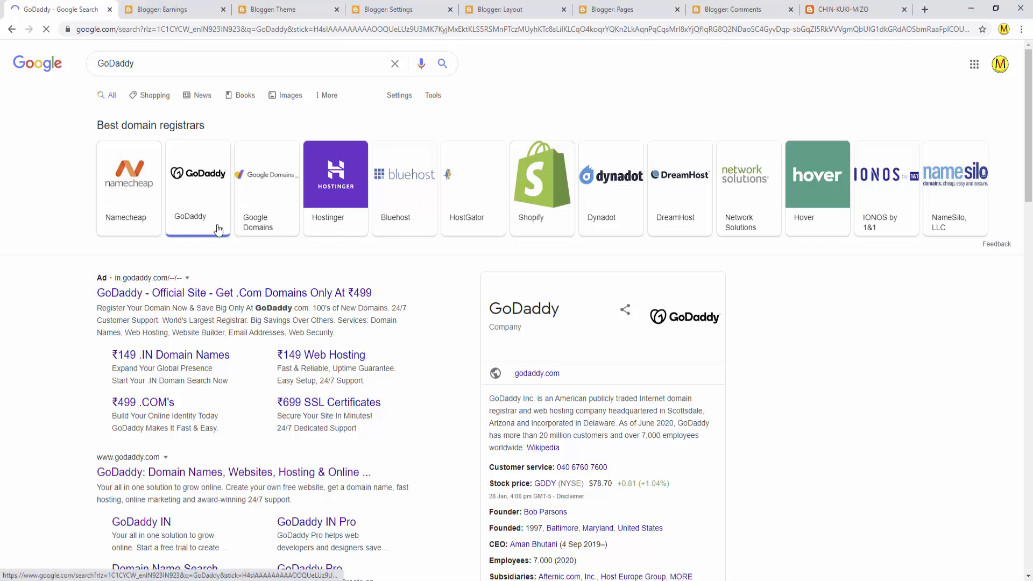
pyautogui.moveTo(391, 214)
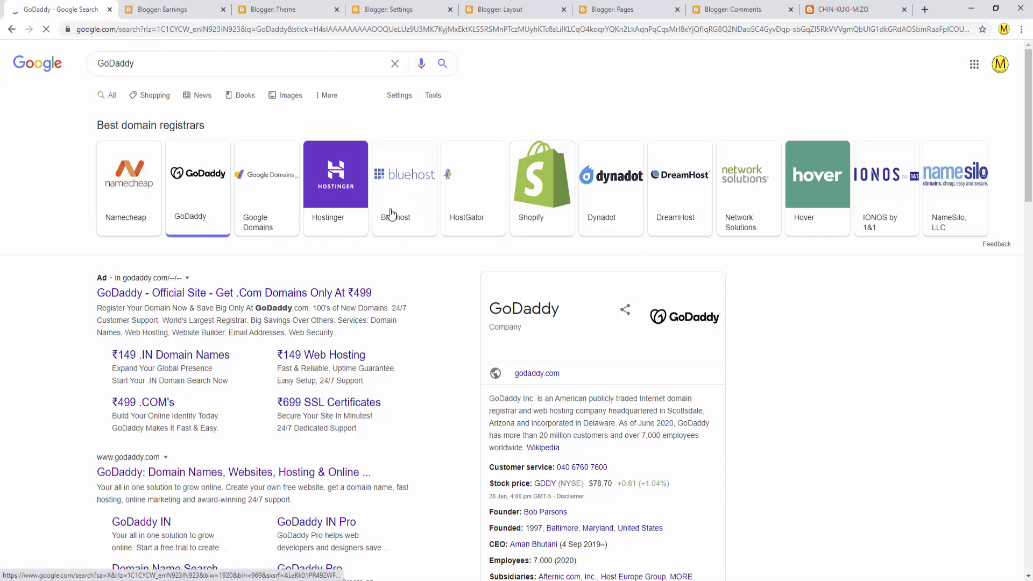
pyautogui.moveTo(335, 273)
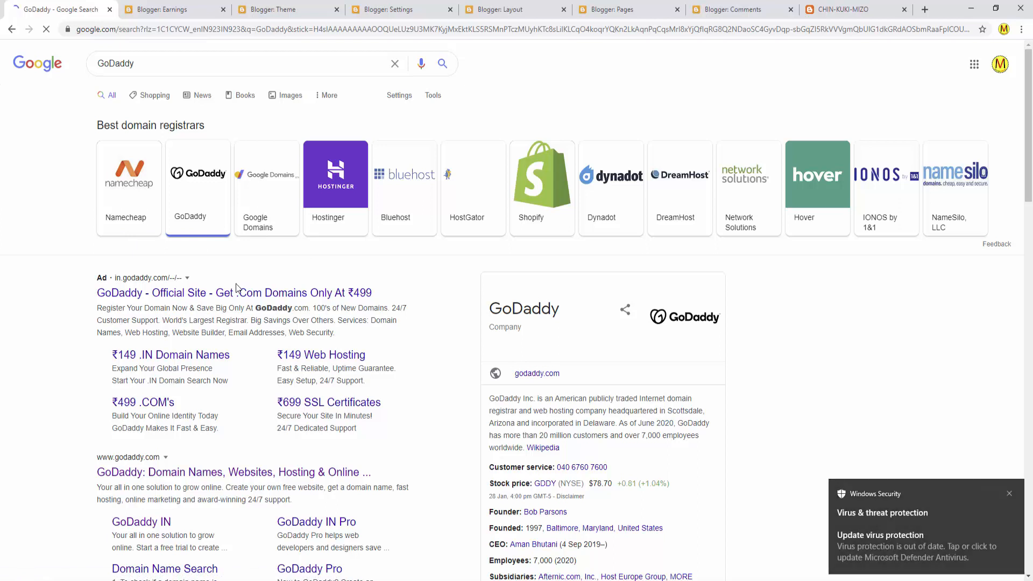
pyautogui.moveTo(185, 230)
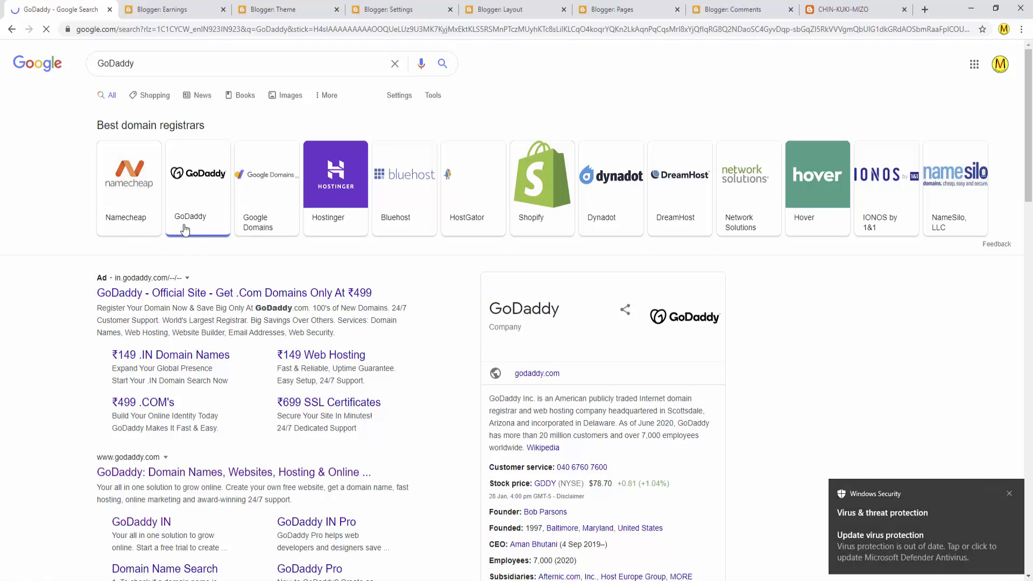
pyautogui.moveTo(417, 252)
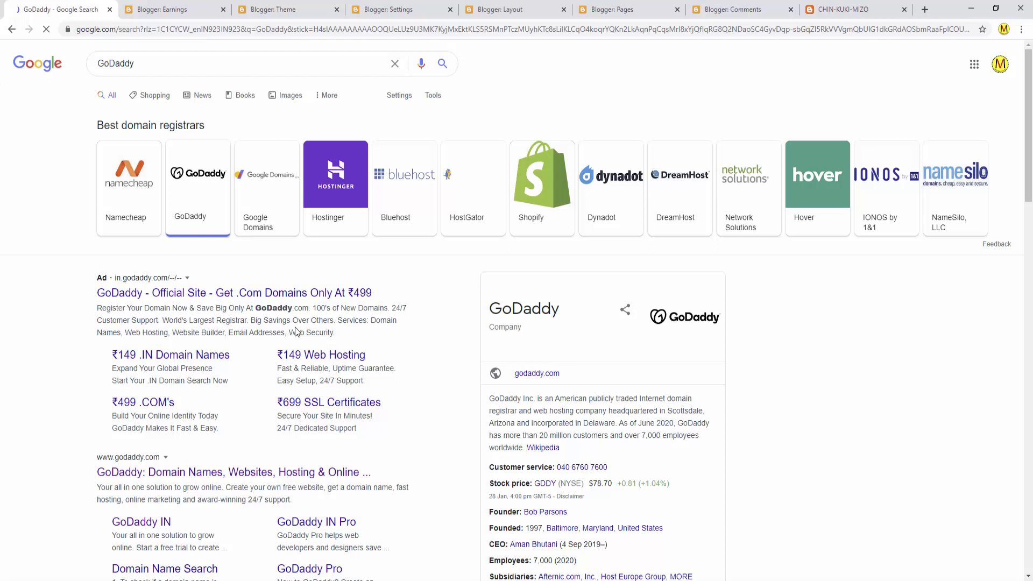
pyautogui.moveTo(415, 208)
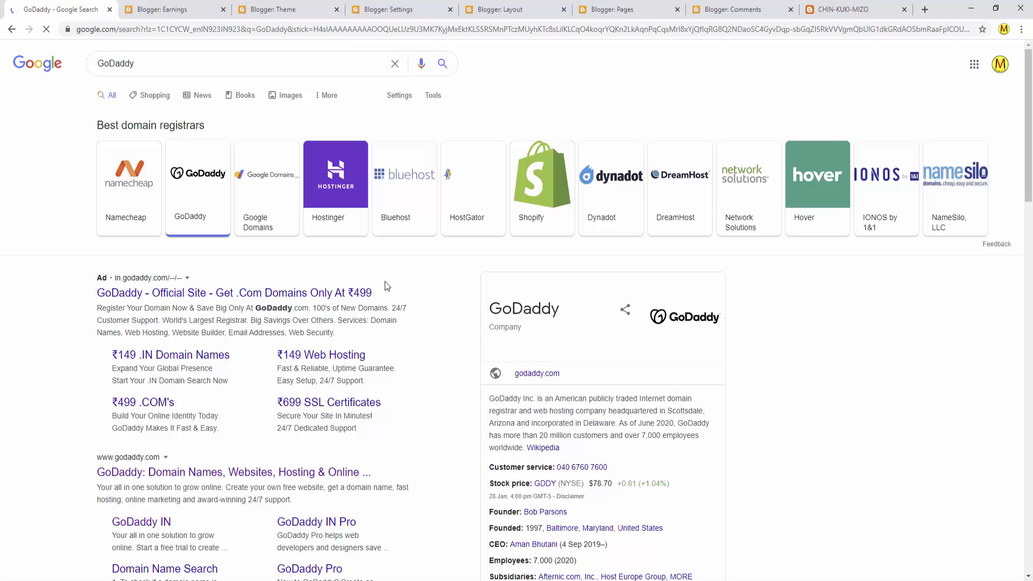
pyautogui.moveTo(458, 206)
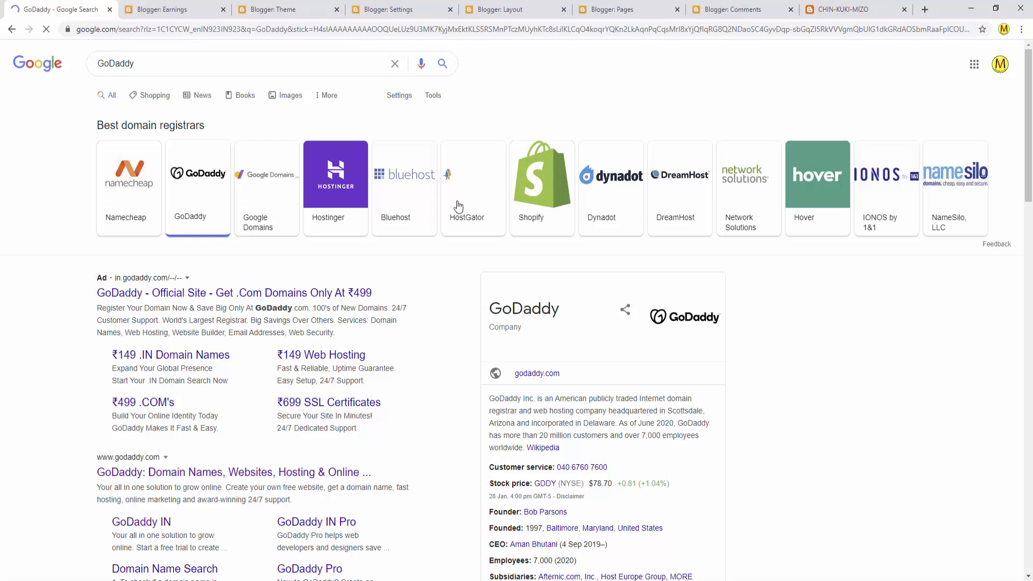
pyautogui.moveTo(368, 266)
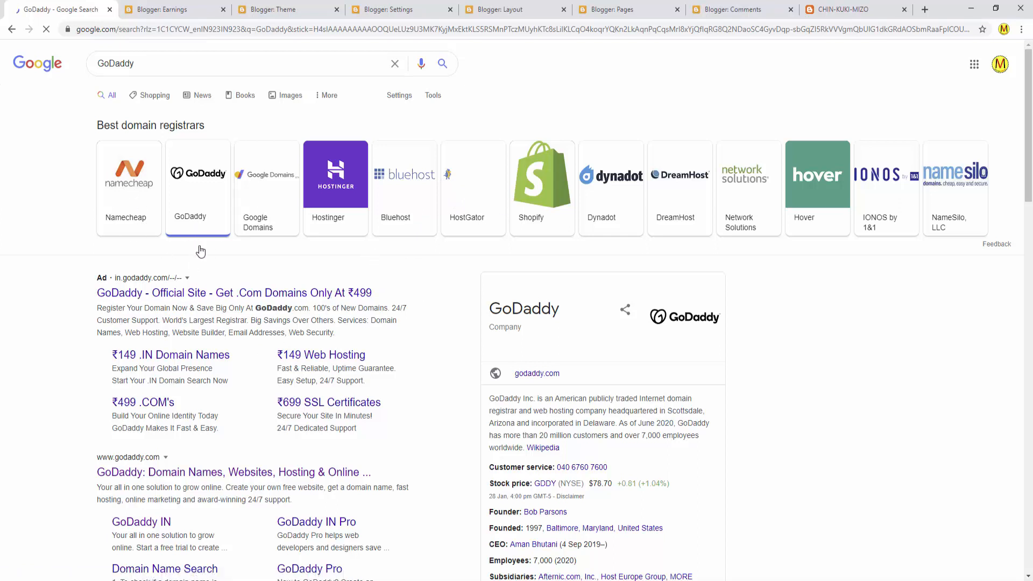
pyautogui.moveTo(193, 246)
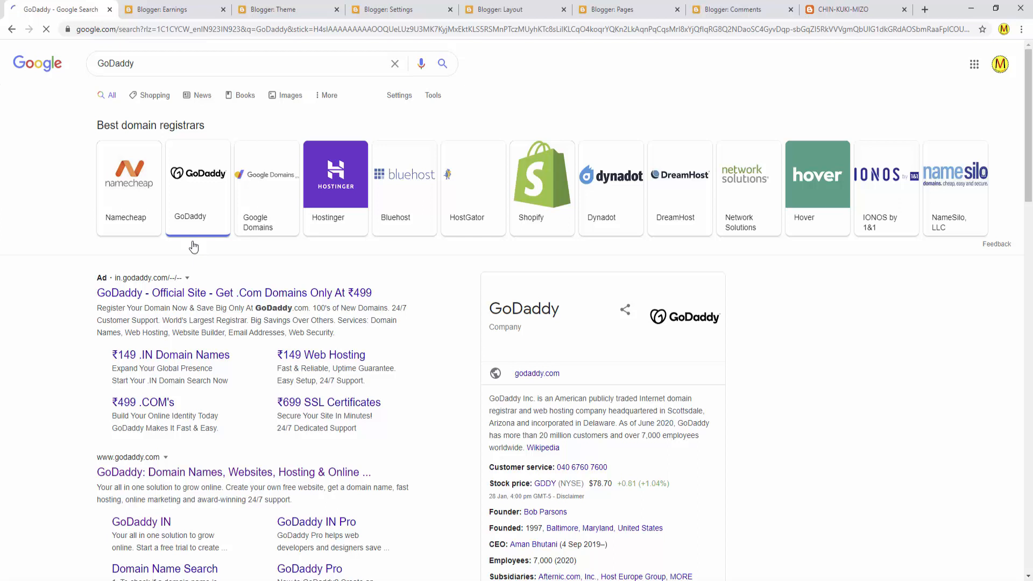
pyautogui.moveTo(194, 229)
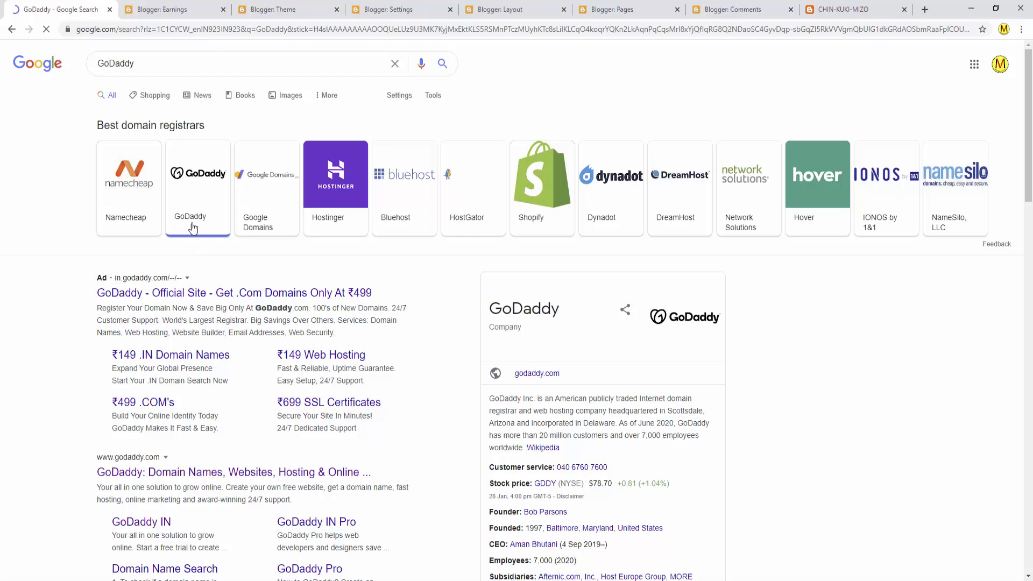
pyautogui.moveTo(190, 234)
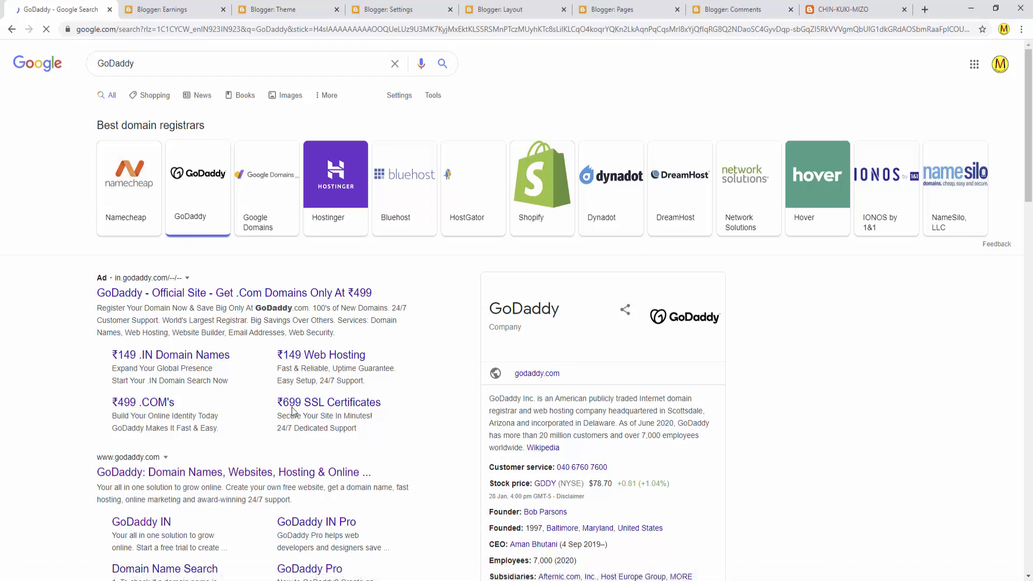
pyautogui.moveTo(176, 415)
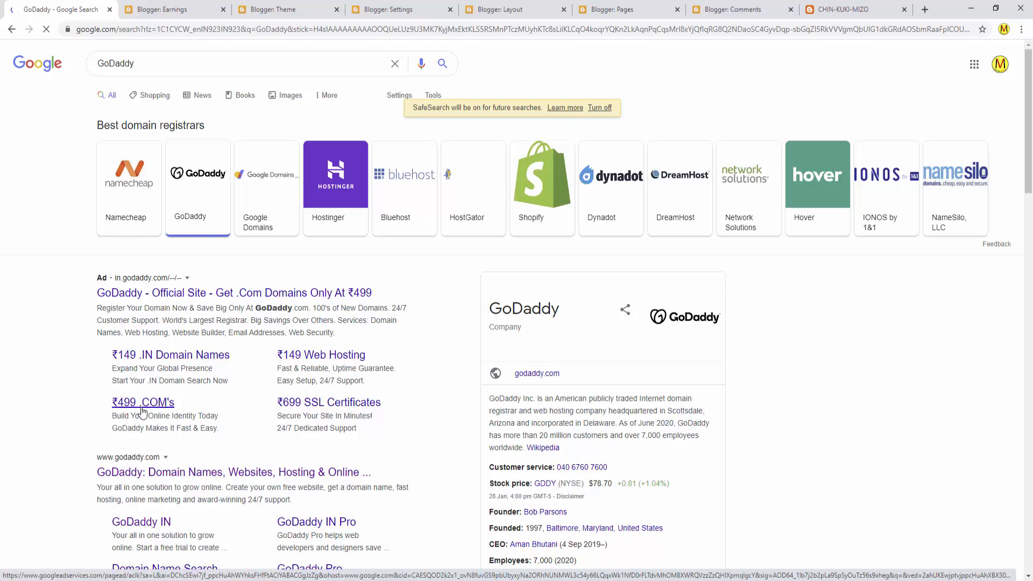
pyautogui.moveTo(174, 411)
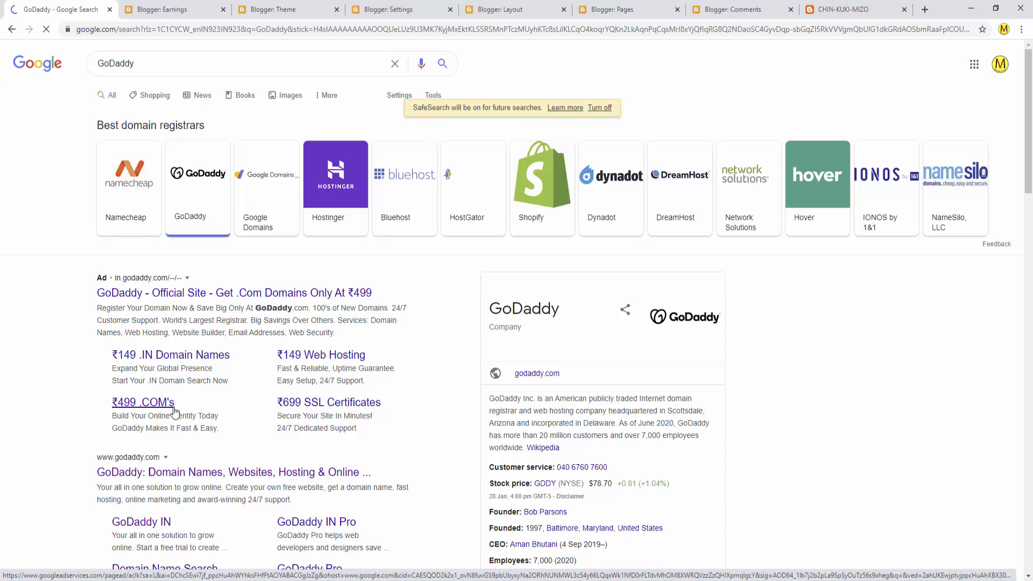
# - Return to the 'Blogger: Earnings' tab showing the AdSense account notice
pyautogui.click(165, 9)
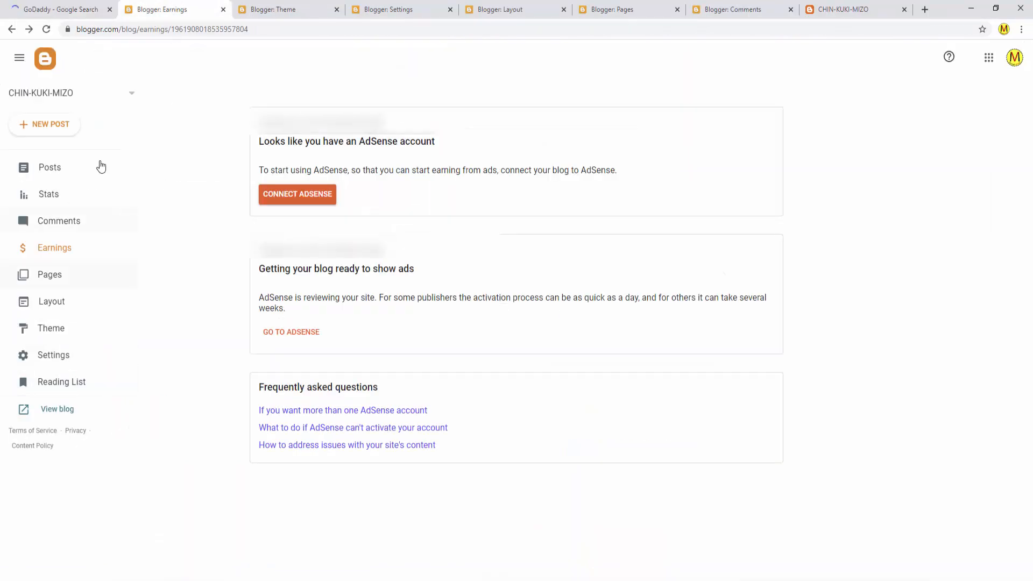
pyautogui.moveTo(112, 196)
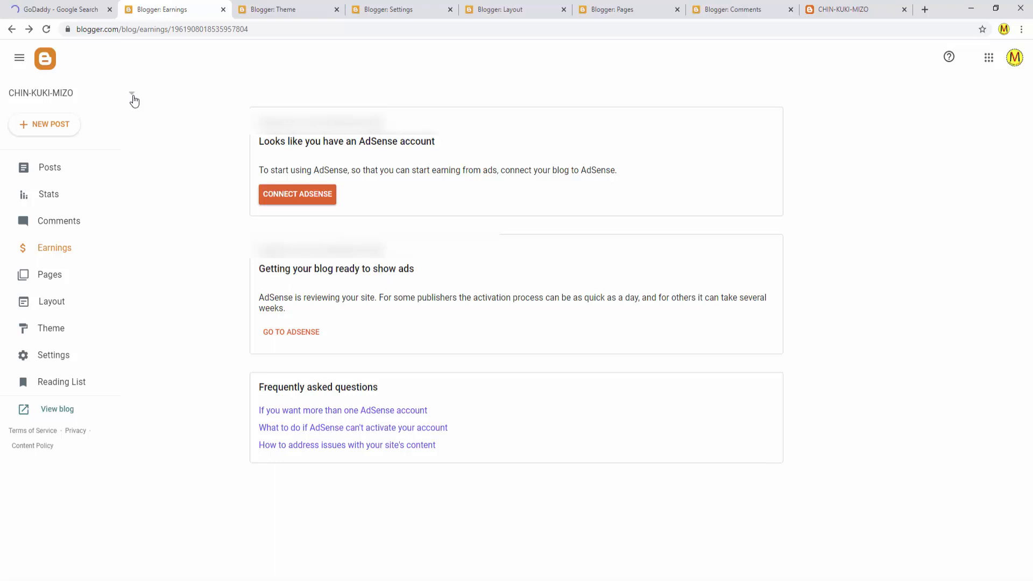
pyautogui.moveTo(17, 80)
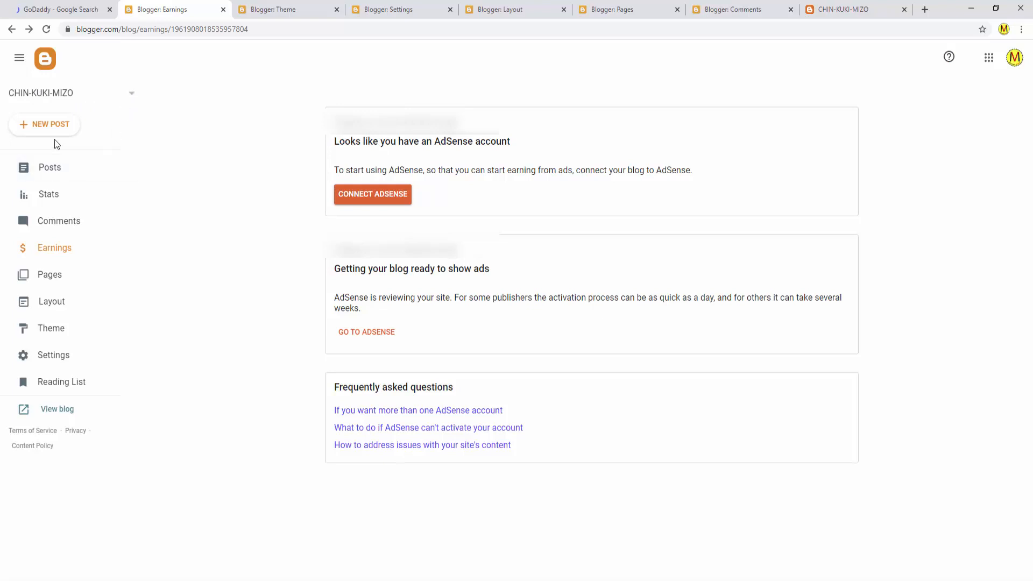
pyautogui.moveTo(58, 409)
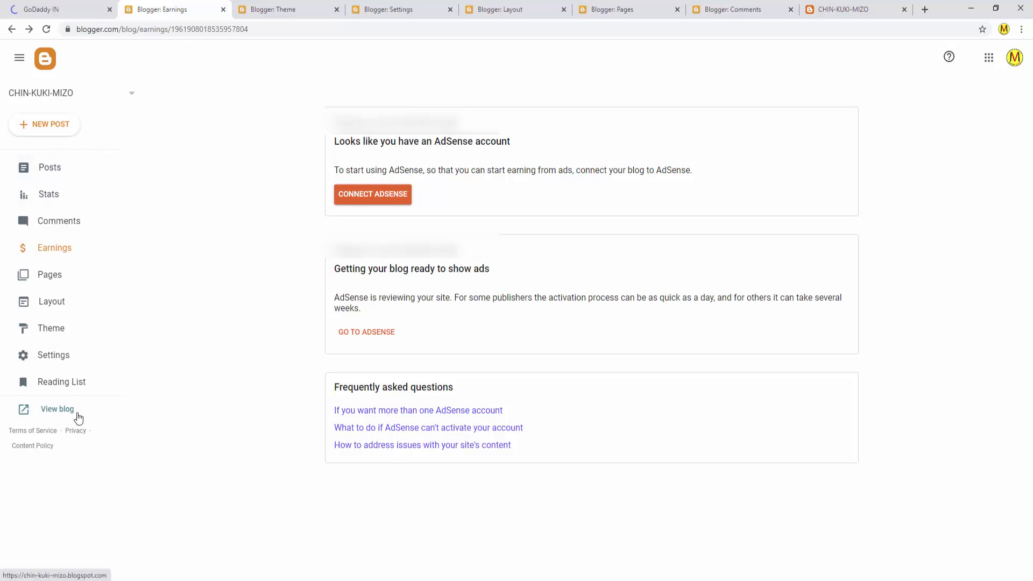
# - Open the live CHIN-KUKI-MIZO blogspot site via 'View blog' and scroll to its header
pyautogui.click(57, 409)
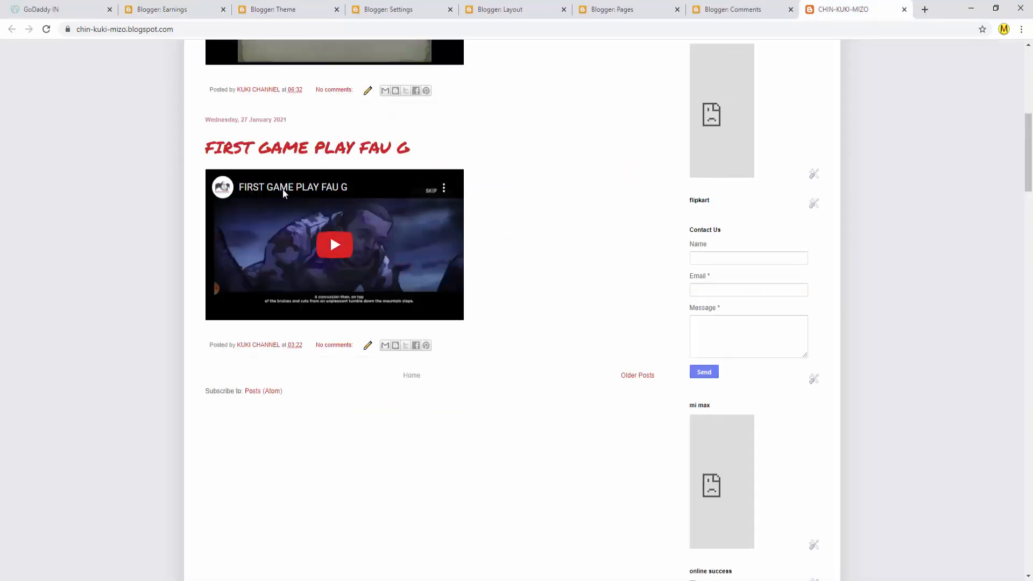
pyautogui.scroll(3)
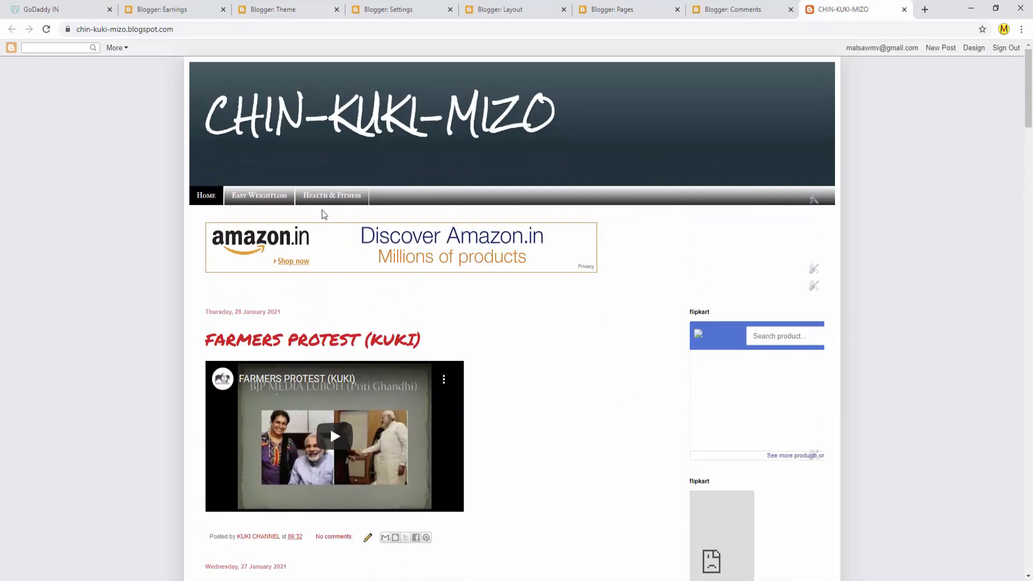
pyautogui.moveTo(259, 196)
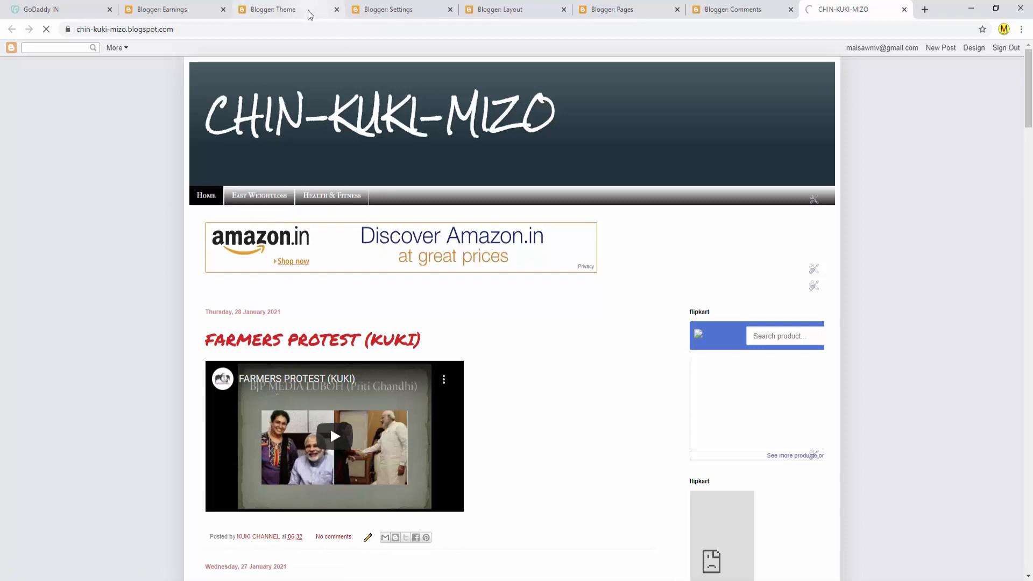
# - Browse the Blogger theme gallery down to the Awesome Inc. variants, then go to Layout
pyautogui.click(270, 9)
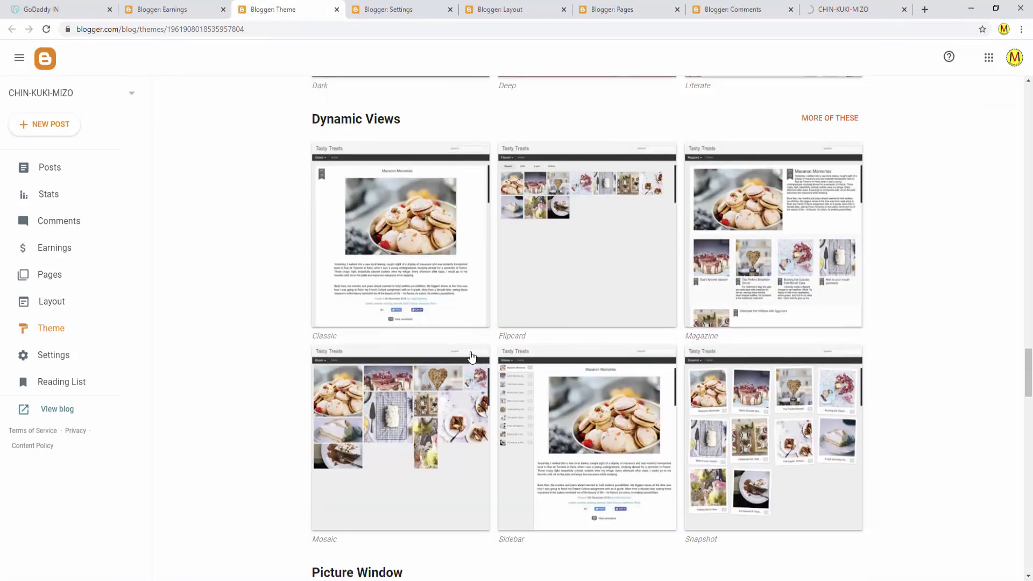
pyautogui.scroll(3)
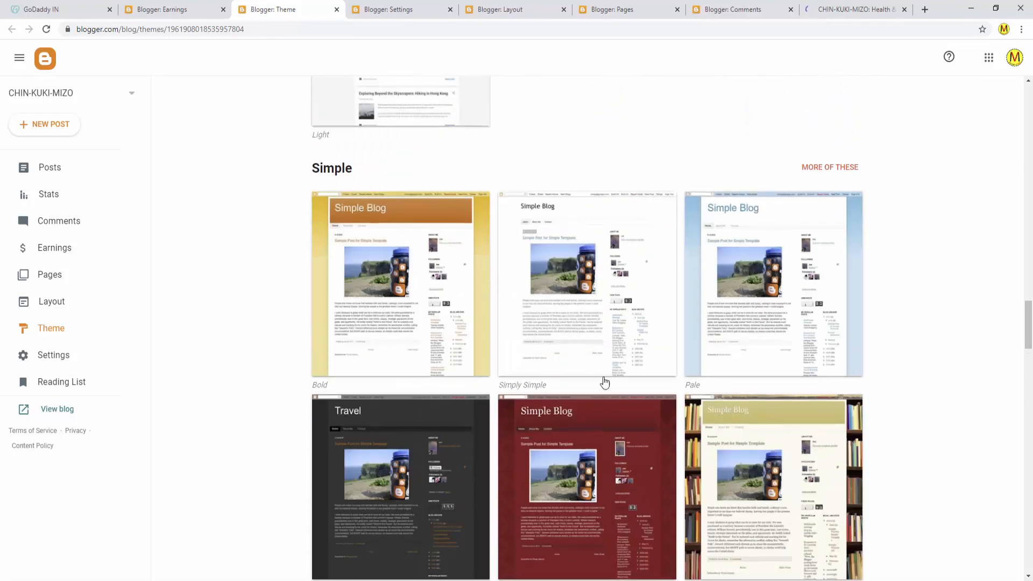
pyautogui.scroll(-3)
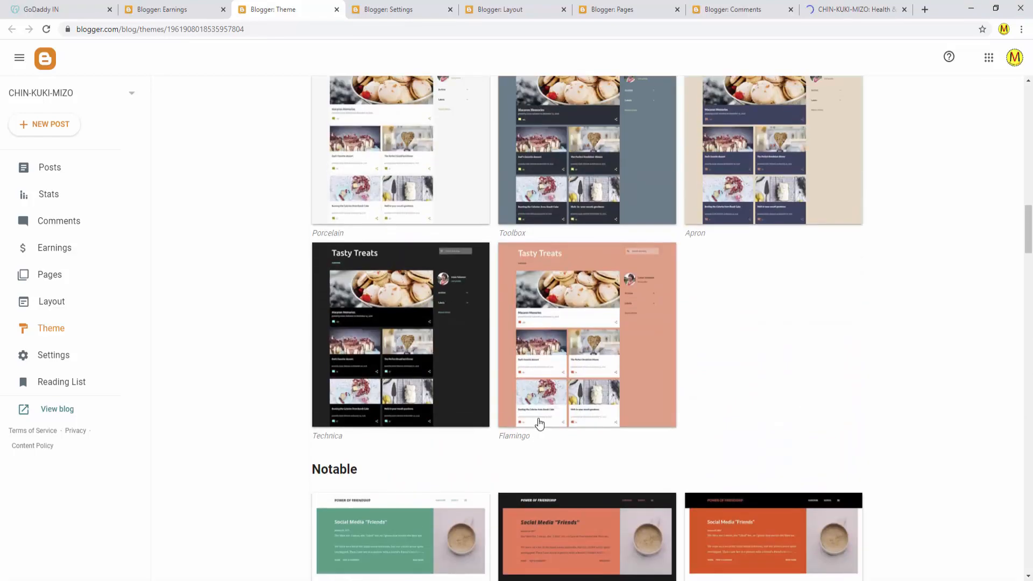
pyautogui.scroll(3)
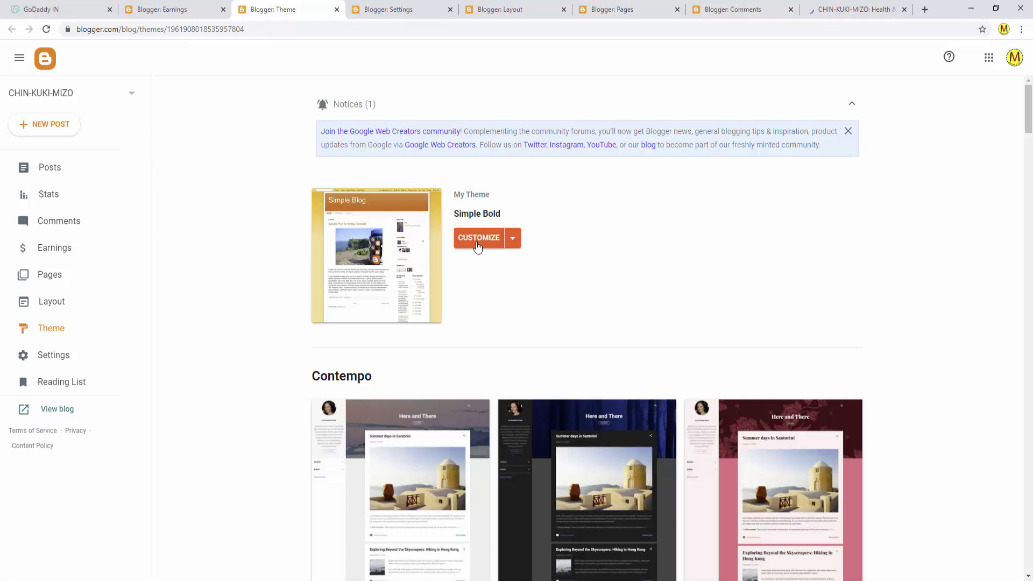
pyautogui.moveTo(471, 357)
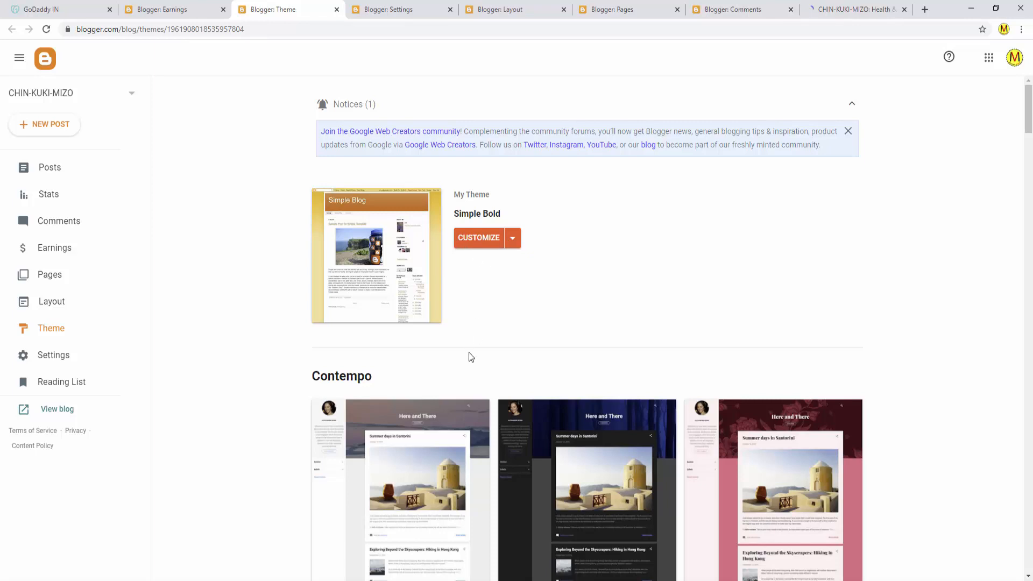
pyautogui.scroll(-3)
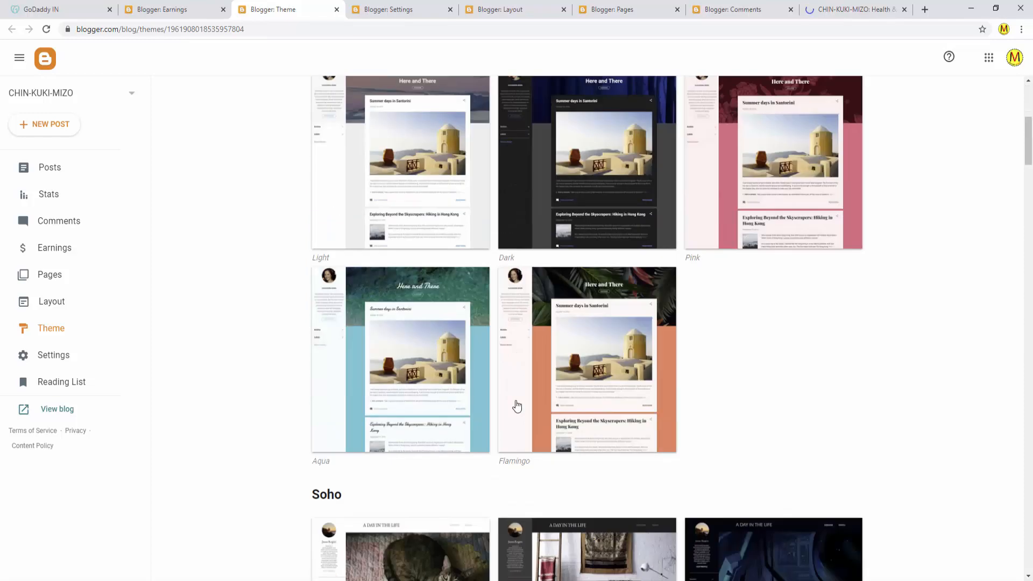
pyautogui.scroll(-3)
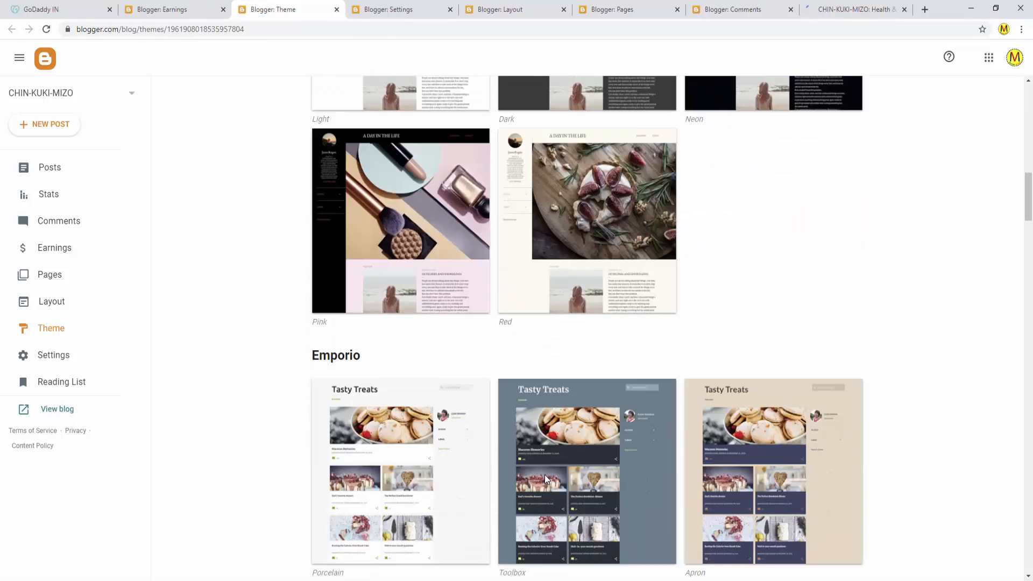
pyautogui.scroll(-3)
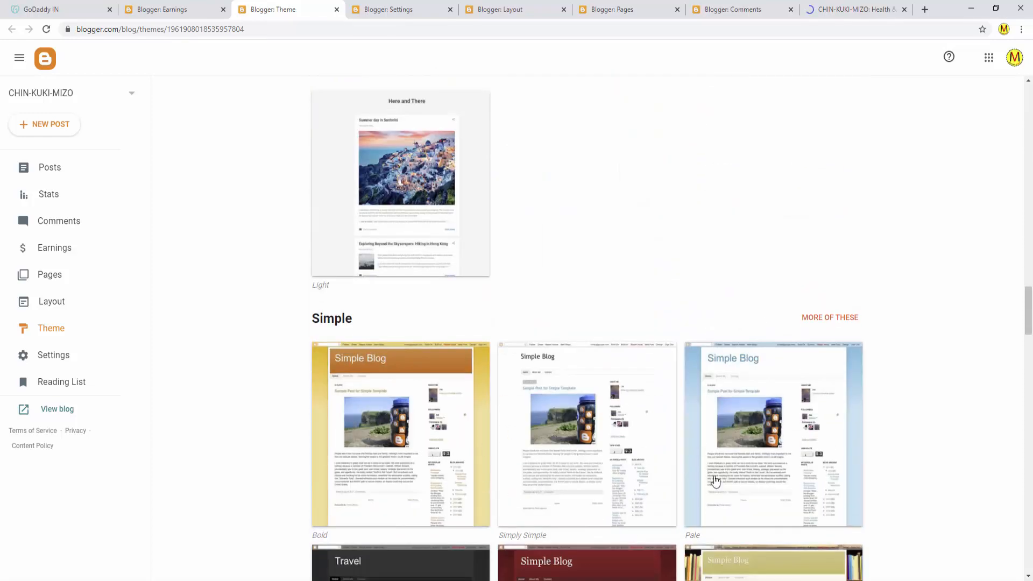
pyautogui.scroll(-3)
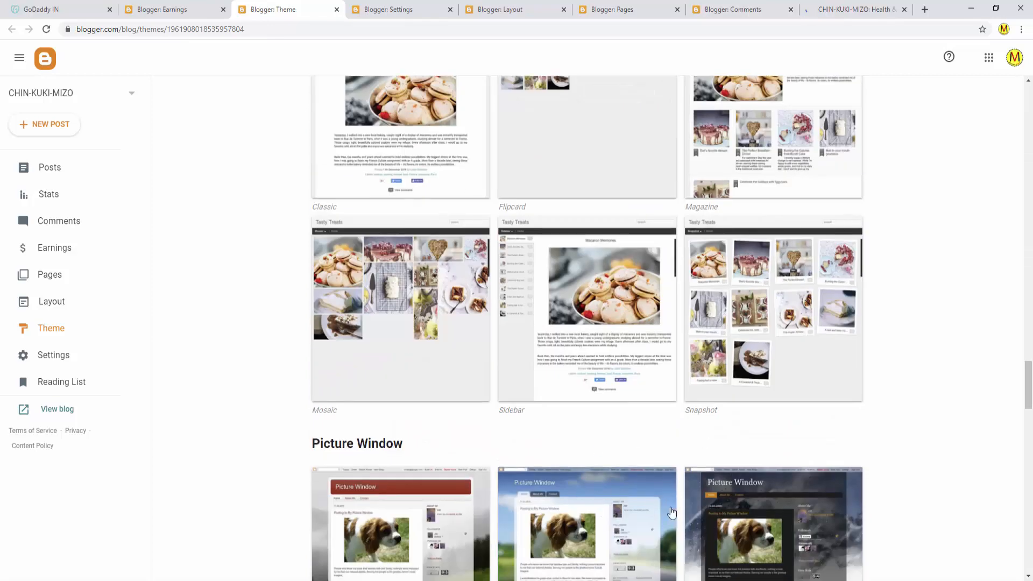
pyautogui.scroll(-3)
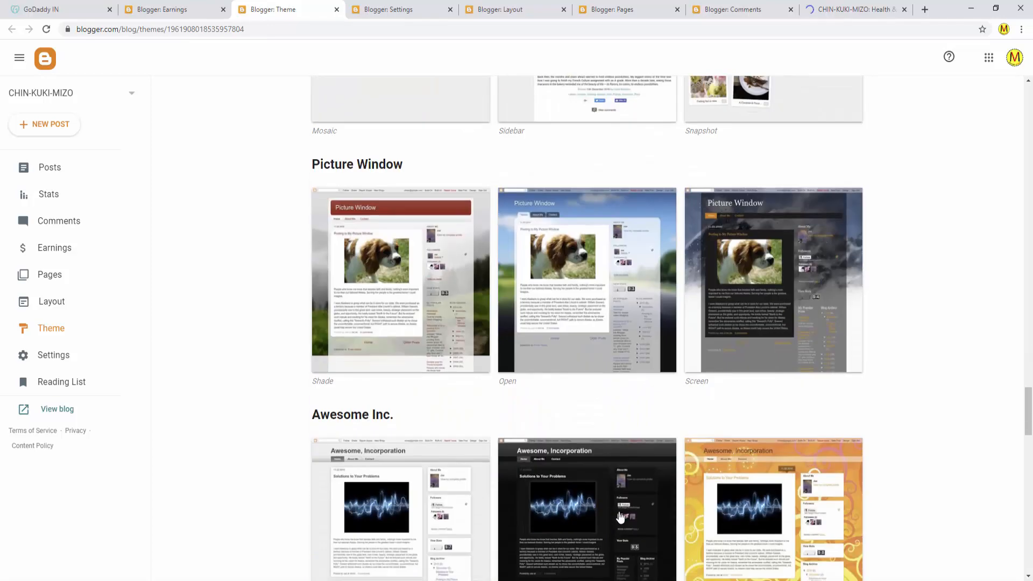
pyautogui.scroll(-3)
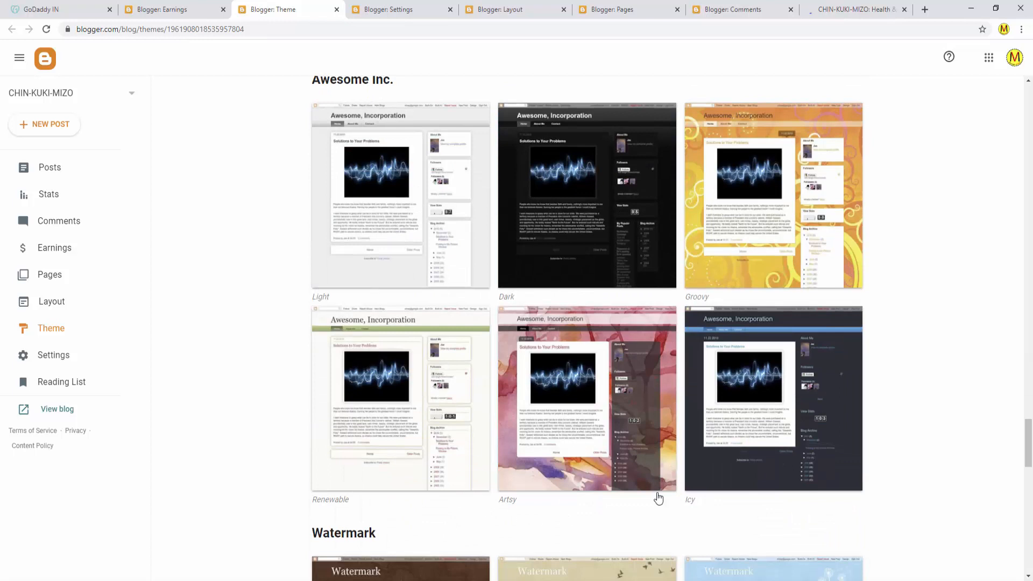
pyautogui.moveTo(634, 511)
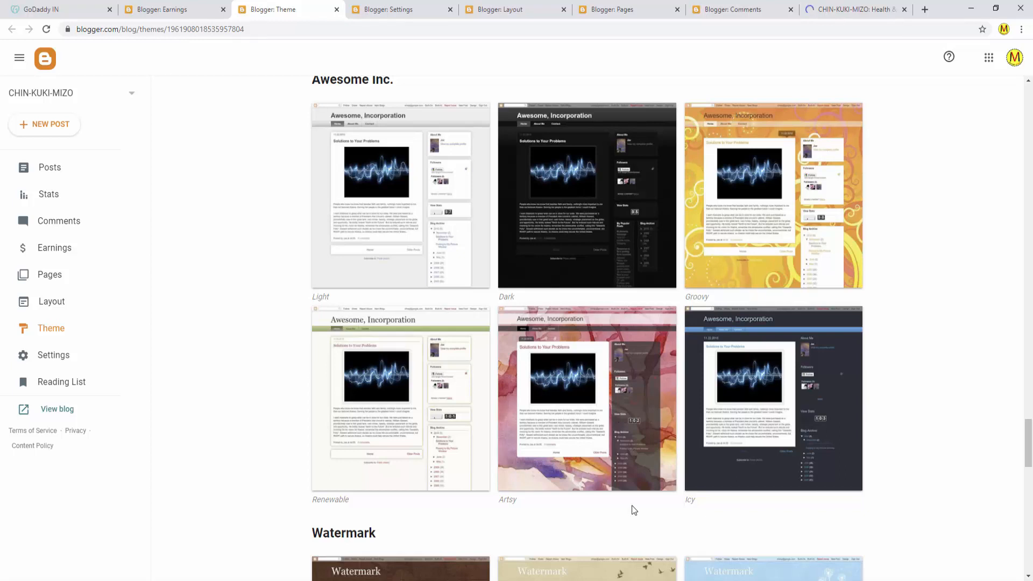
pyautogui.moveTo(512, 487)
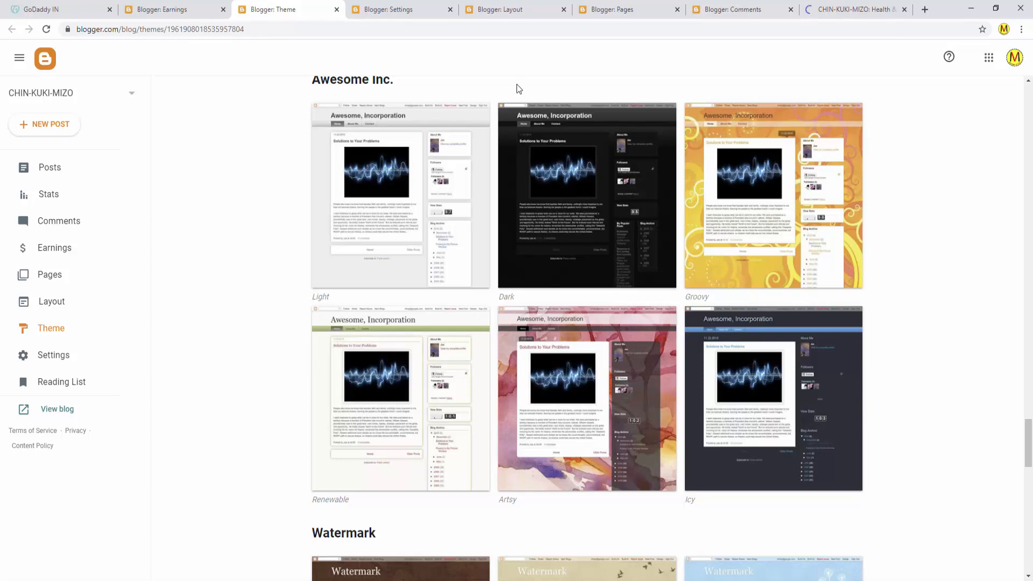
pyautogui.click(52, 301)
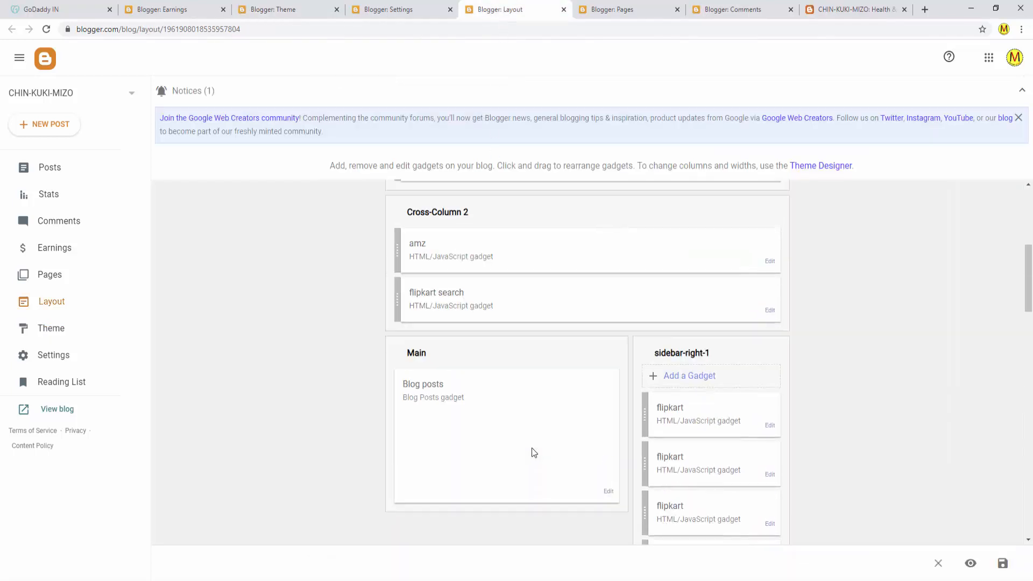
# - Scroll to the top of the Layout page to view the Cross-Column 2 gadgets
pyautogui.scroll(3)
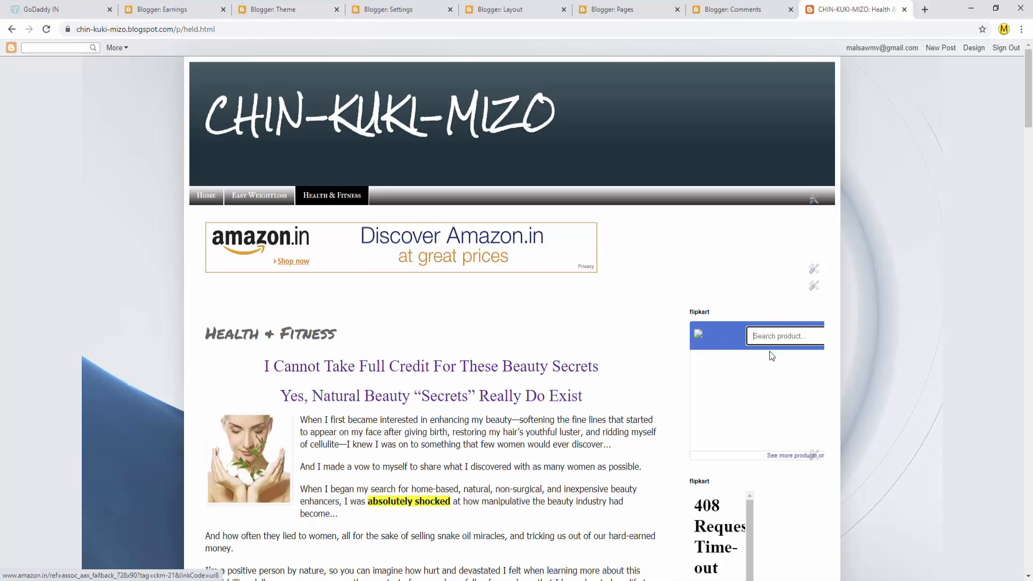
pyautogui.scroll(-3)
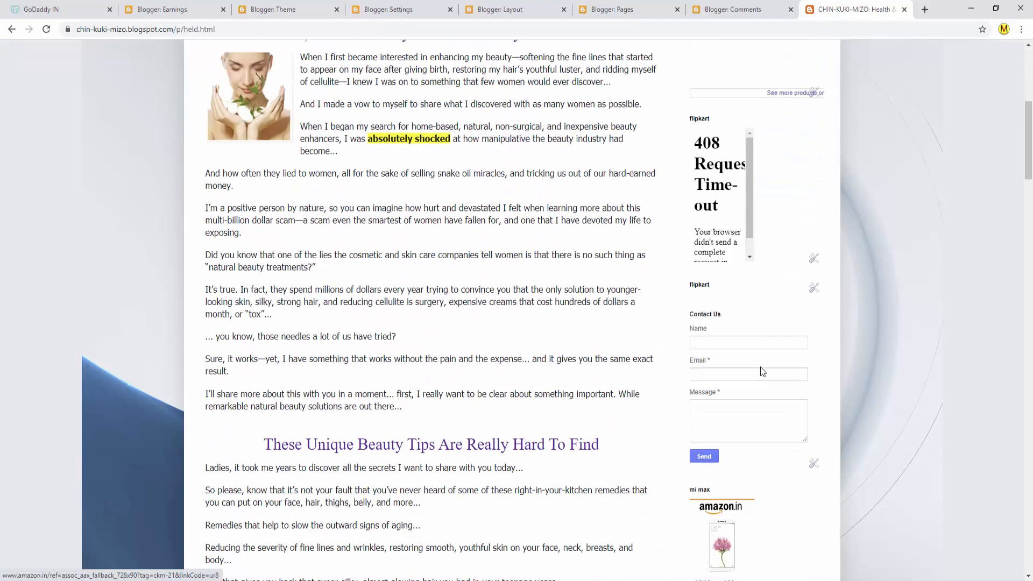
pyautogui.scroll(-3)
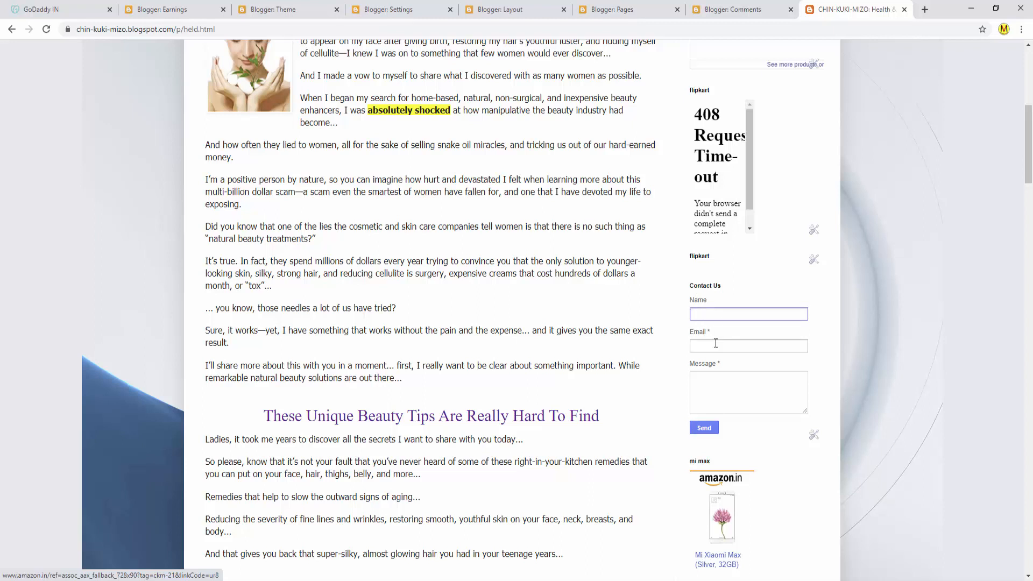
pyautogui.click(748, 392)
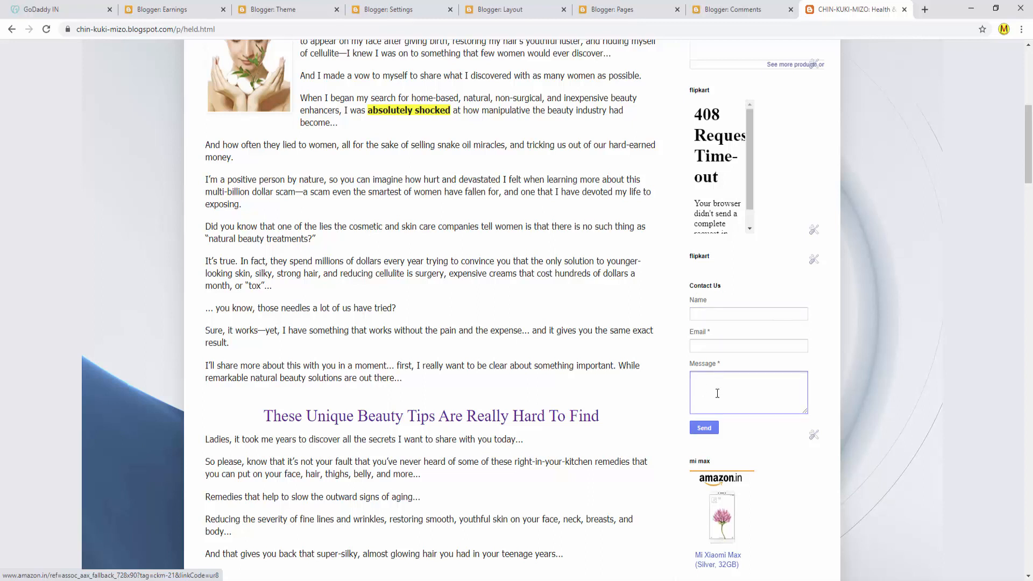
pyautogui.moveTo(701, 420)
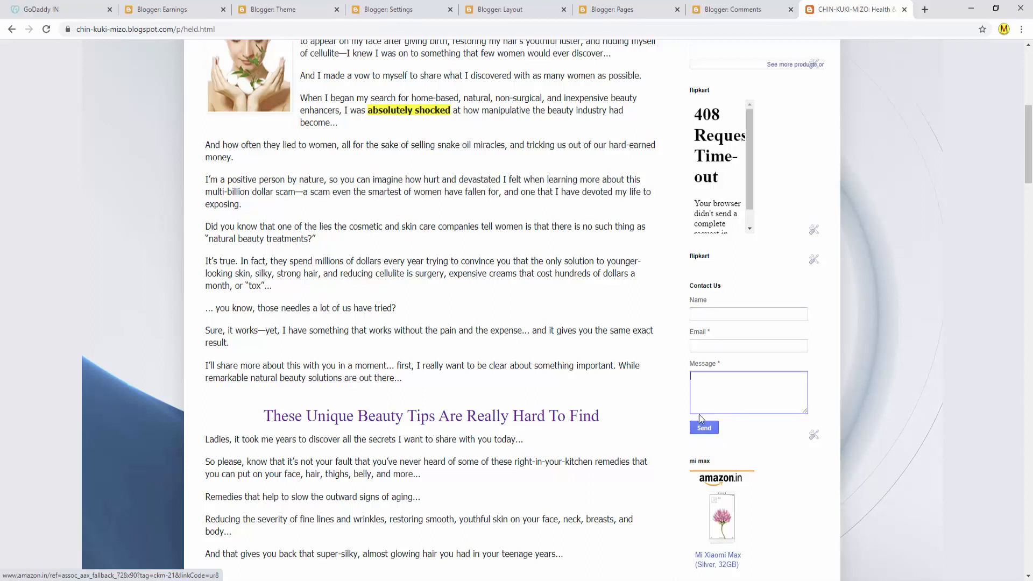
pyautogui.moveTo(704, 363)
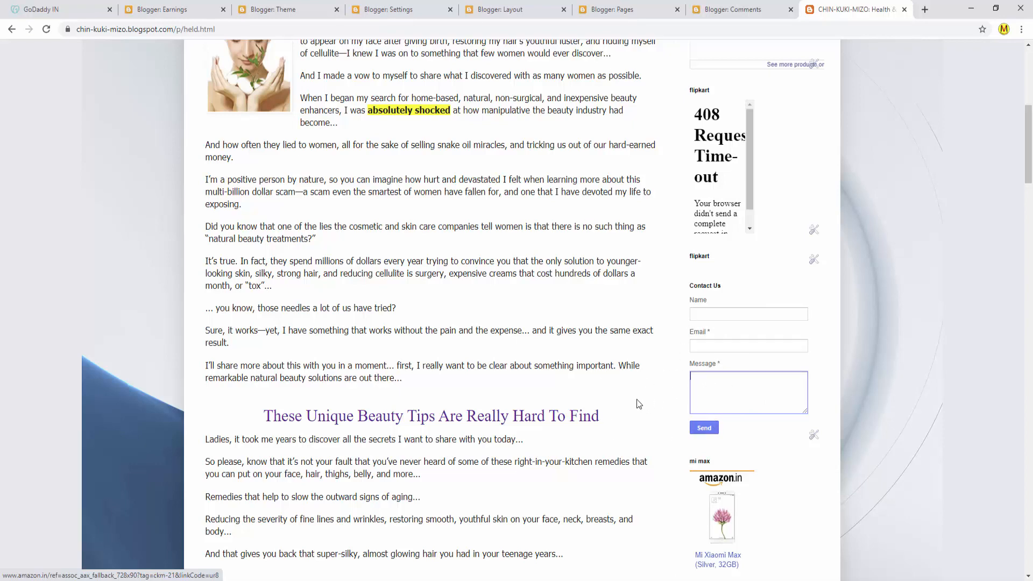
pyautogui.scroll(-3)
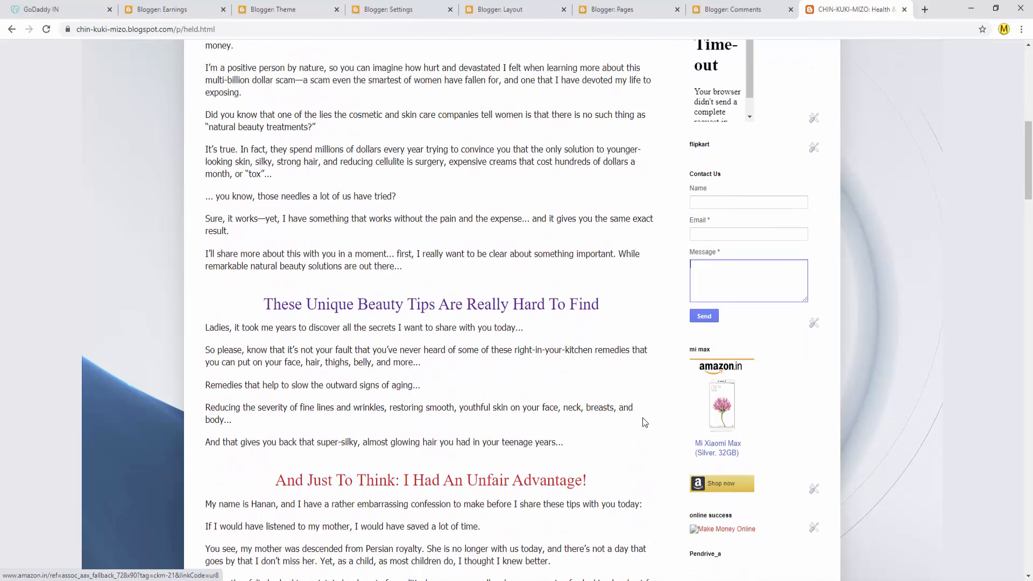
pyautogui.scroll(3)
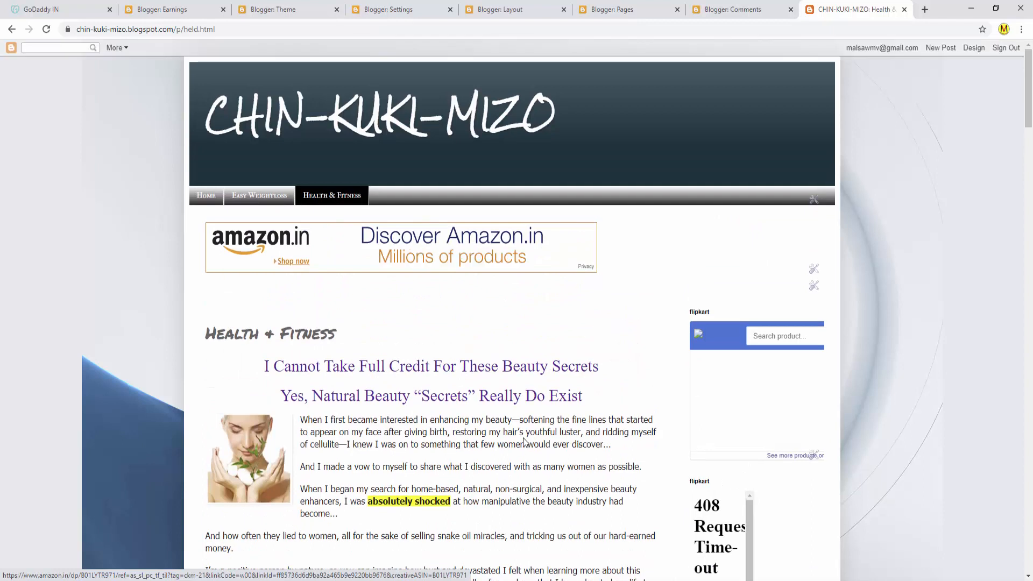
pyautogui.moveTo(637, 299)
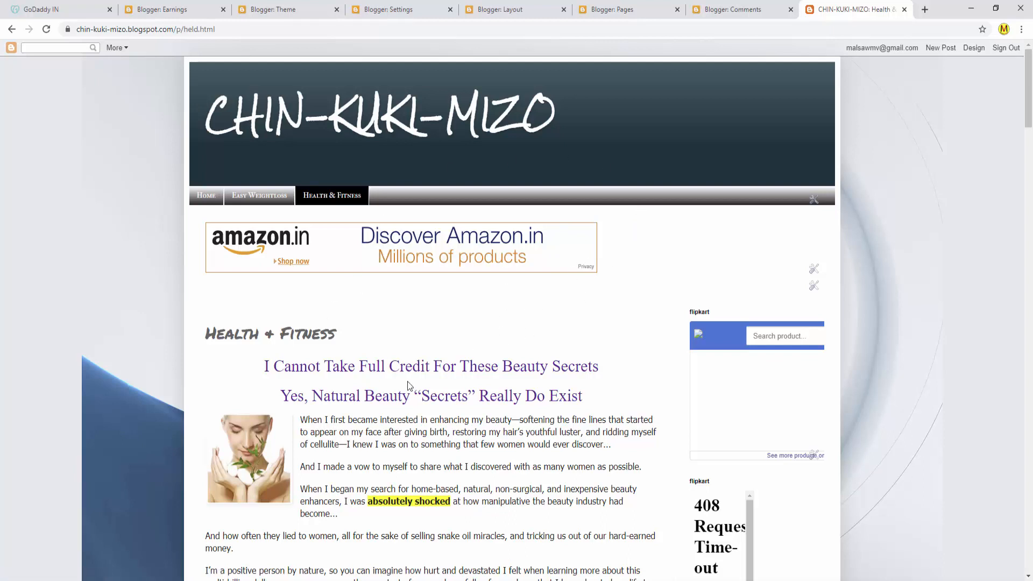
pyautogui.click(59, 10)
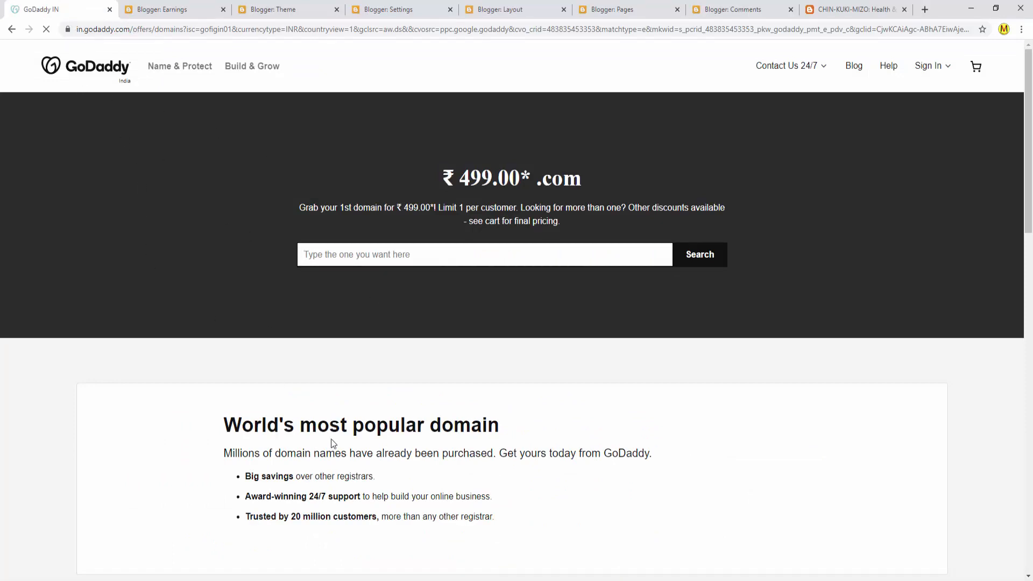
# - Type 'kukichannel' into the GoDaddy domain search box
pyautogui.scroll(-3)
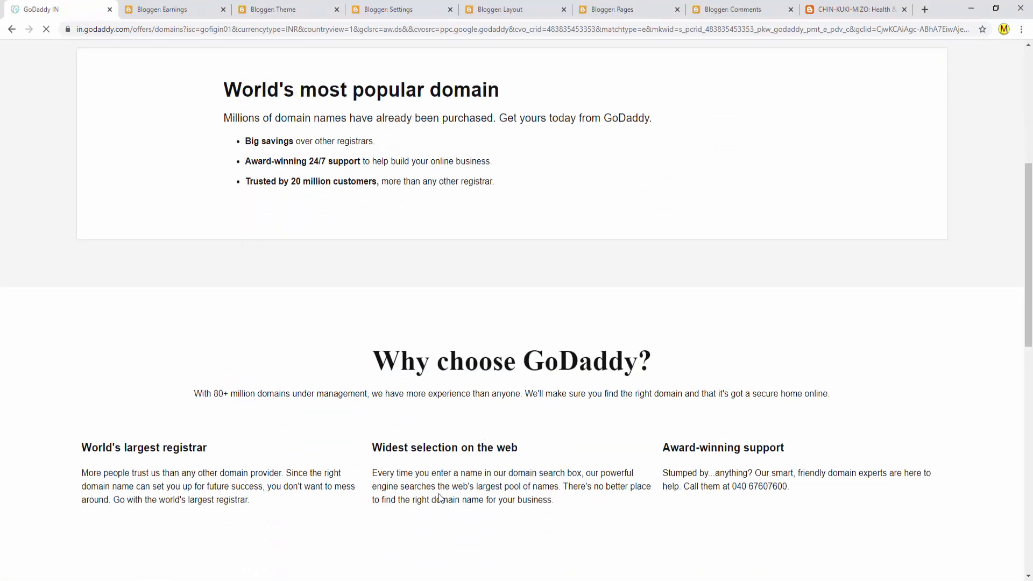
pyautogui.scroll(3)
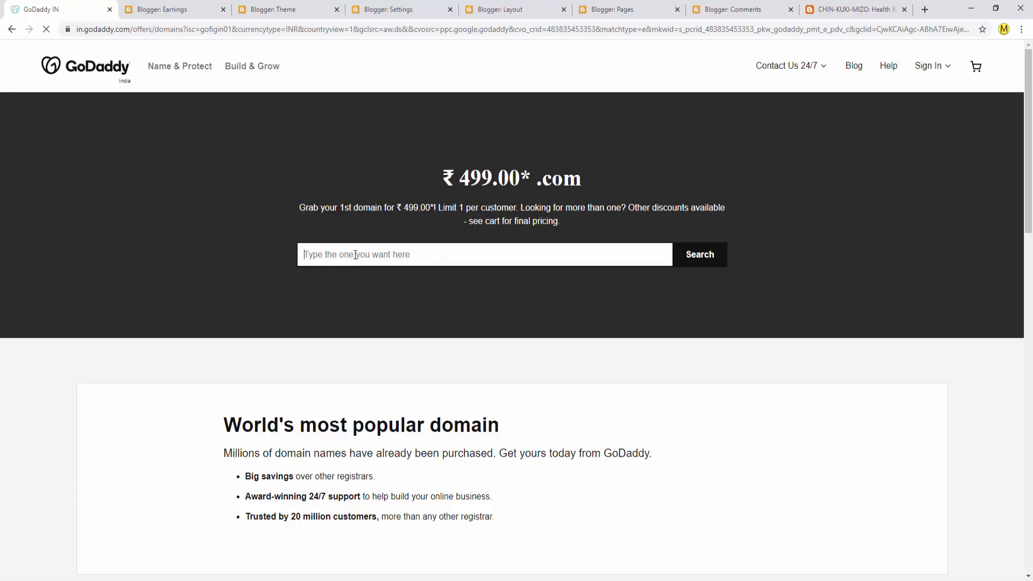
pyautogui.moveTo(441, 282)
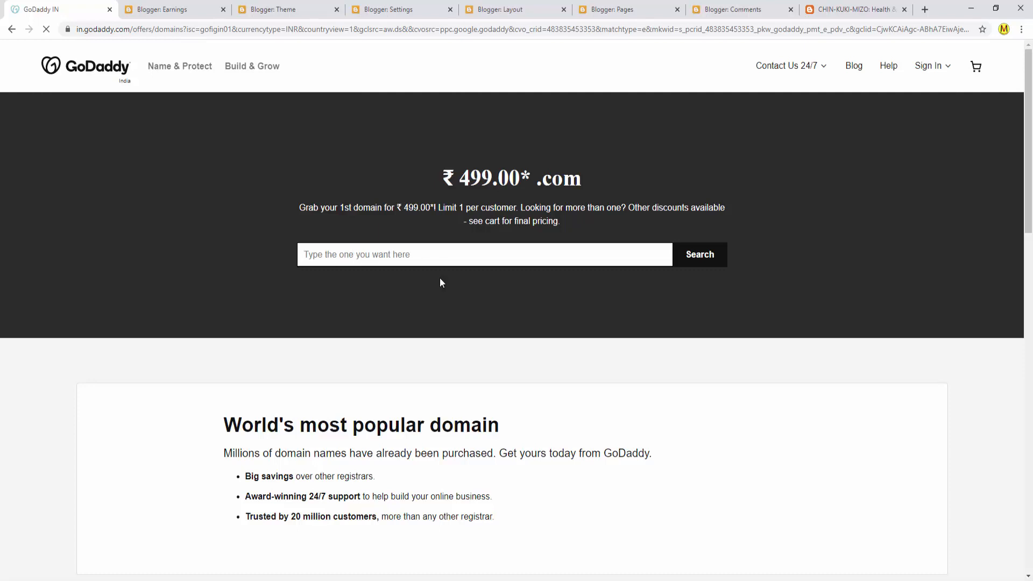
pyautogui.write('kuki')
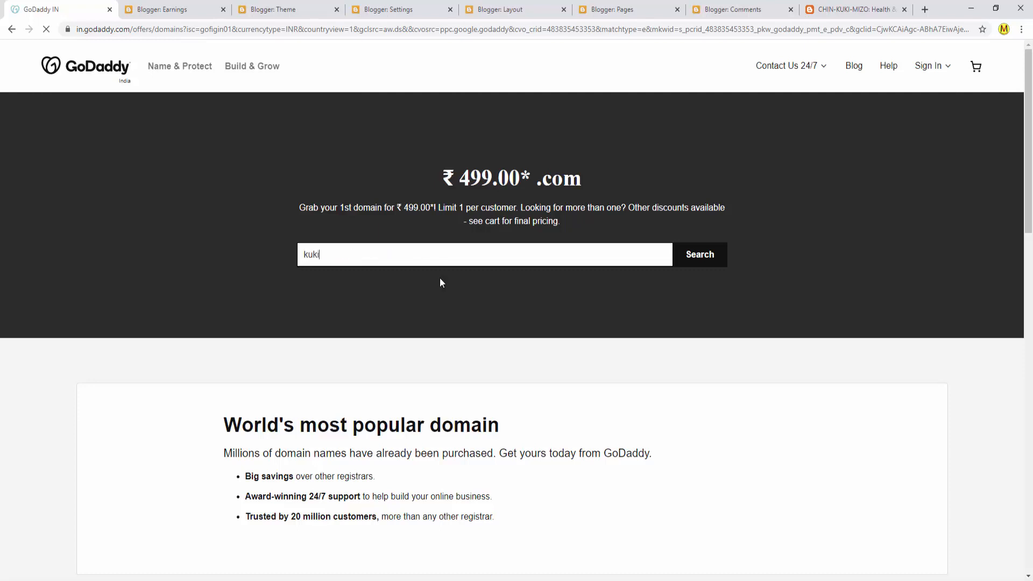
pyautogui.write('ch')
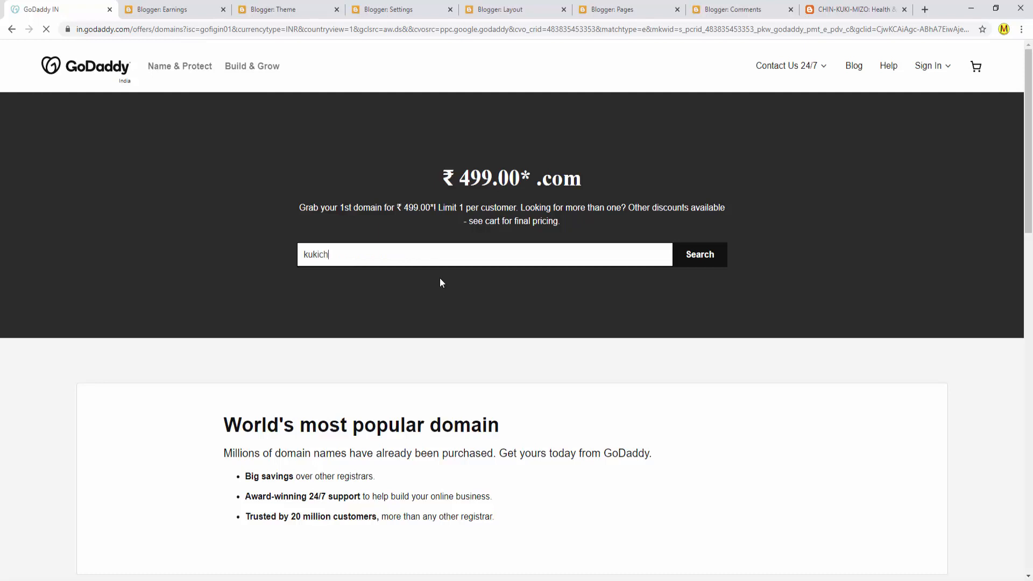
pyautogui.write('channel')
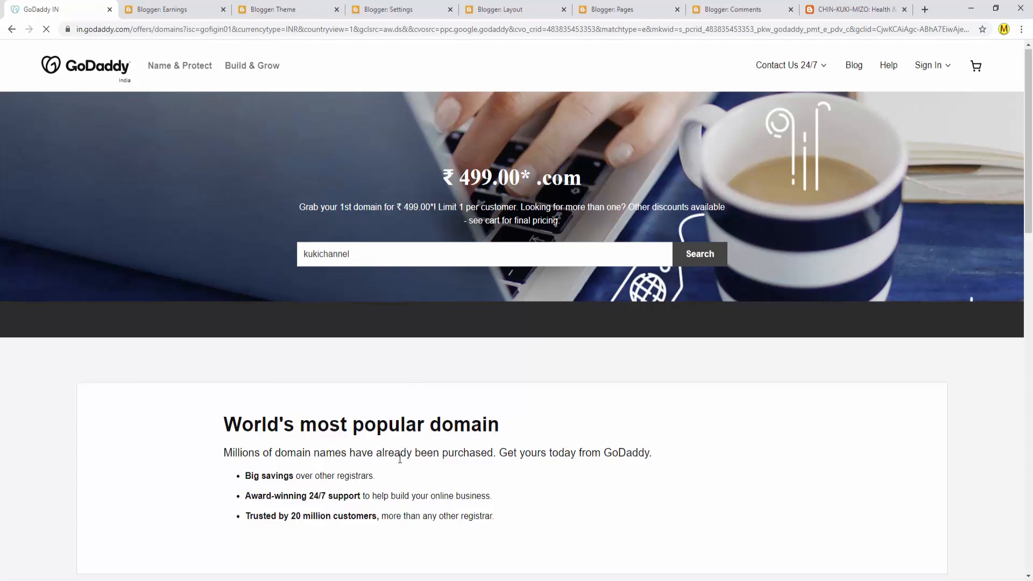
# - Search GoDaddy for availability of the 'kukichannel' domain
pyautogui.click(699, 253)
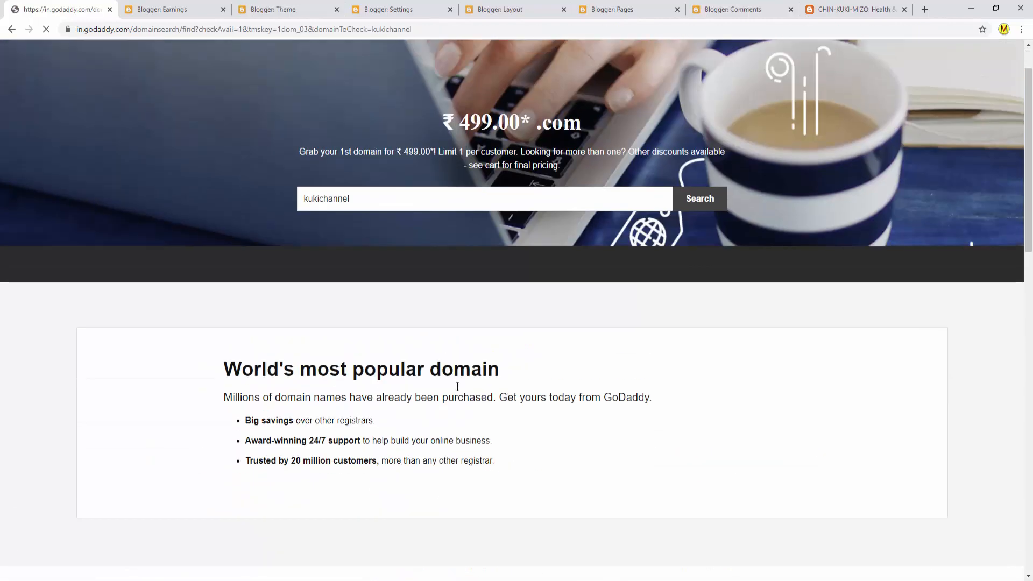
pyautogui.moveTo(447, 440)
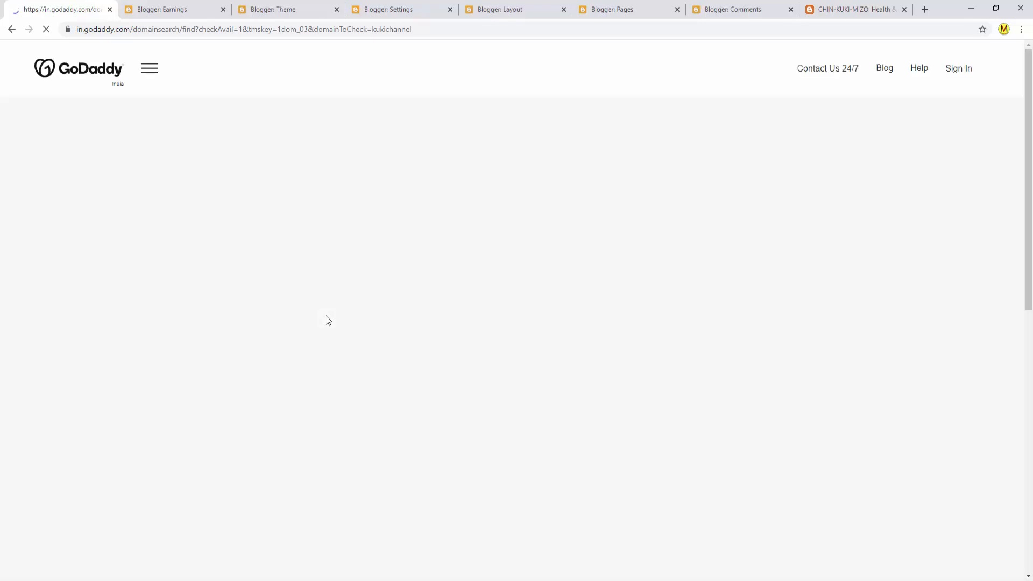
pyautogui.moveTo(455, 332)
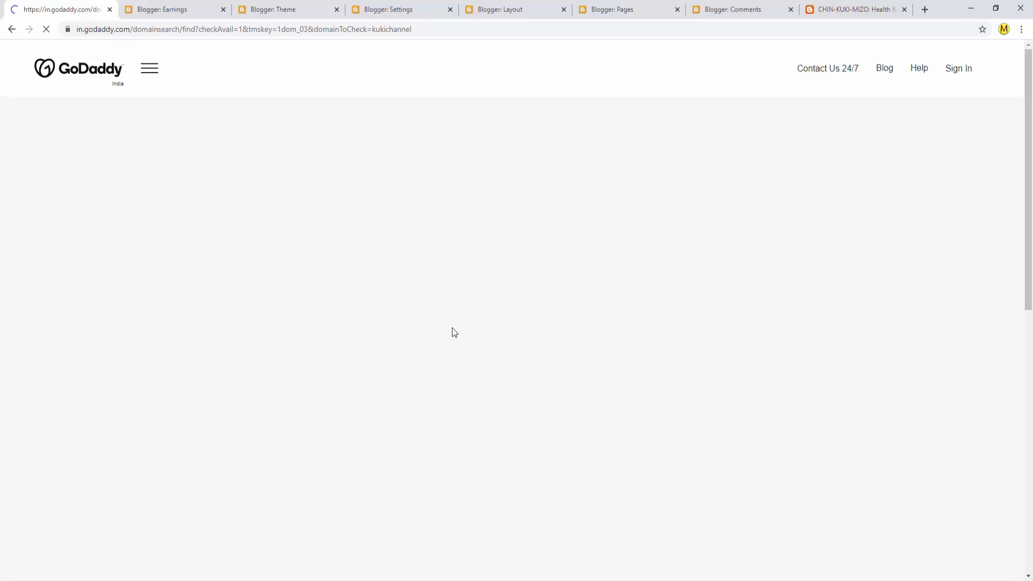
pyautogui.moveTo(433, 270)
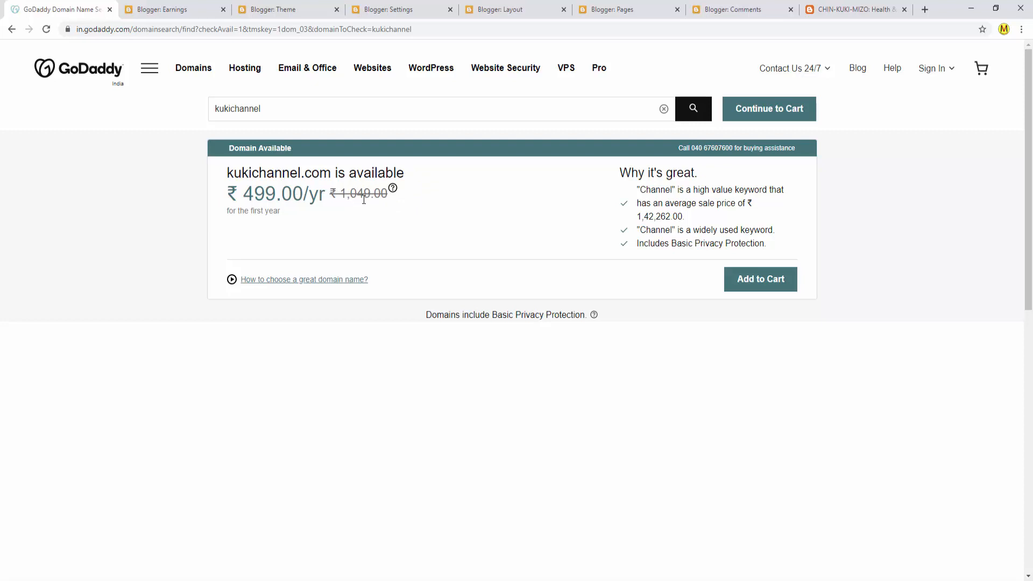
pyautogui.moveTo(364, 206)
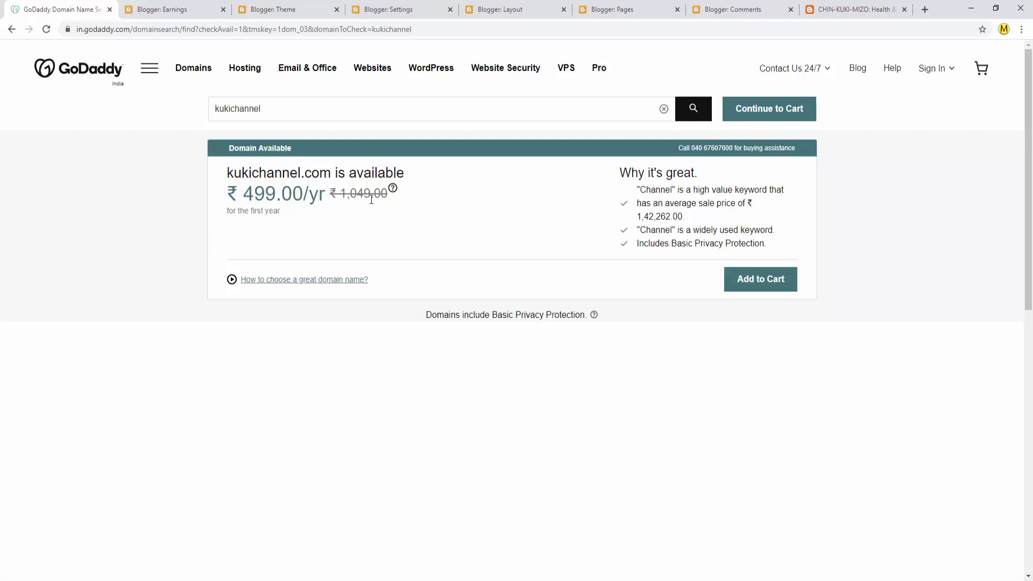
pyautogui.moveTo(273, 203)
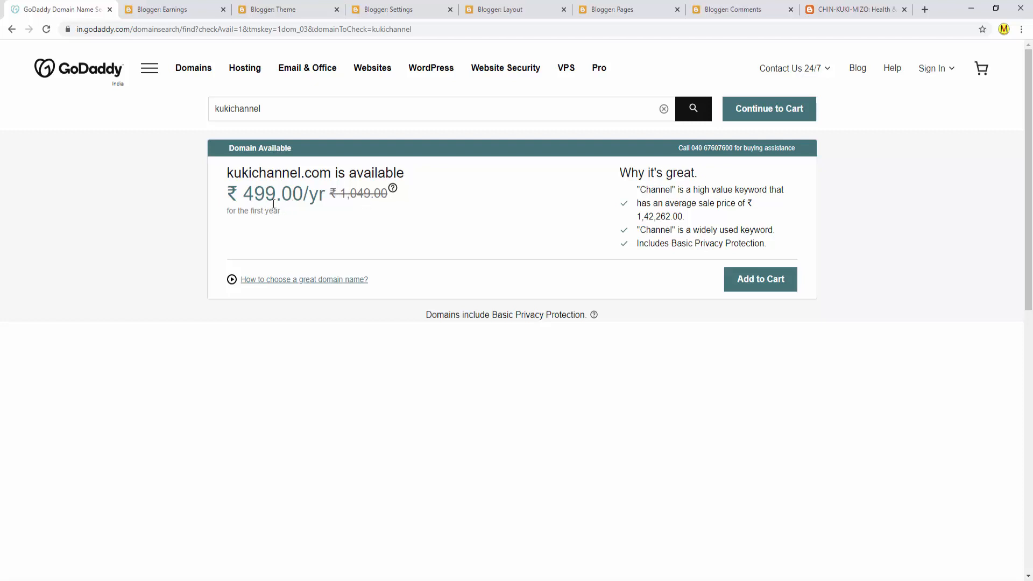
pyautogui.moveTo(250, 221)
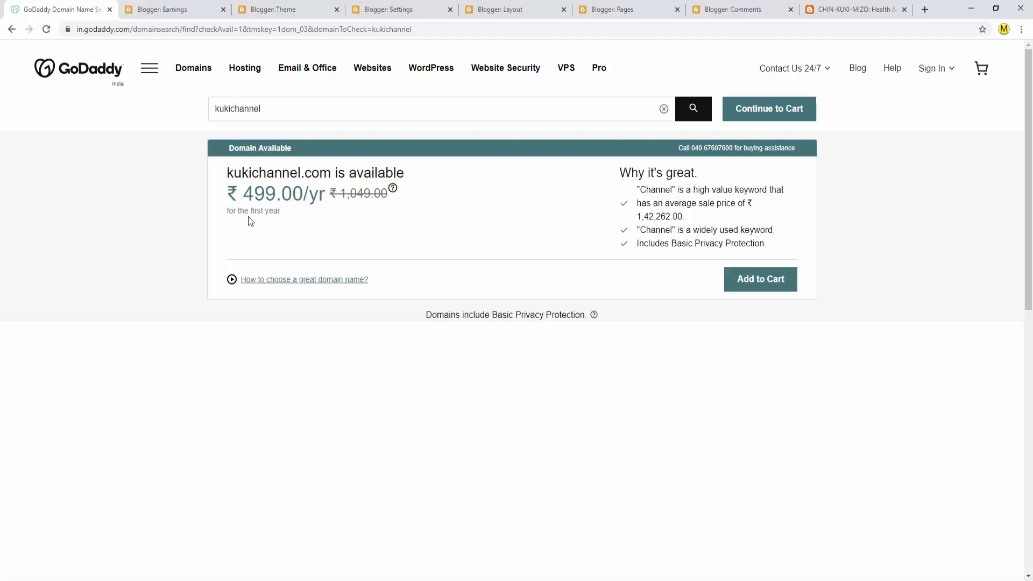
pyautogui.moveTo(261, 214)
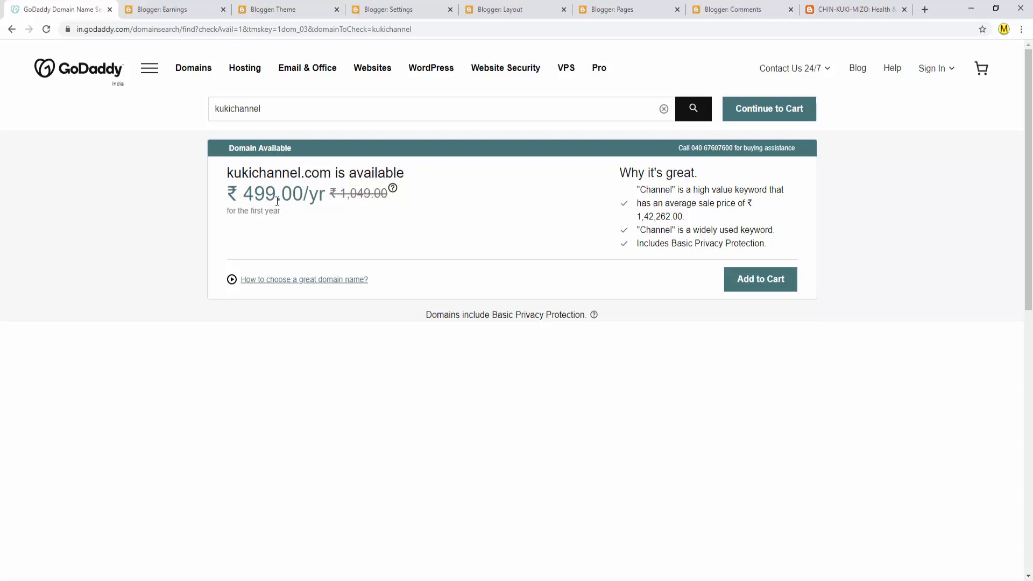
pyautogui.moveTo(294, 215)
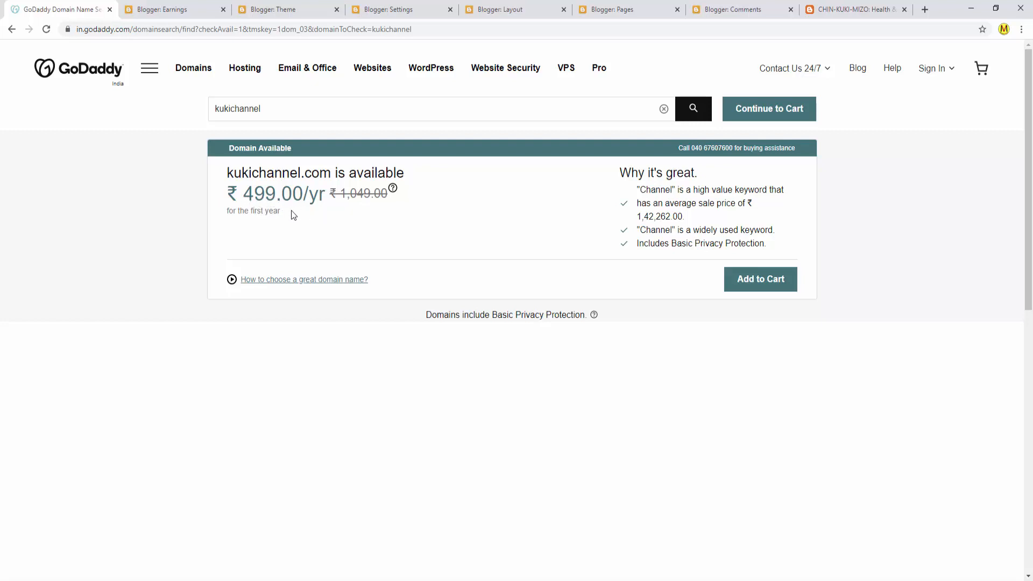
# - Show the pricing tooltip for kukichannel.com's ₹499.00/yr first-year price
pyautogui.click(393, 189)
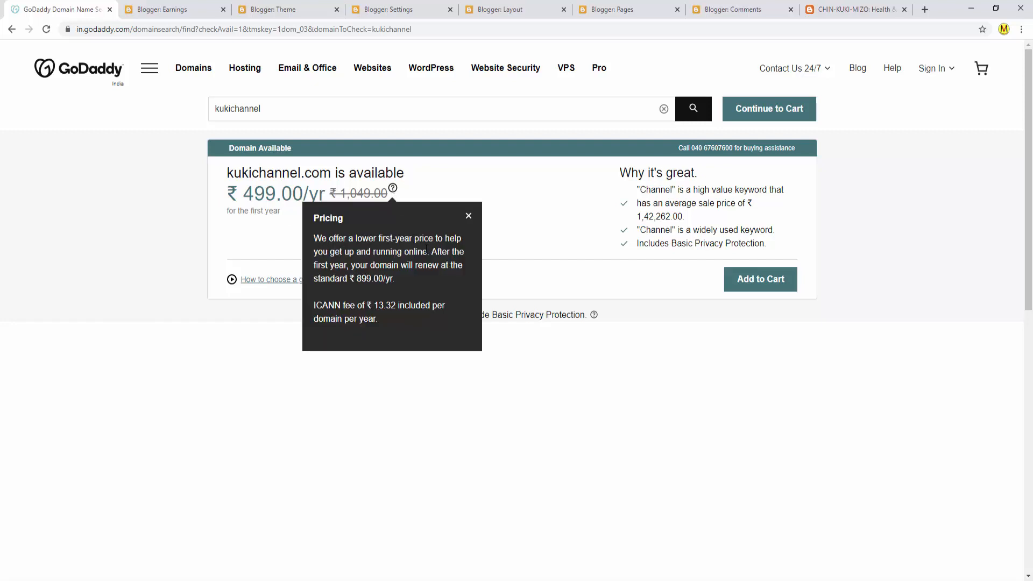
pyautogui.moveTo(344, 290)
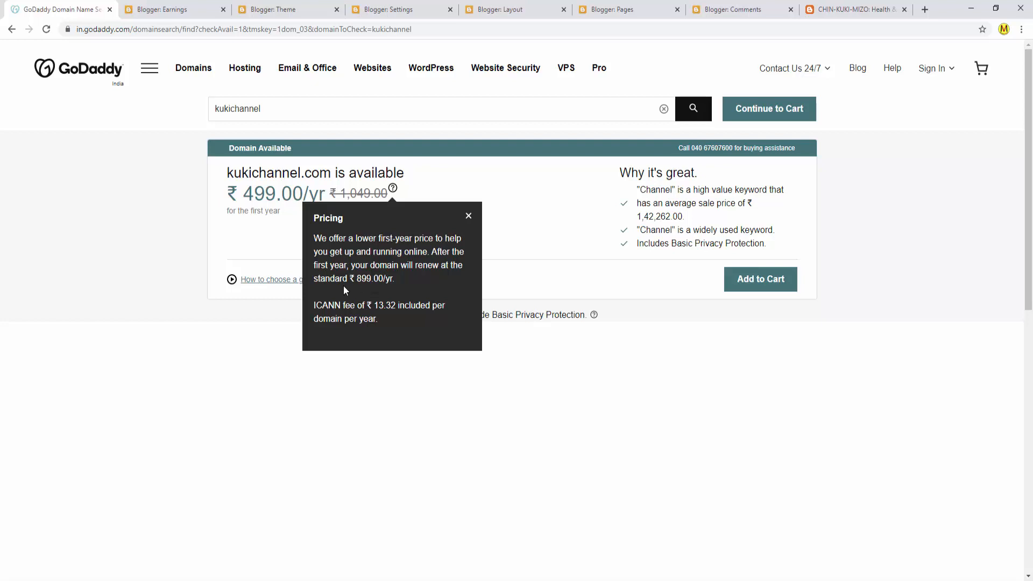
pyautogui.moveTo(361, 290)
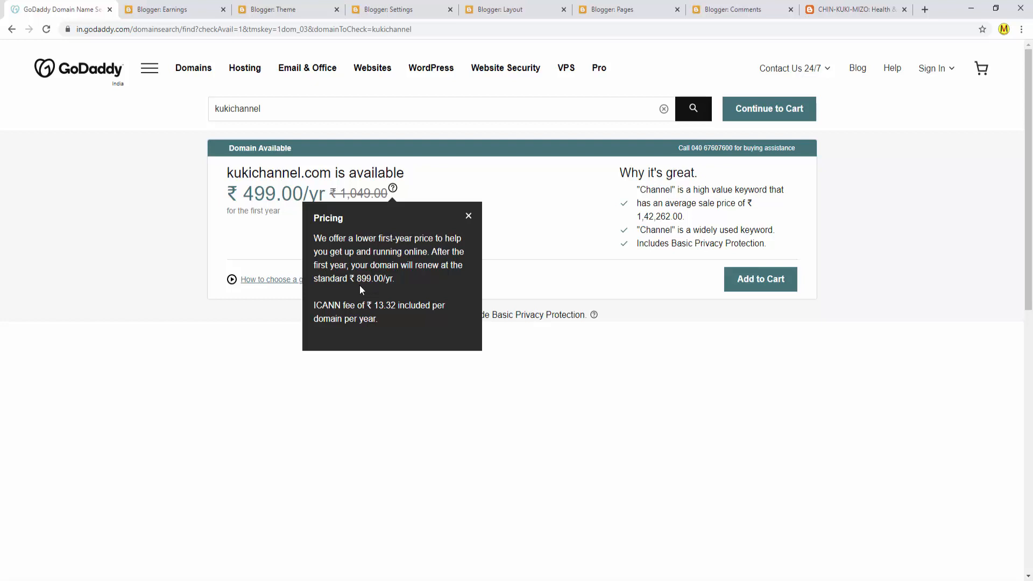
pyautogui.moveTo(359, 288)
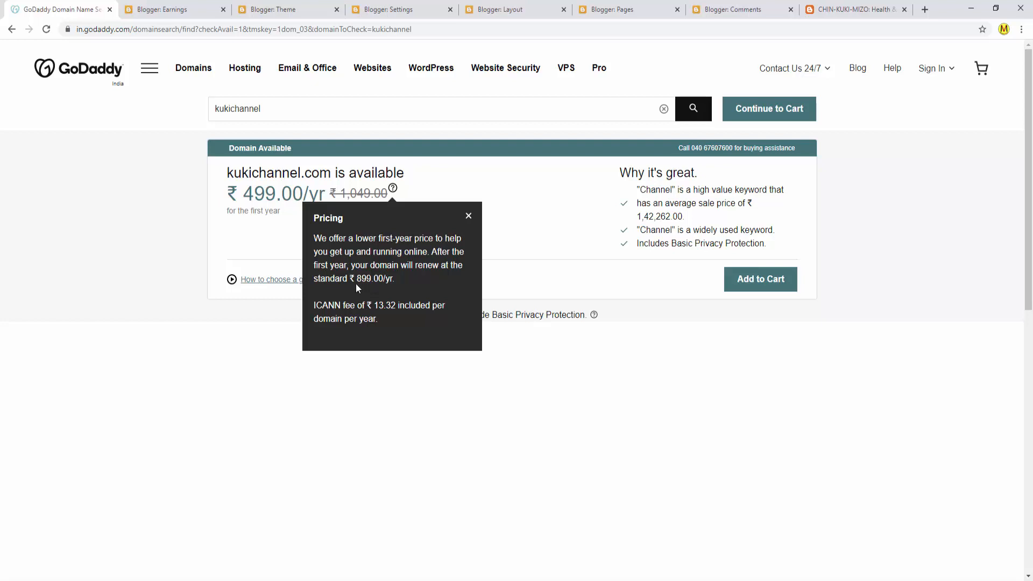
pyautogui.moveTo(366, 289)
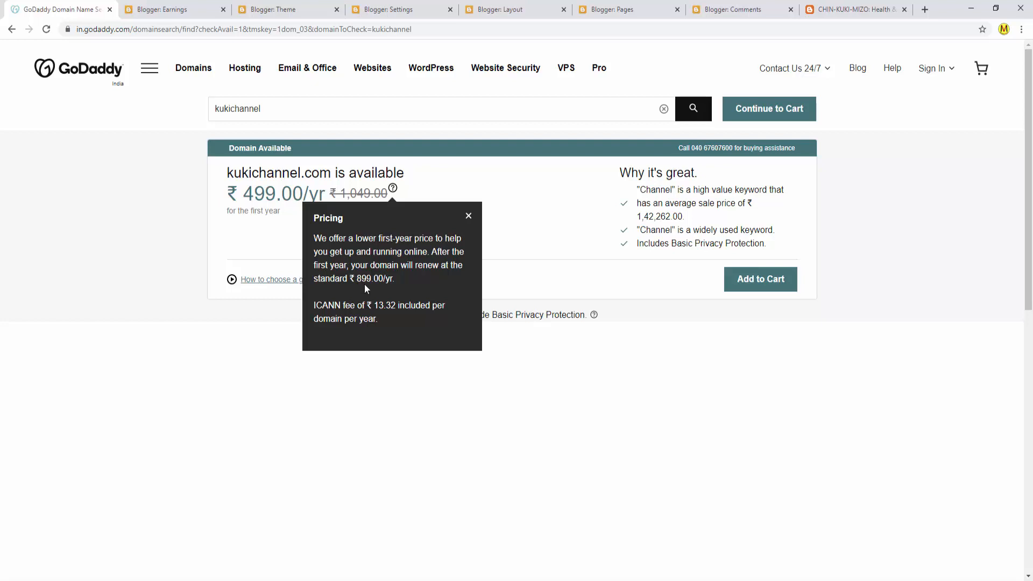
pyautogui.moveTo(389, 303)
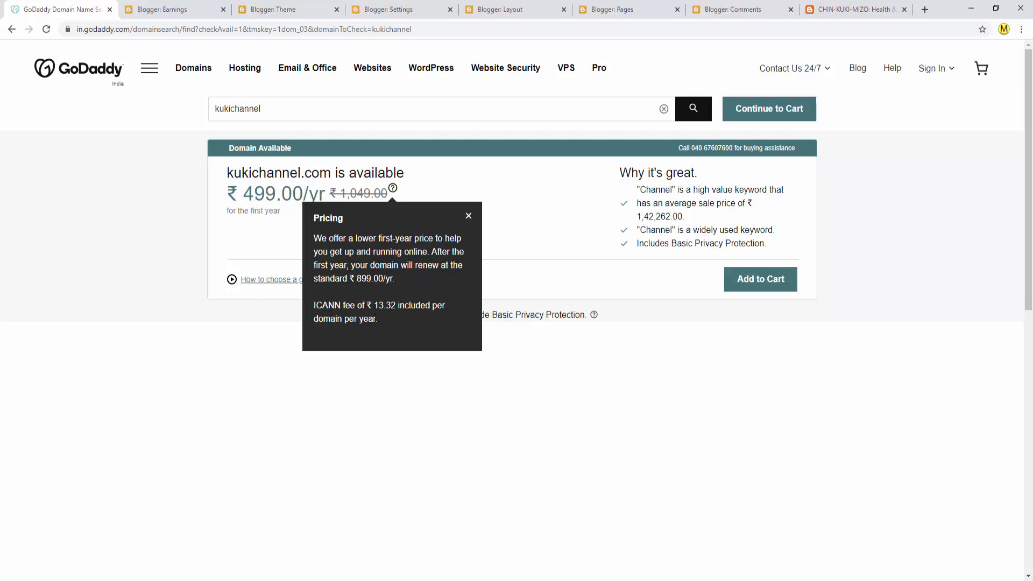
pyautogui.moveTo(443, 320)
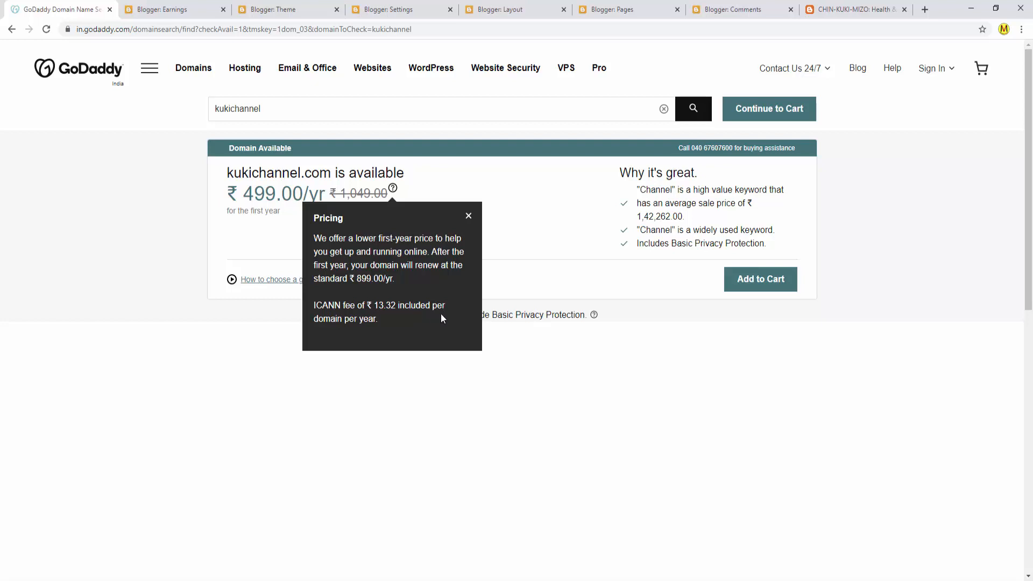
pyautogui.moveTo(369, 329)
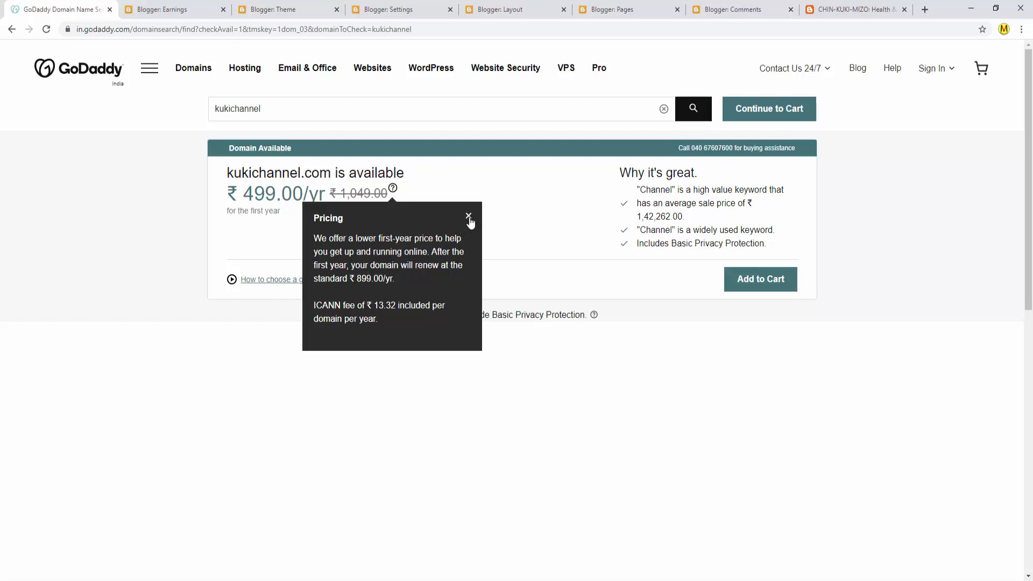
# - Close the Pricing tooltip to return to the kukichannel.com result
pyautogui.click(469, 217)
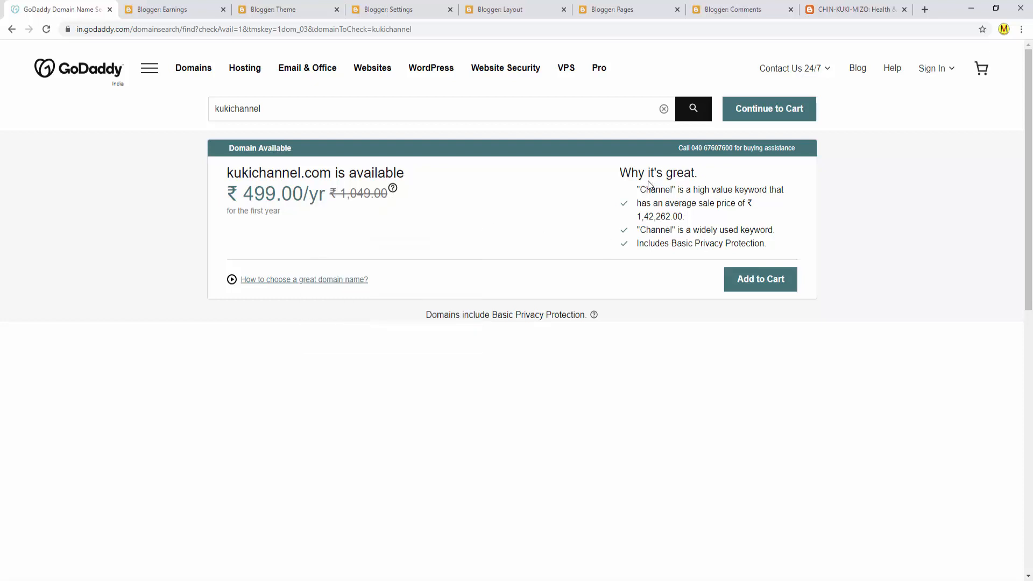
pyautogui.moveTo(654, 201)
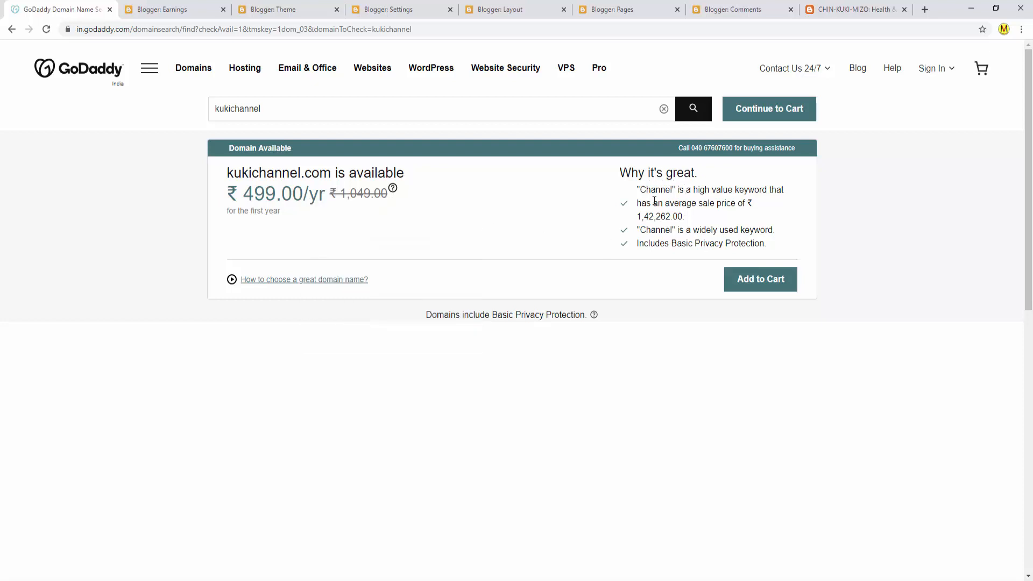
pyautogui.moveTo(679, 203)
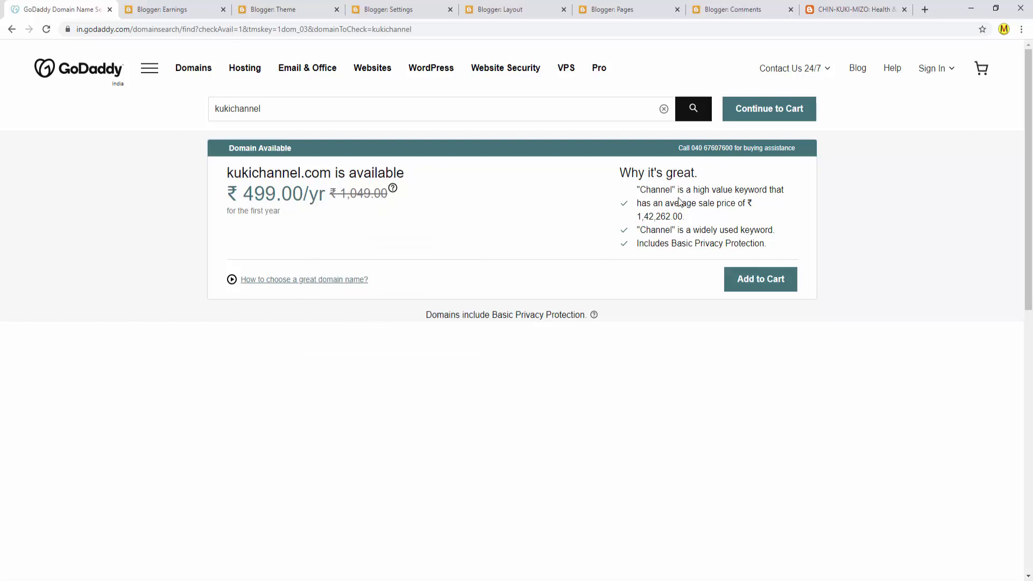
pyautogui.moveTo(737, 200)
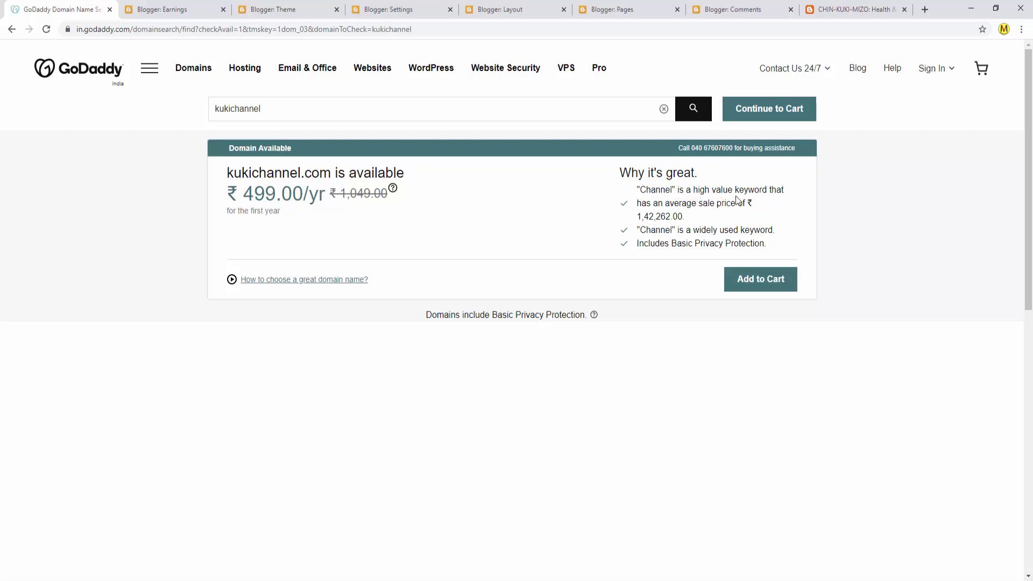
pyautogui.moveTo(780, 205)
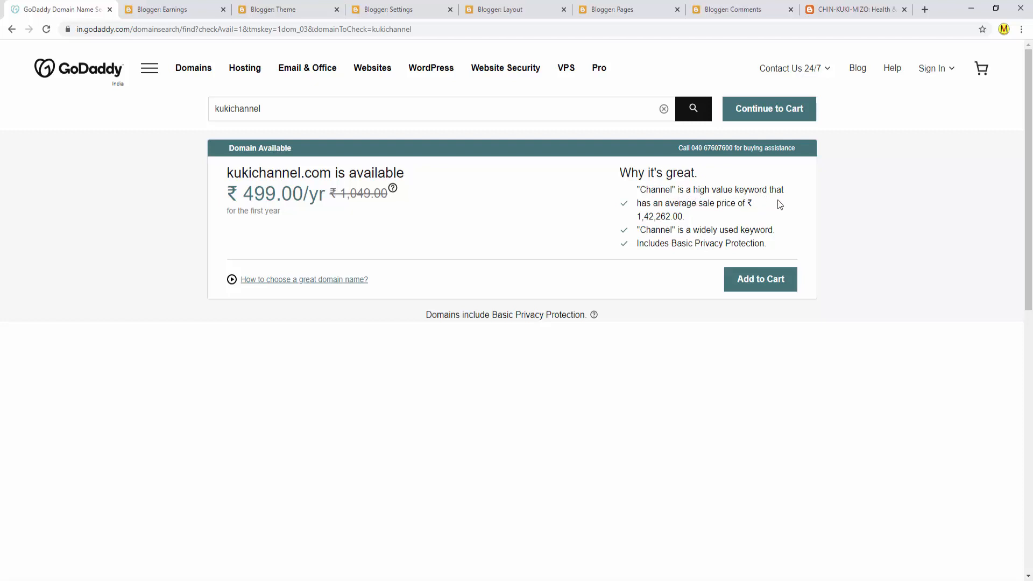
pyautogui.moveTo(653, 213)
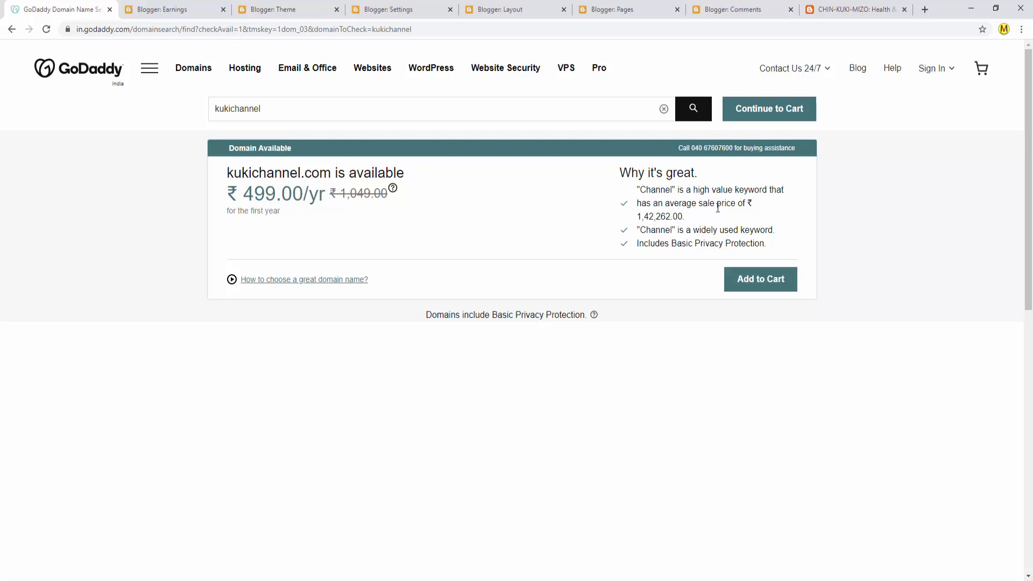
pyautogui.moveTo(635, 227)
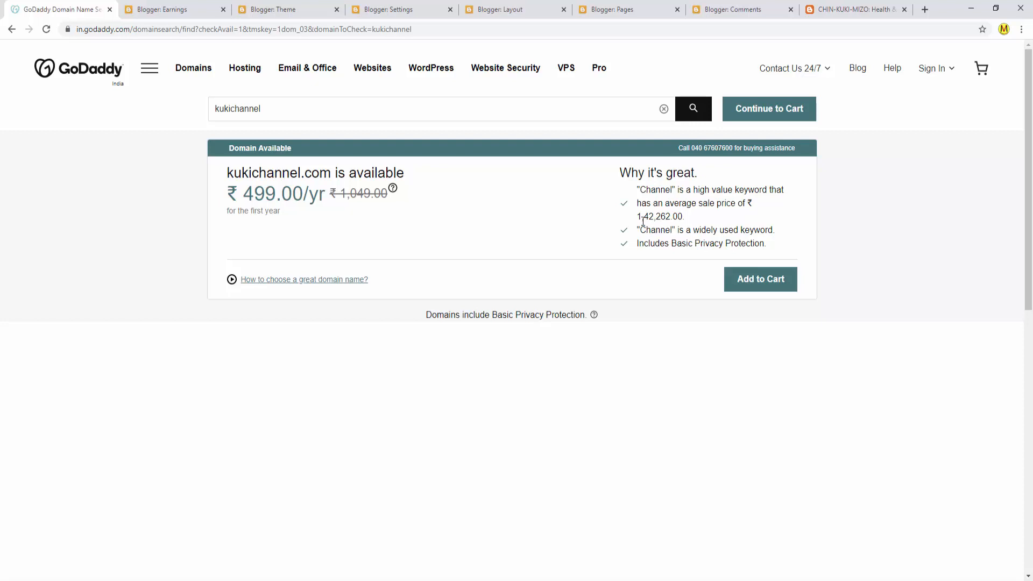
pyautogui.moveTo(658, 228)
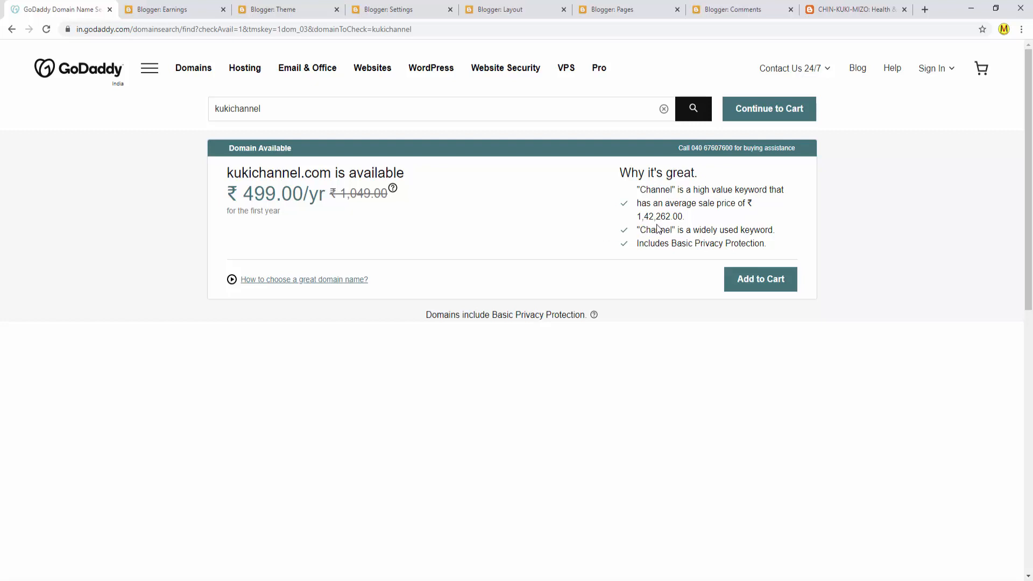
pyautogui.moveTo(688, 222)
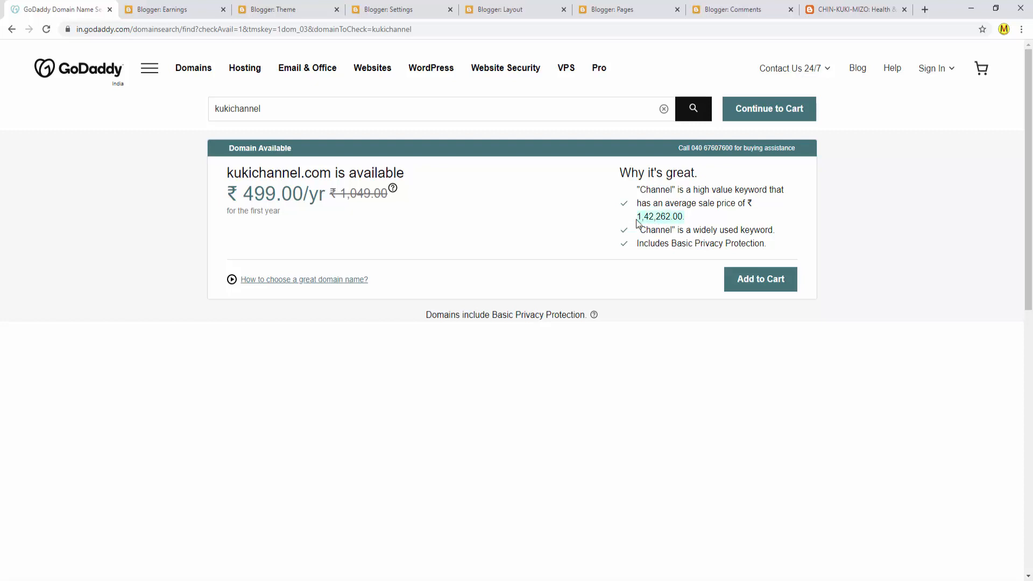
pyautogui.moveTo(313, 241)
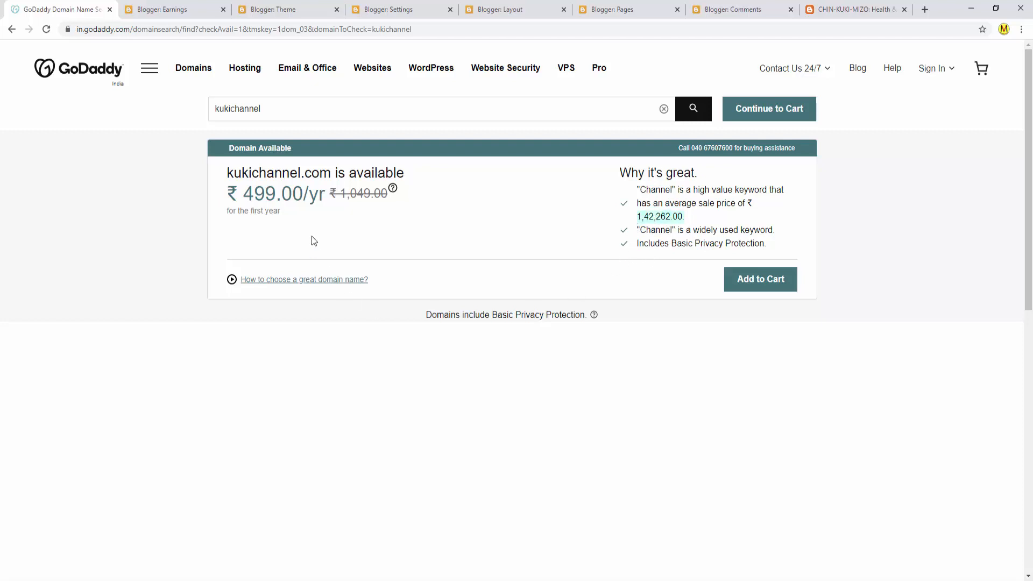
pyautogui.moveTo(642, 206)
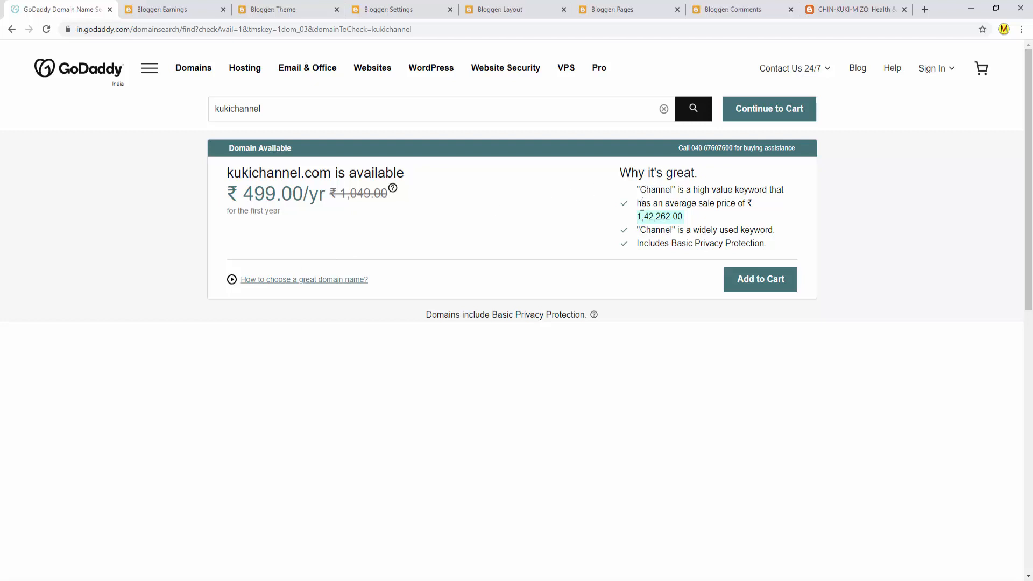
pyautogui.moveTo(760, 279)
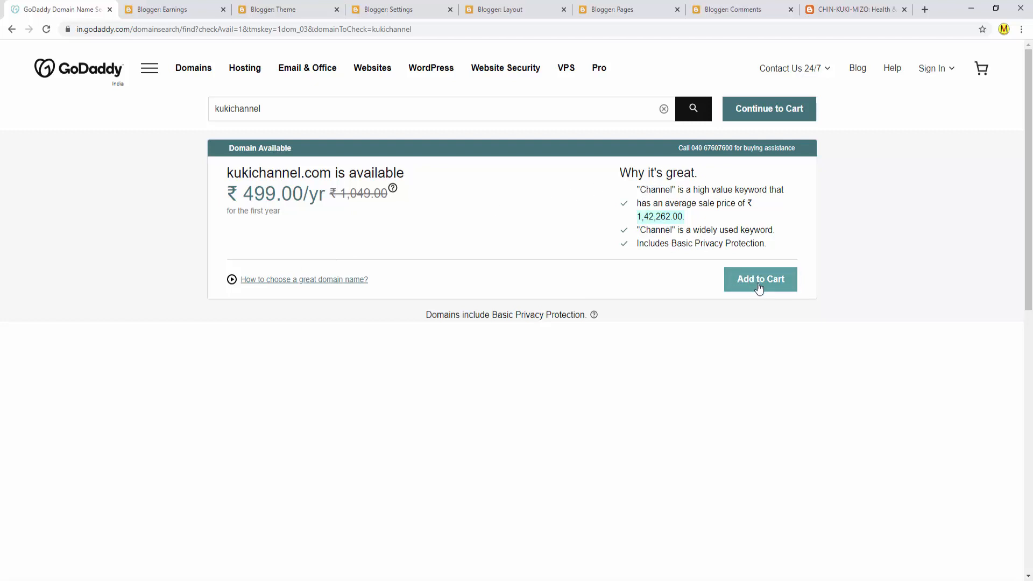
pyautogui.moveTo(579, 296)
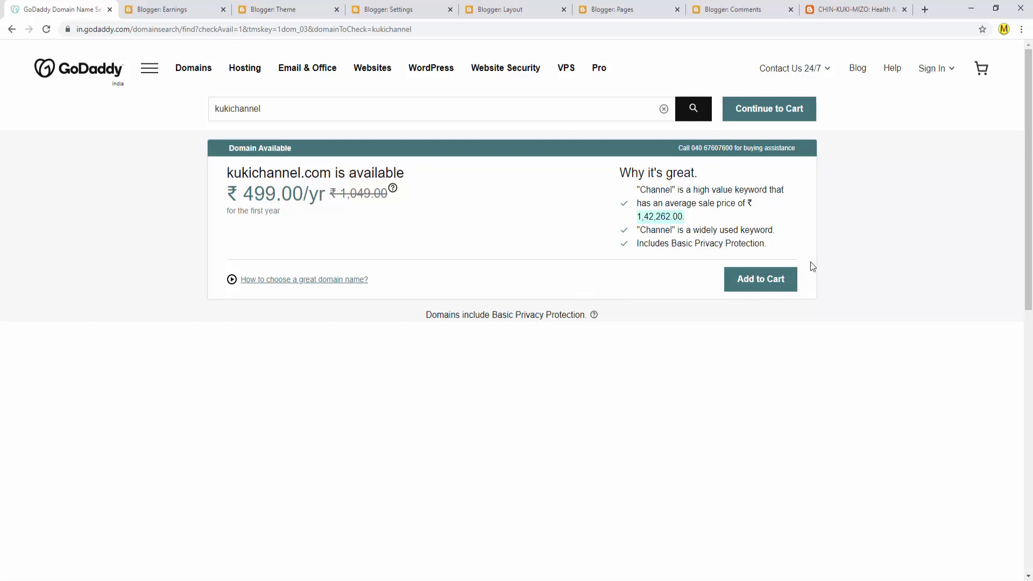
pyautogui.moveTo(716, 281)
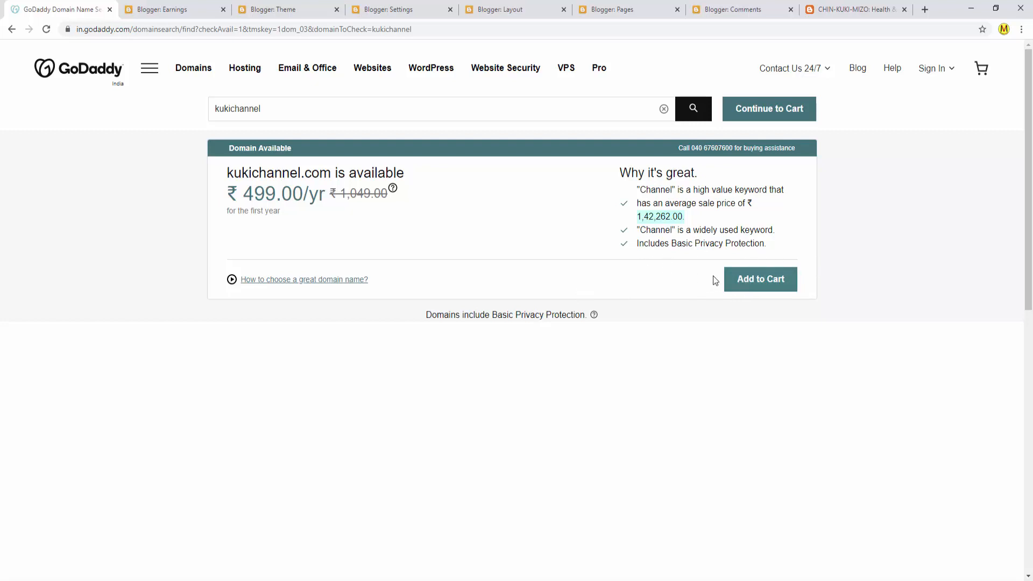
pyautogui.moveTo(665, 306)
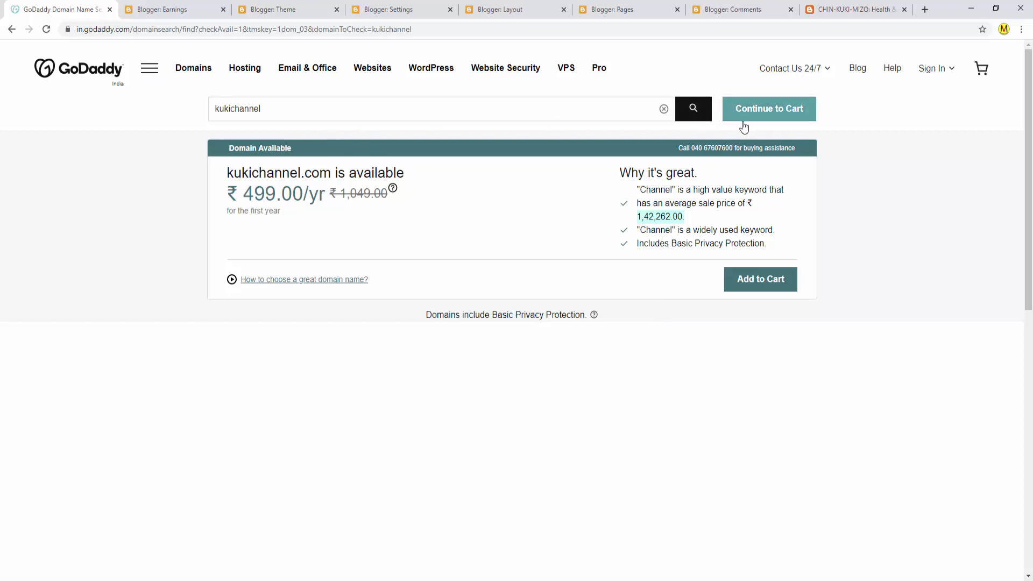
pyautogui.moveTo(782, 115)
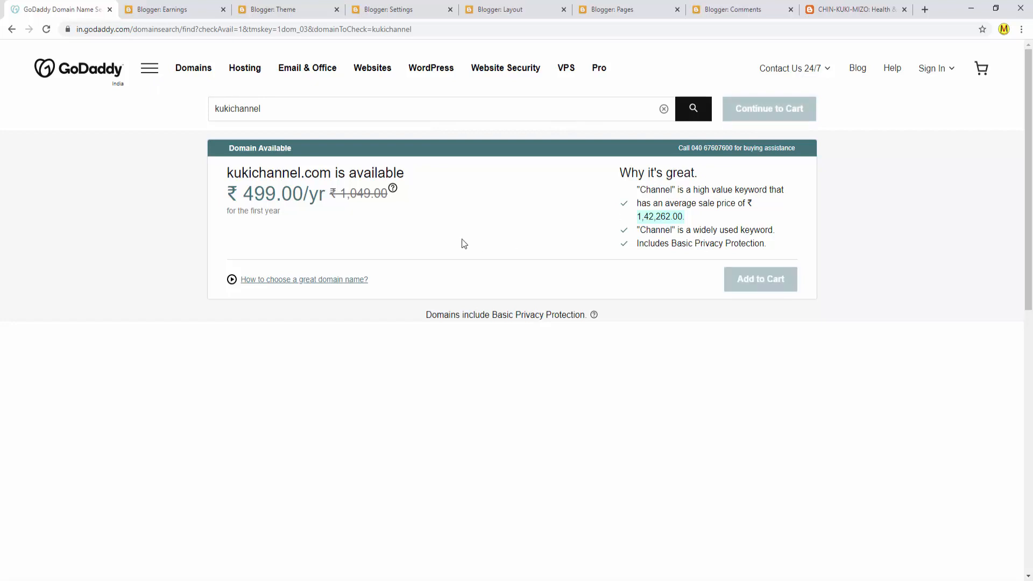
pyautogui.moveTo(704, 166)
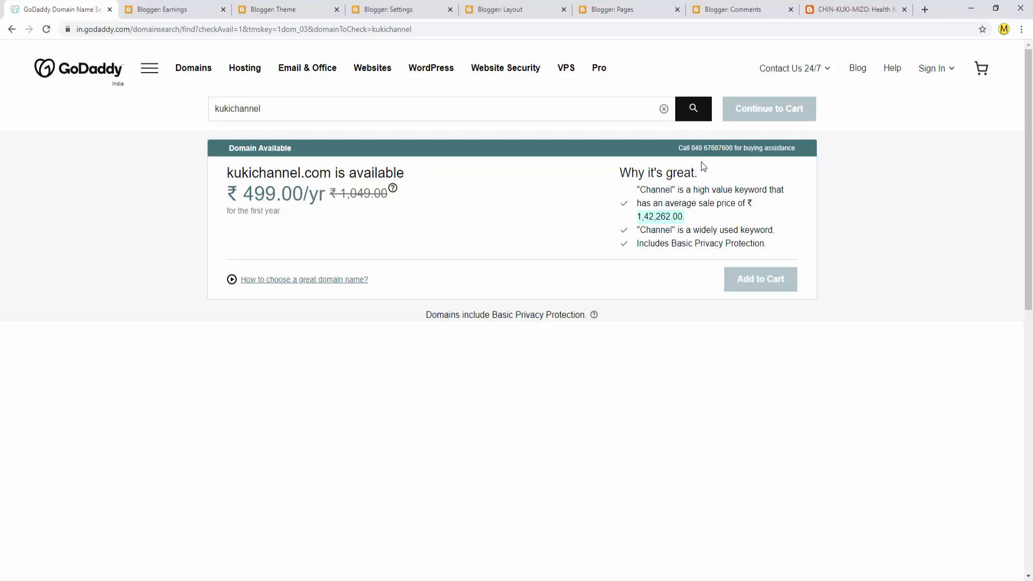
pyautogui.moveTo(679, 167)
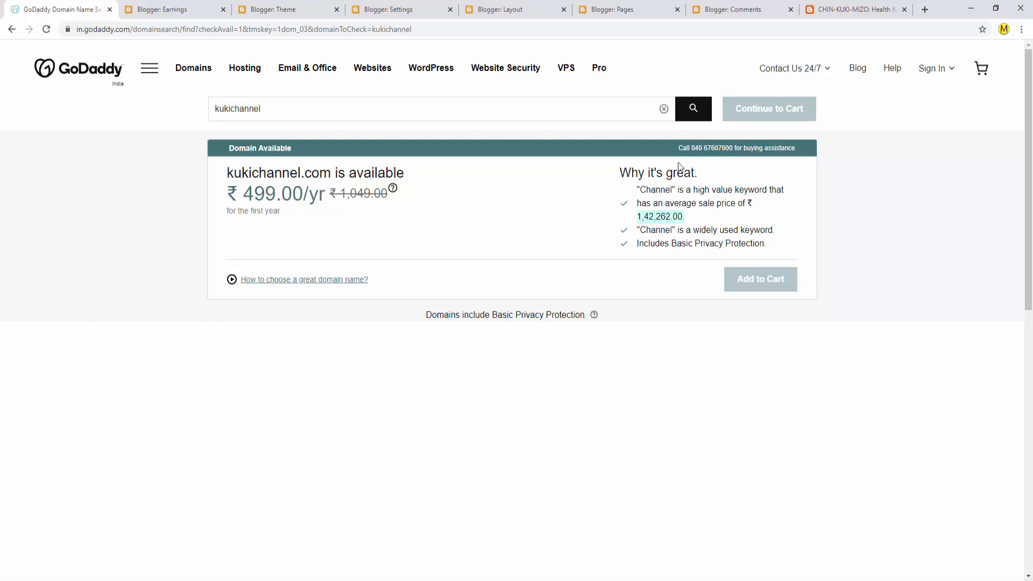
pyautogui.moveTo(244, 67)
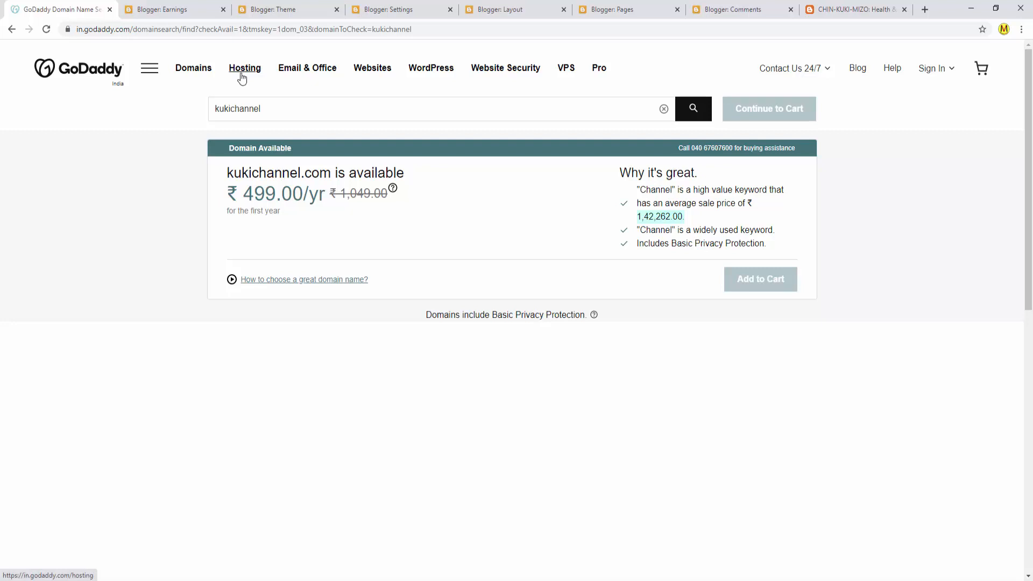
pyautogui.moveTo(302, 180)
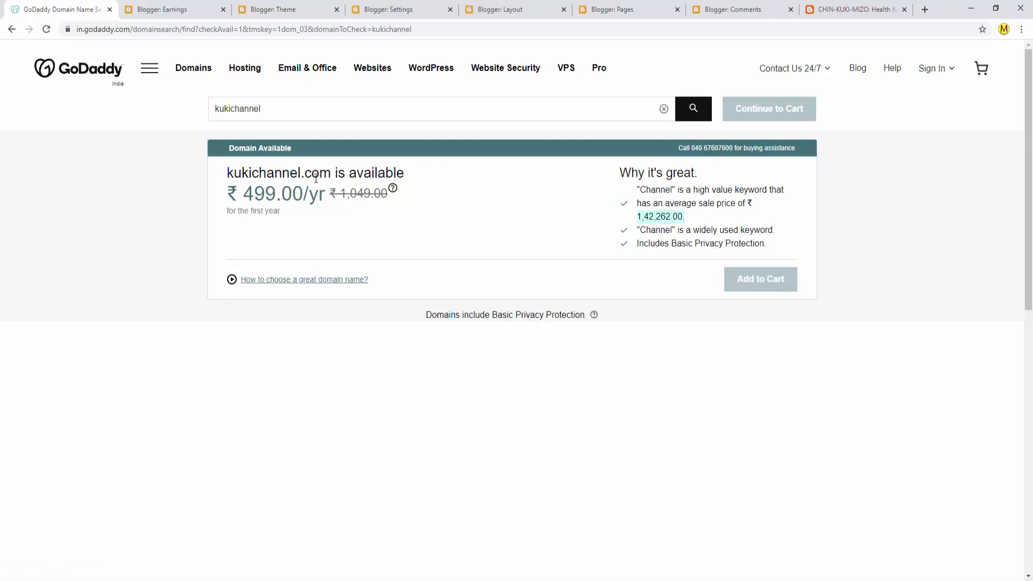
pyautogui.moveTo(308, 68)
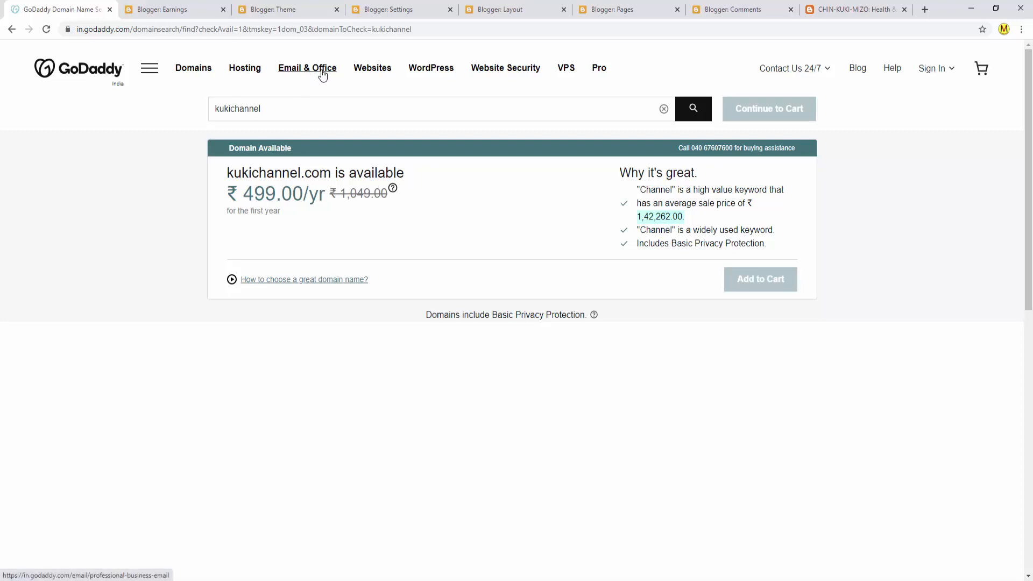
pyautogui.moveTo(318, 76)
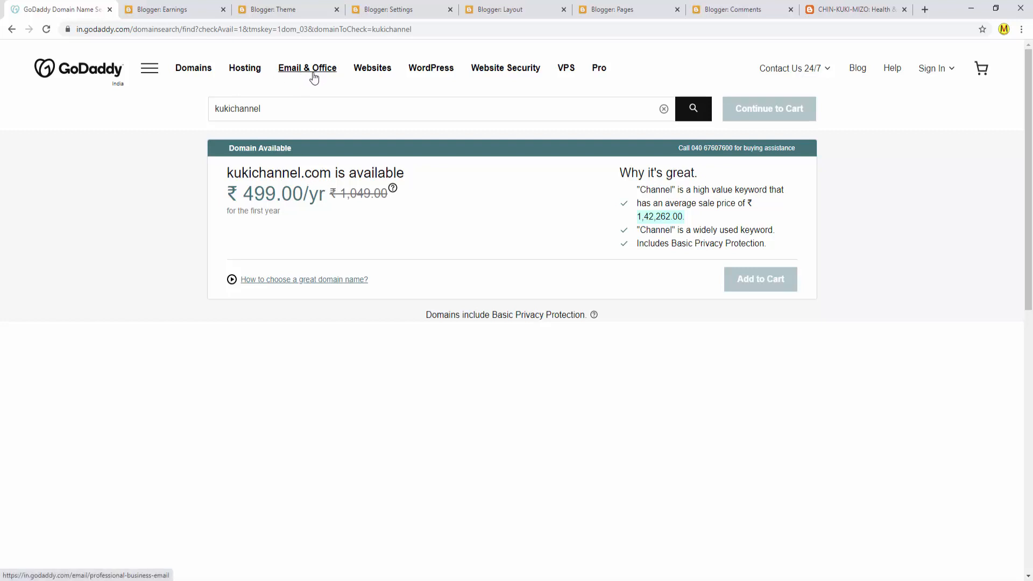
# - Add kukichannel.com to the cart and proceed to the domain configuration page
pyautogui.click(760, 278)
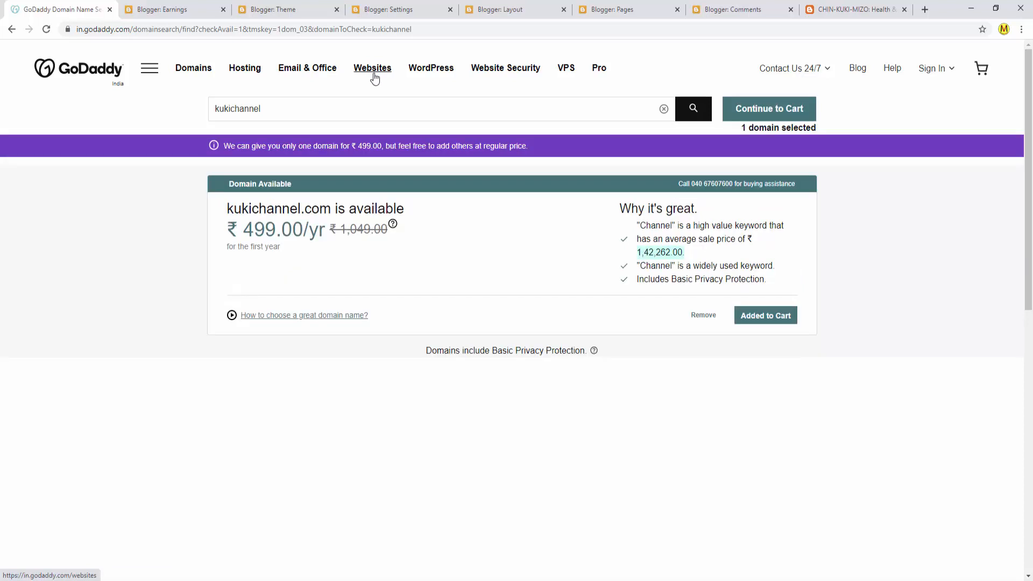
pyautogui.moveTo(372, 73)
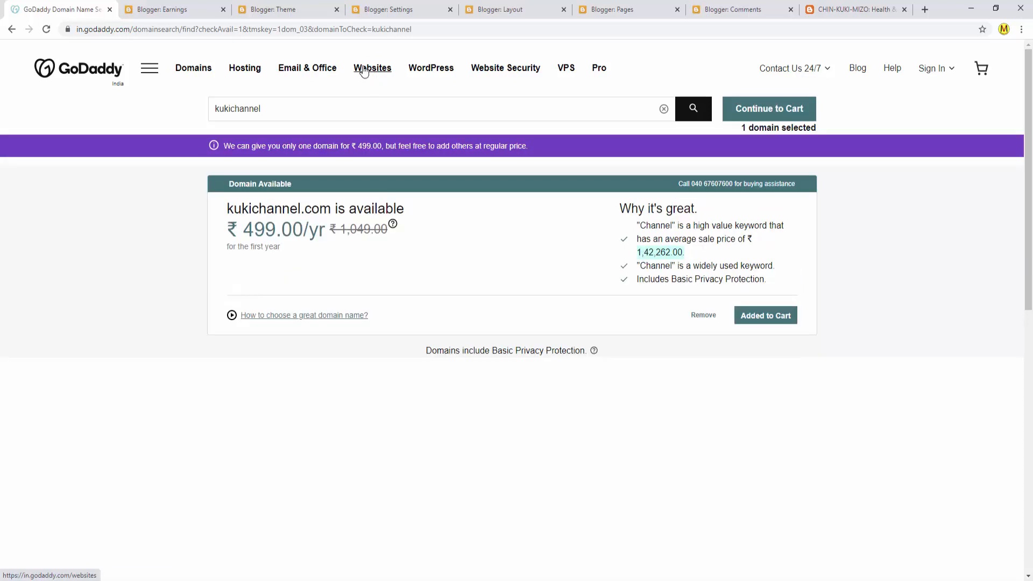
pyautogui.click(372, 68)
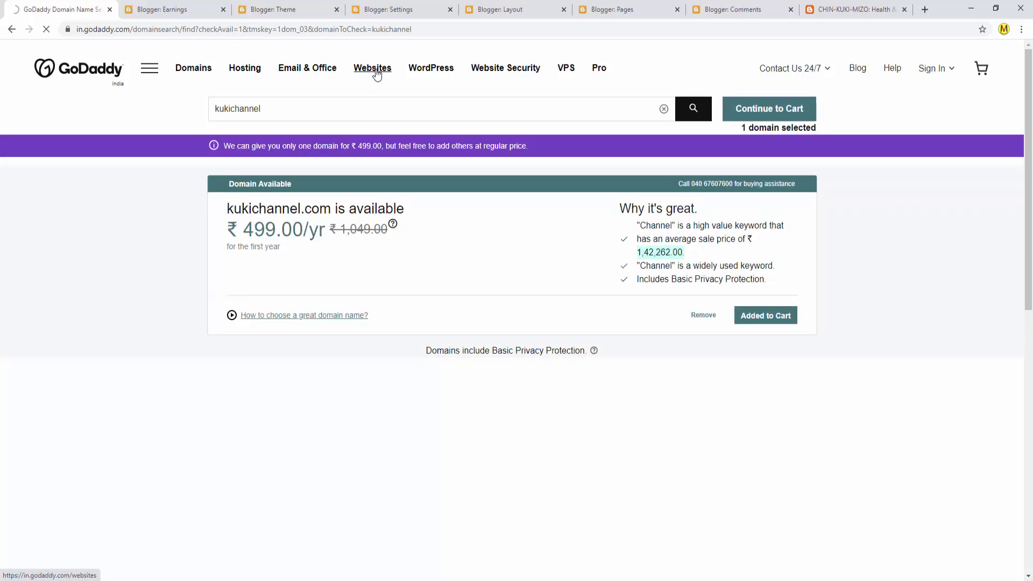
pyautogui.click(769, 109)
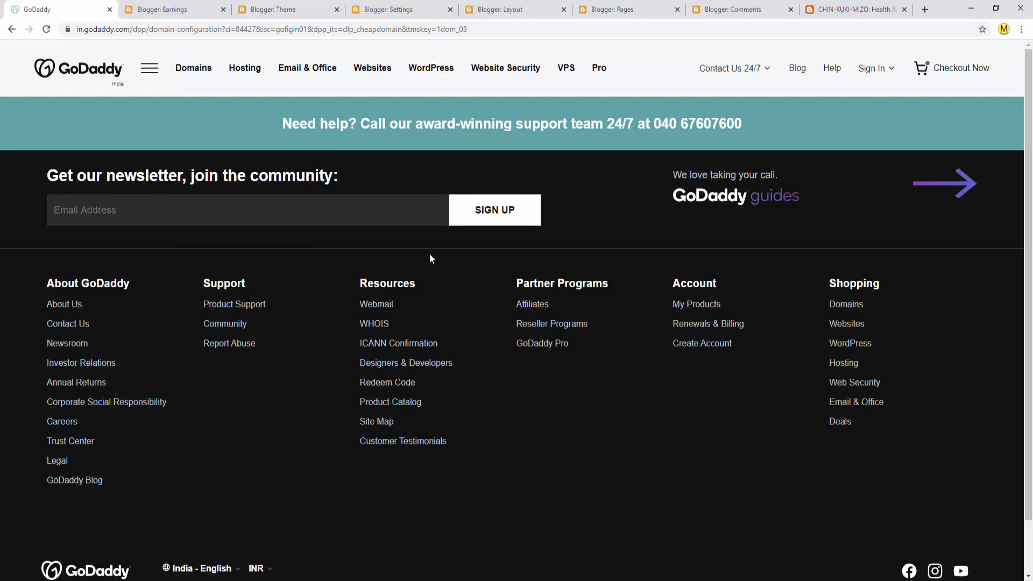
pyautogui.moveTo(489, 220)
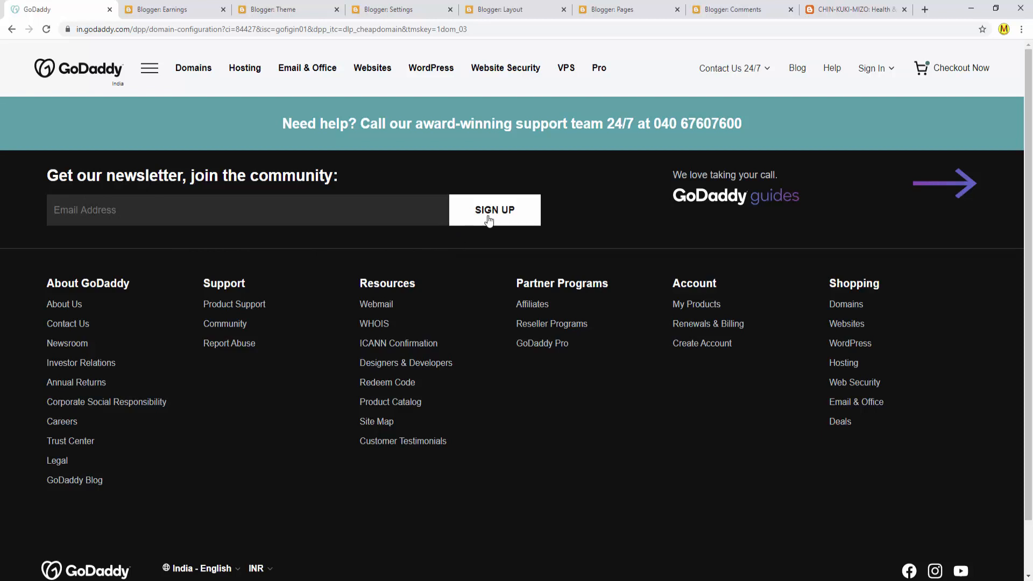
pyautogui.moveTo(209, 223)
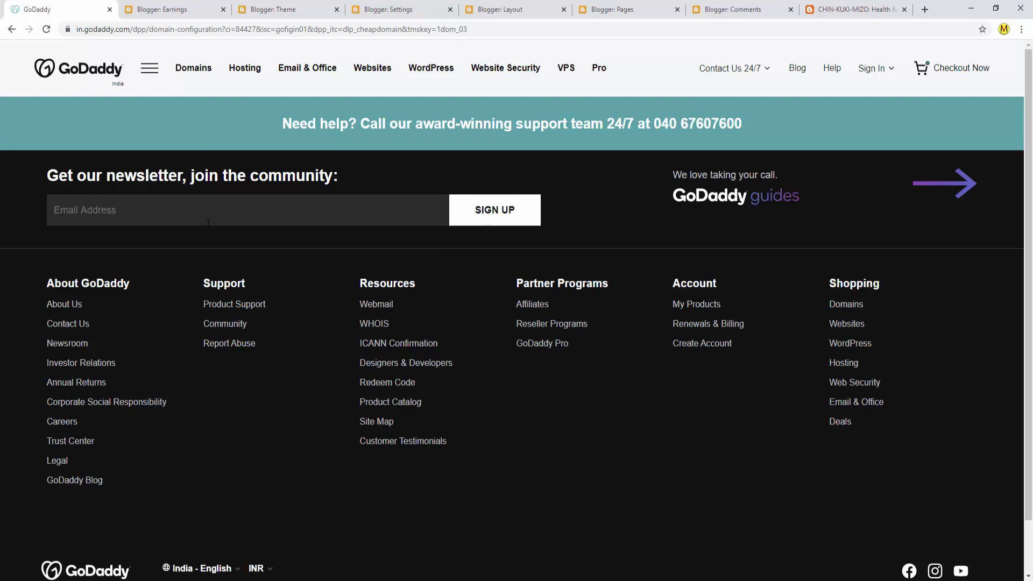
# - Scroll up to the Continue to Cart button and product limitations note
pyautogui.scroll(3)
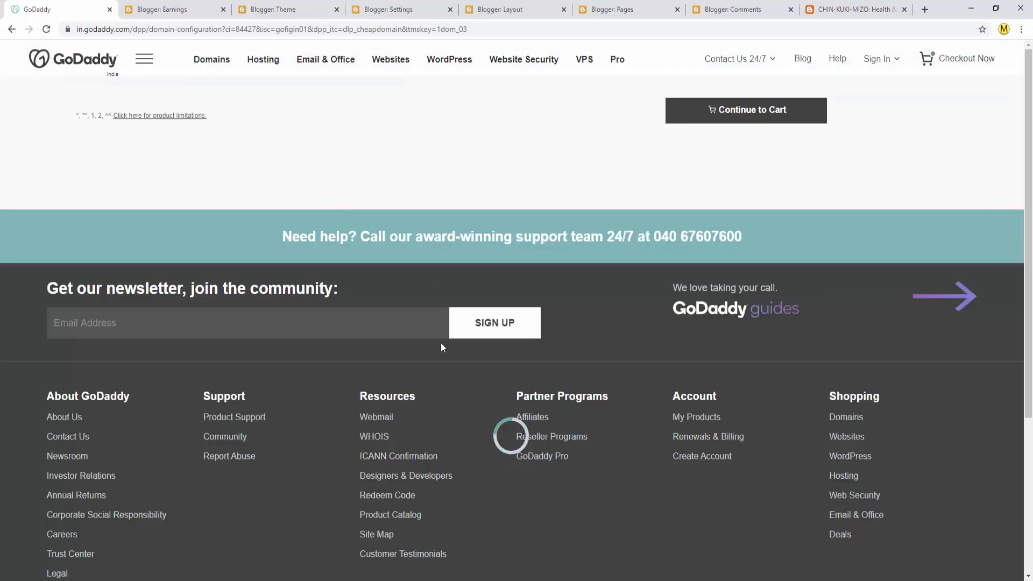
pyautogui.moveTo(369, 336)
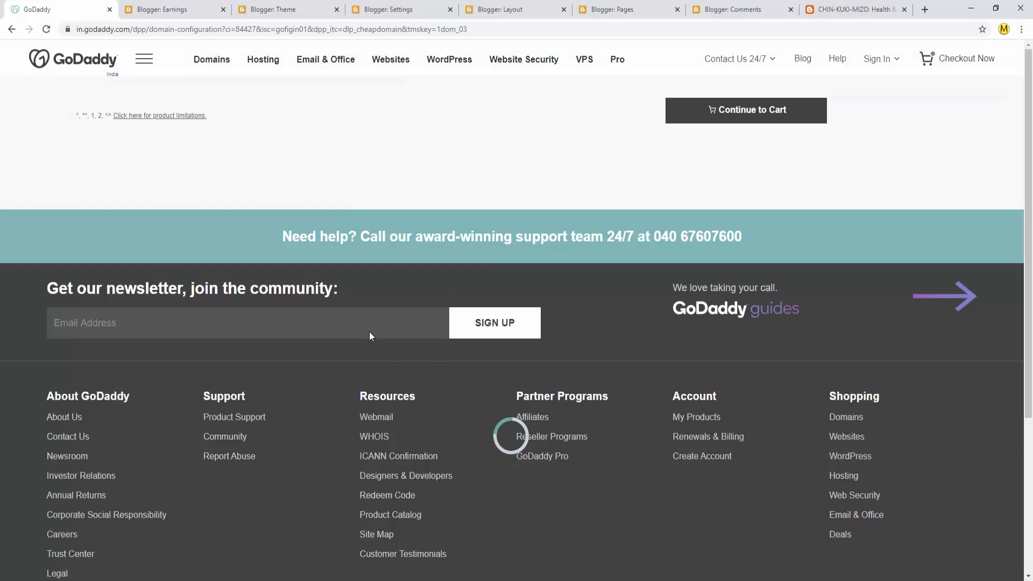
pyautogui.moveTo(482, 353)
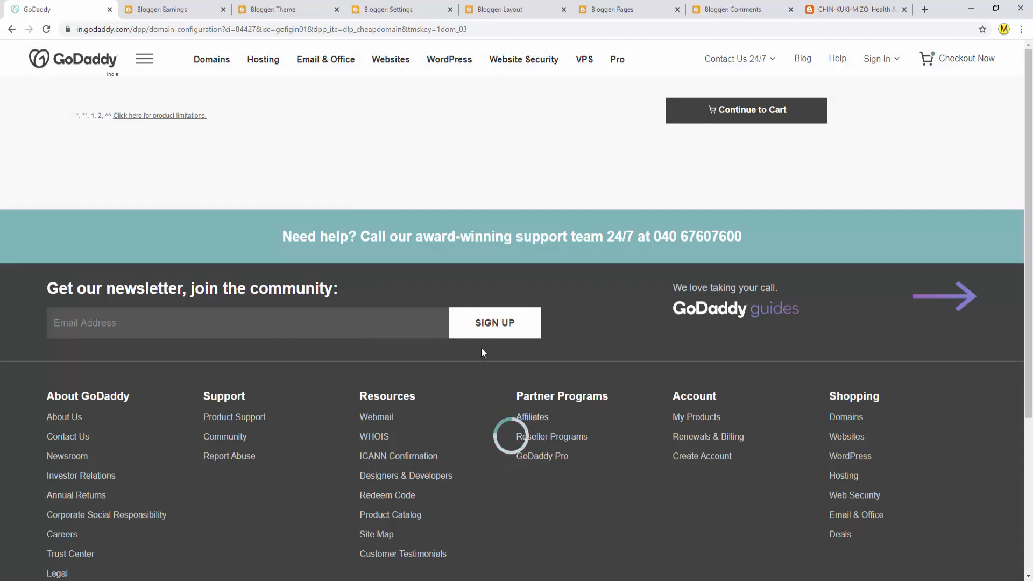
pyautogui.moveTo(494, 323)
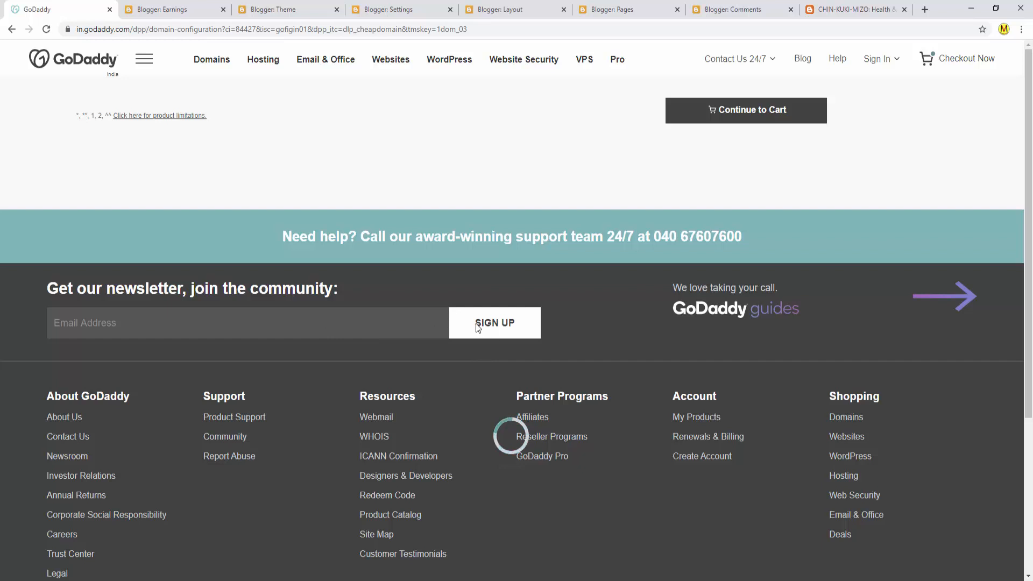
pyautogui.moveTo(482, 336)
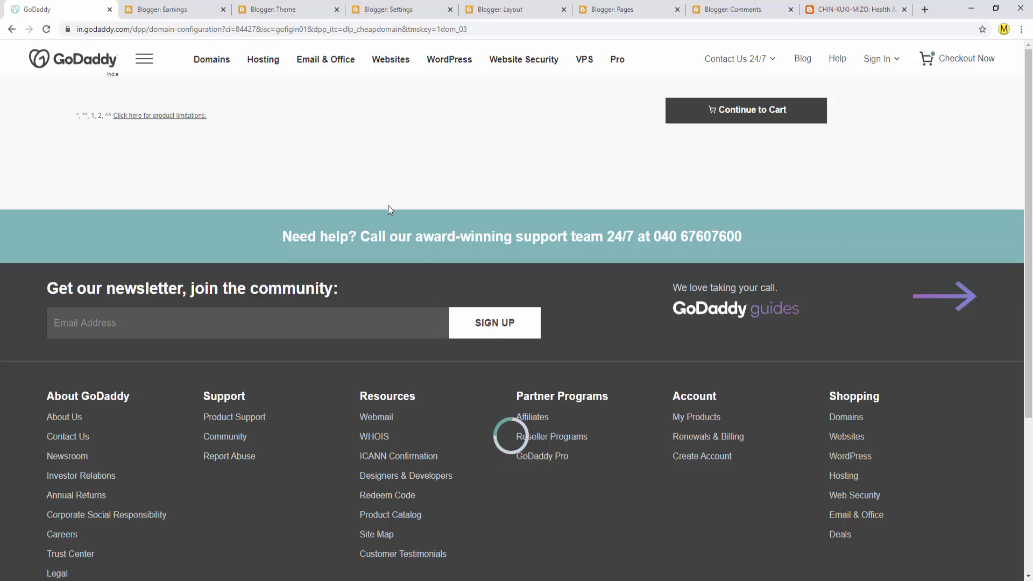
pyautogui.moveTo(468, 220)
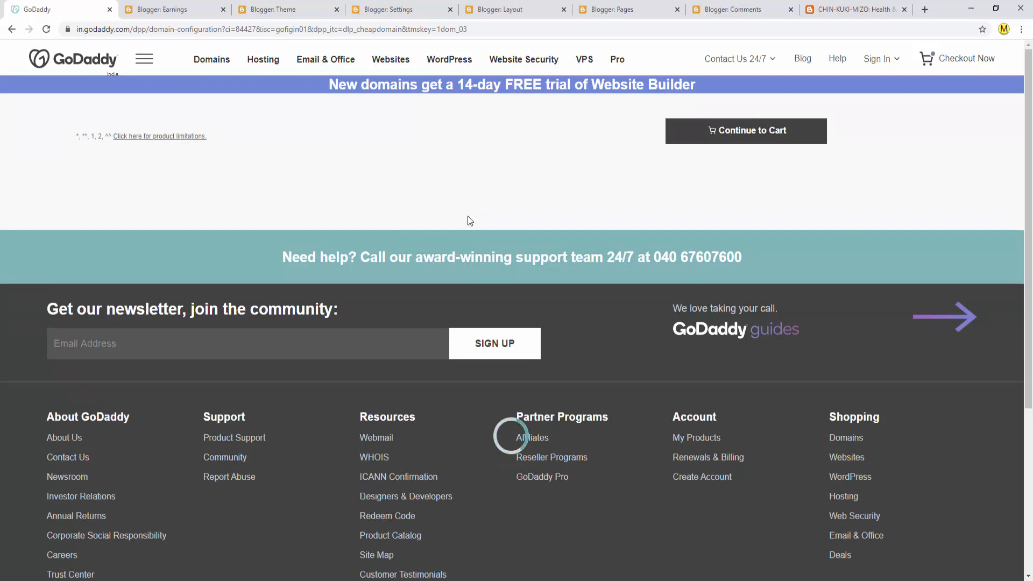
pyautogui.moveTo(401, 71)
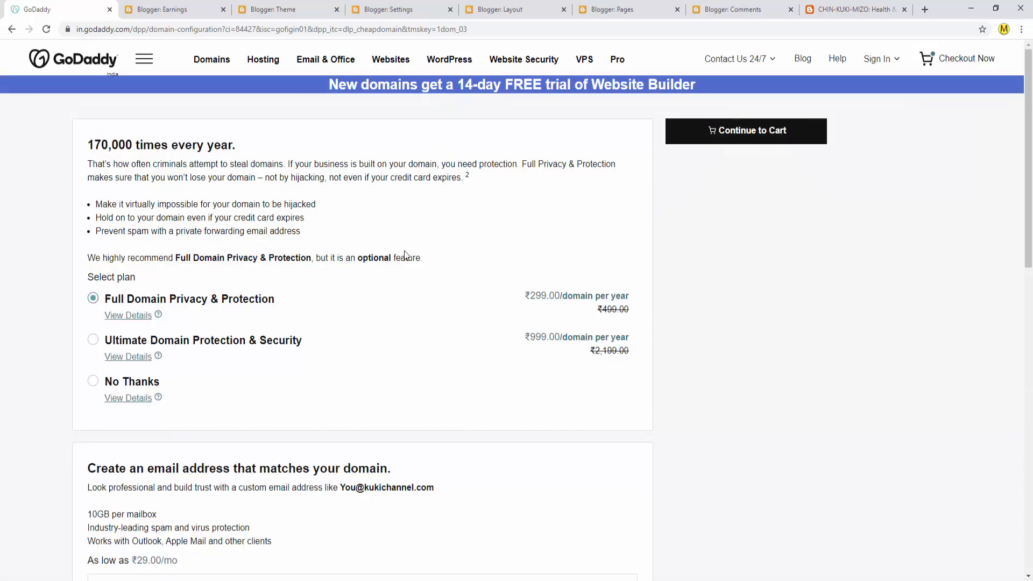
pyautogui.moveTo(388, 310)
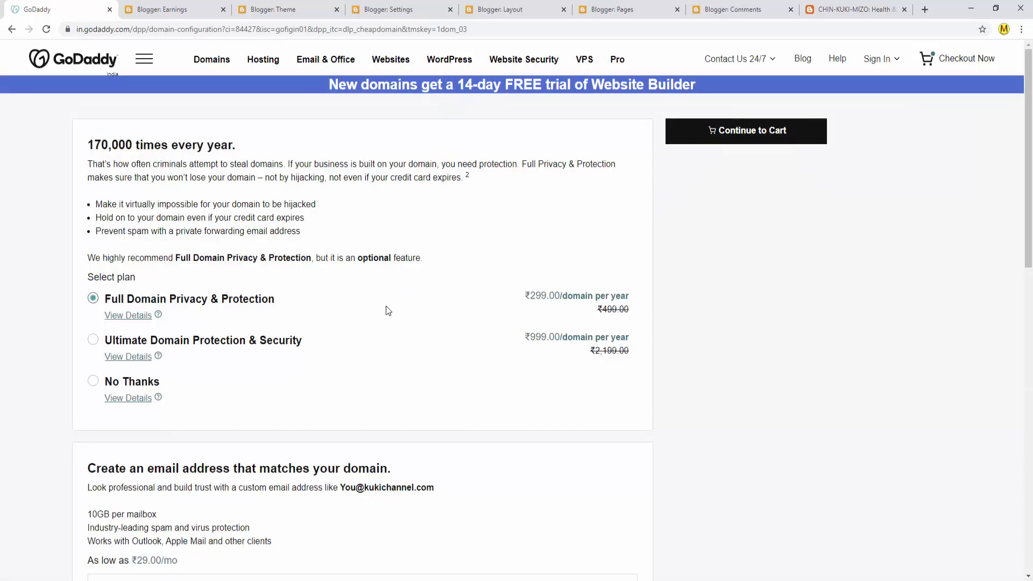
pyautogui.moveTo(390, 348)
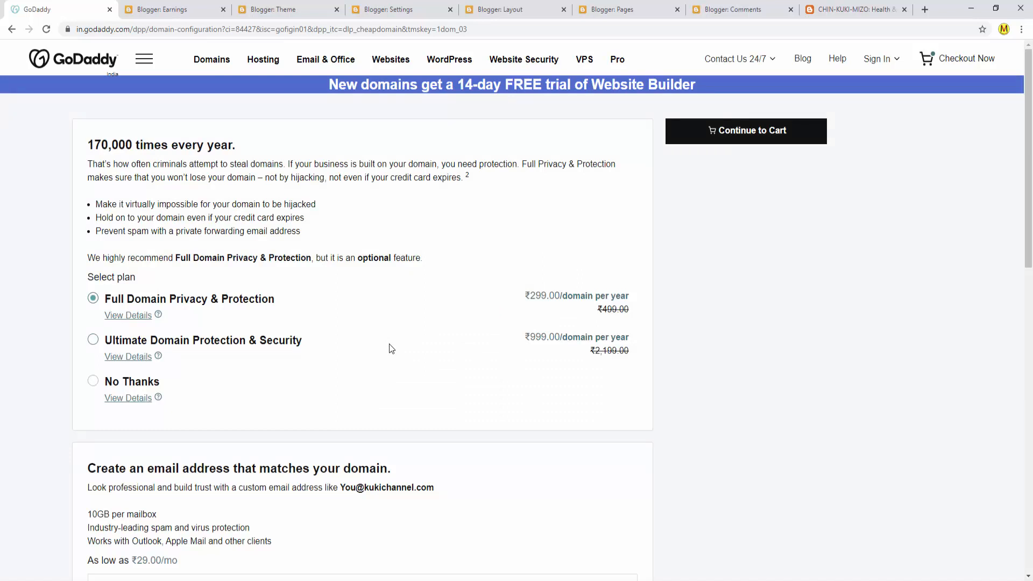
pyautogui.moveTo(450, 59)
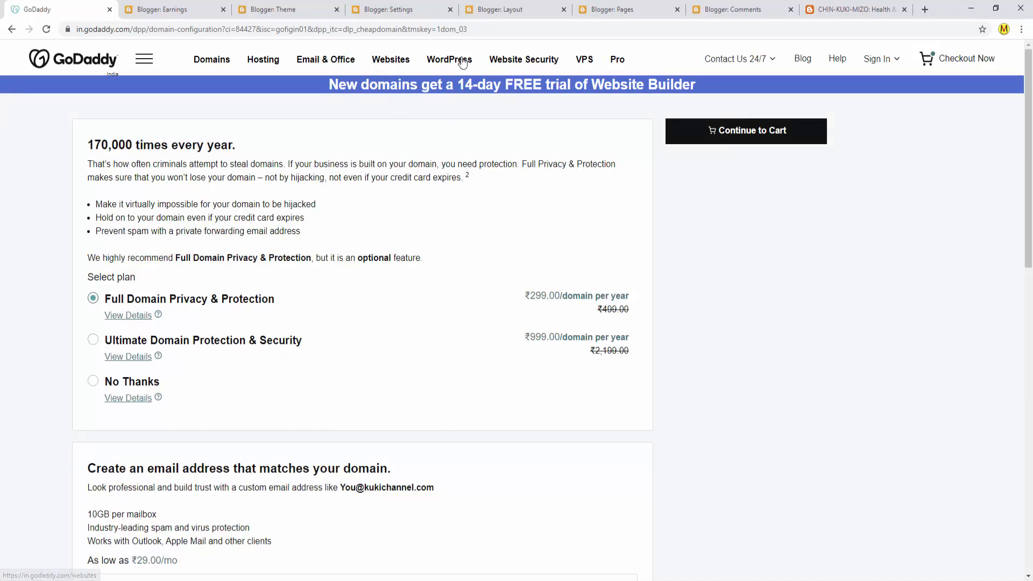
pyautogui.moveTo(449, 59)
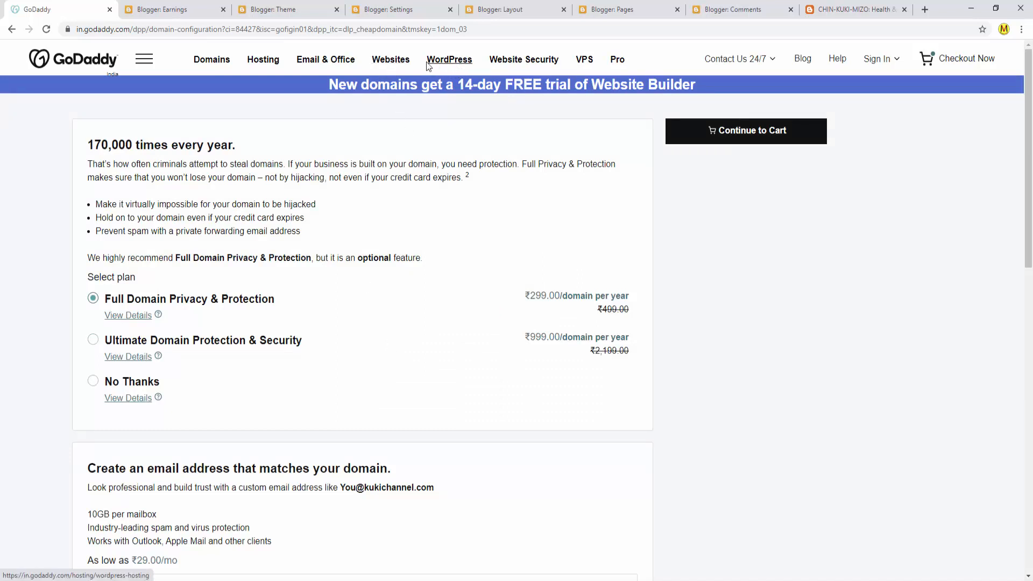
pyautogui.moveTo(453, 70)
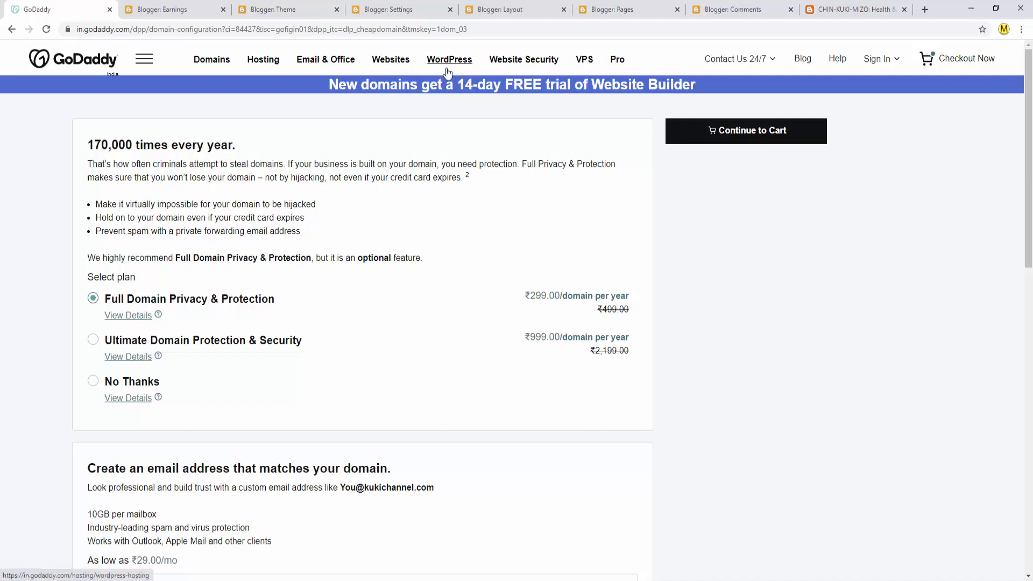
pyautogui.moveTo(323, 453)
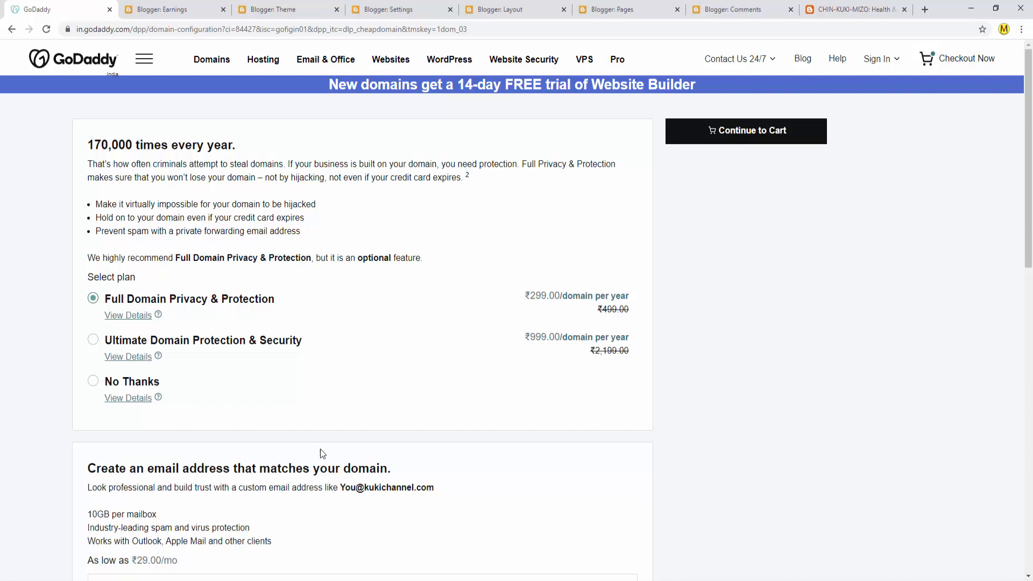
pyautogui.moveTo(384, 97)
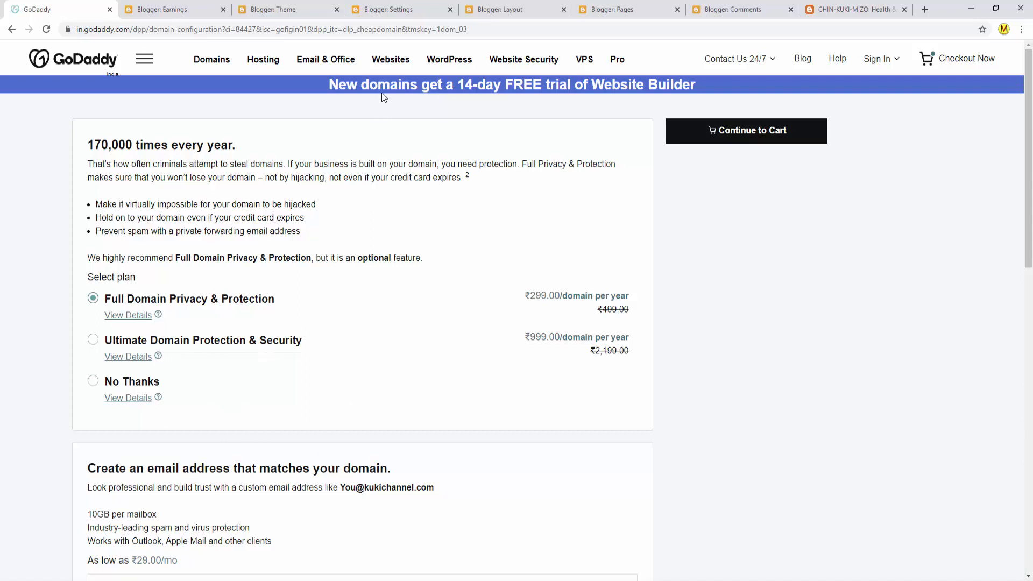
pyautogui.moveTo(449, 59)
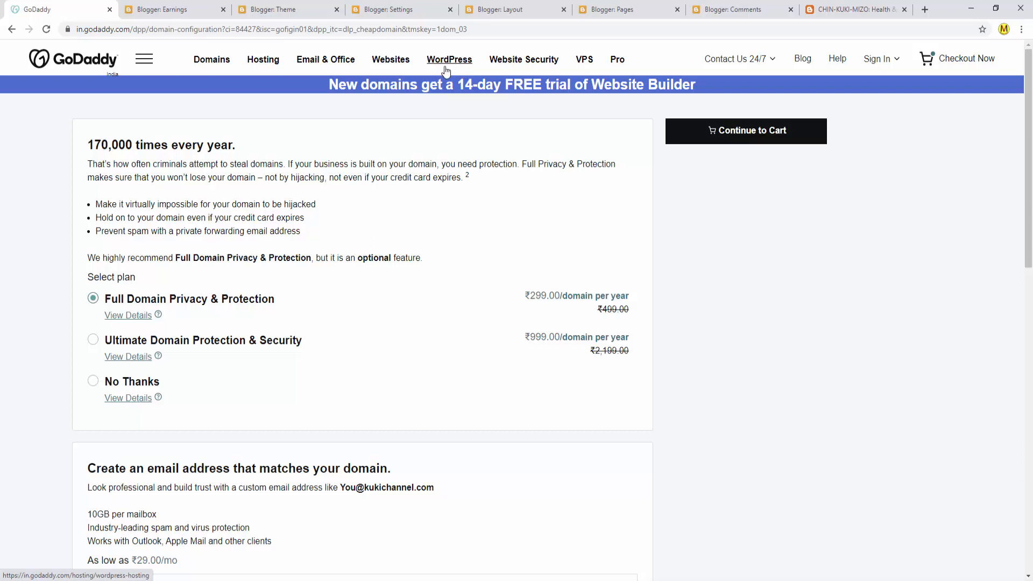
pyautogui.moveTo(455, 109)
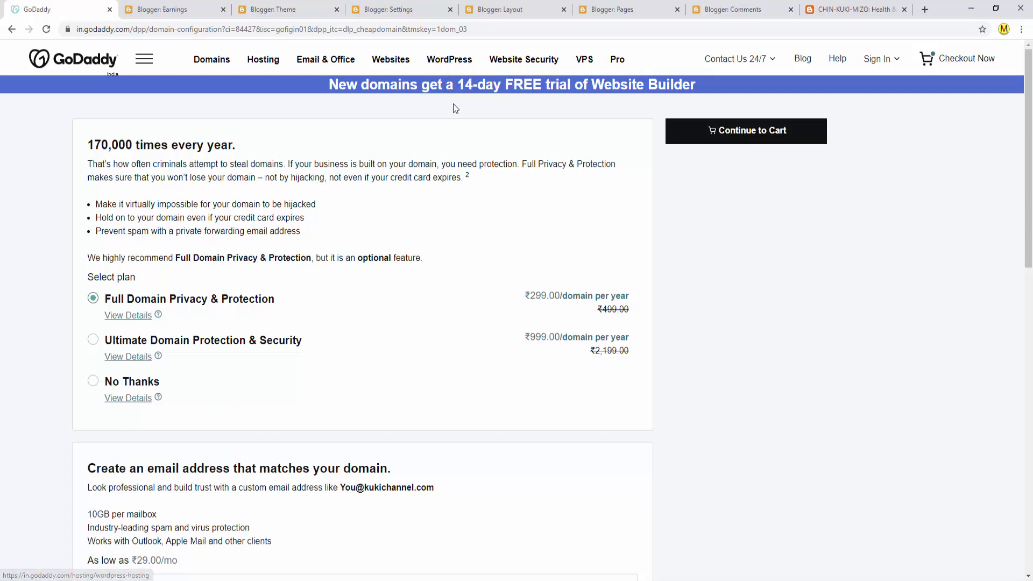
pyautogui.moveTo(387, 443)
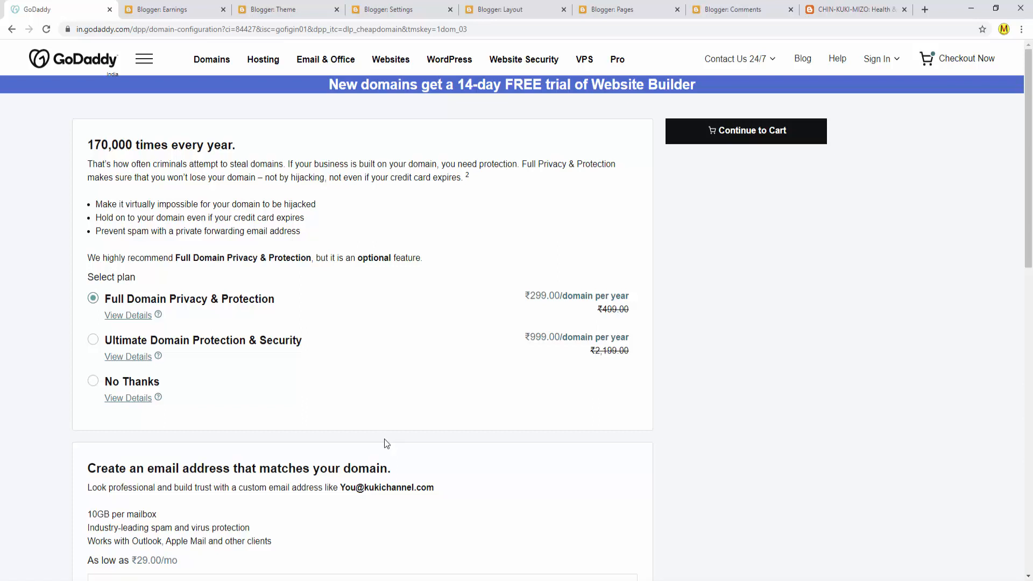
pyautogui.moveTo(470, 82)
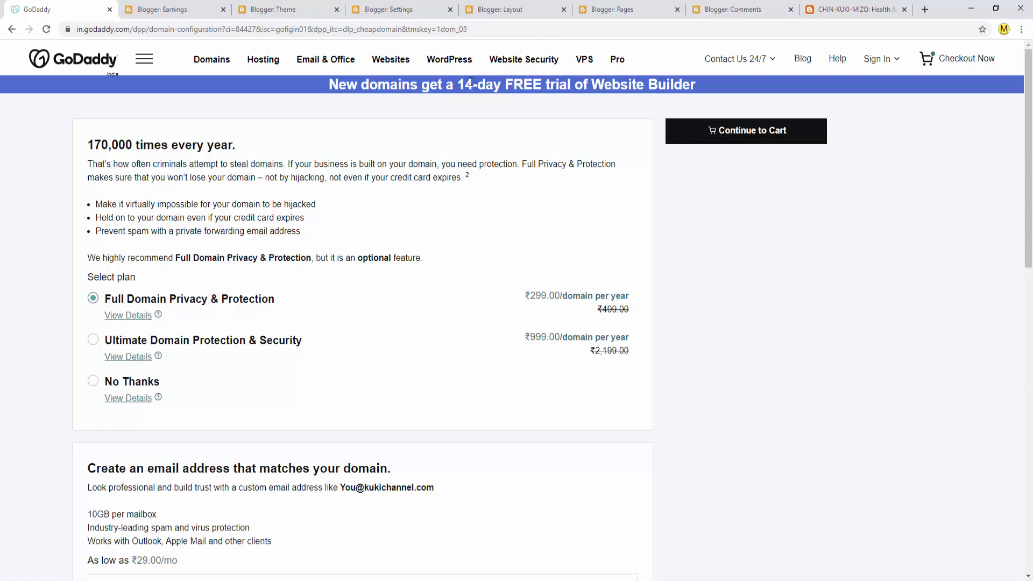
pyautogui.moveTo(465, 77)
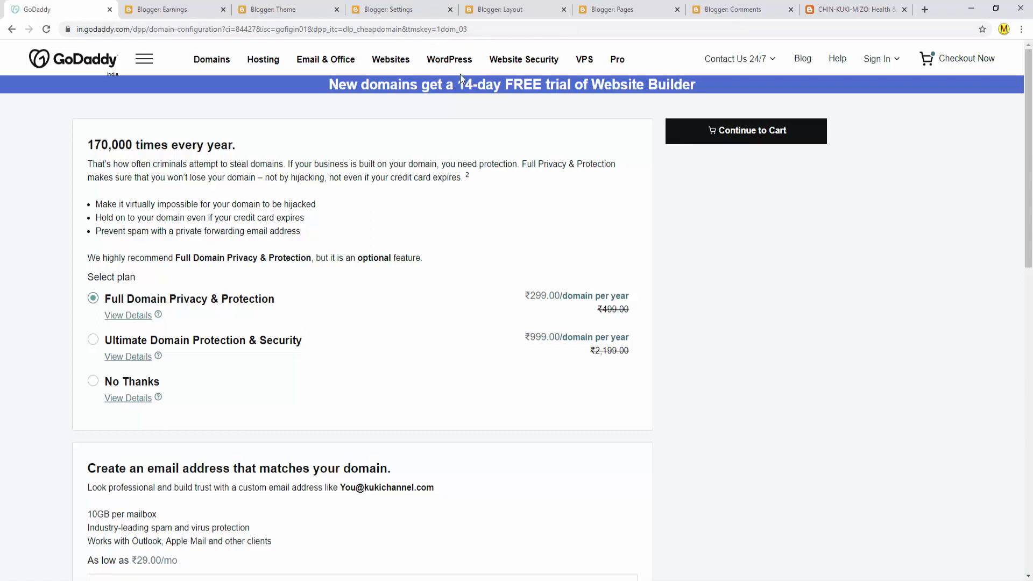
pyautogui.moveTo(285, 405)
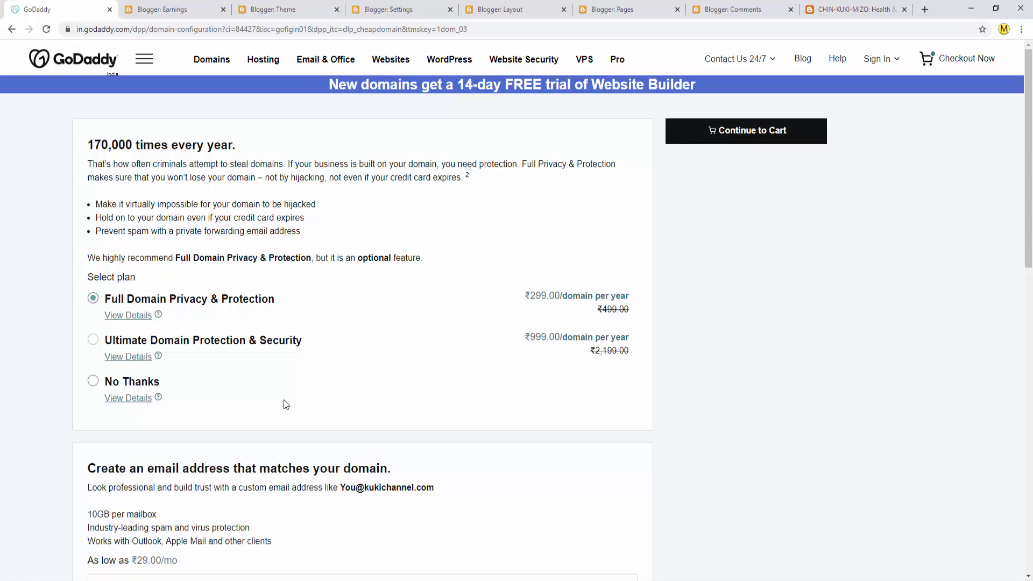
pyautogui.moveTo(164, 309)
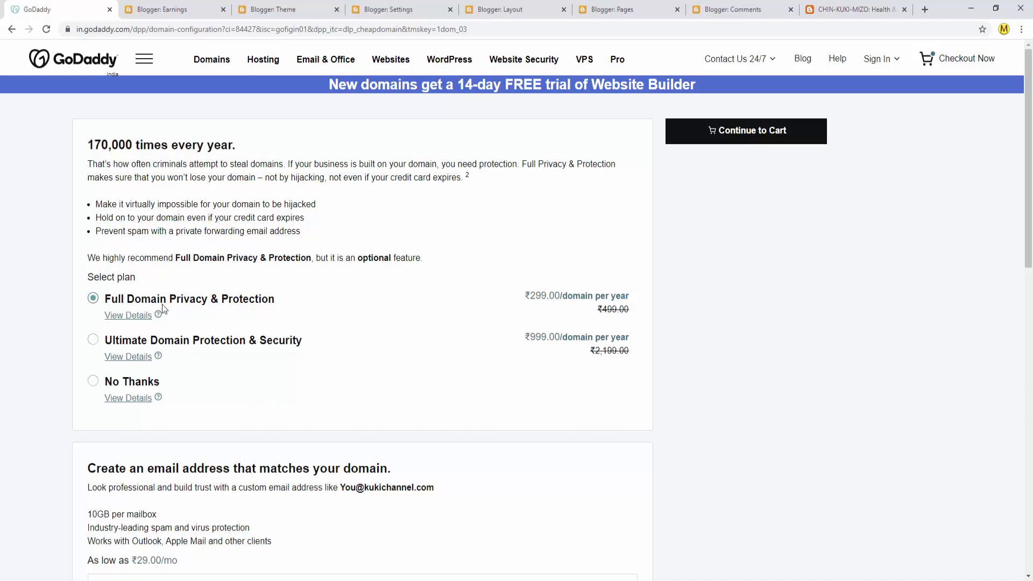
pyautogui.moveTo(245, 311)
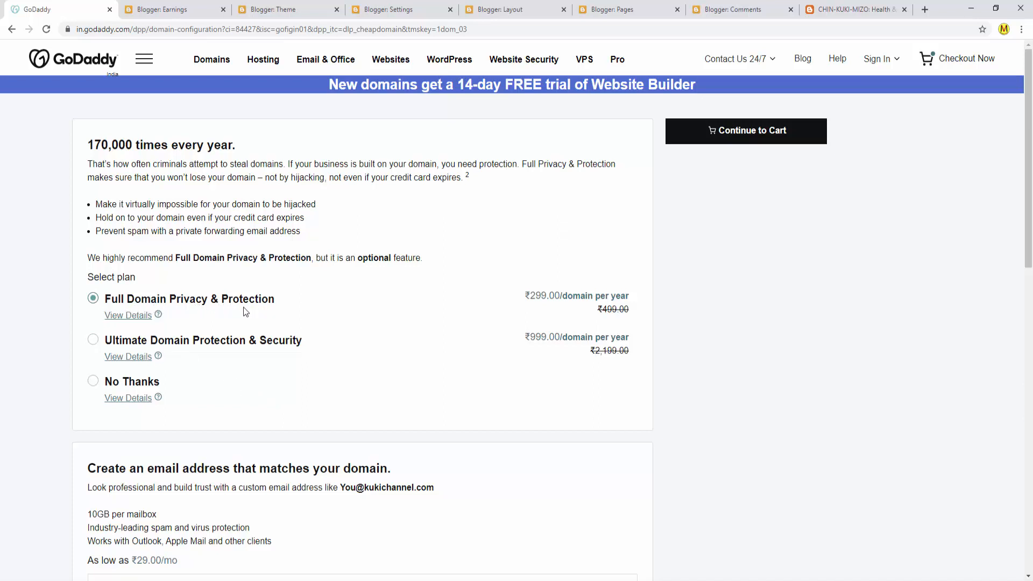
pyautogui.moveTo(525, 306)
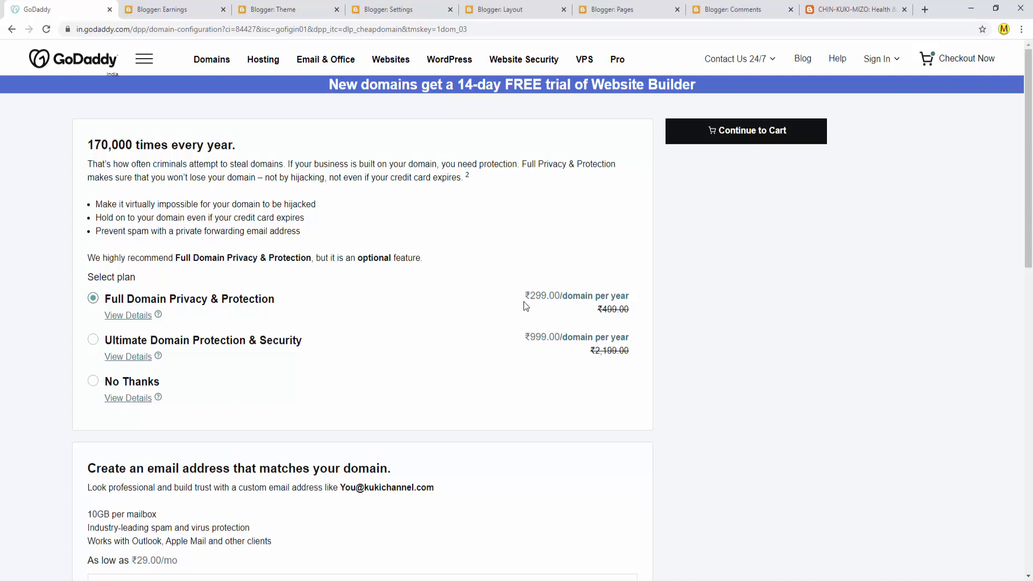
pyautogui.moveTo(613, 314)
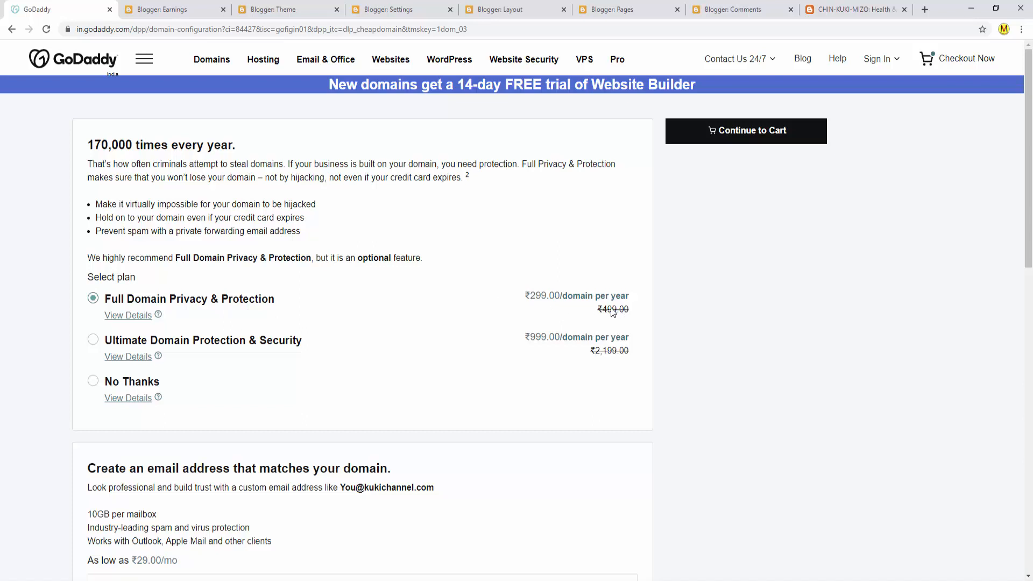
pyautogui.moveTo(534, 311)
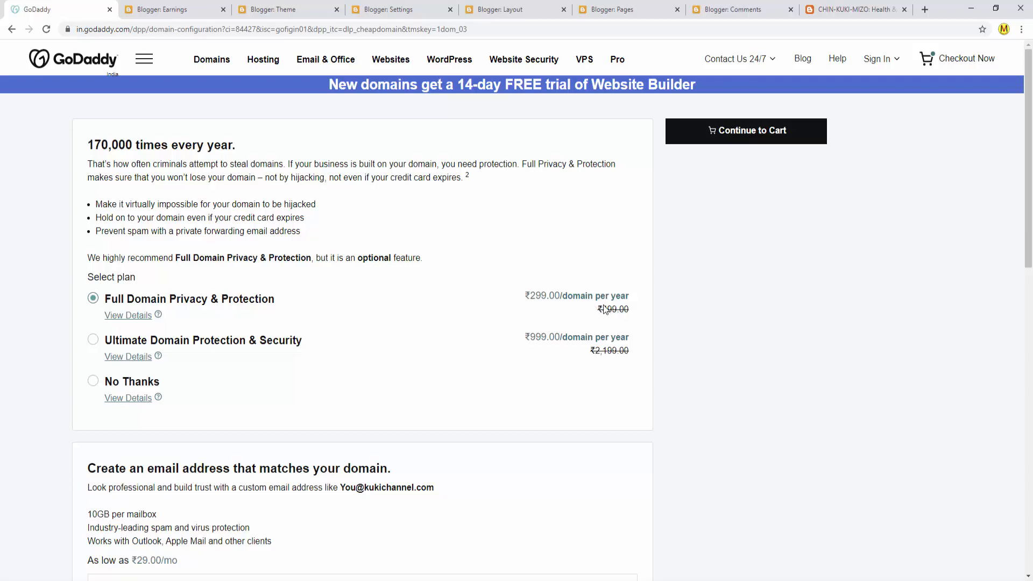
# - Expand the email add-on list to show No Thanks and Professional Email at ₹29.00/mo
pyautogui.scroll(-3)
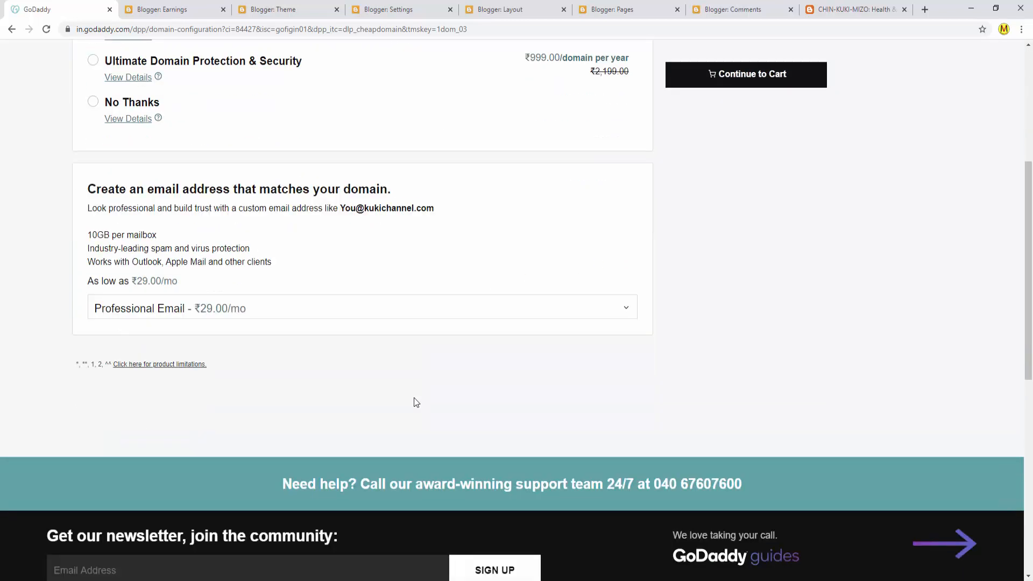
pyautogui.moveTo(169, 321)
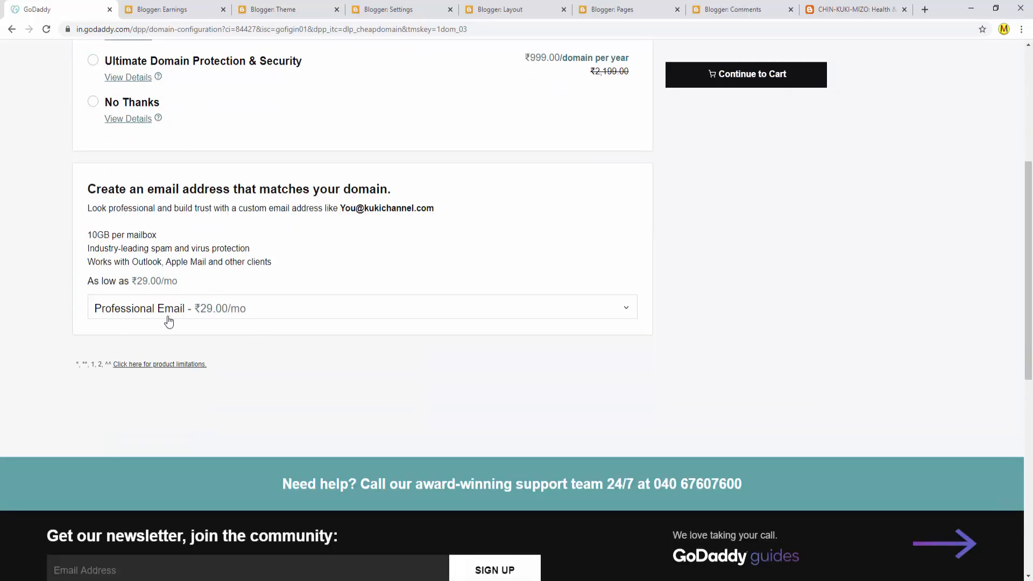
pyautogui.moveTo(113, 319)
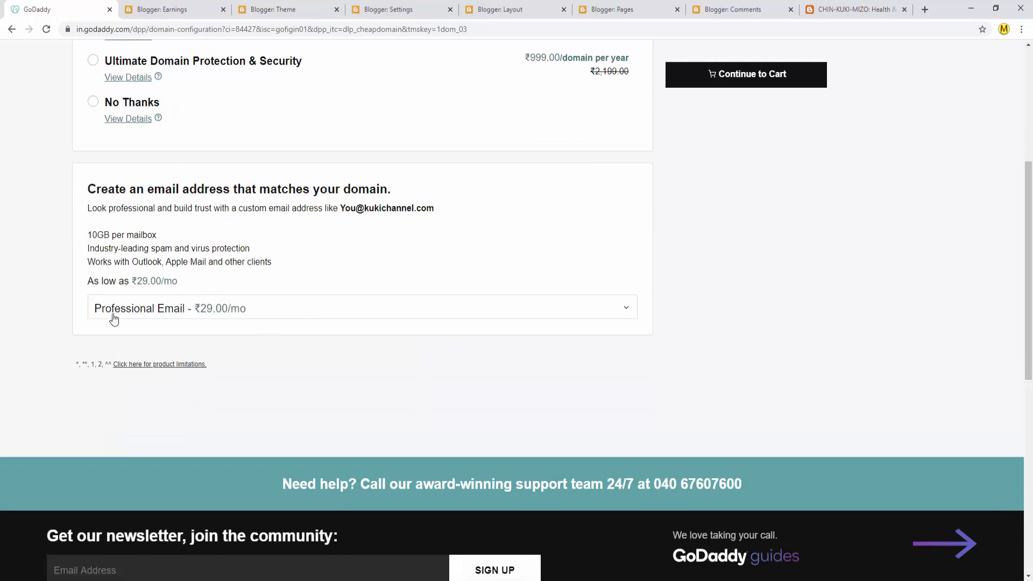
pyautogui.moveTo(348, 314)
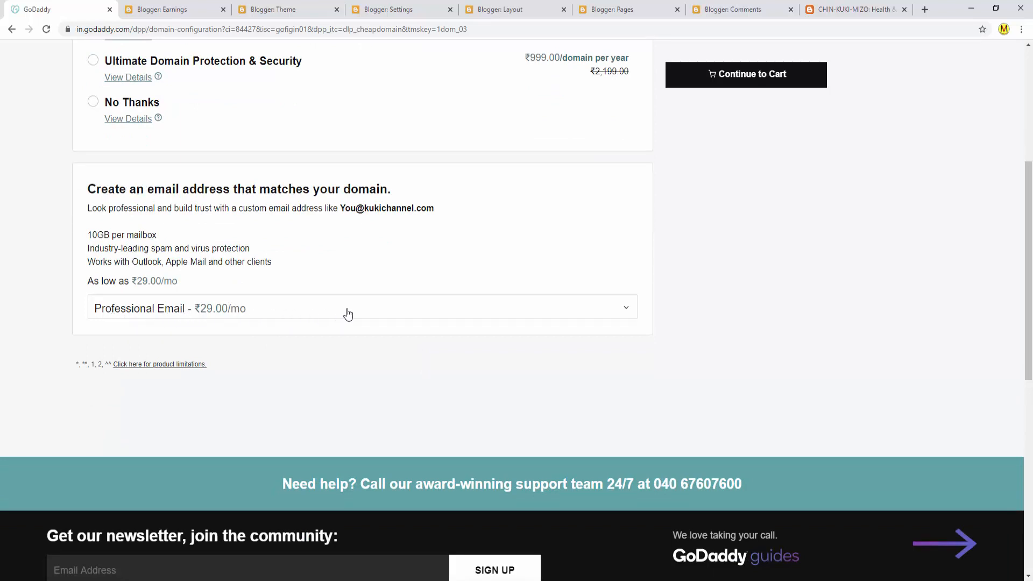
pyautogui.moveTo(284, 315)
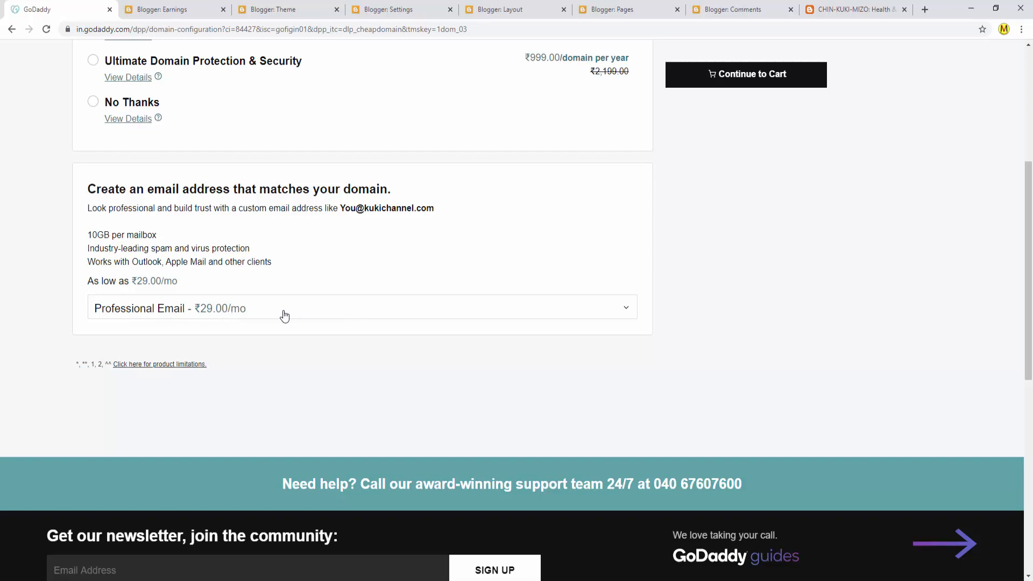
pyautogui.click(362, 307)
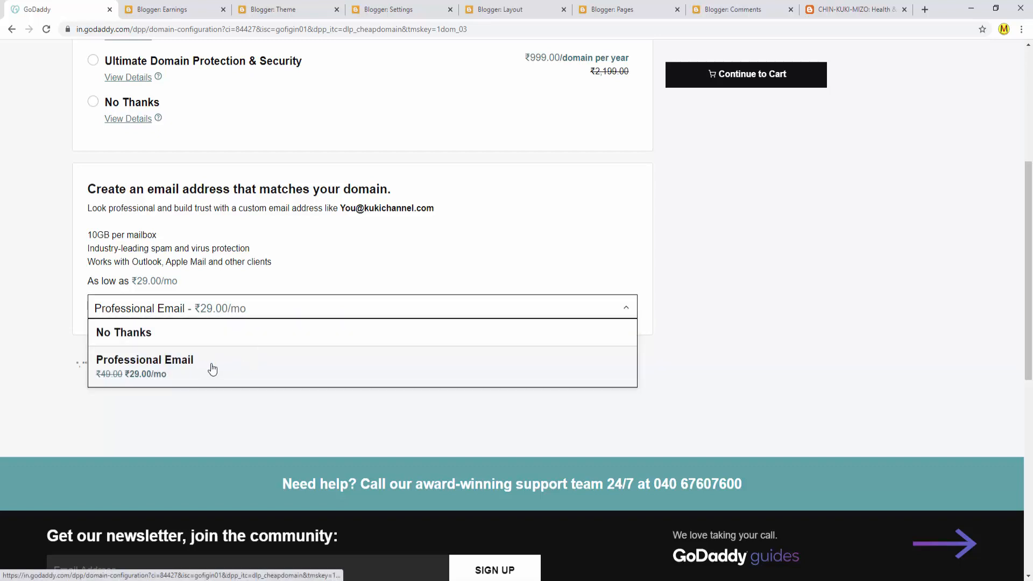
pyautogui.moveTo(248, 407)
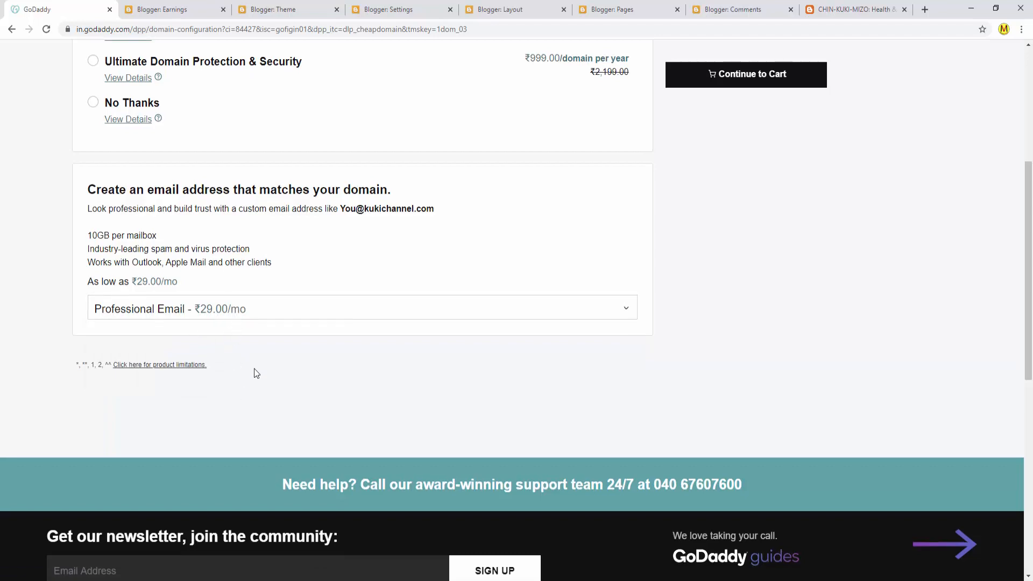
pyautogui.scroll(3)
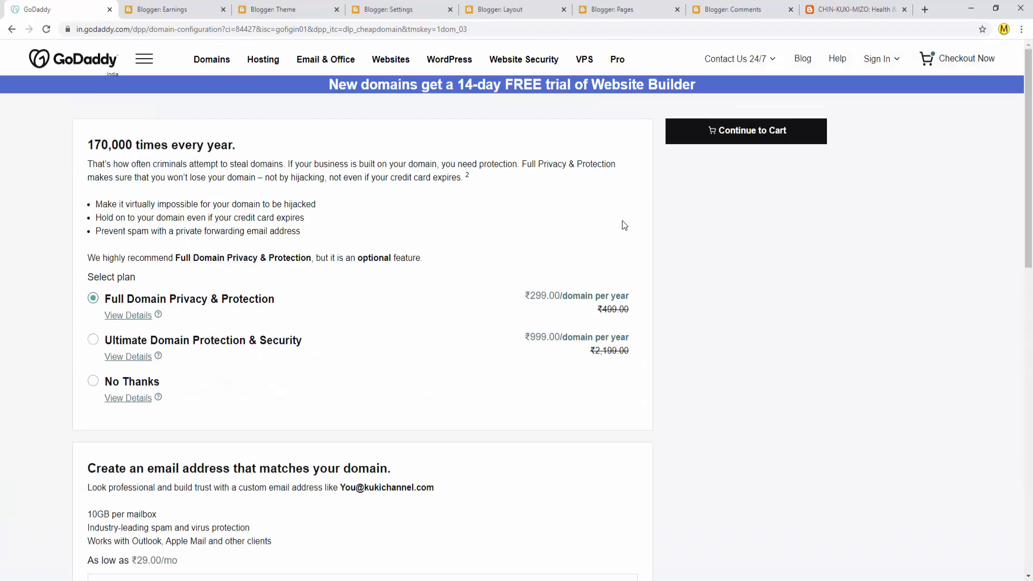
pyautogui.moveTo(755, 151)
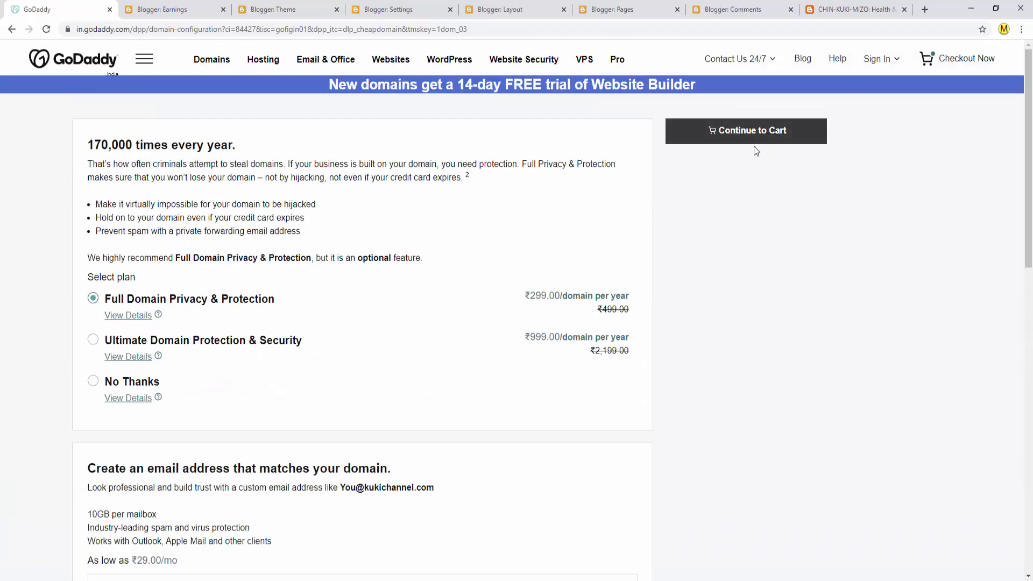
pyautogui.moveTo(361, 97)
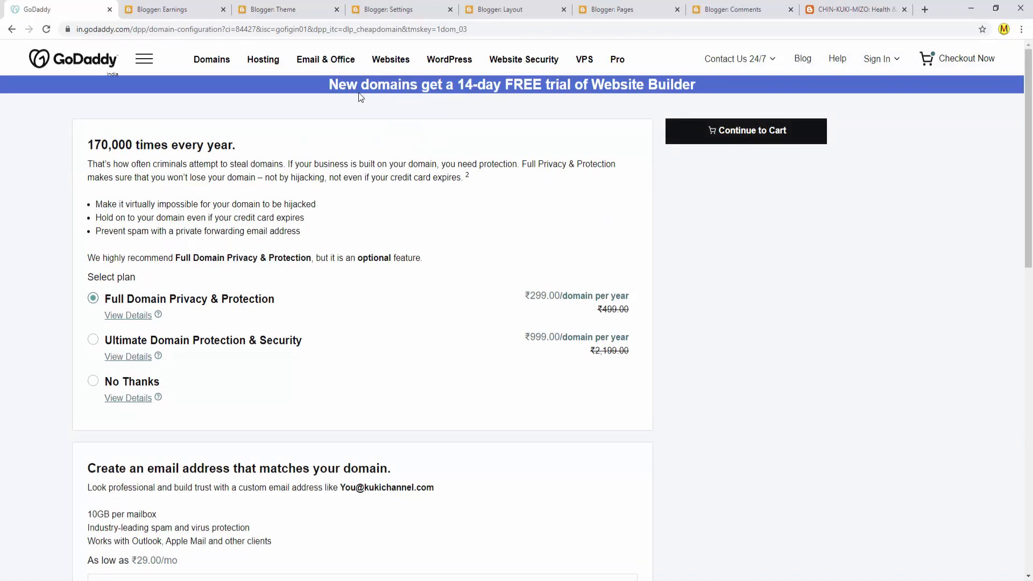
pyautogui.moveTo(546, 90)
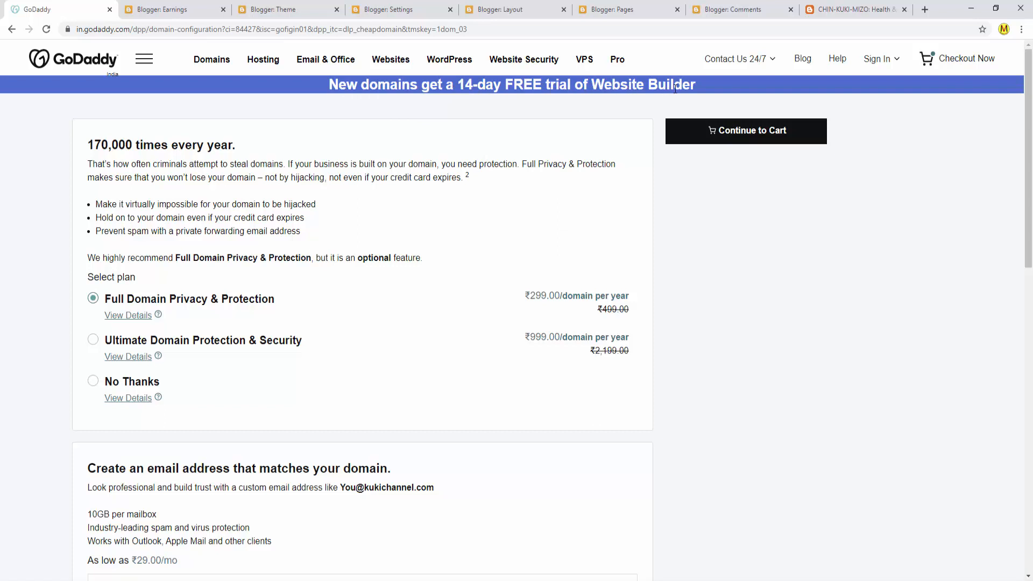
pyautogui.moveTo(525, 156)
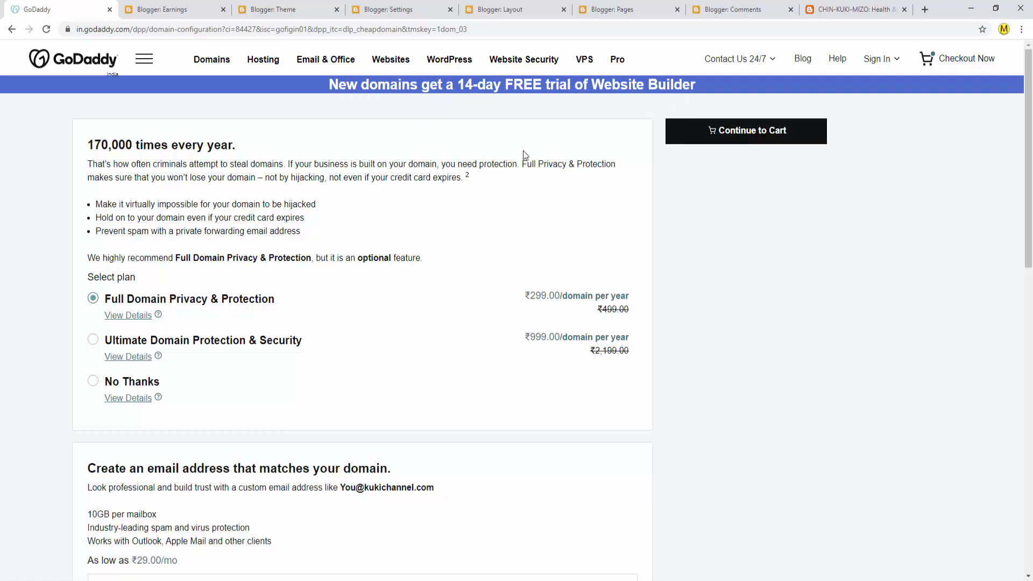
pyautogui.moveTo(480, 113)
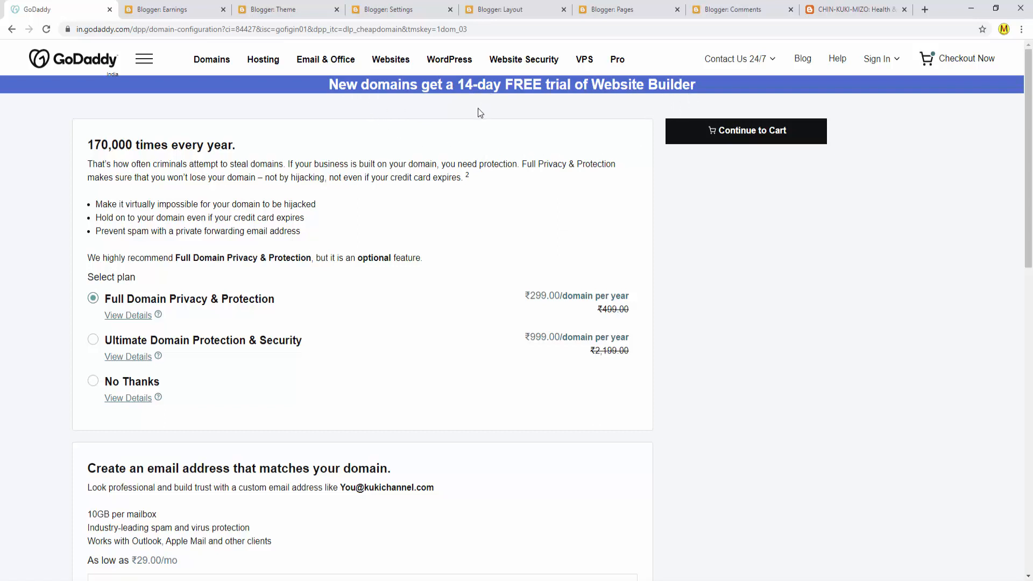
pyautogui.moveTo(409, 346)
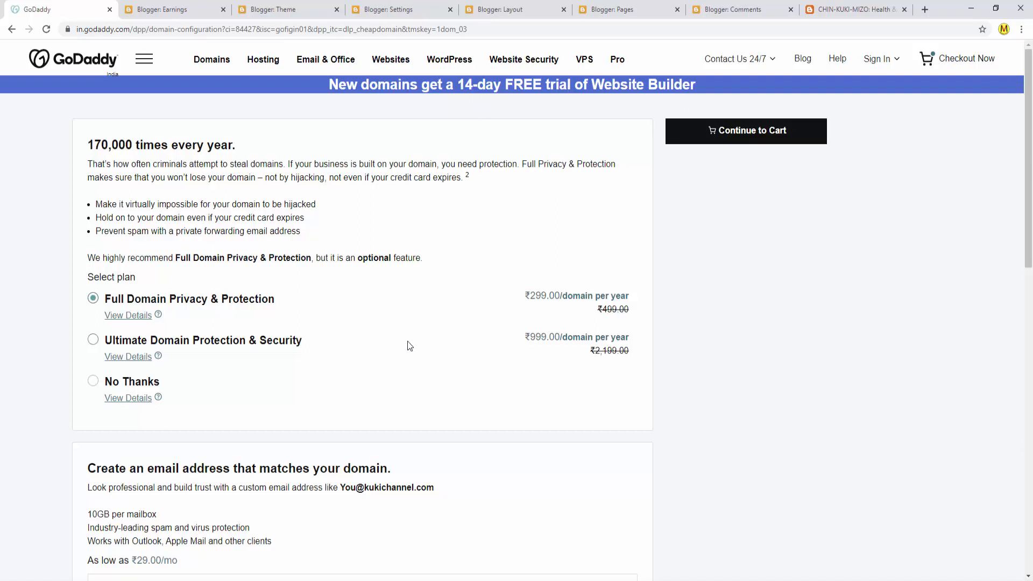
pyautogui.moveTo(545, 146)
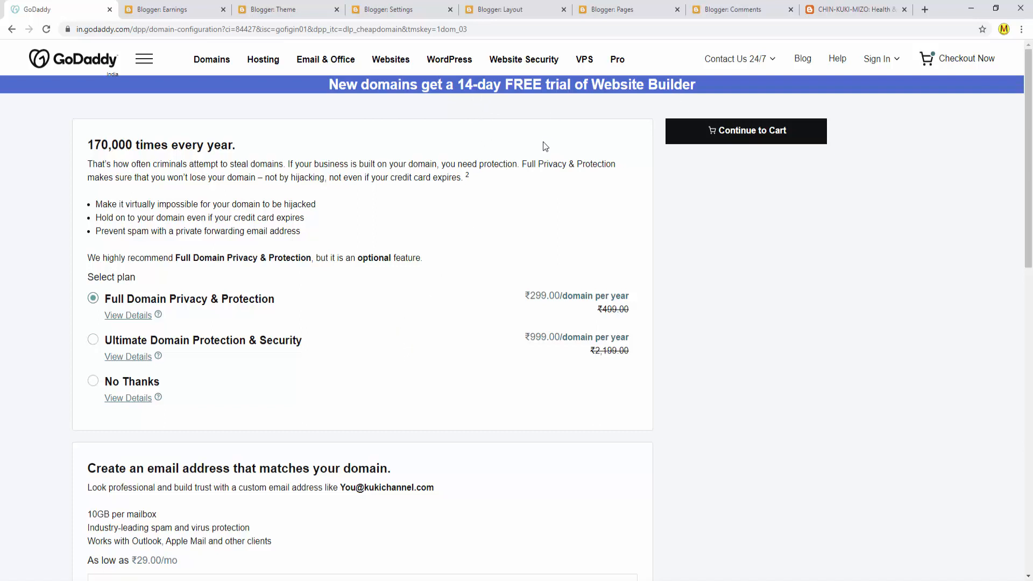
pyautogui.moveTo(495, 222)
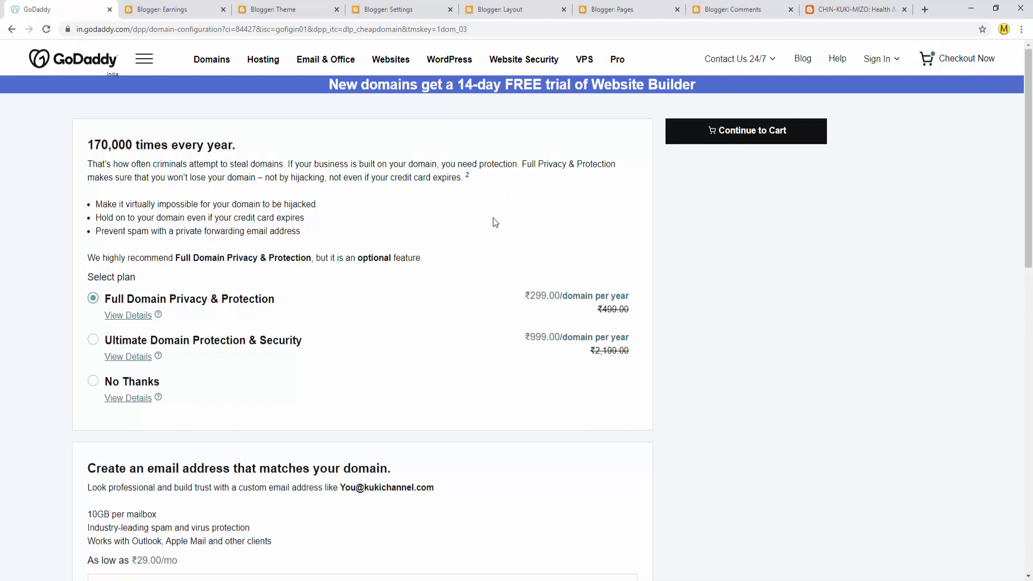
pyautogui.moveTo(405, 136)
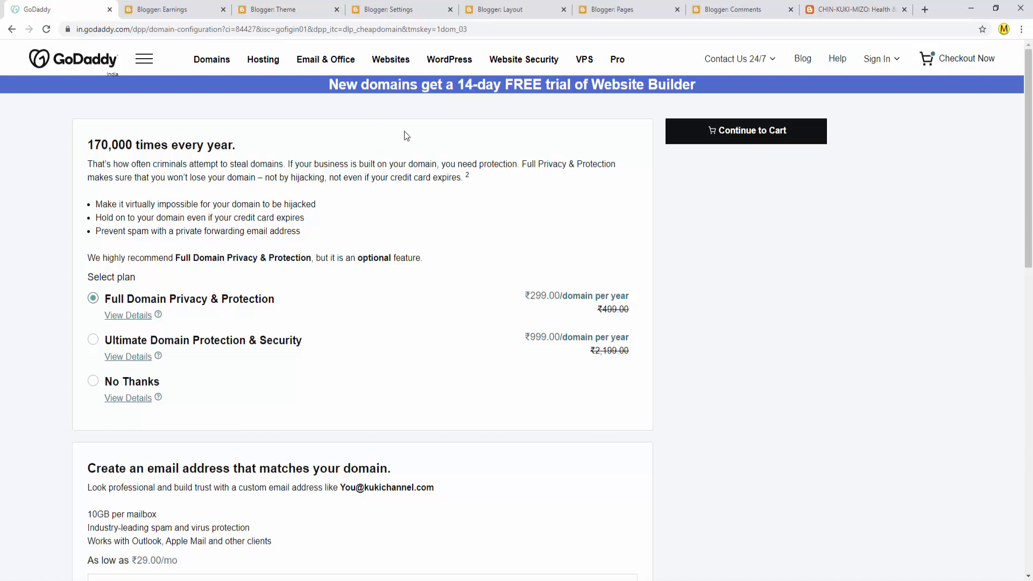
pyautogui.moveTo(288, 125)
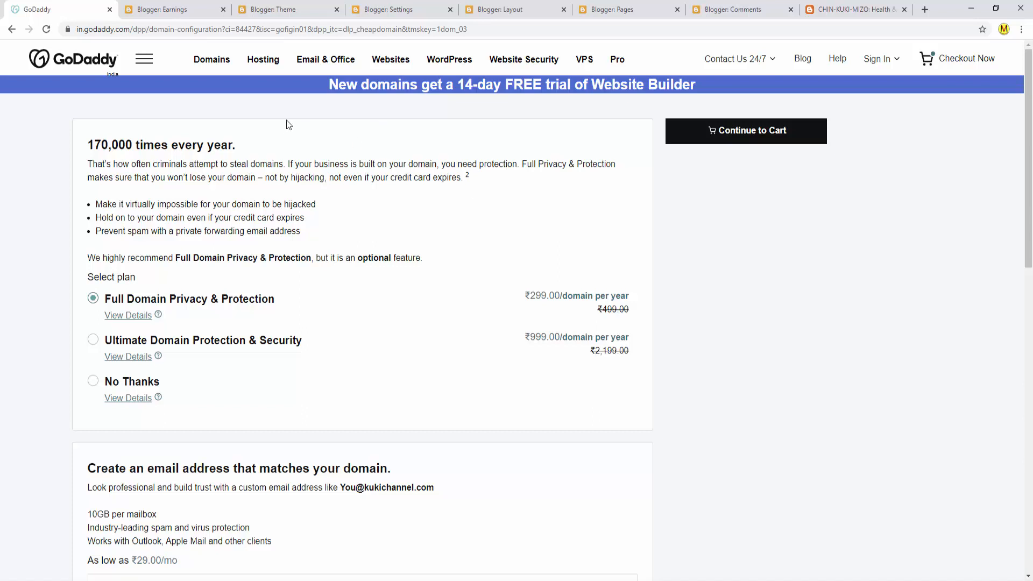
pyautogui.moveTo(264, 59)
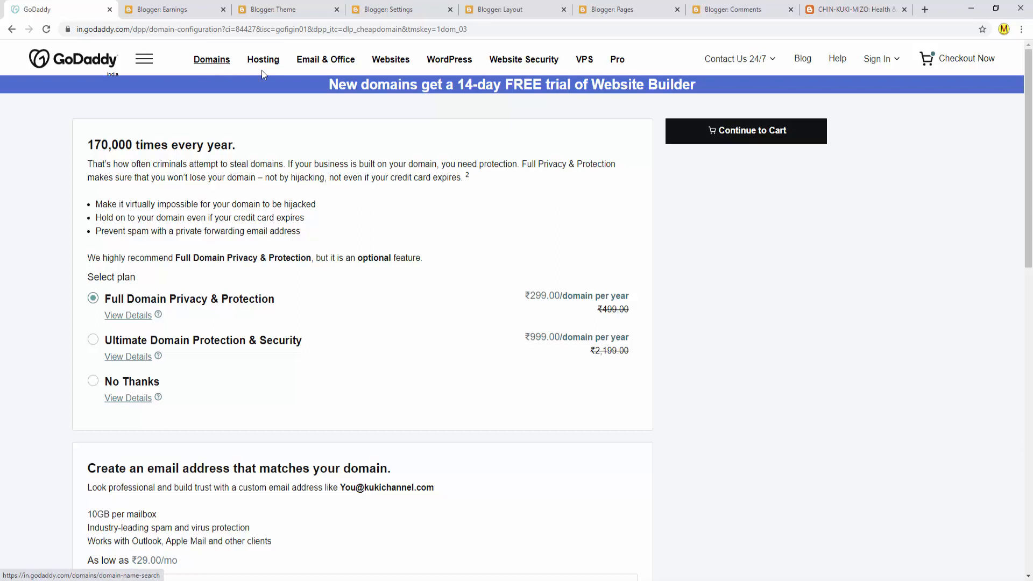
pyautogui.moveTo(326, 59)
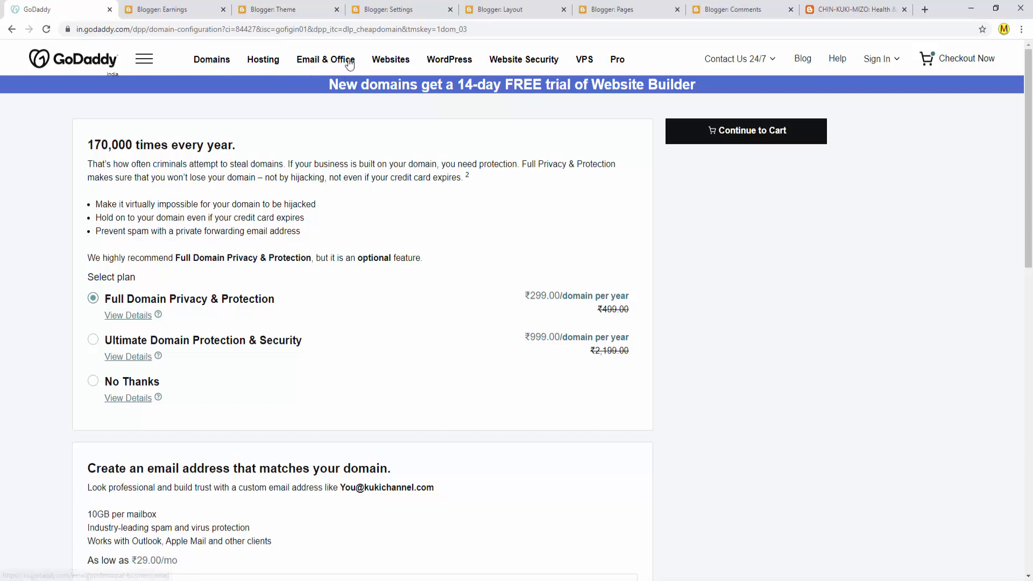
pyautogui.moveTo(390, 59)
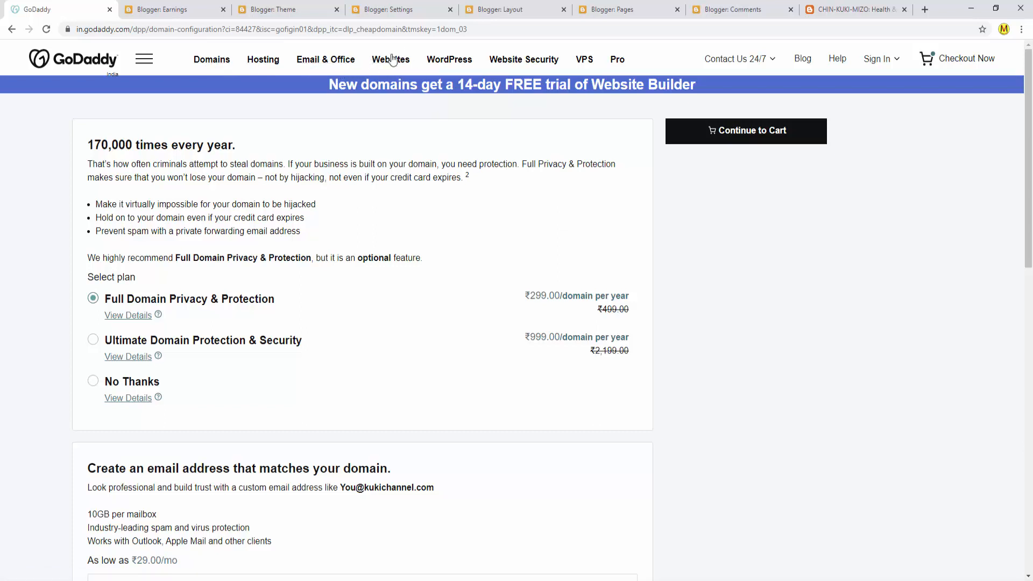
pyautogui.moveTo(391, 59)
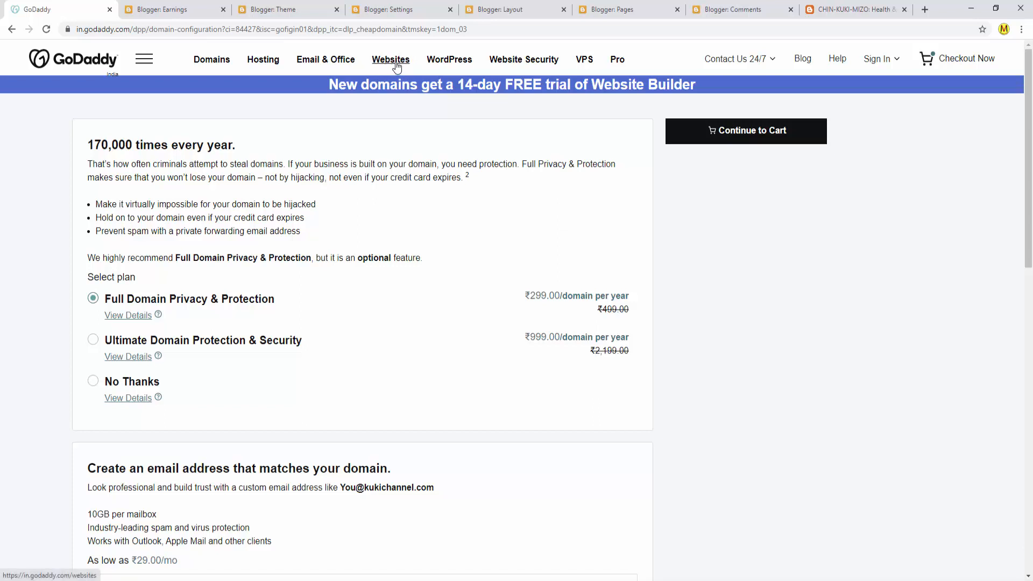
pyautogui.moveTo(406, 55)
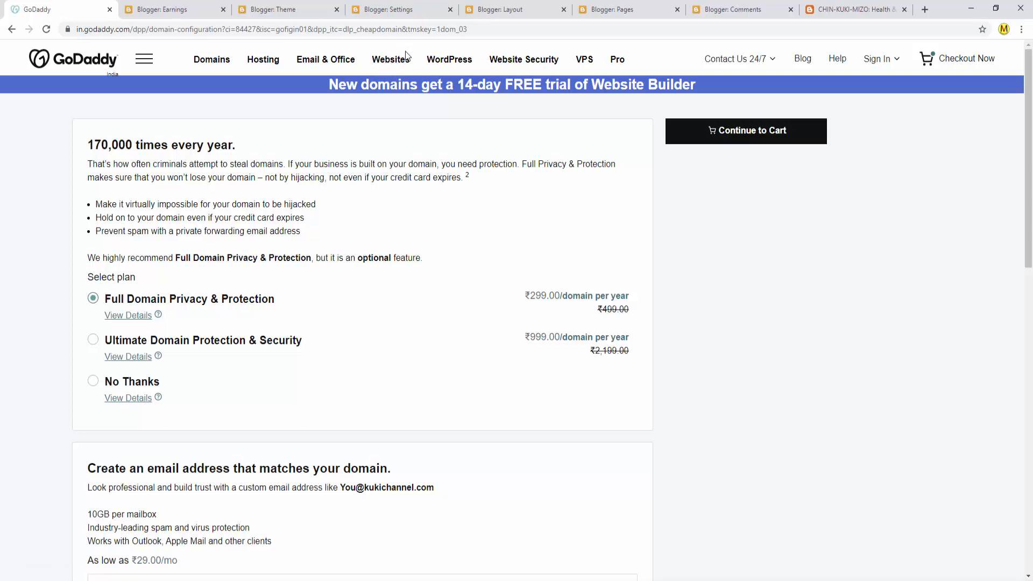
pyautogui.moveTo(449, 59)
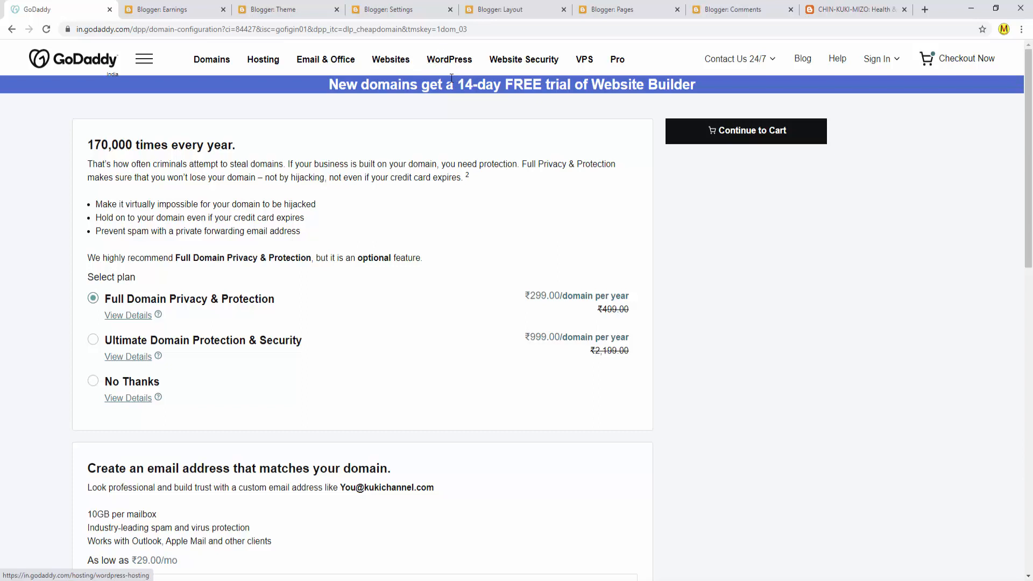
pyautogui.moveTo(449, 62)
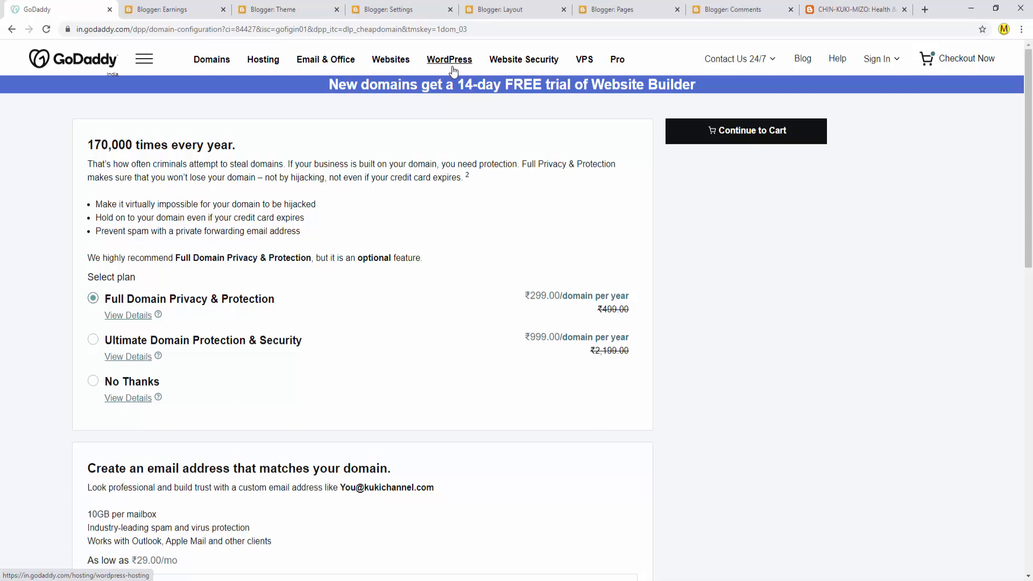
pyautogui.moveTo(701, 252)
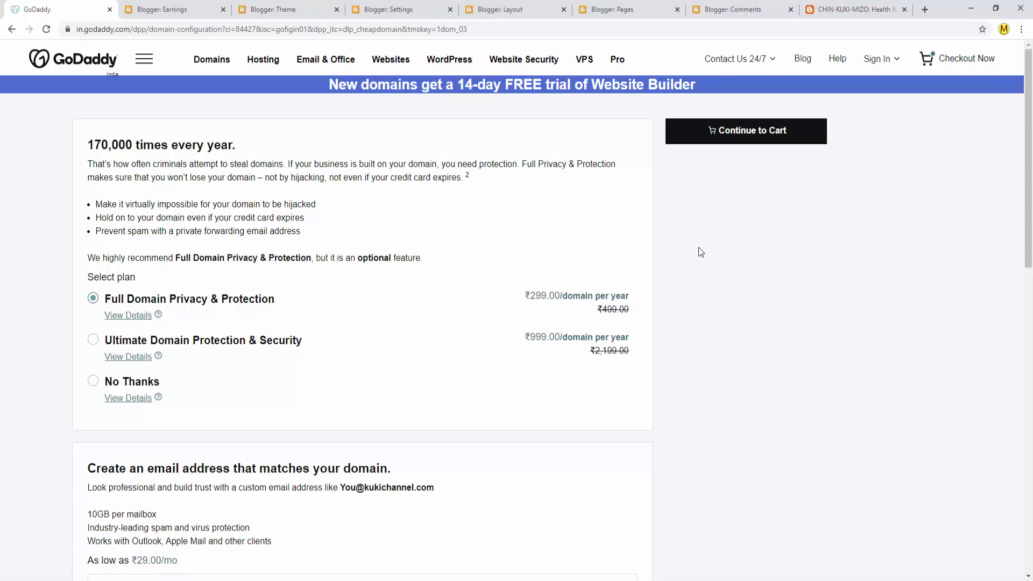
pyautogui.moveTo(607, 181)
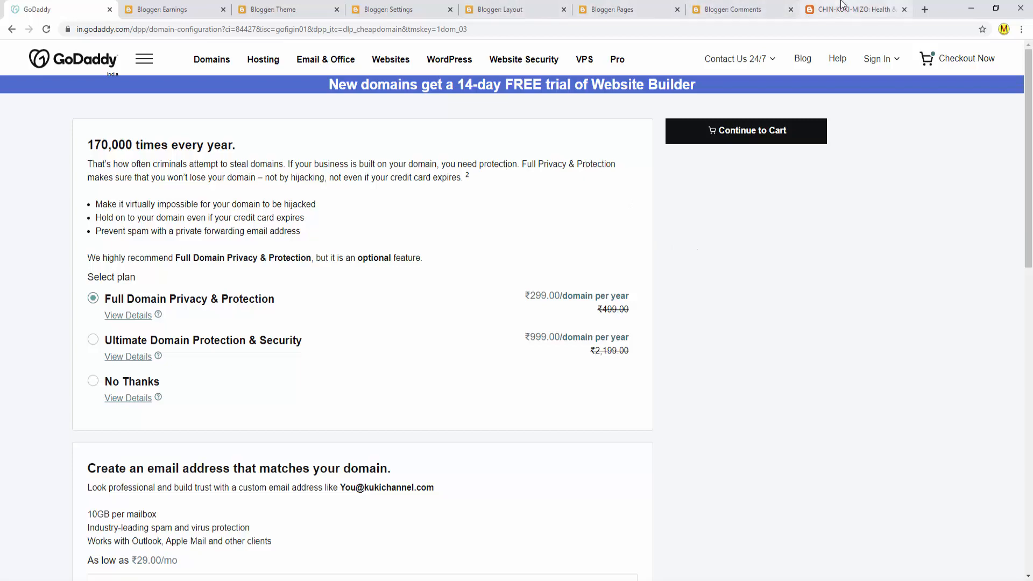
pyautogui.click(853, 9)
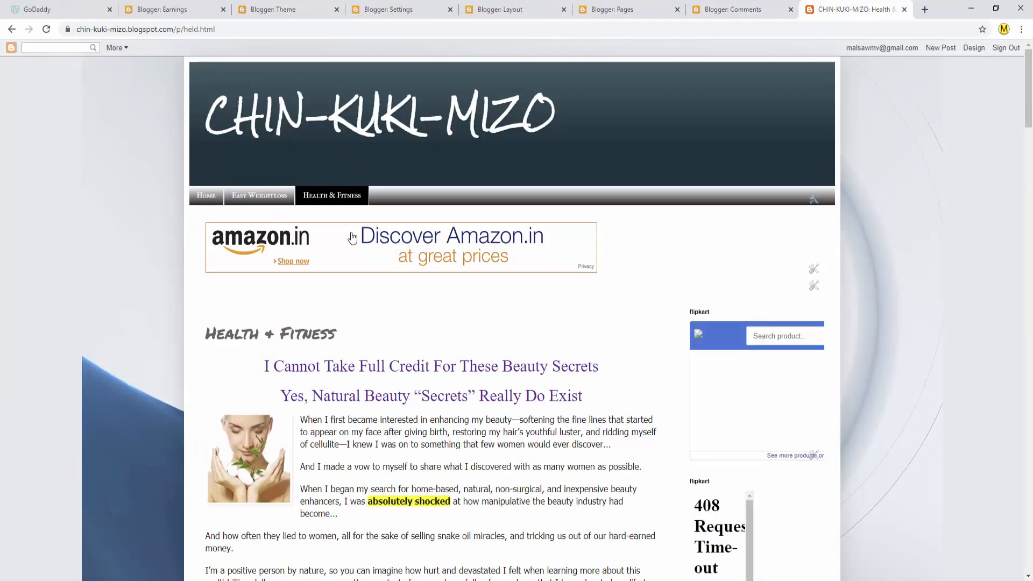
pyautogui.scroll(-3)
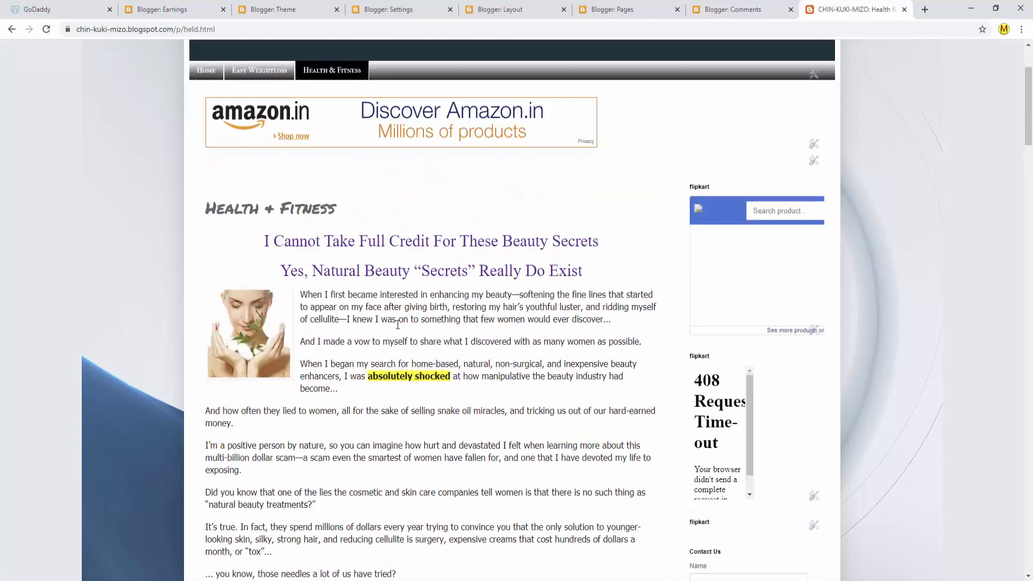
pyautogui.scroll(3)
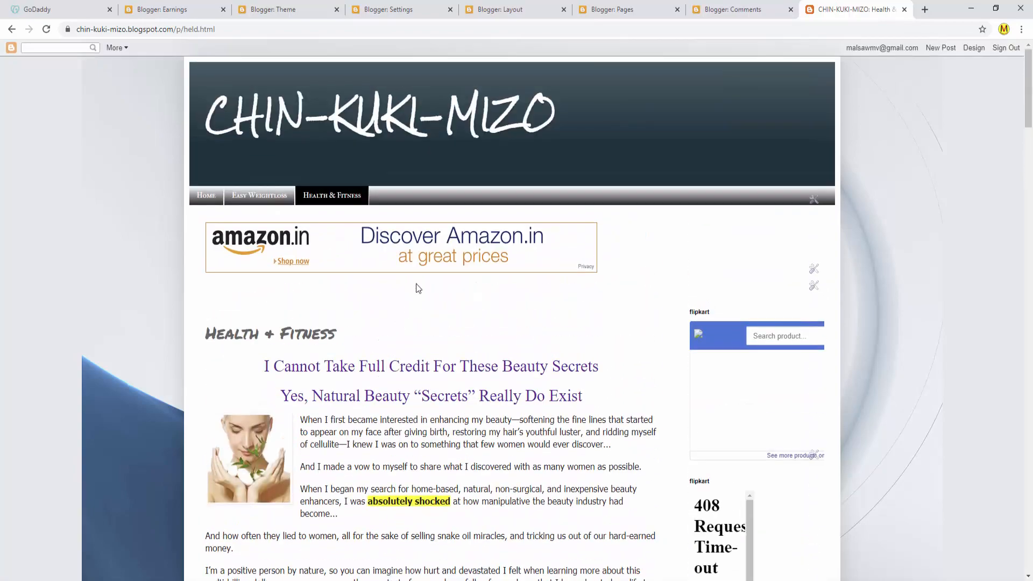
pyautogui.click(288, 9)
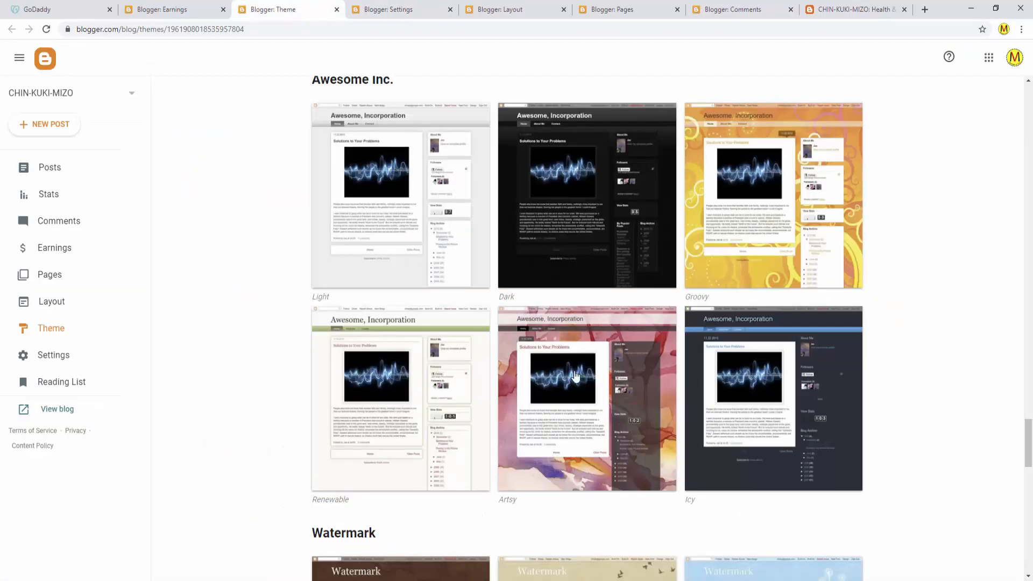
pyautogui.moveTo(657, 335)
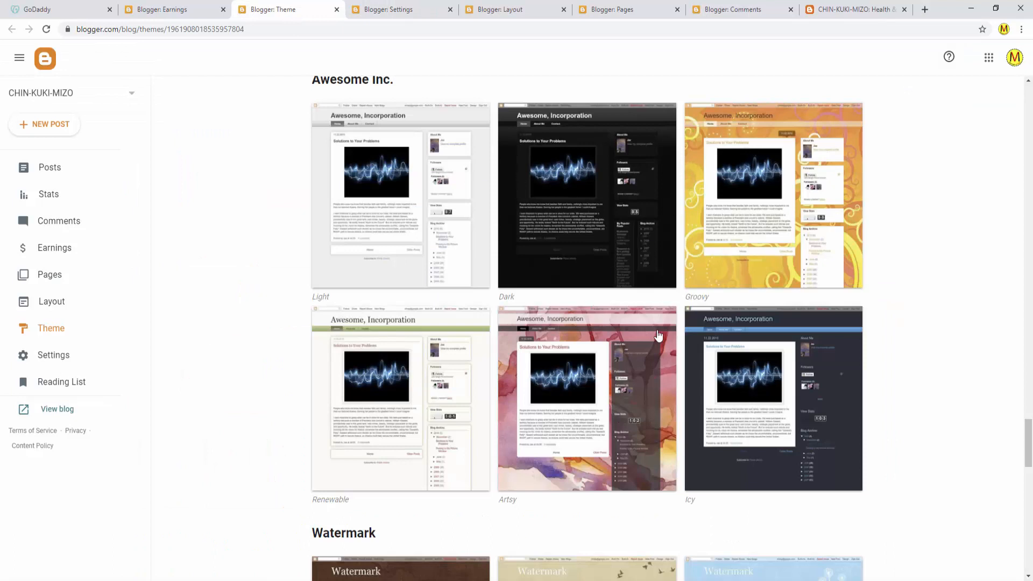
pyautogui.moveTo(533, 440)
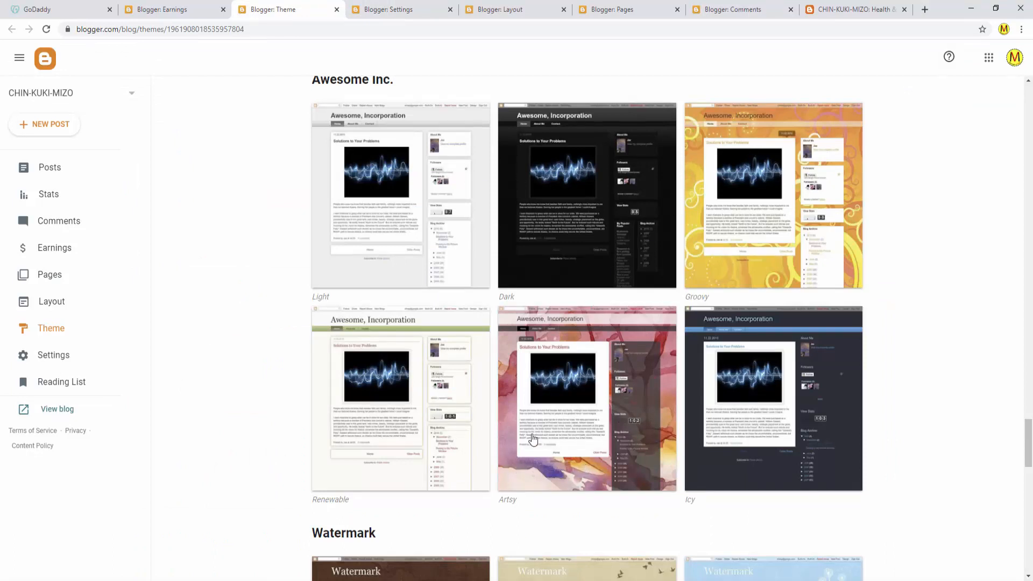
pyautogui.moveTo(414, 329)
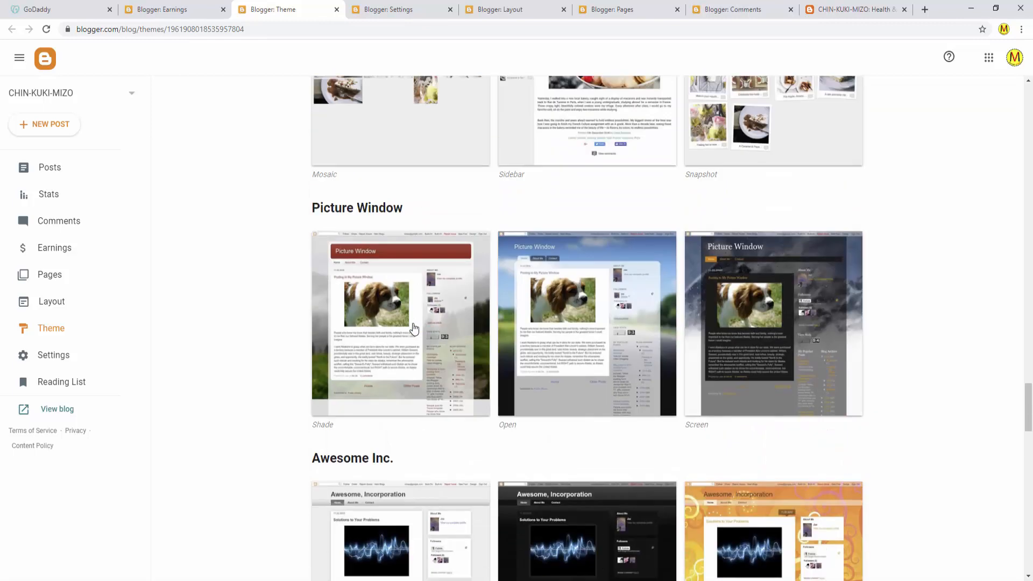
pyautogui.click(56, 9)
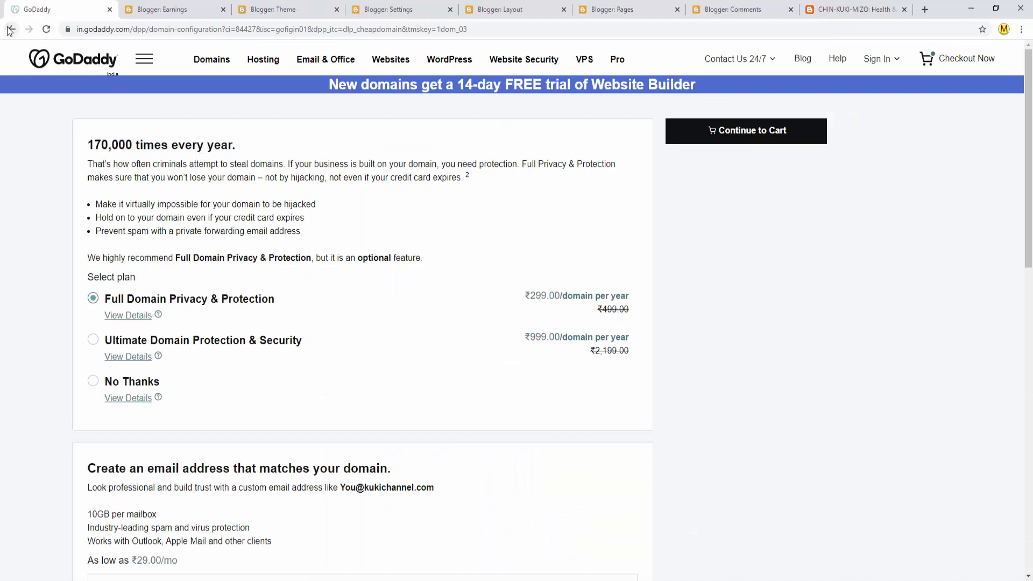
# - Go back twice to the Google results for GoDaddy
pyautogui.click(10, 29)
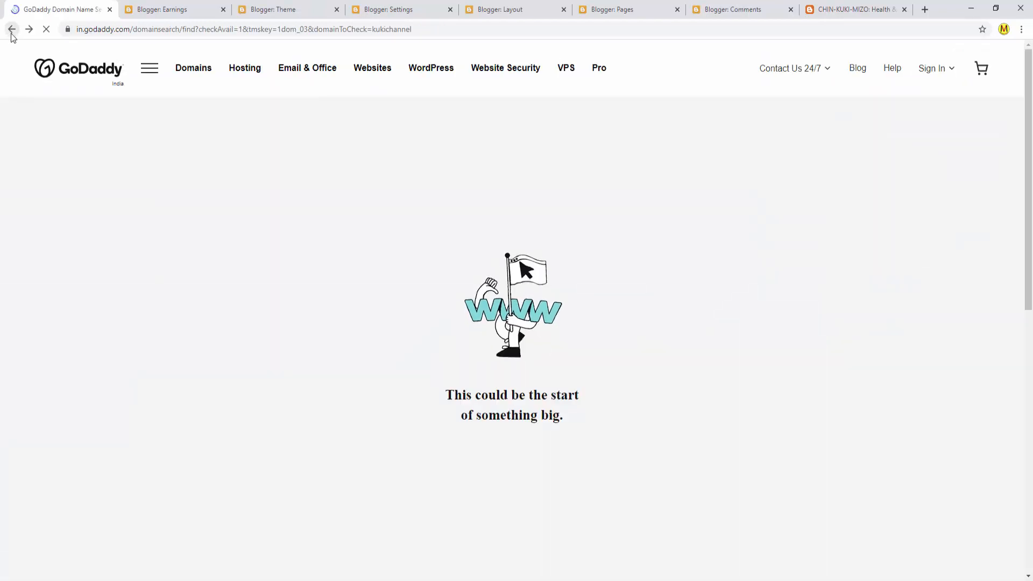
pyautogui.click(12, 29)
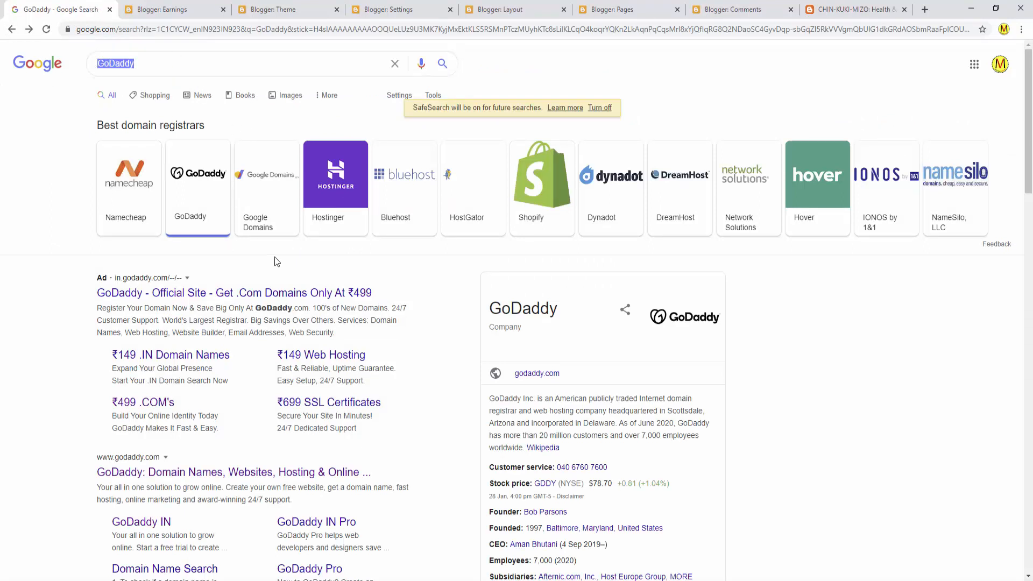
# - Search Google for 'wordpress' and open the WordPress.com free website result
pyautogui.write('w')
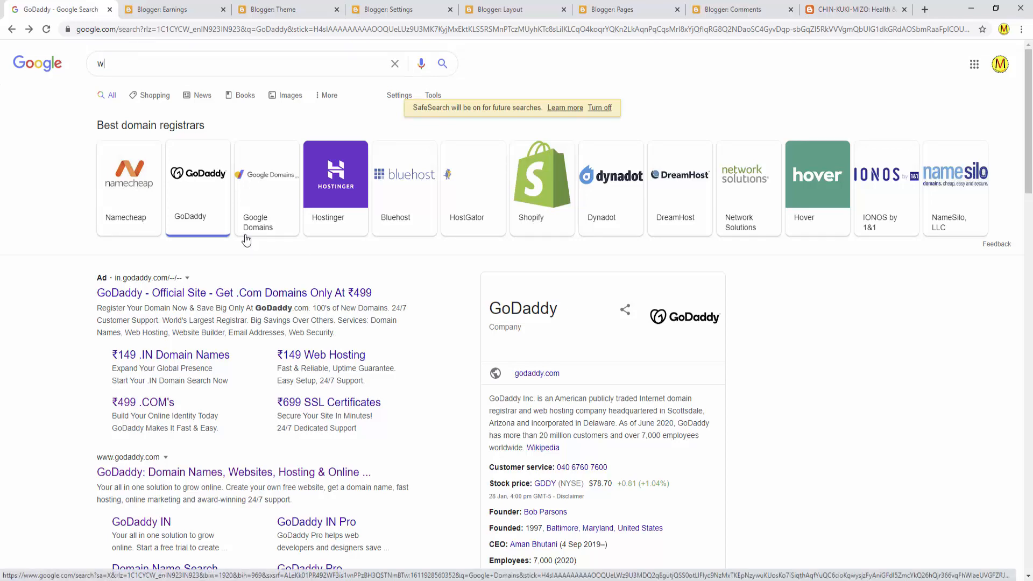
pyautogui.write('wordpress')
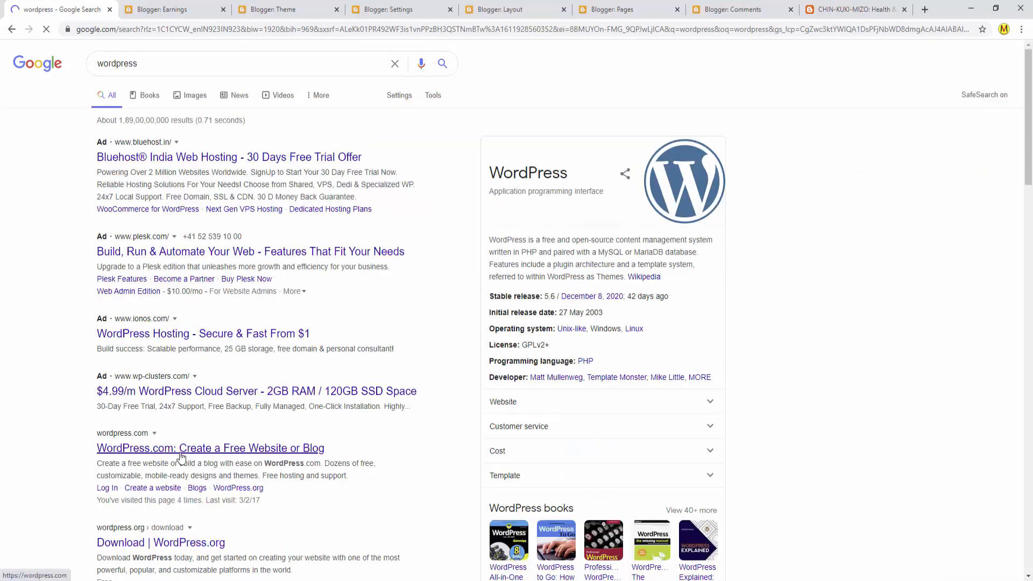
pyautogui.moveTo(165, 416)
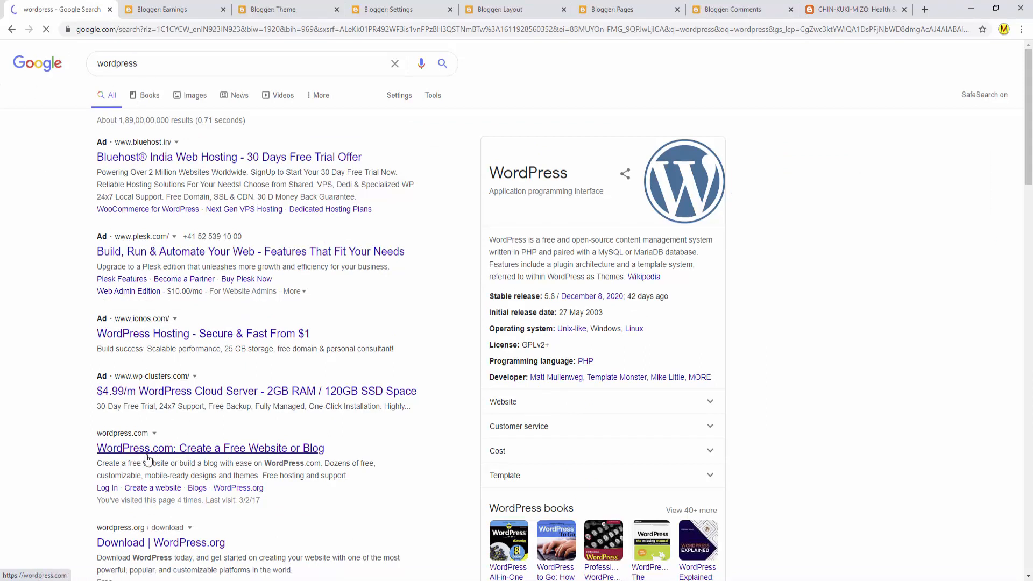
pyautogui.click(210, 449)
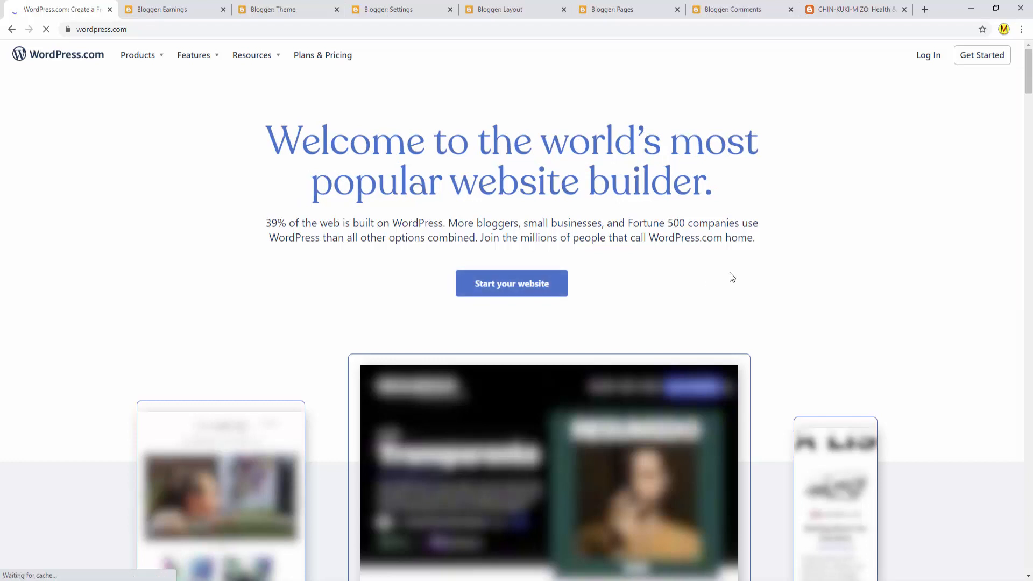
pyautogui.moveTo(592, 191)
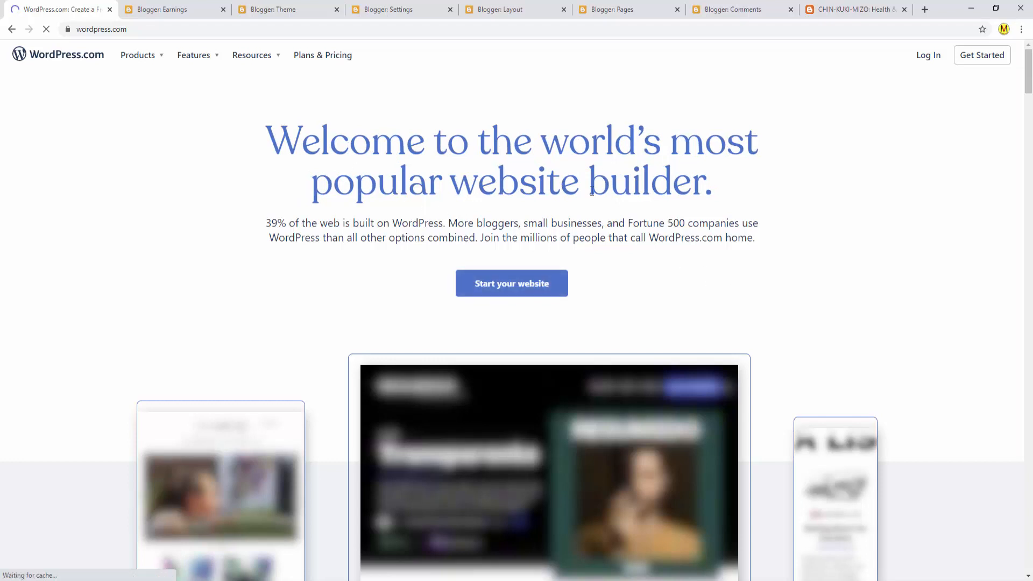
pyautogui.moveTo(649, 287)
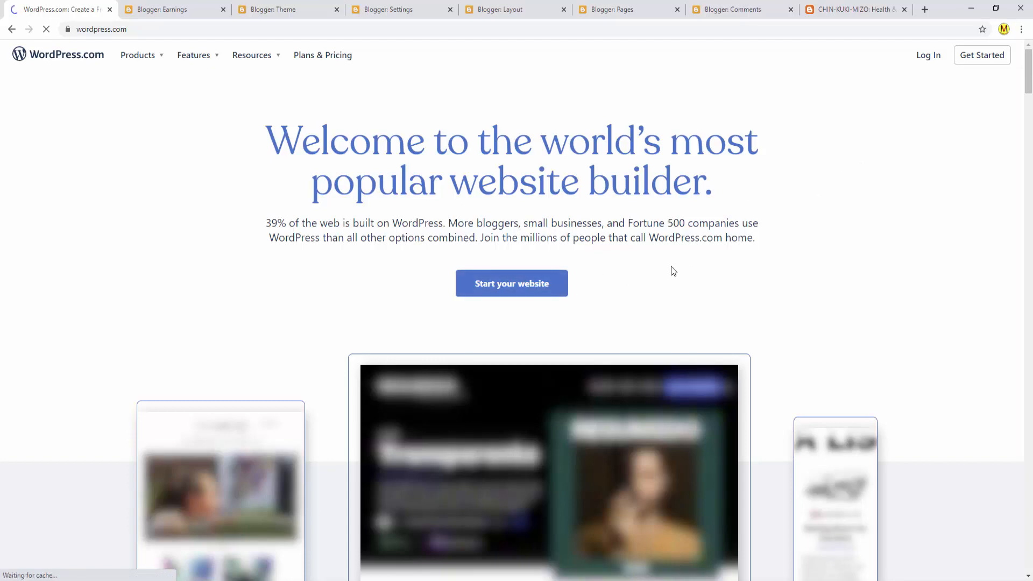
pyautogui.scroll(-3)
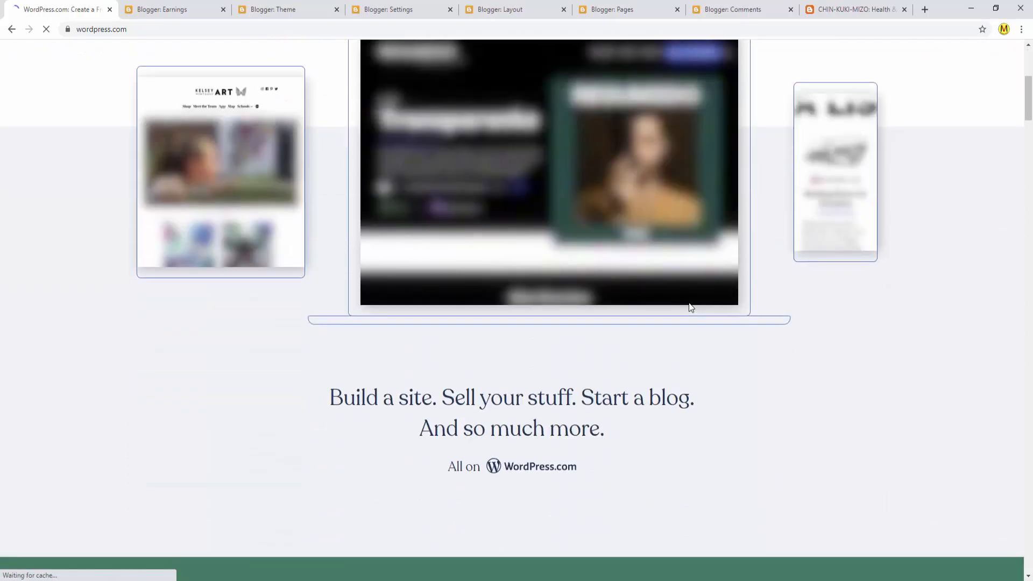
pyautogui.moveTo(929, 55)
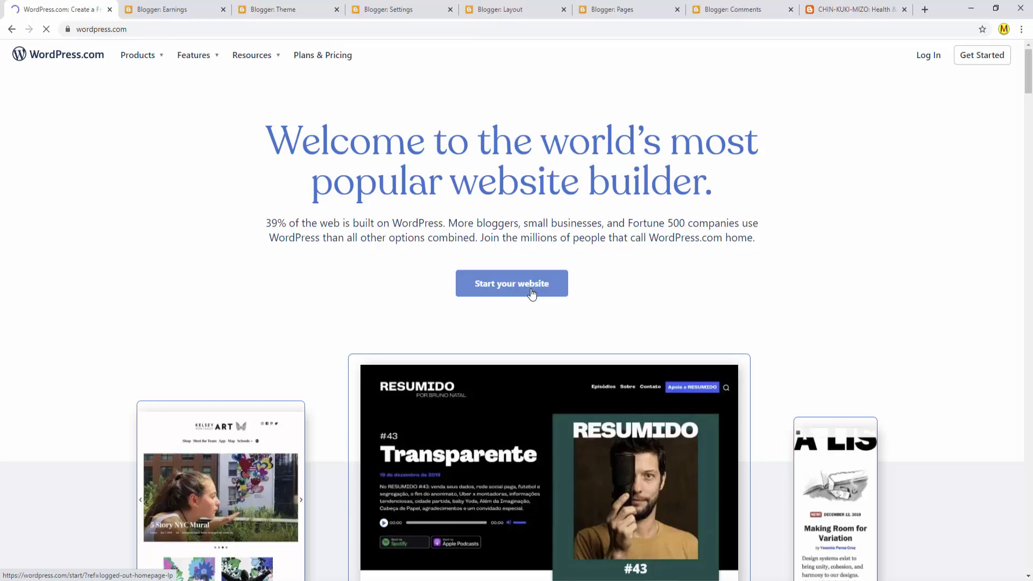
pyautogui.scroll(-3)
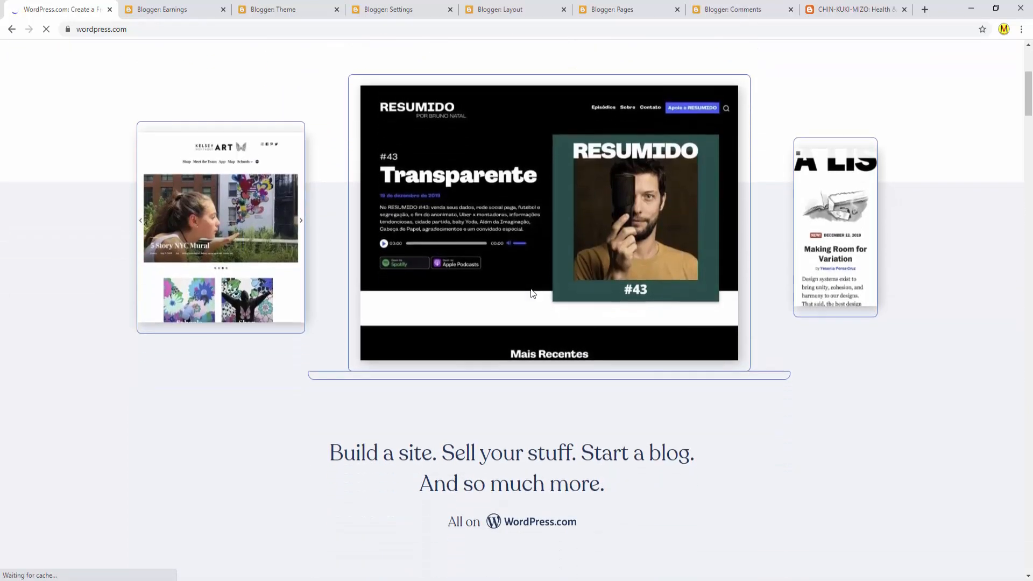
pyautogui.scroll(-3)
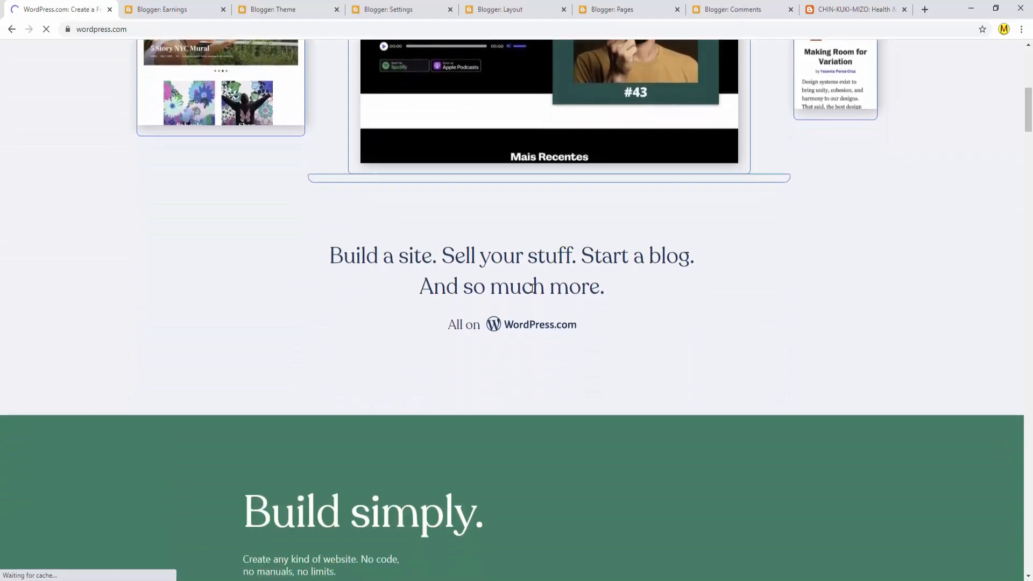
pyautogui.scroll(-3)
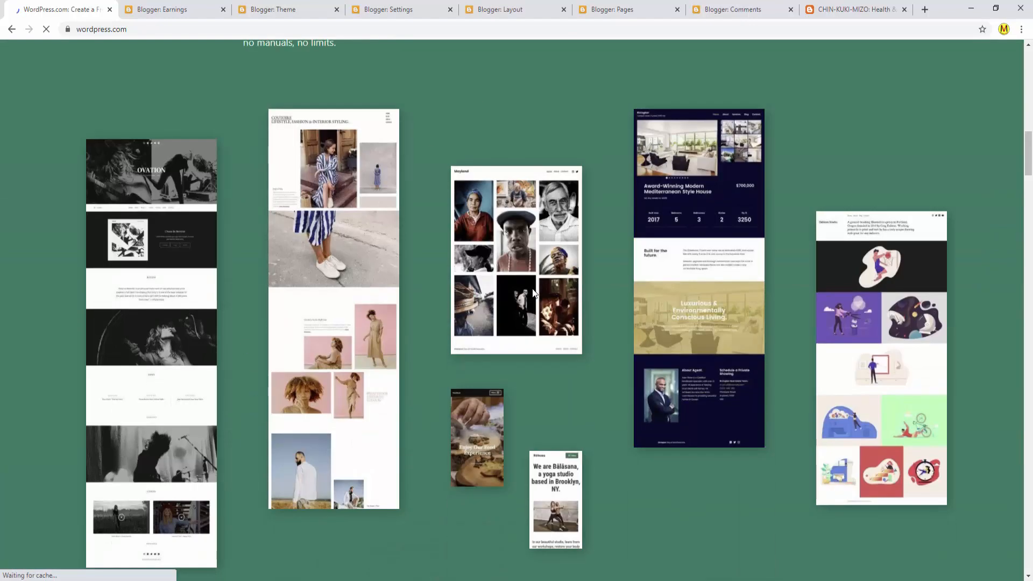
pyautogui.moveTo(736, 323)
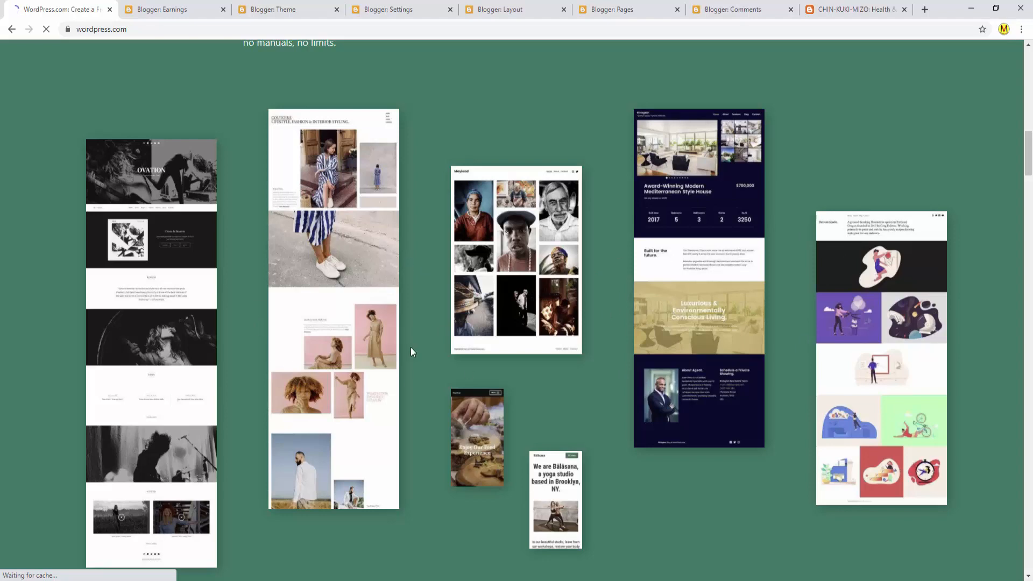
pyautogui.scroll(3)
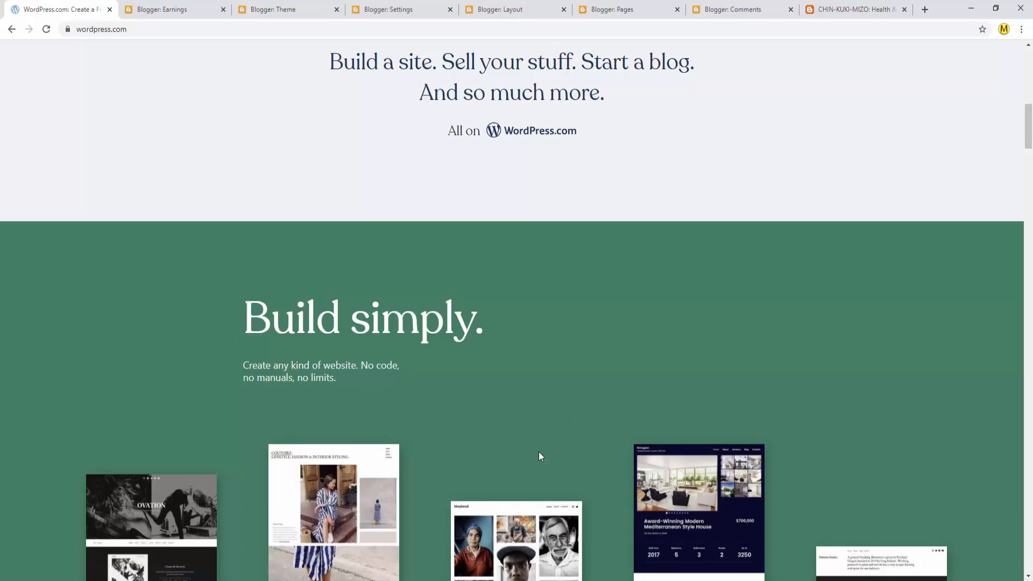
pyautogui.moveTo(511, 429)
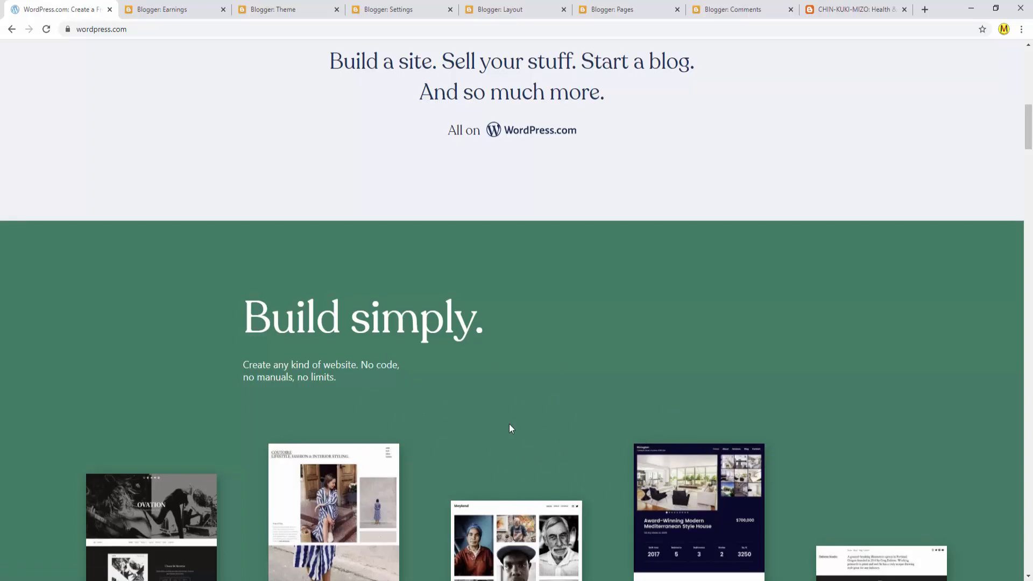
pyautogui.scroll(3)
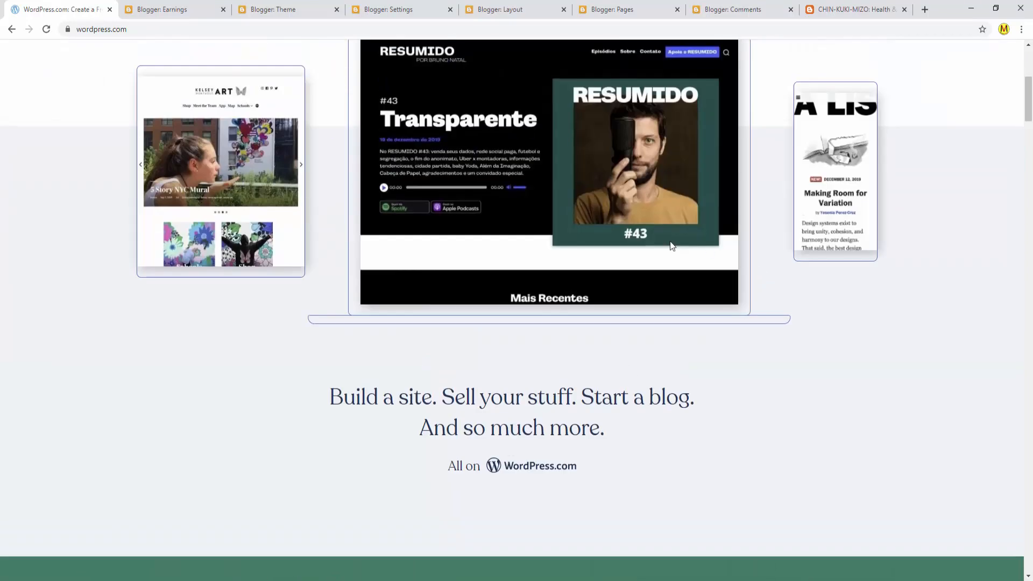
pyautogui.moveTo(415, 430)
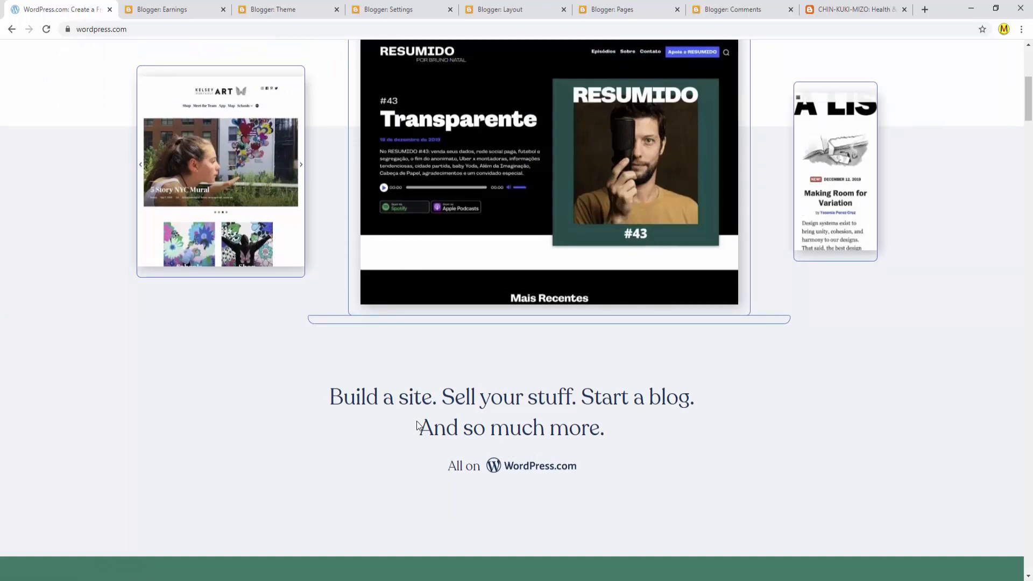
pyautogui.moveTo(516, 333)
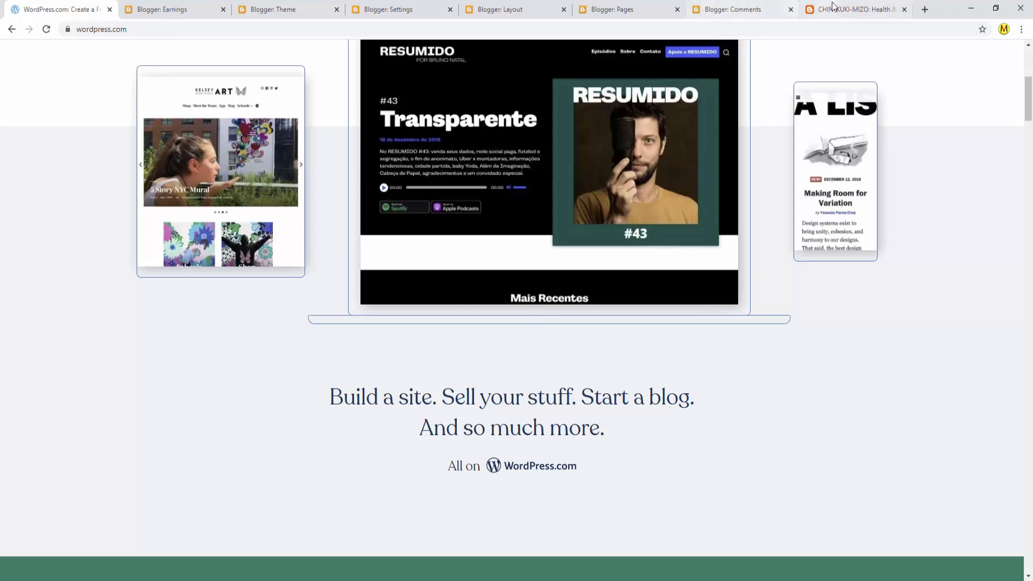
# - Switch to the 'Blogger: Earnings' tab showing the AdSense review notice
pyautogui.click(165, 9)
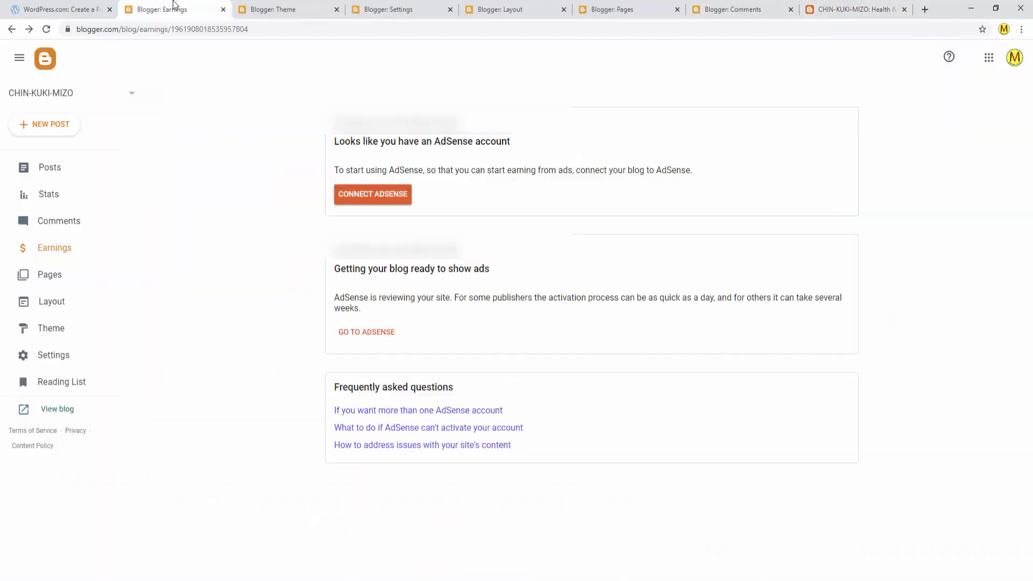
pyautogui.moveTo(373, 194)
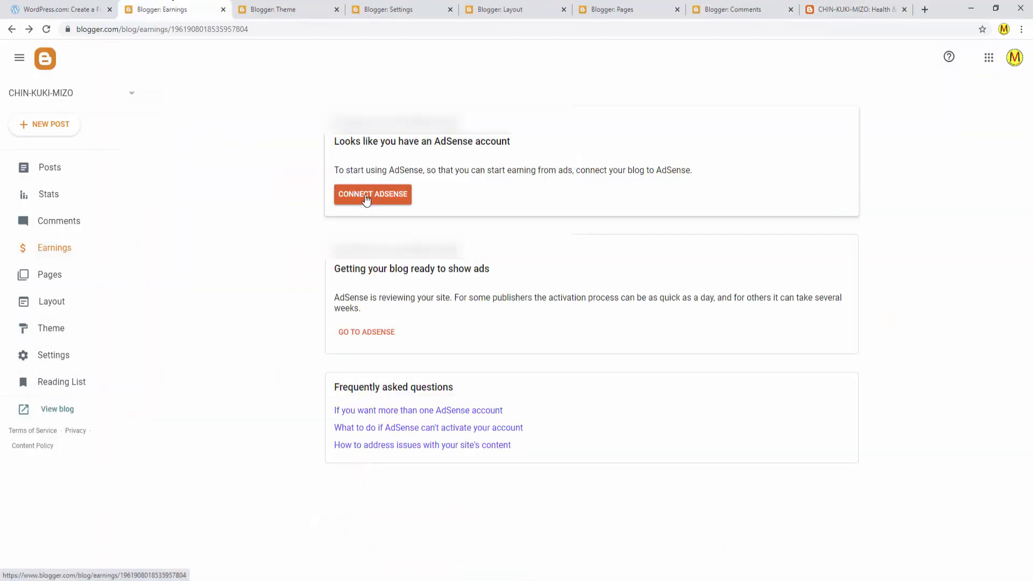
pyautogui.moveTo(389, 205)
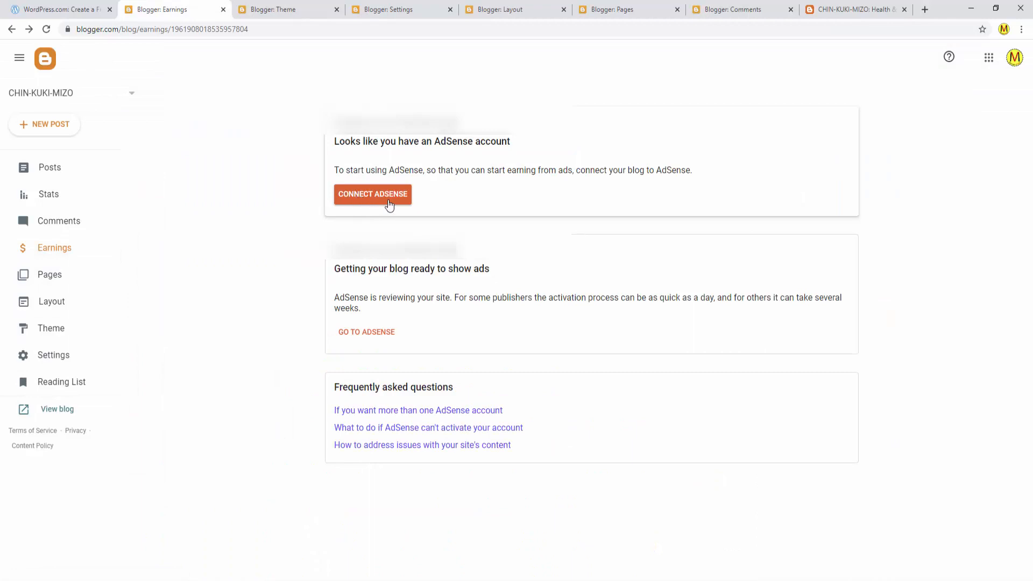
pyautogui.moveTo(375, 203)
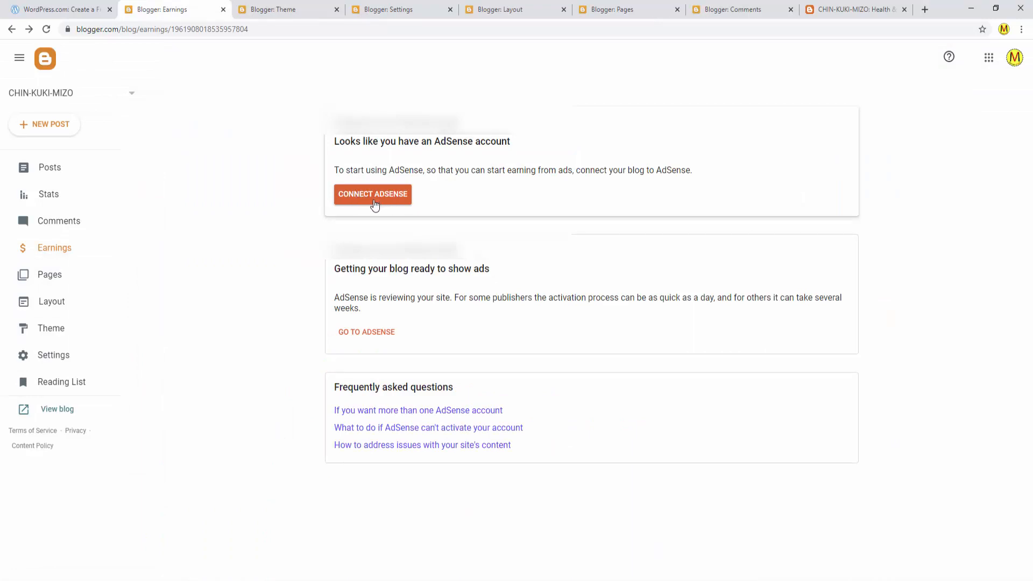
pyautogui.moveTo(341, 207)
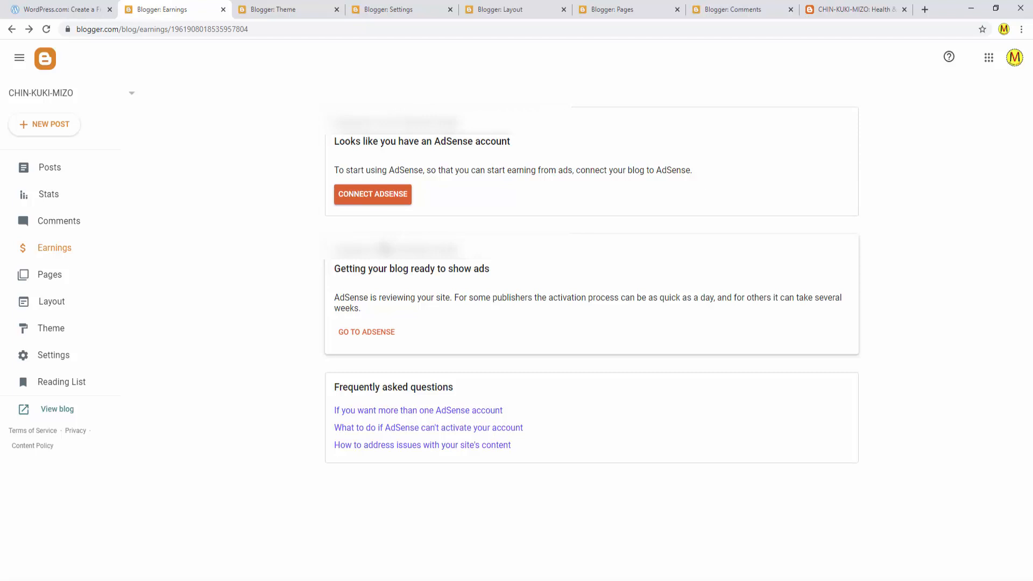
pyautogui.moveTo(896, 3)
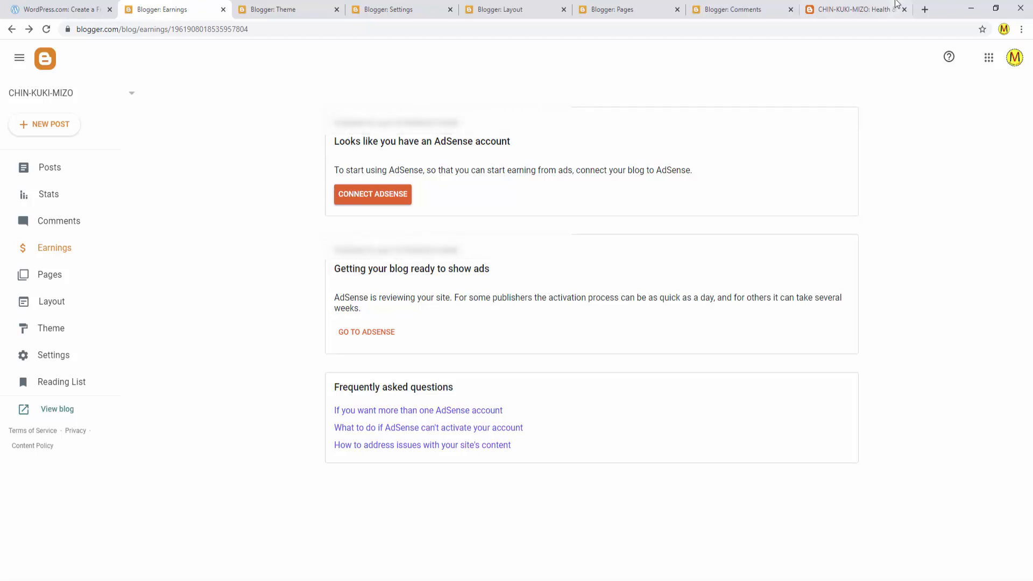
# - Compare the live CHIN-KUKI-MIZO blog tab with the Blogger Earnings tab, ending on Earnings
pyautogui.click(853, 9)
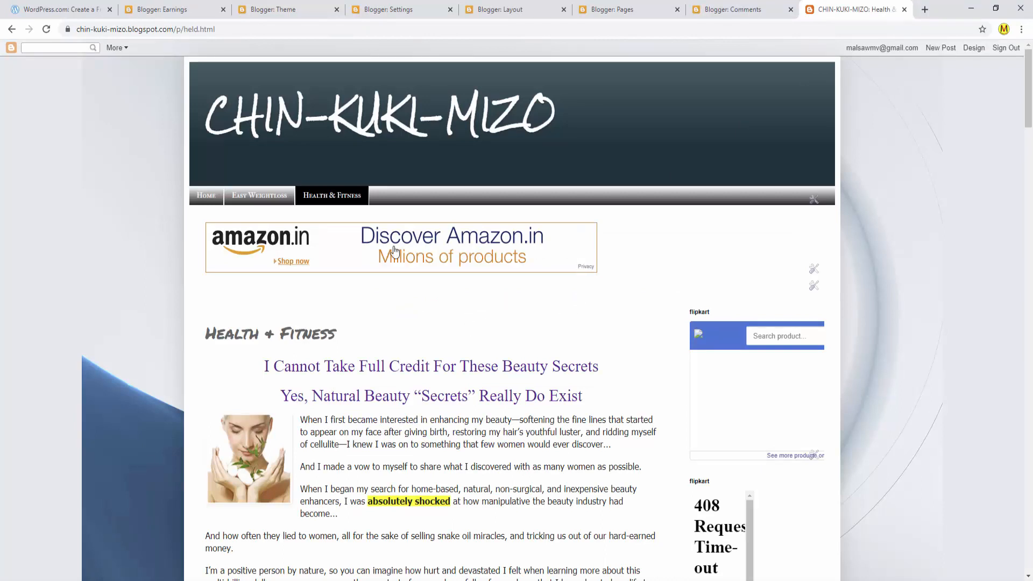
pyautogui.moveTo(554, 292)
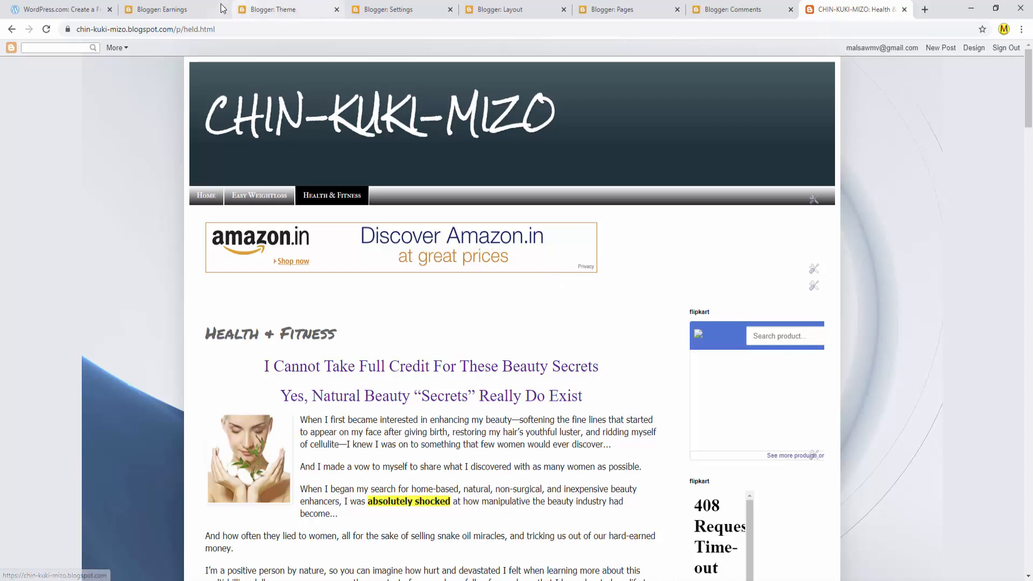
pyautogui.click(174, 9)
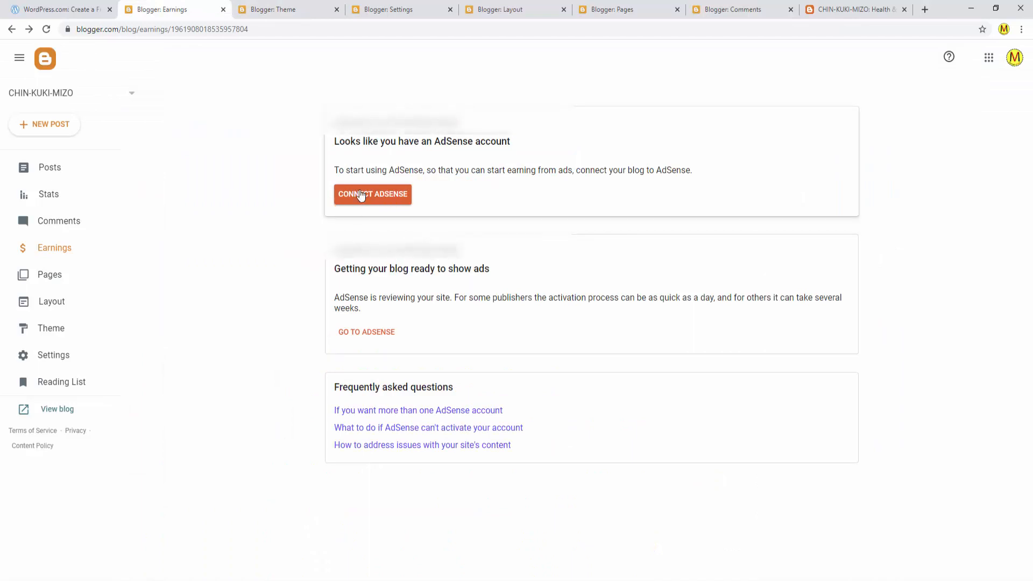
pyautogui.moveTo(405, 298)
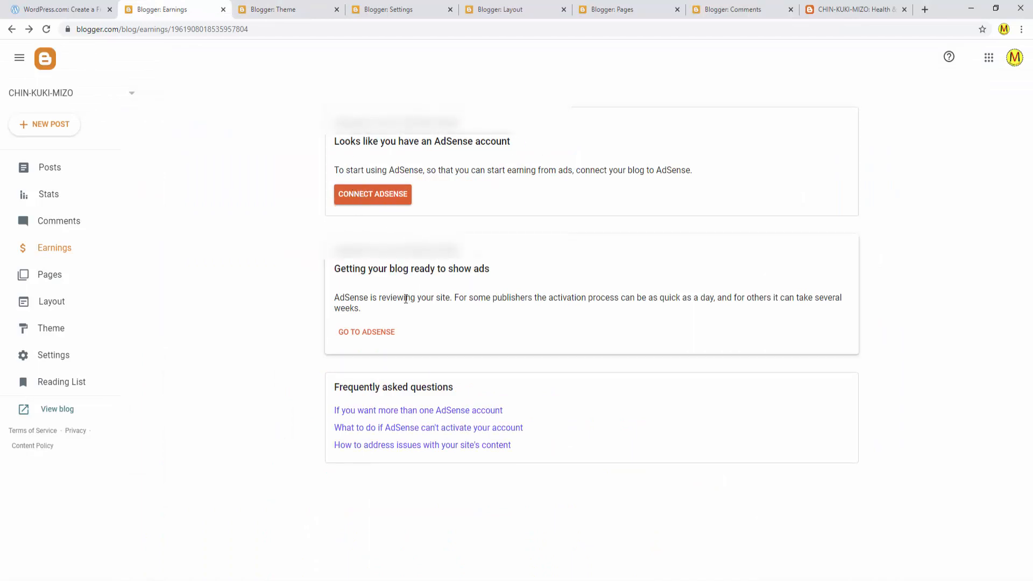
pyautogui.click(854, 9)
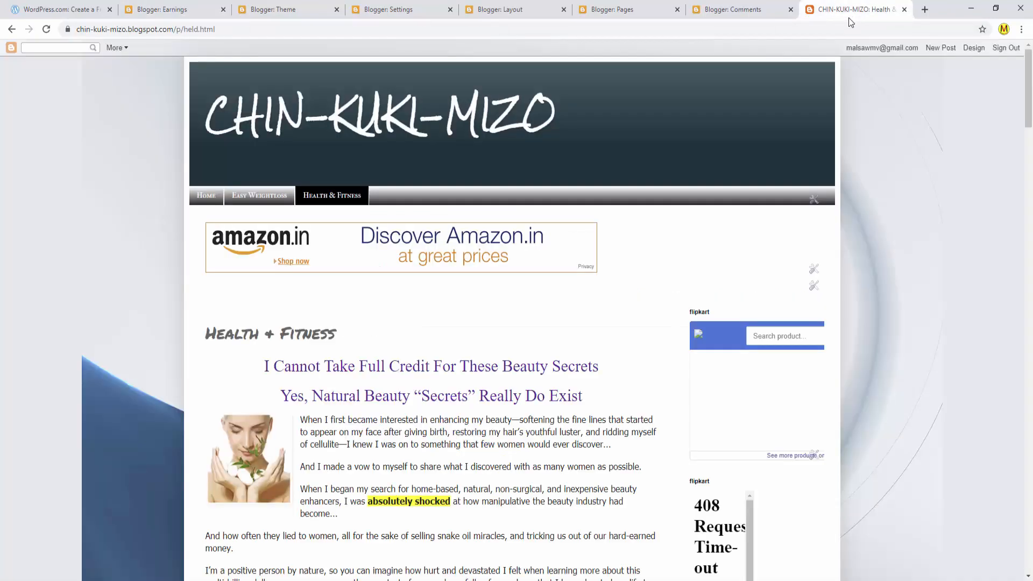
pyautogui.scroll(-3)
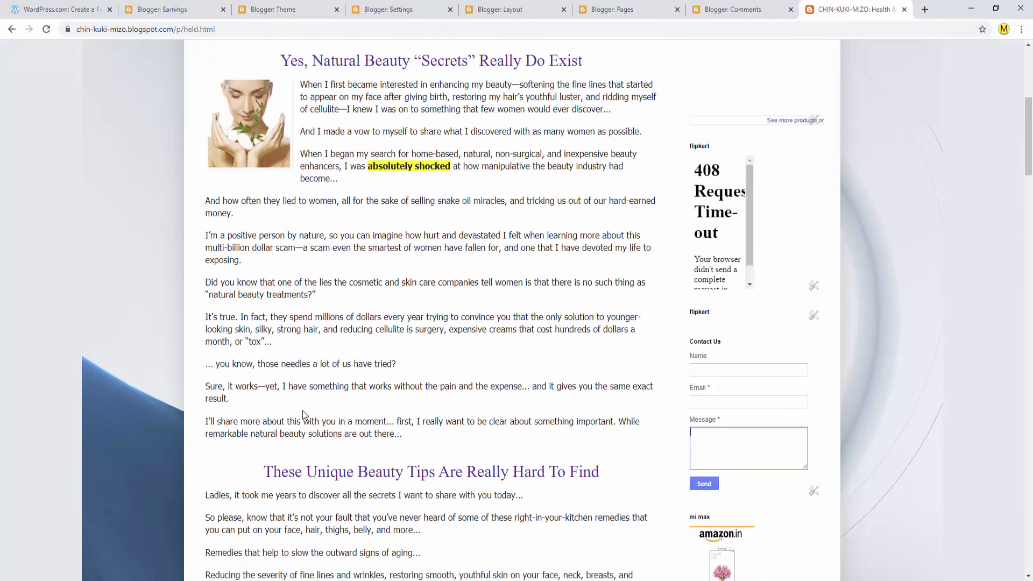
pyautogui.scroll(-3)
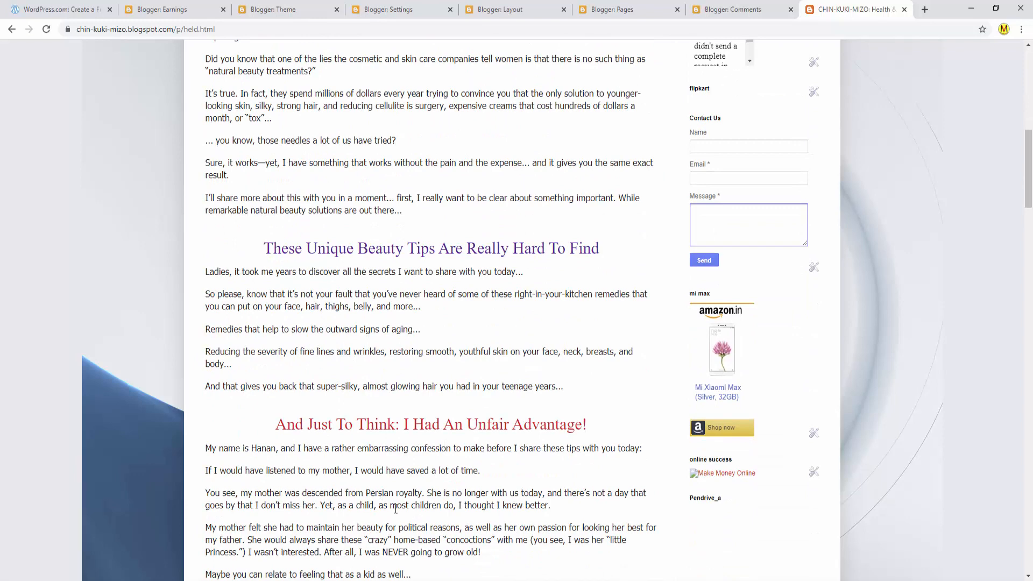
pyautogui.scroll(3)
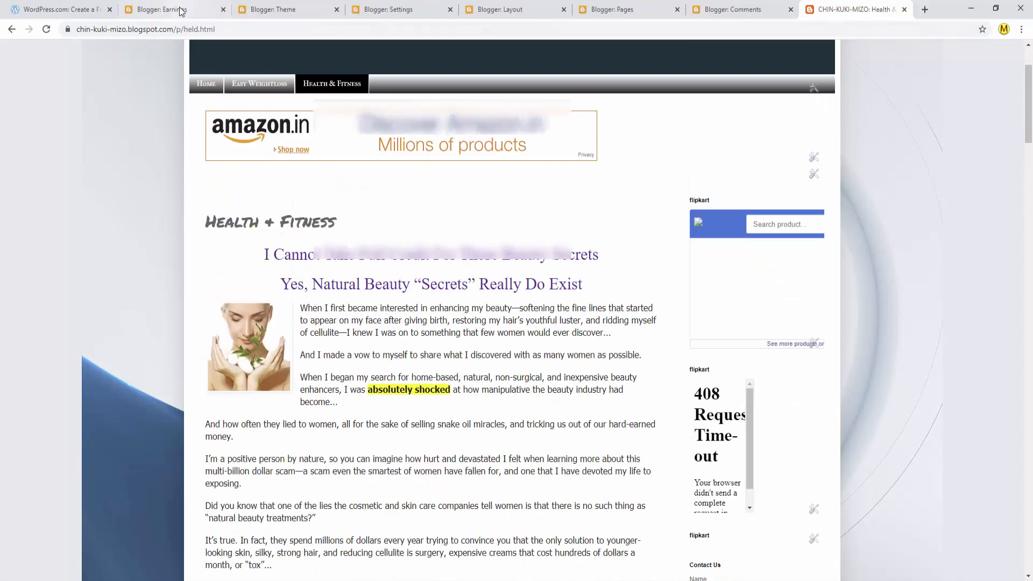
pyautogui.click(164, 9)
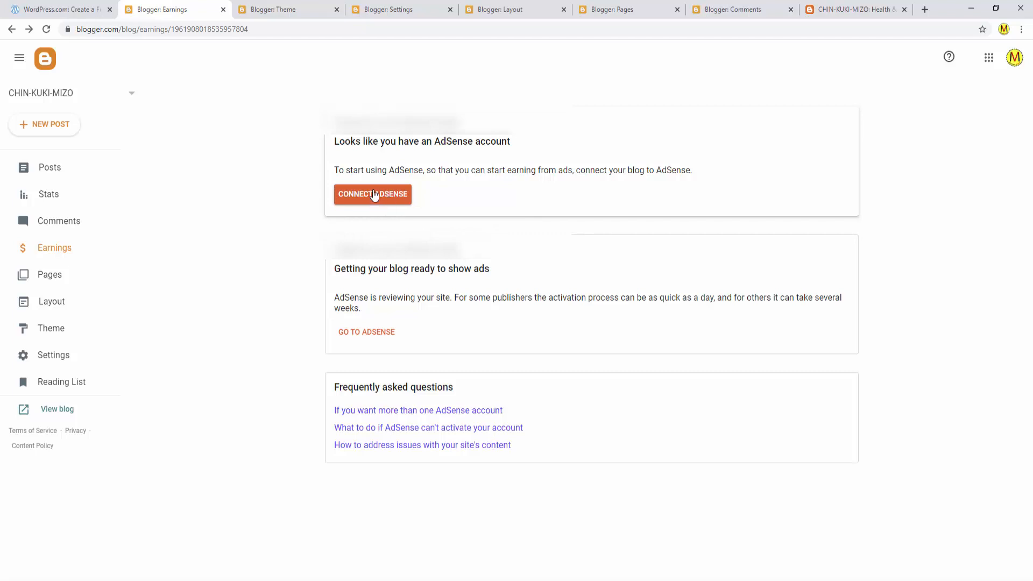
# - Move from the Settings tab to the Layout tab on the way to the pages list
pyautogui.click(395, 9)
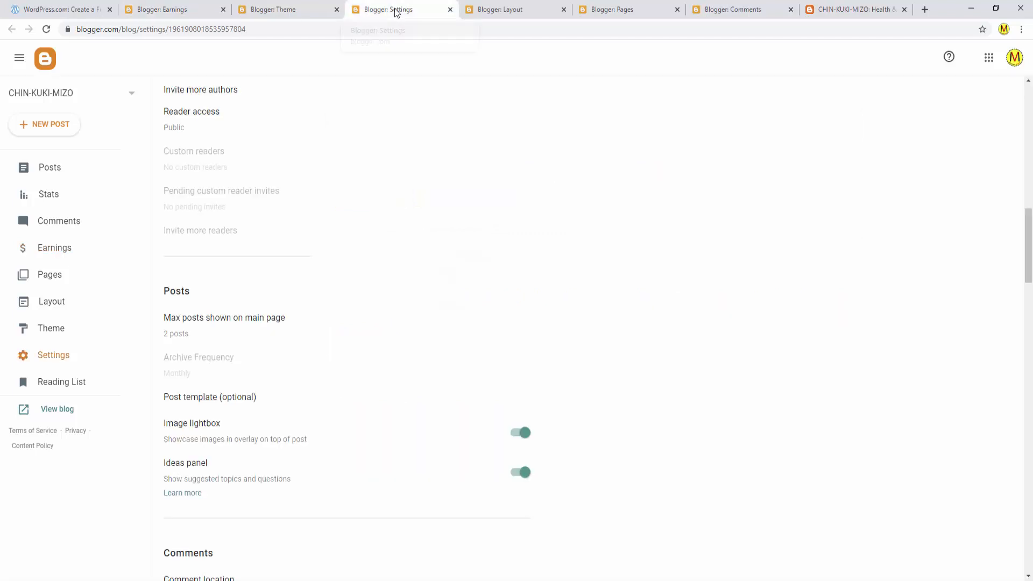
pyautogui.scroll(-3)
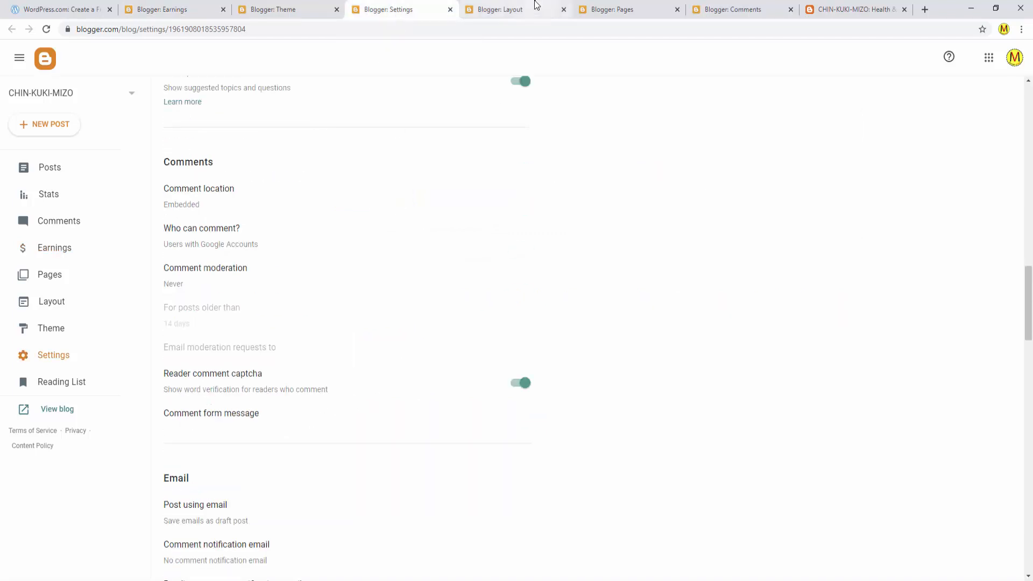
pyautogui.click(502, 9)
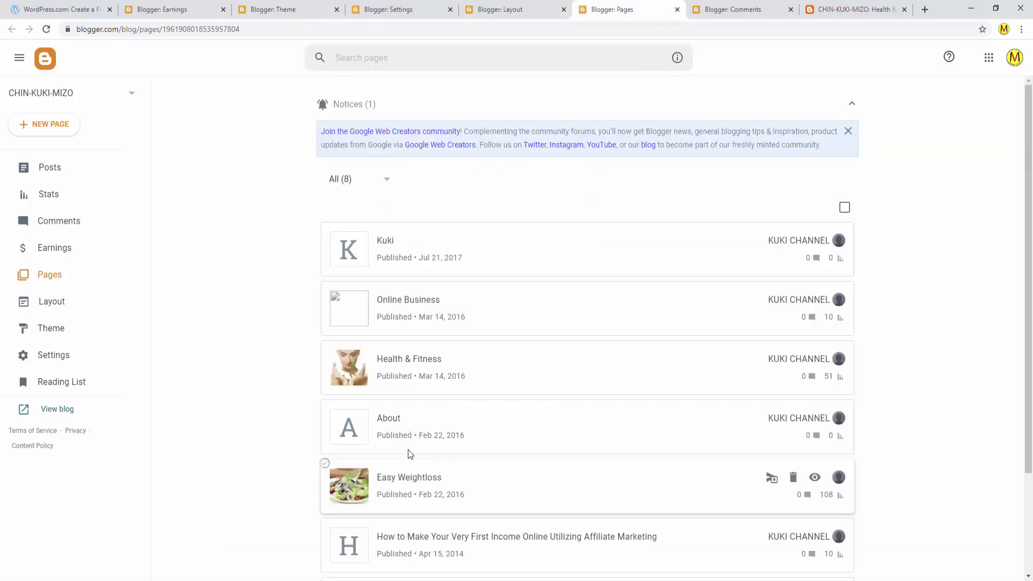
pyautogui.moveTo(501, 502)
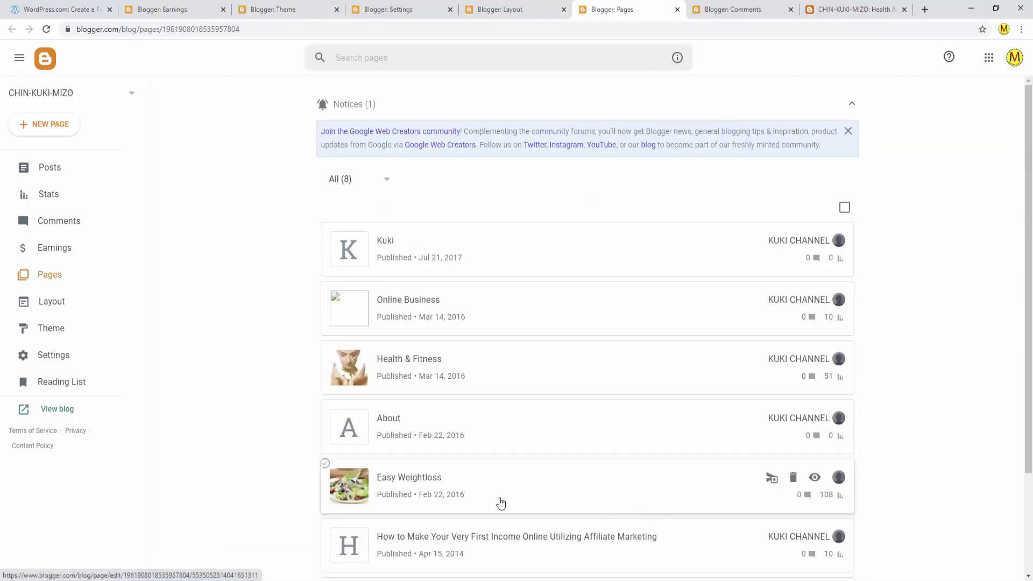
pyautogui.moveTo(555, 360)
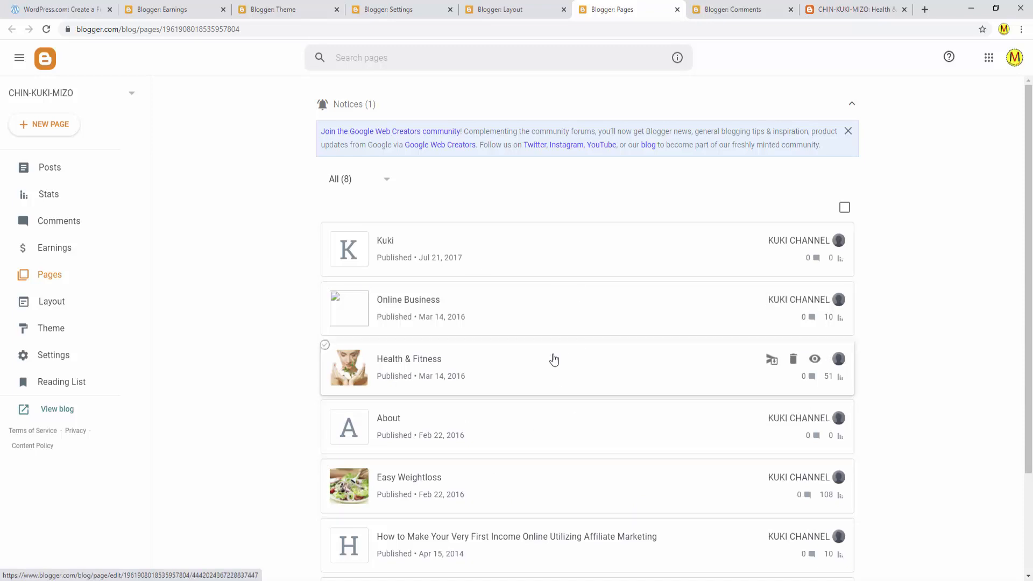
pyautogui.moveTo(47, 111)
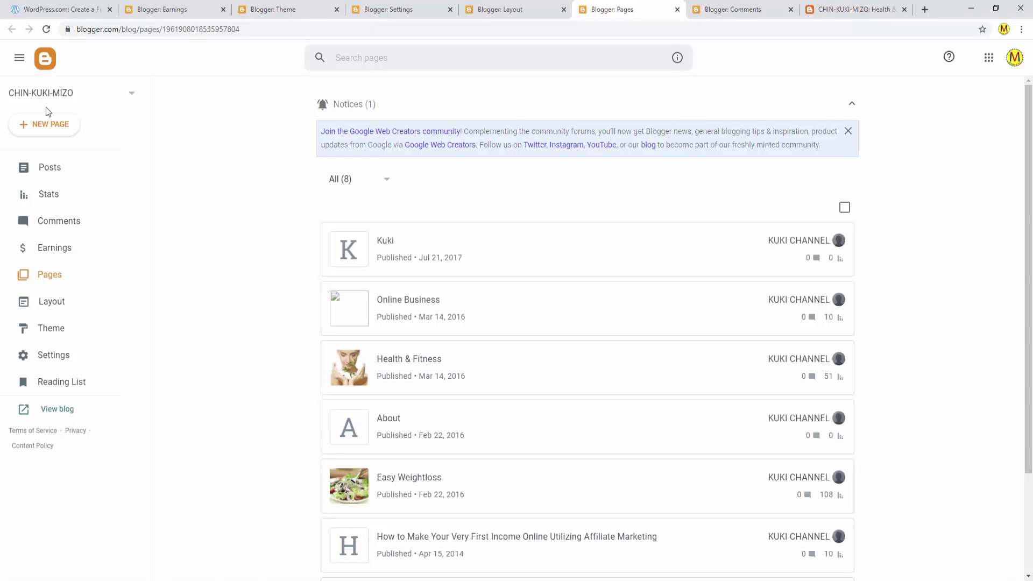
pyautogui.moveTo(78, 129)
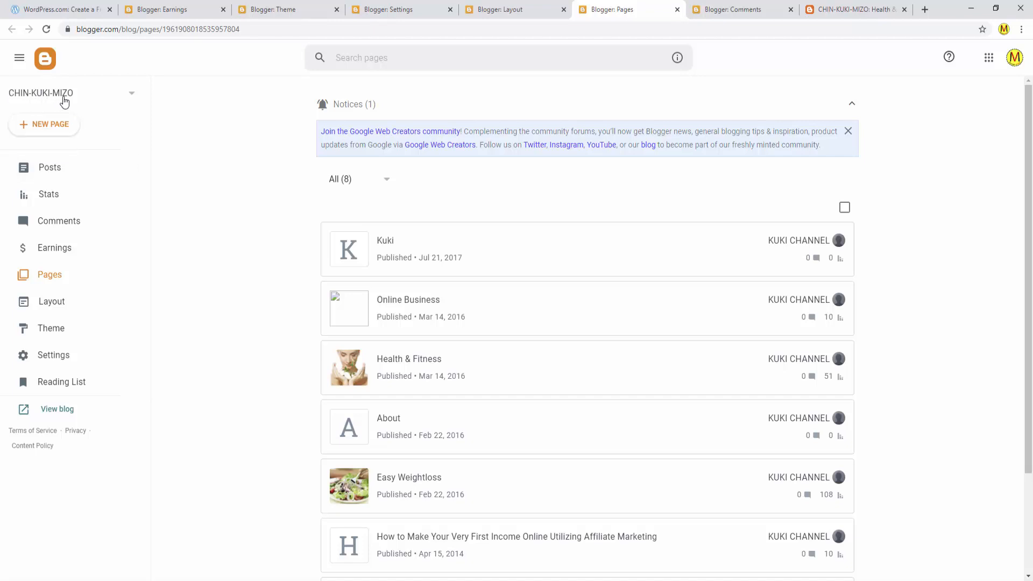
# - Switch to the chin-kuki-mizo.blogspot.com tab showing the live homepage
pyautogui.click(853, 9)
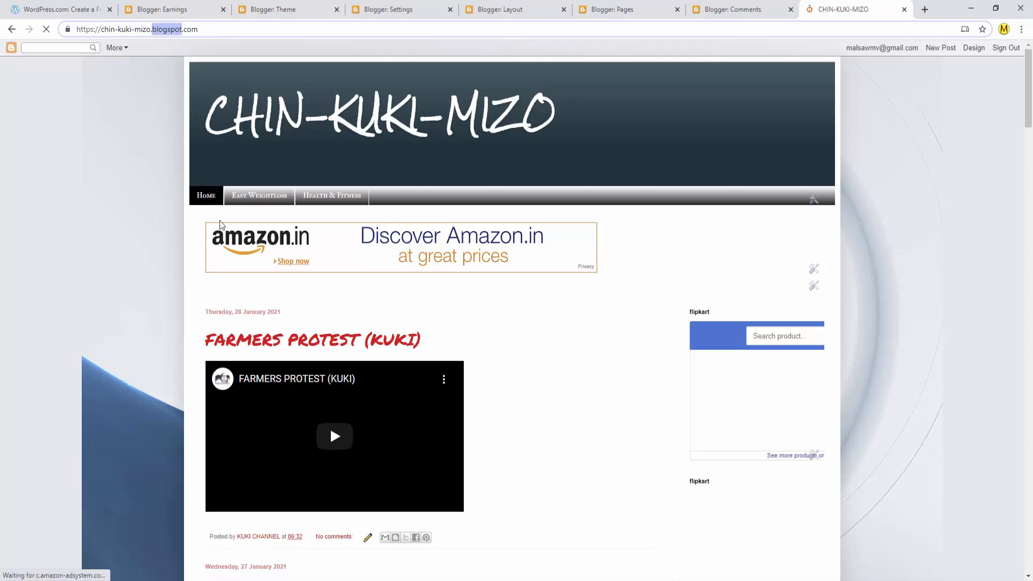
pyautogui.scroll(-3)
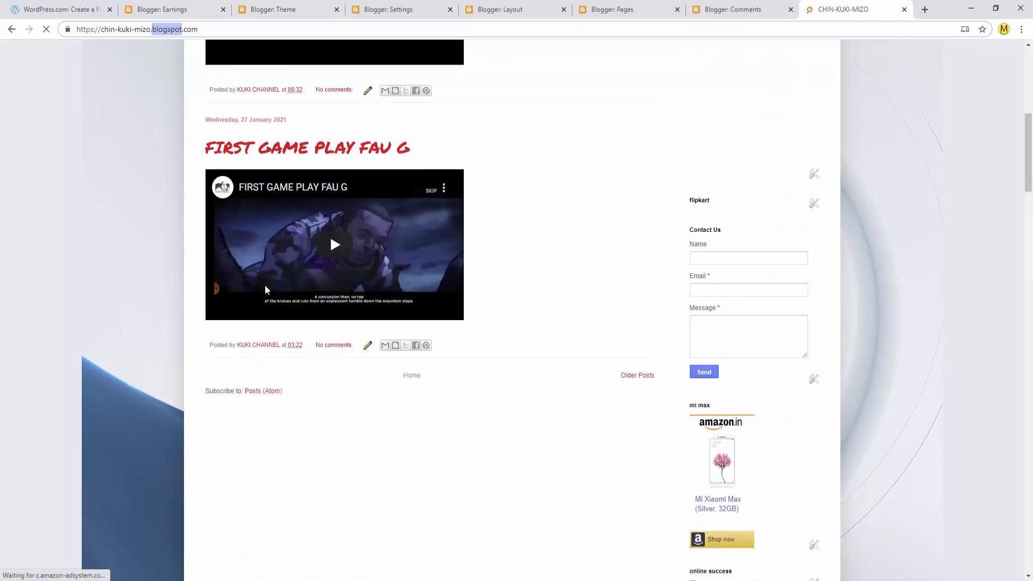
pyautogui.scroll(3)
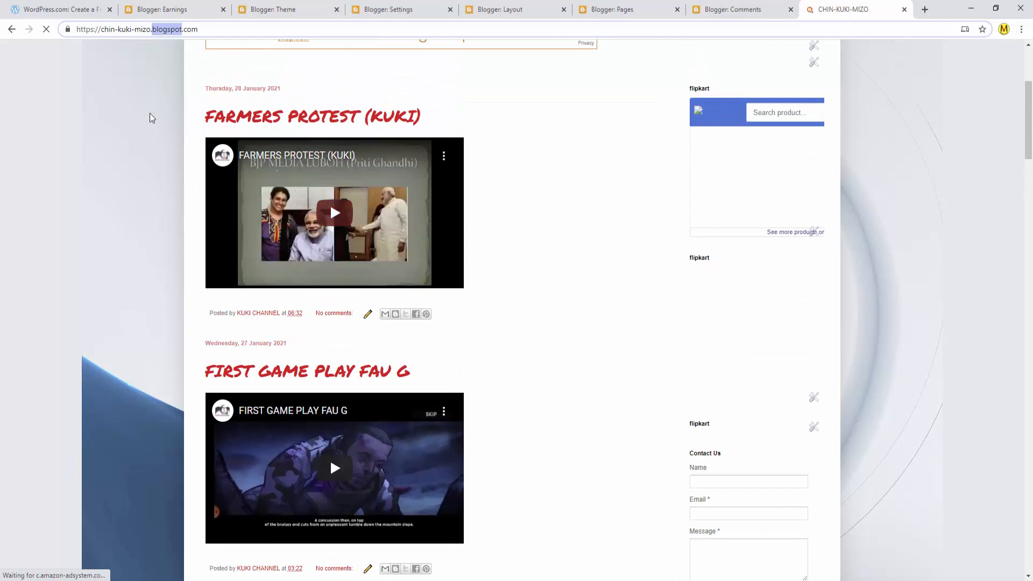
pyautogui.moveTo(56, 9)
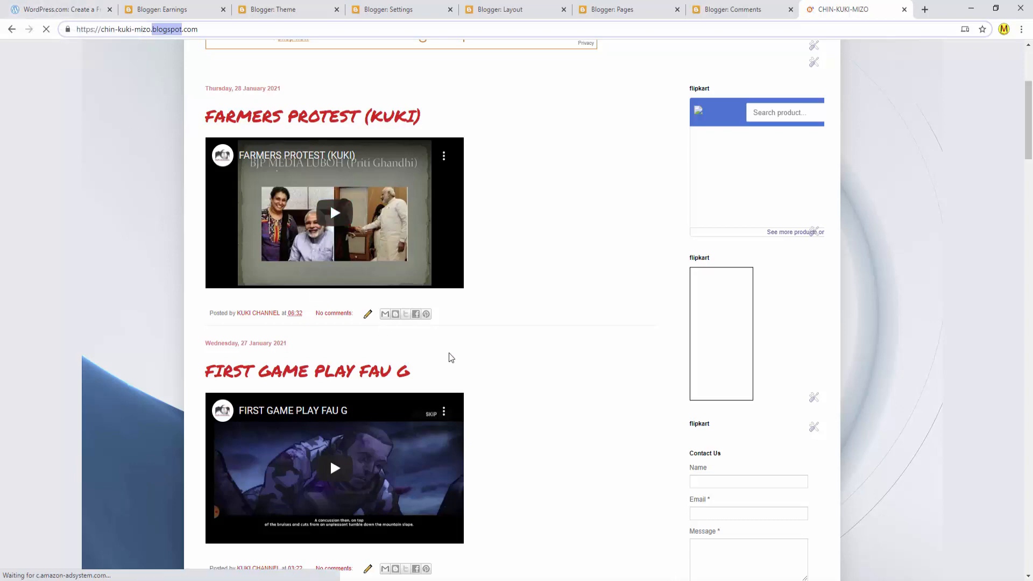
pyautogui.moveTo(440, 434)
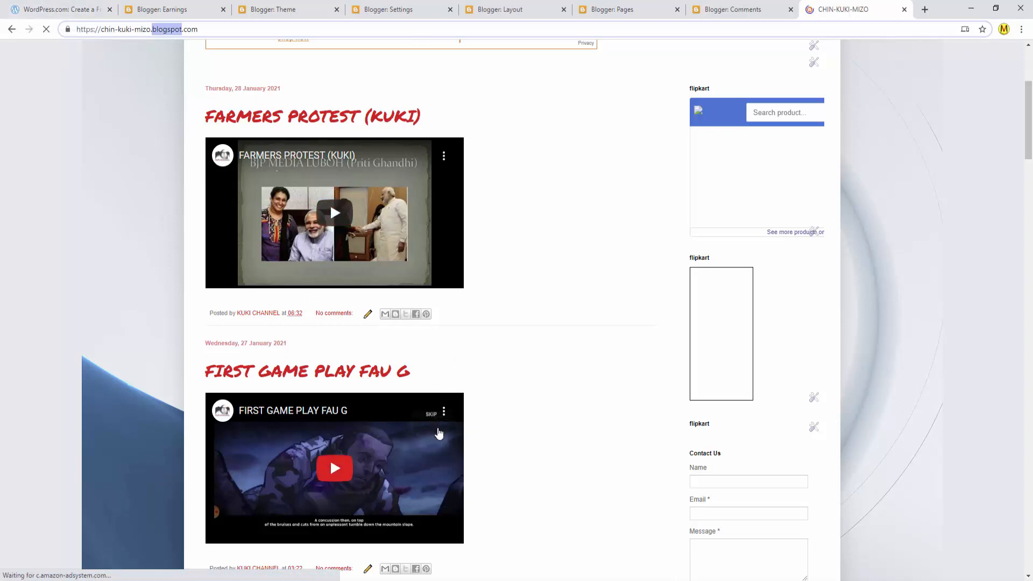
pyautogui.scroll(-3)
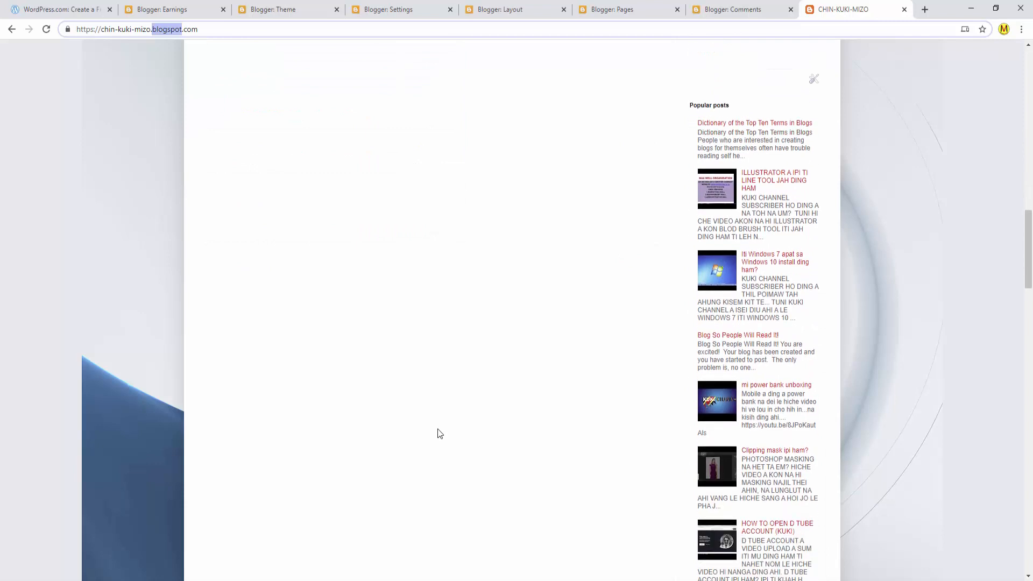
pyautogui.moveTo(755, 122)
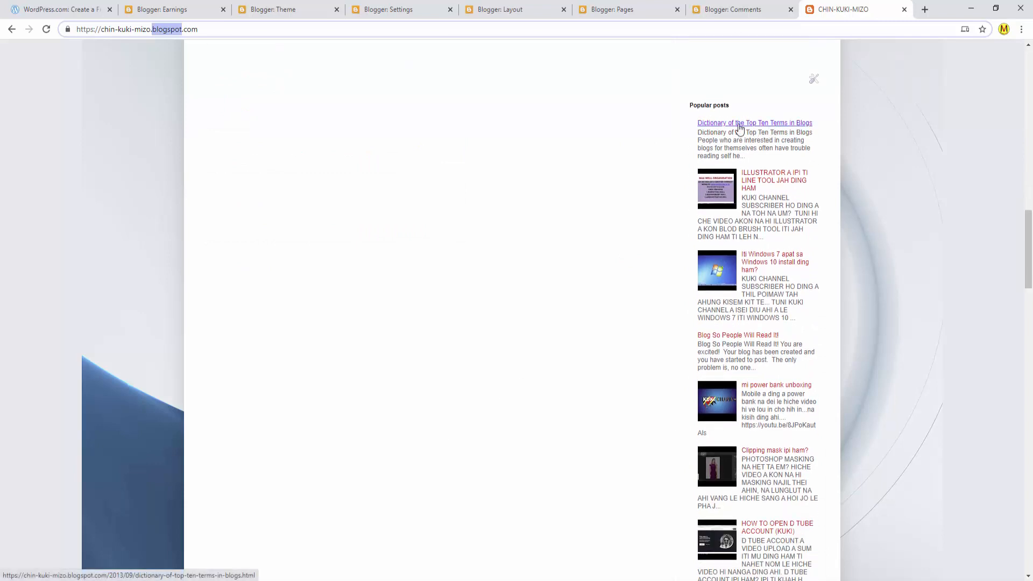
pyautogui.moveTo(729, 225)
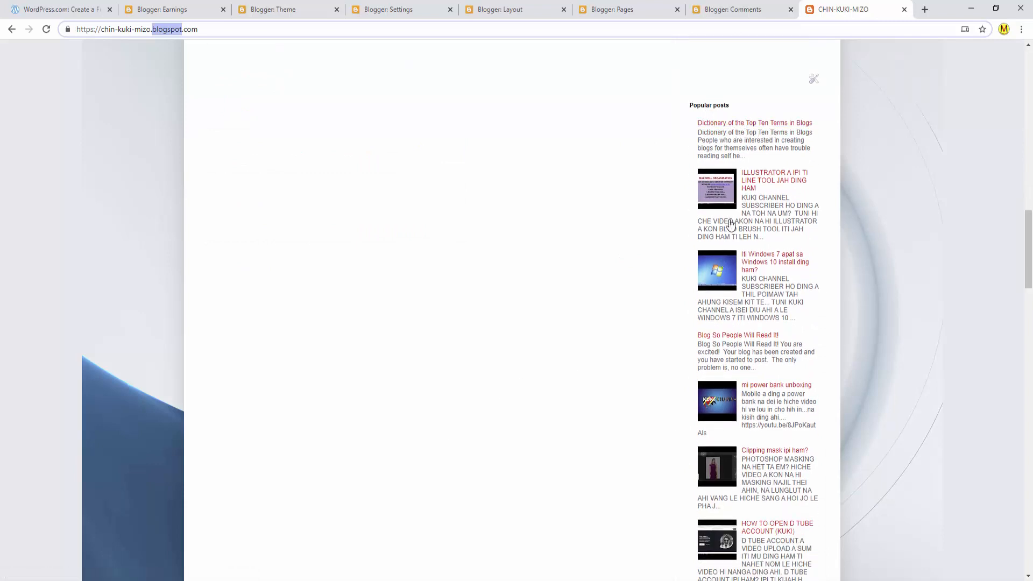
pyautogui.scroll(-3)
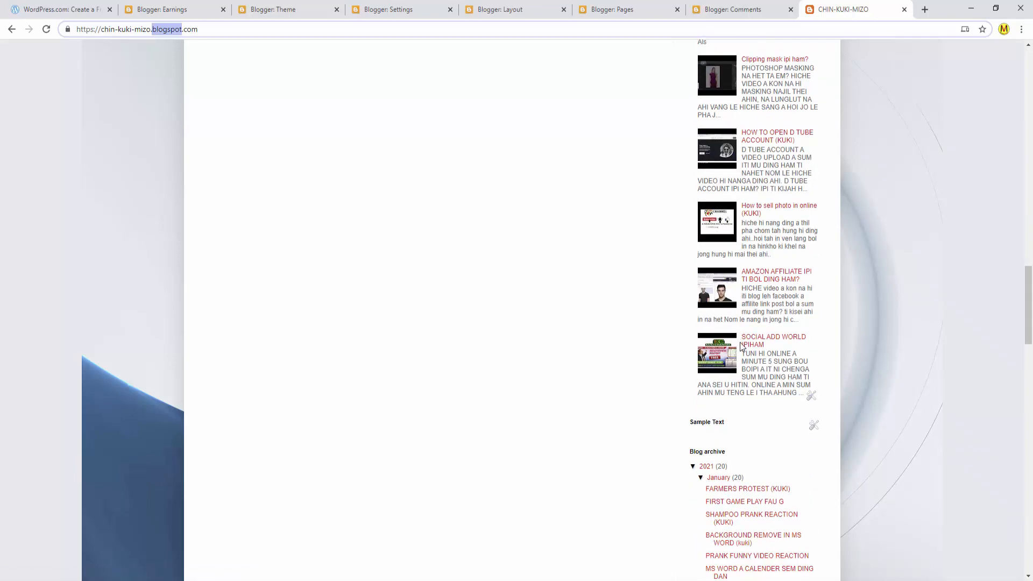
pyautogui.scroll(3)
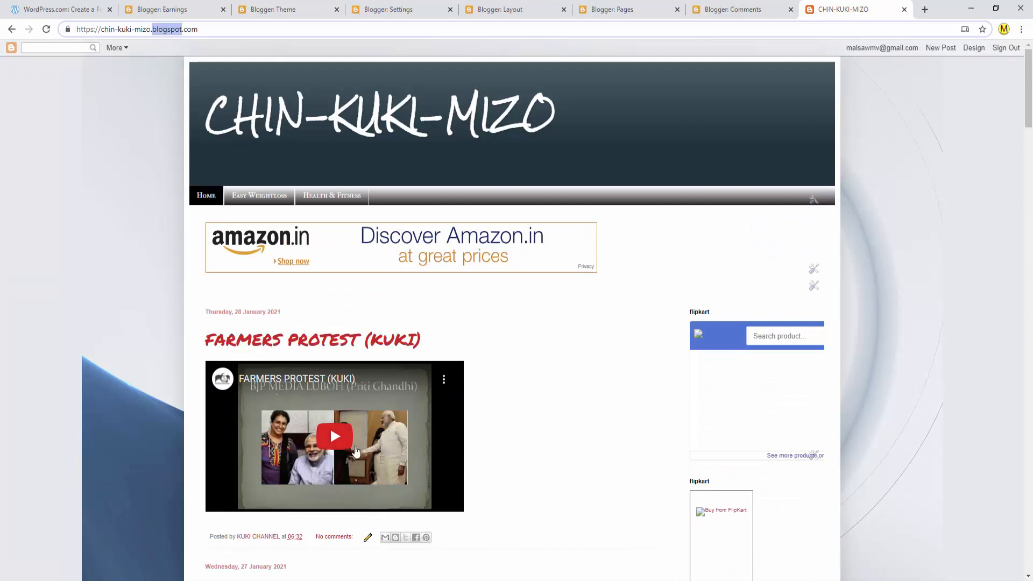
pyautogui.moveTo(655, 177)
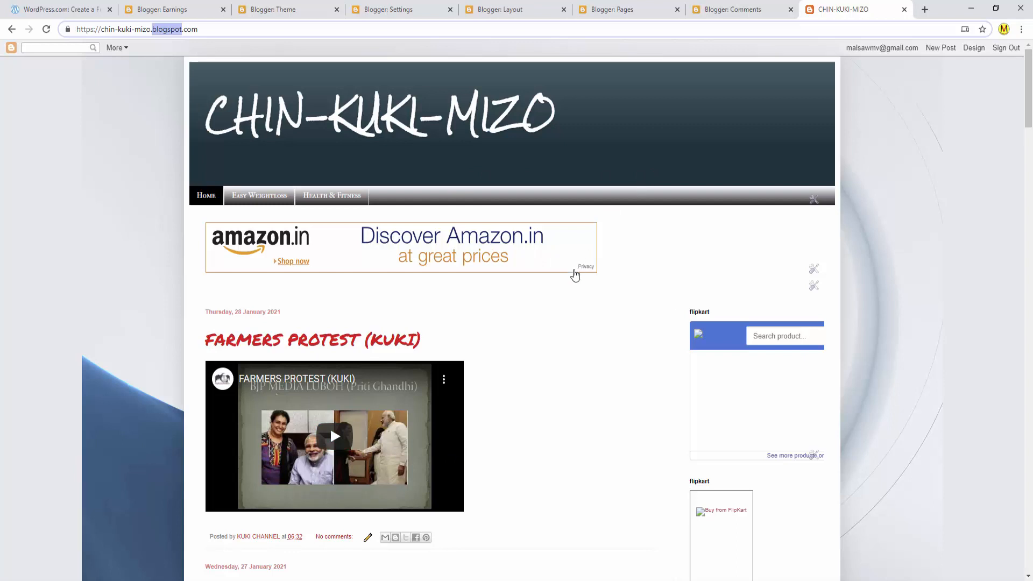
pyautogui.moveTo(566, 366)
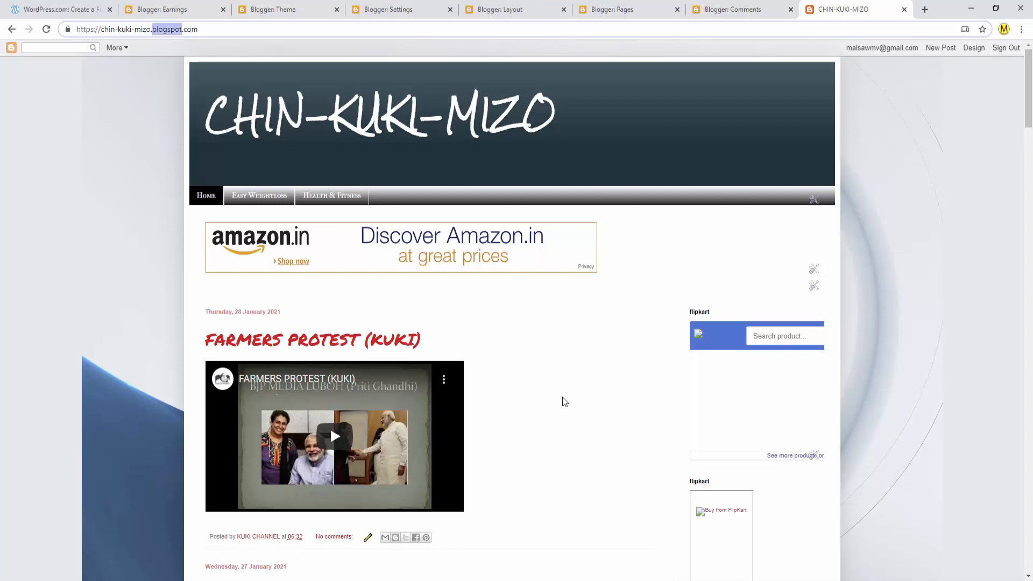
pyautogui.moveTo(458, 353)
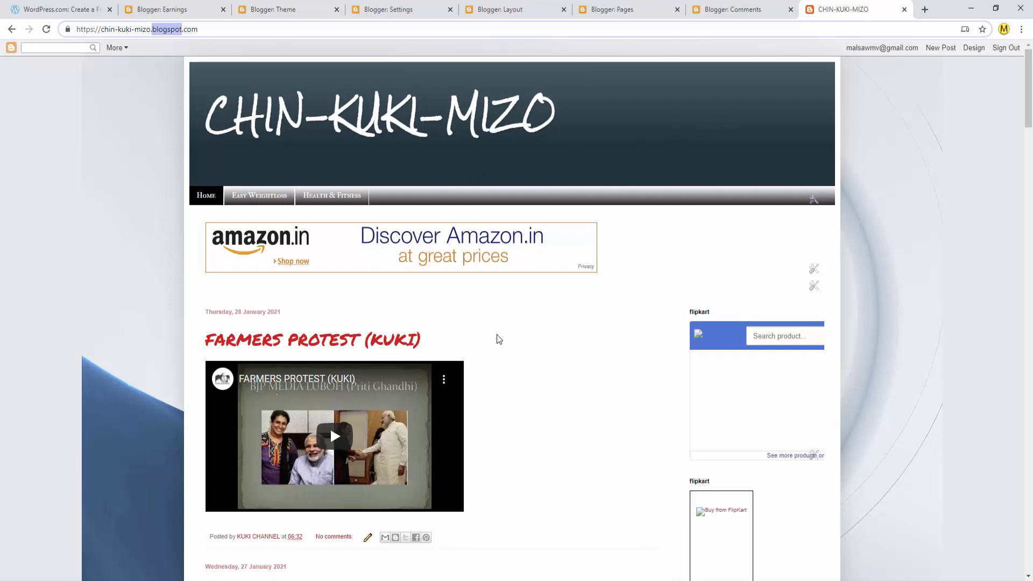
pyautogui.scroll(-3)
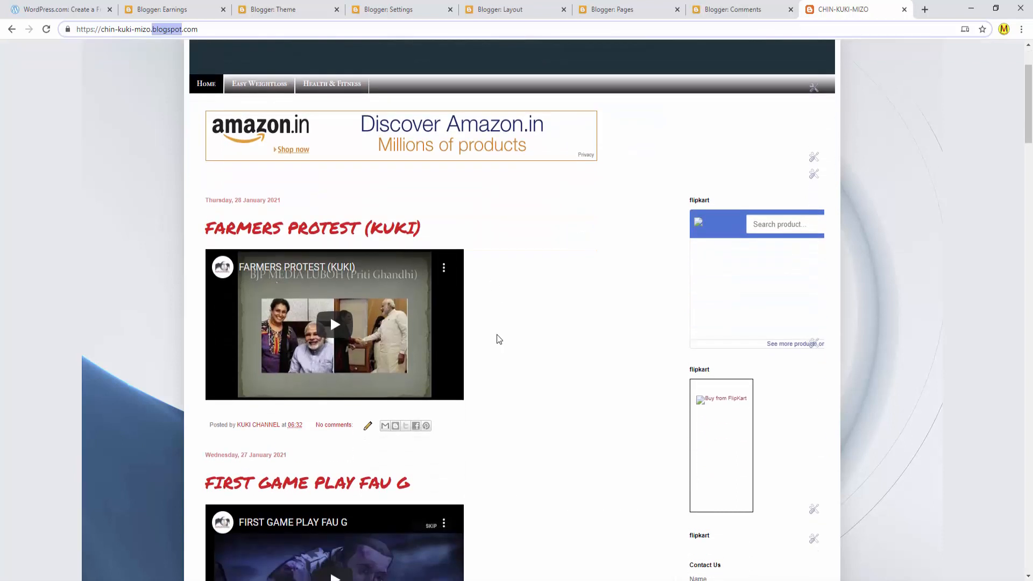